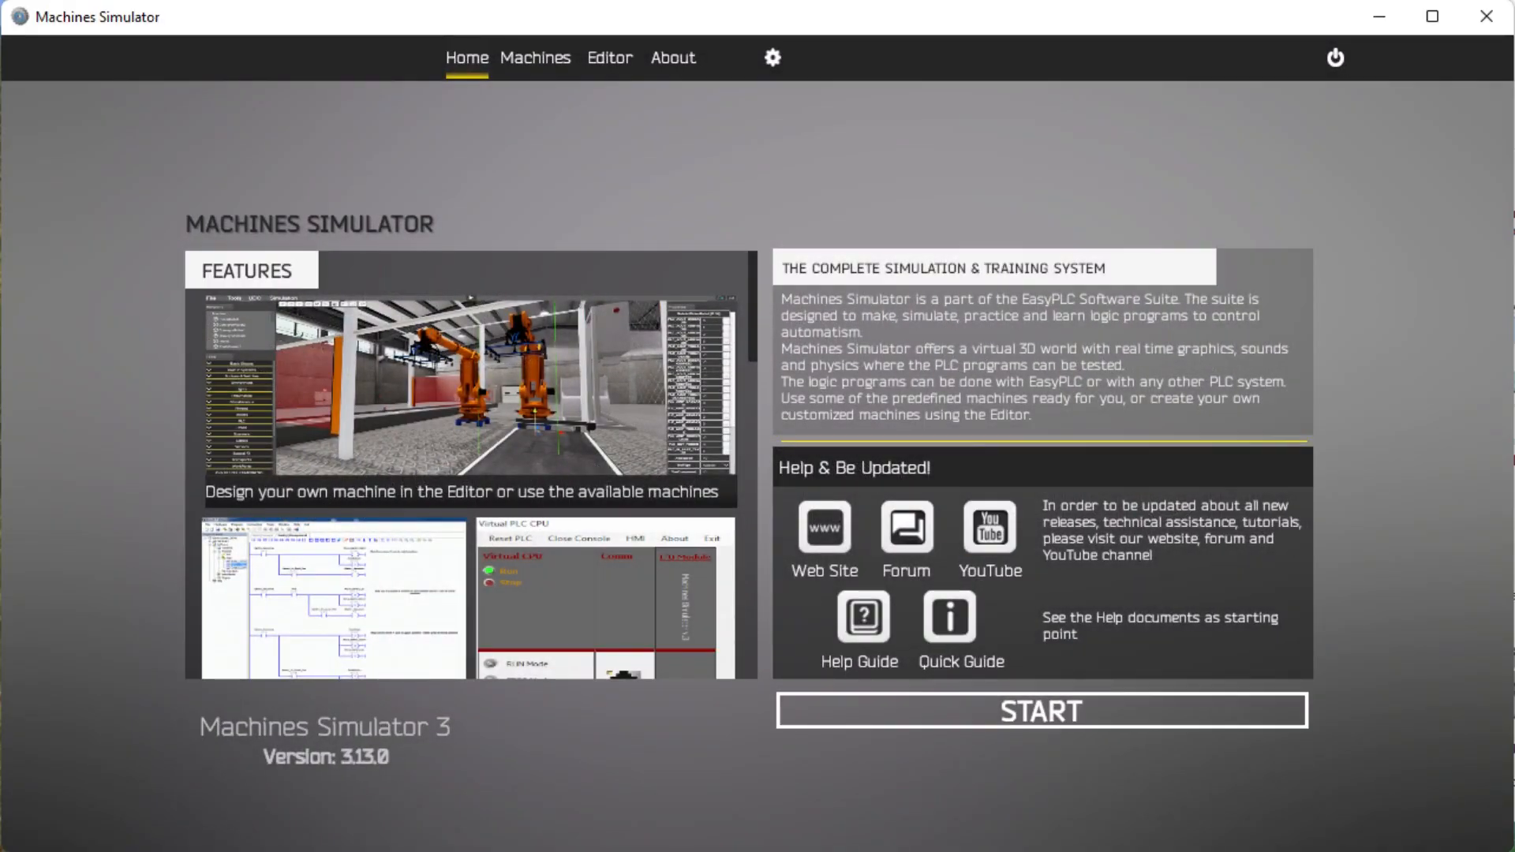
- Open the Machines gallery and scroll through the predefined machine thumbnails to the last entries
{"action": "left_click", "coordinate": [535, 58]}
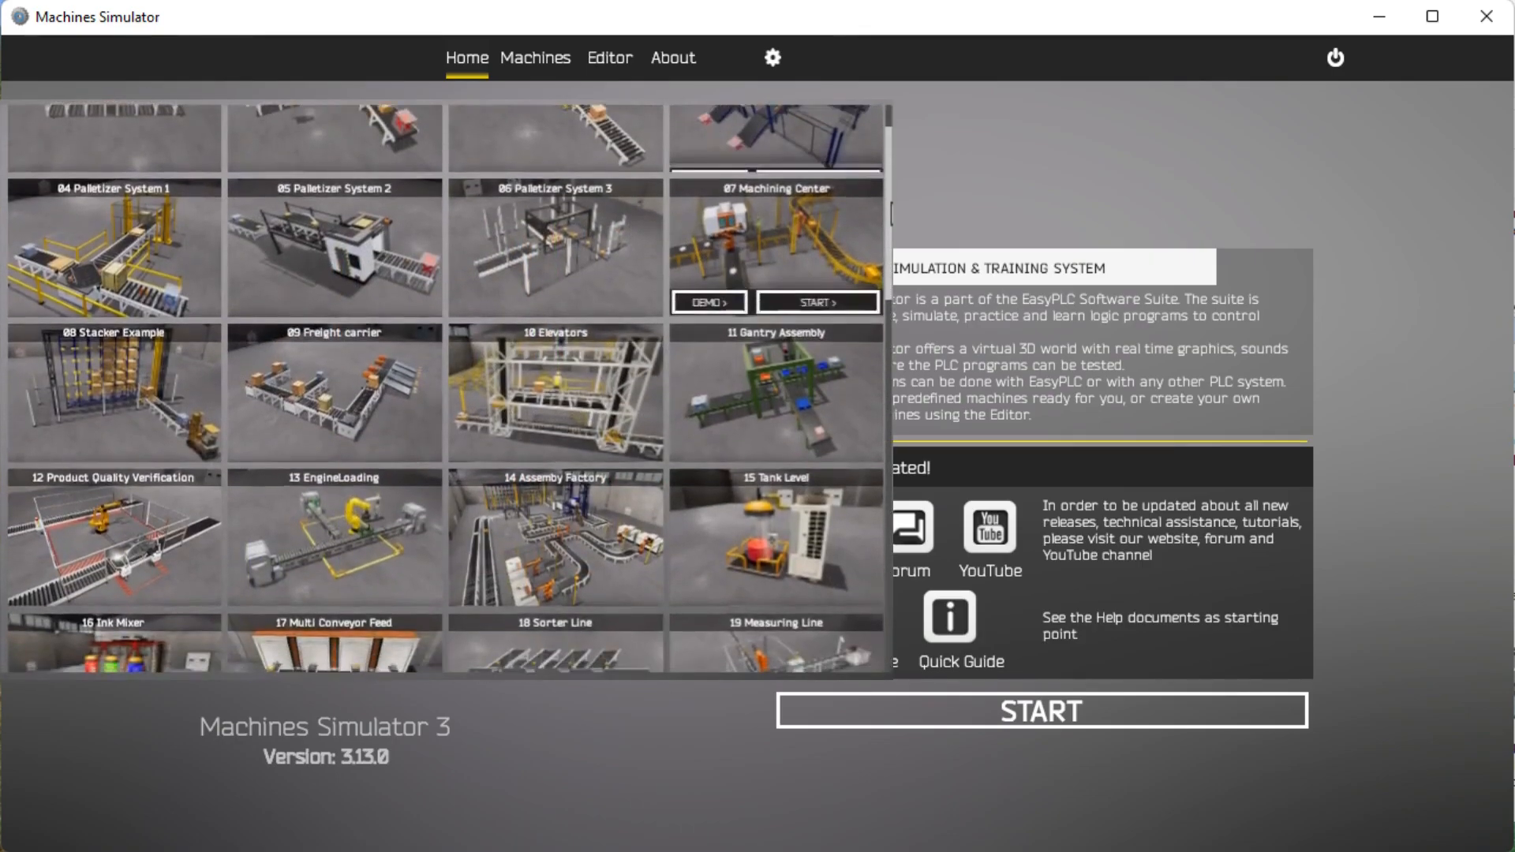
{"action": "scroll", "scroll_direction": "down", "scroll_amount": 3}
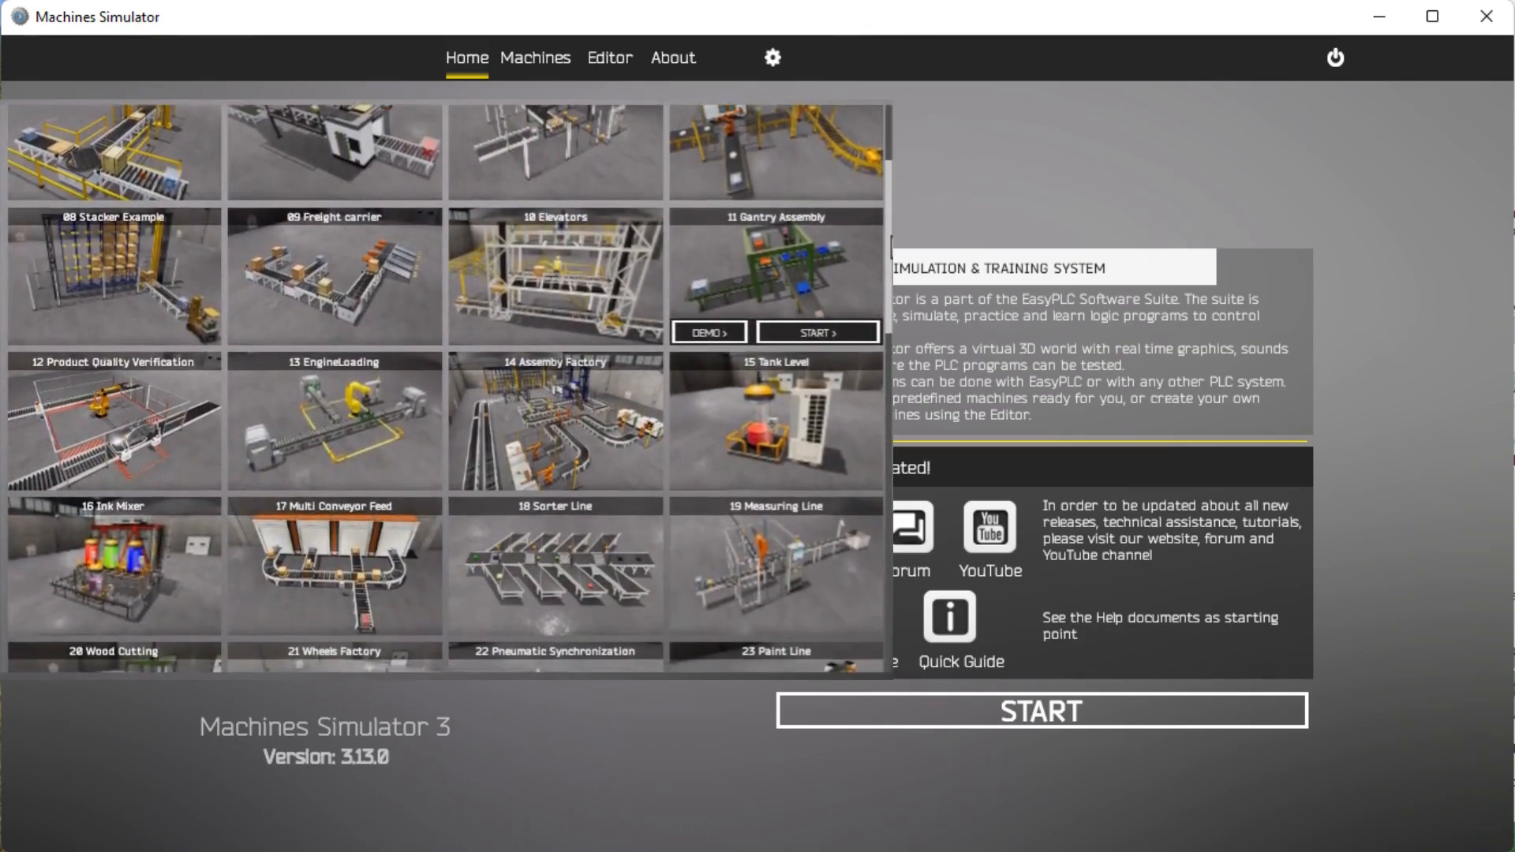
{"action": "scroll", "scroll_direction": "down", "scroll_amount": 3}
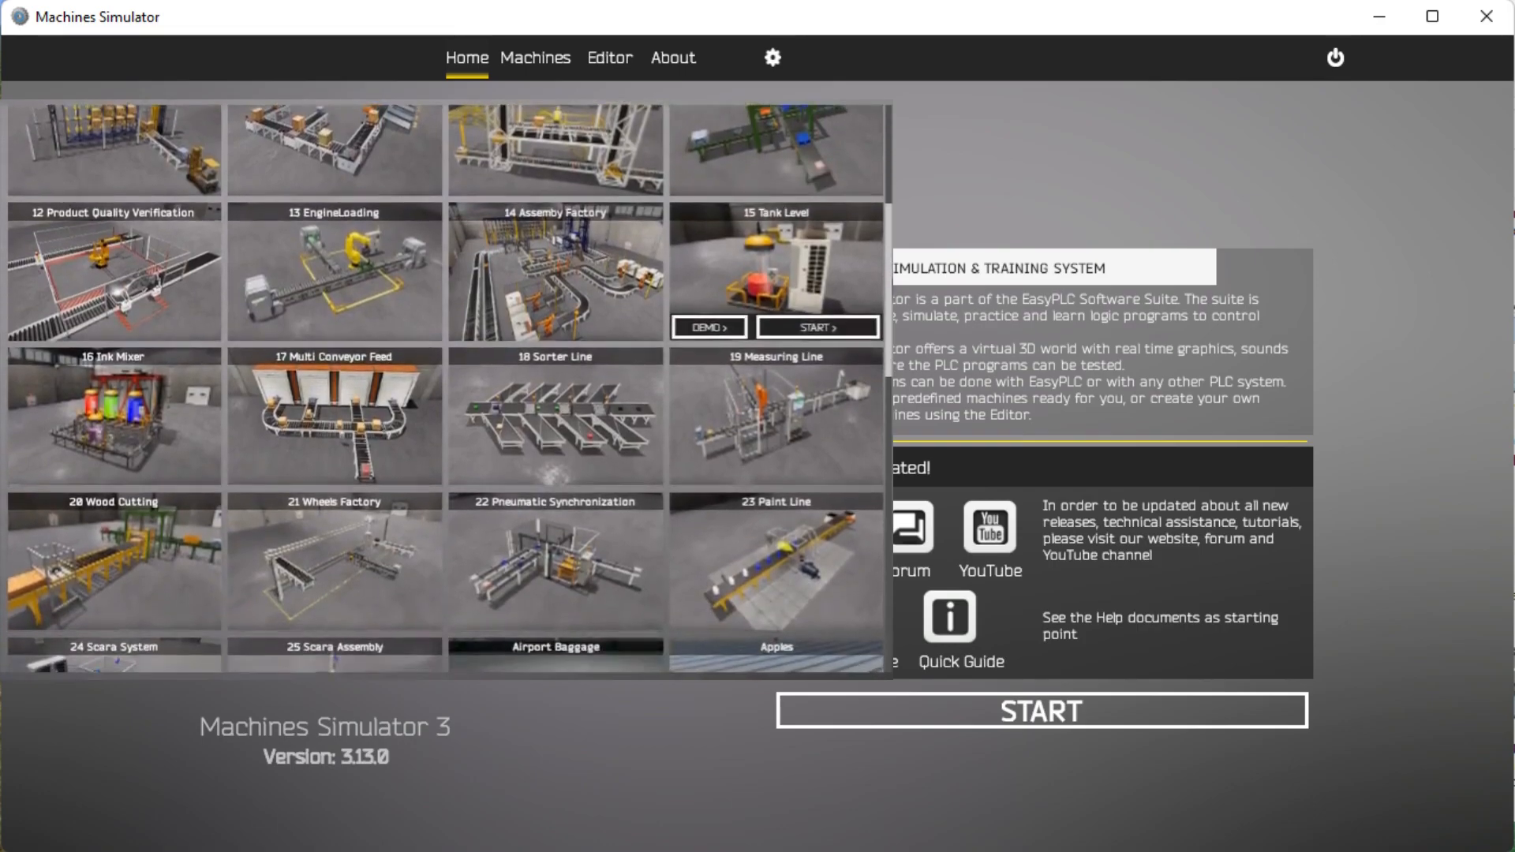
{"action": "scroll", "scroll_direction": "down", "scroll_amount": 3}
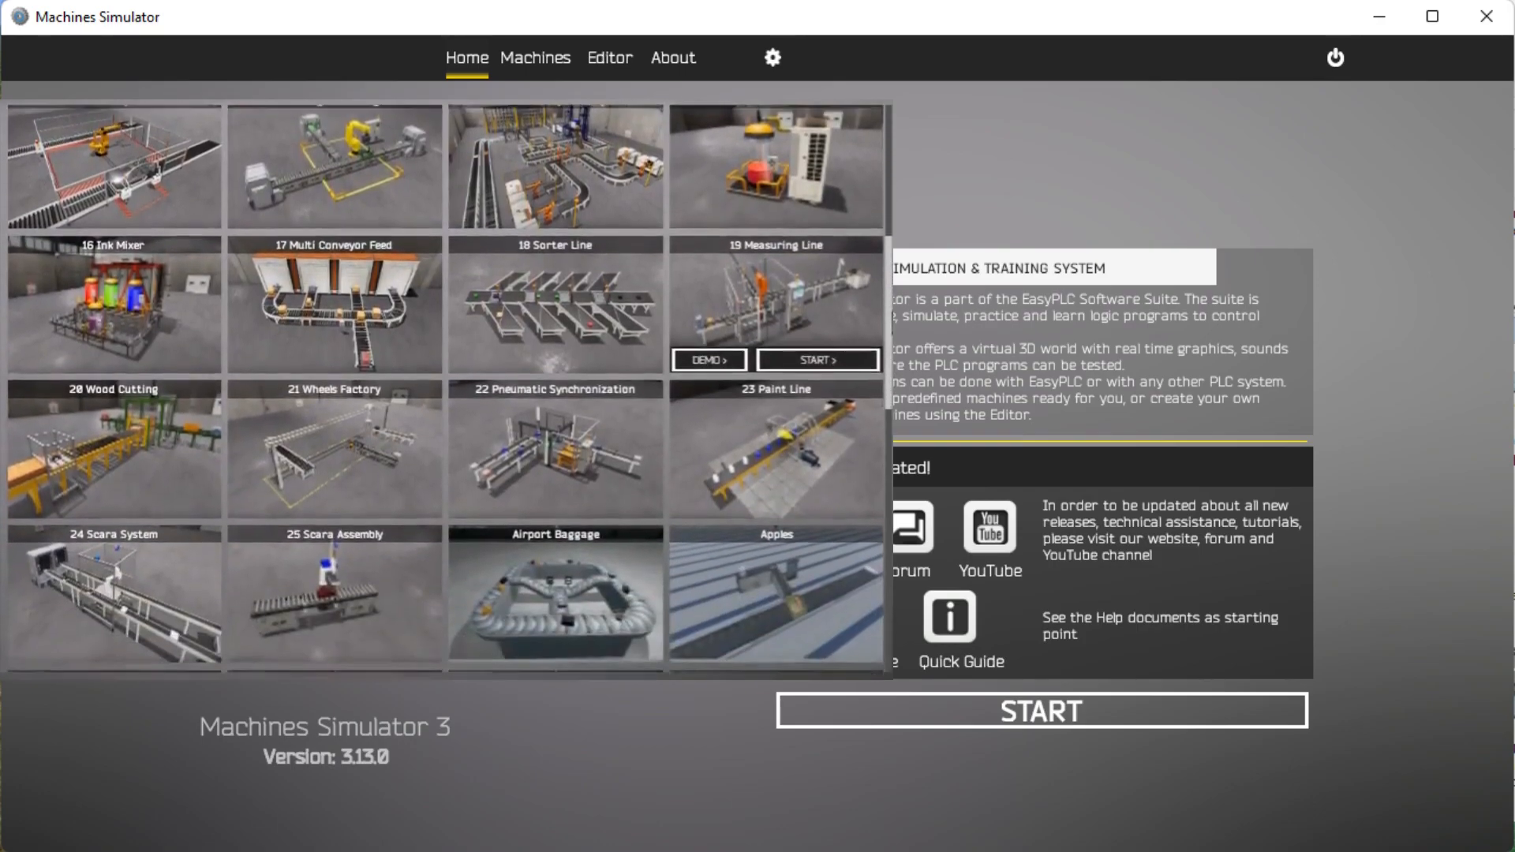
{"action": "scroll", "scroll_direction": "down", "scroll_amount": 3}
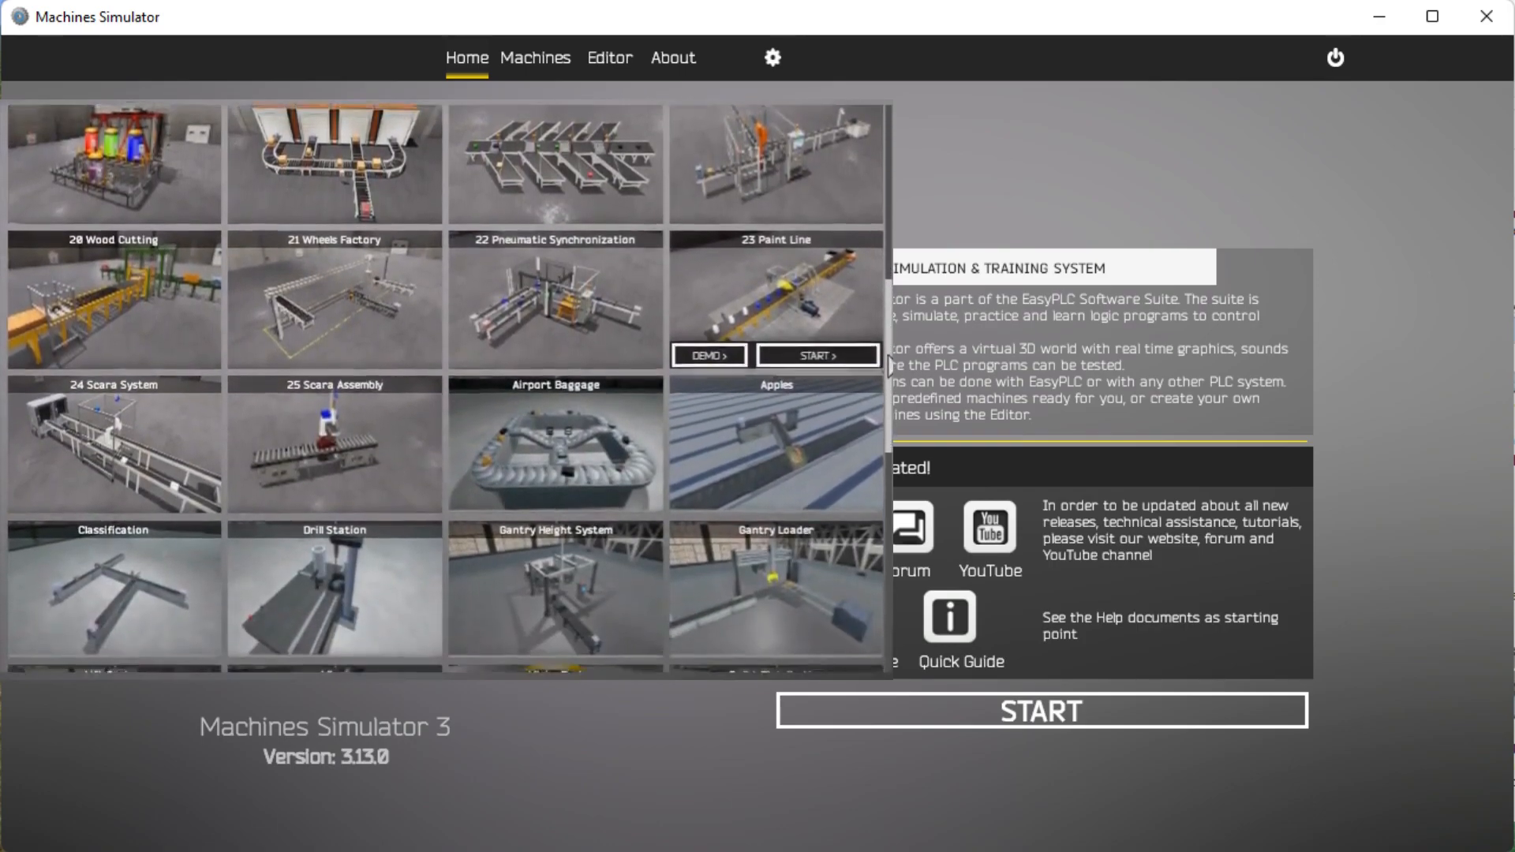
{"action": "scroll", "scroll_direction": "down", "scroll_amount": 3}
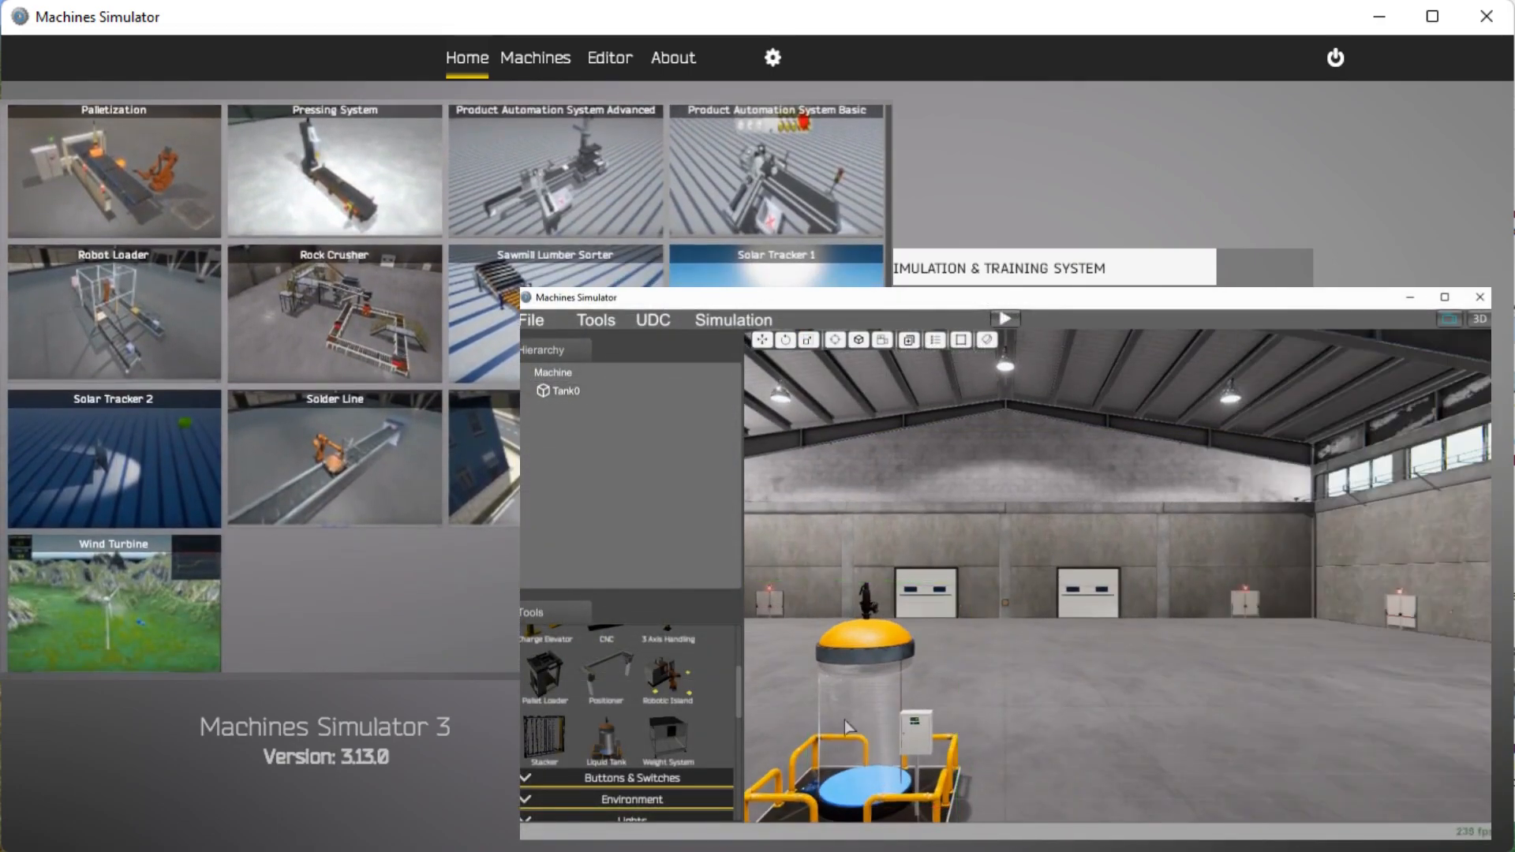
- Select Tank0 and place a CabinetPushButton in the scene beside the tank
{"action": "left_click", "coordinate": [563, 390]}
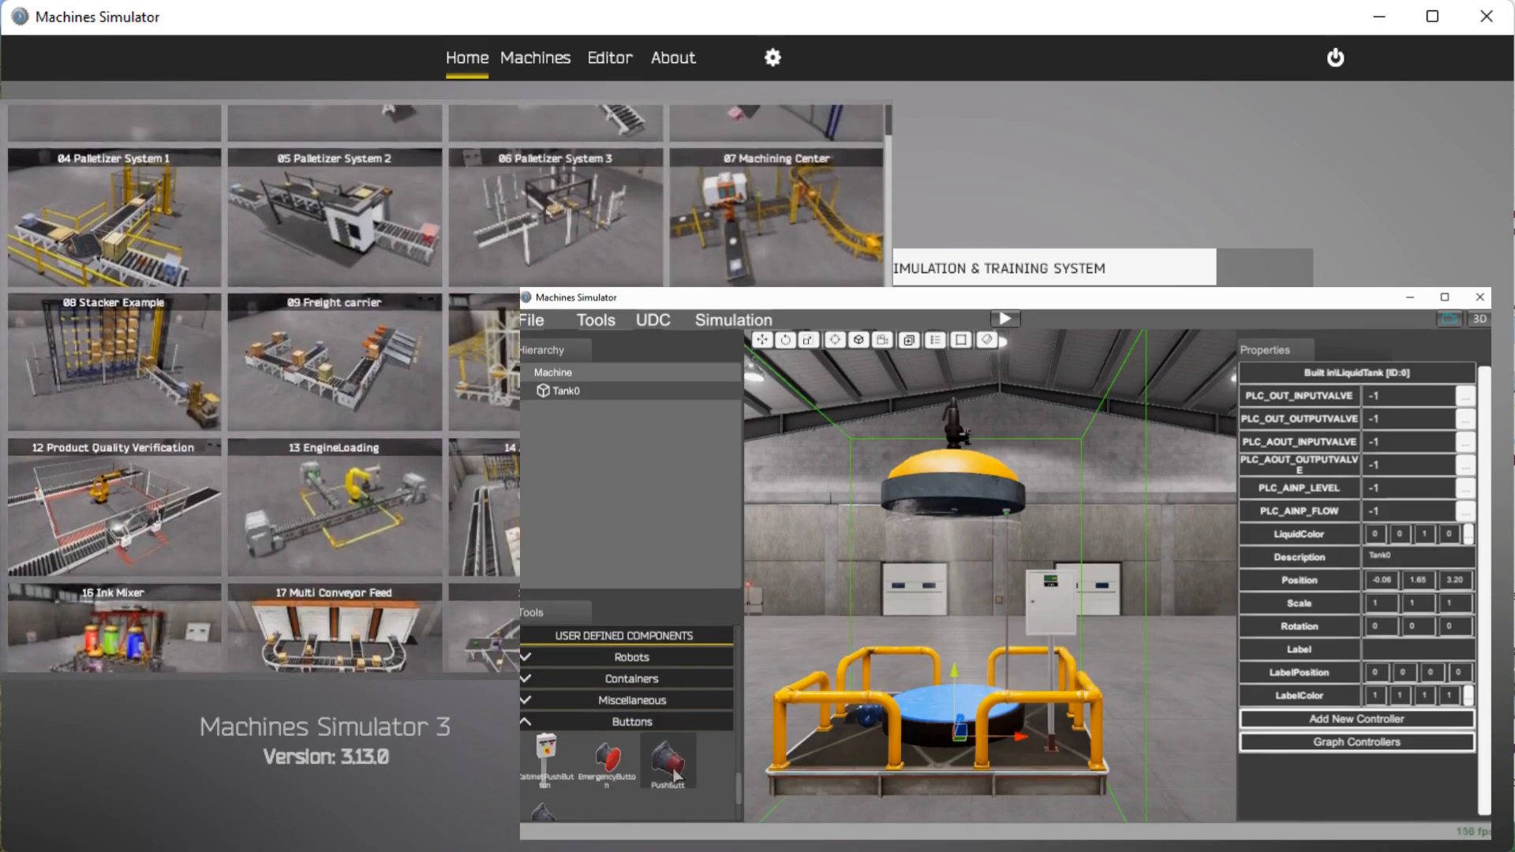
{"action": "left_click", "coordinate": [544, 754]}
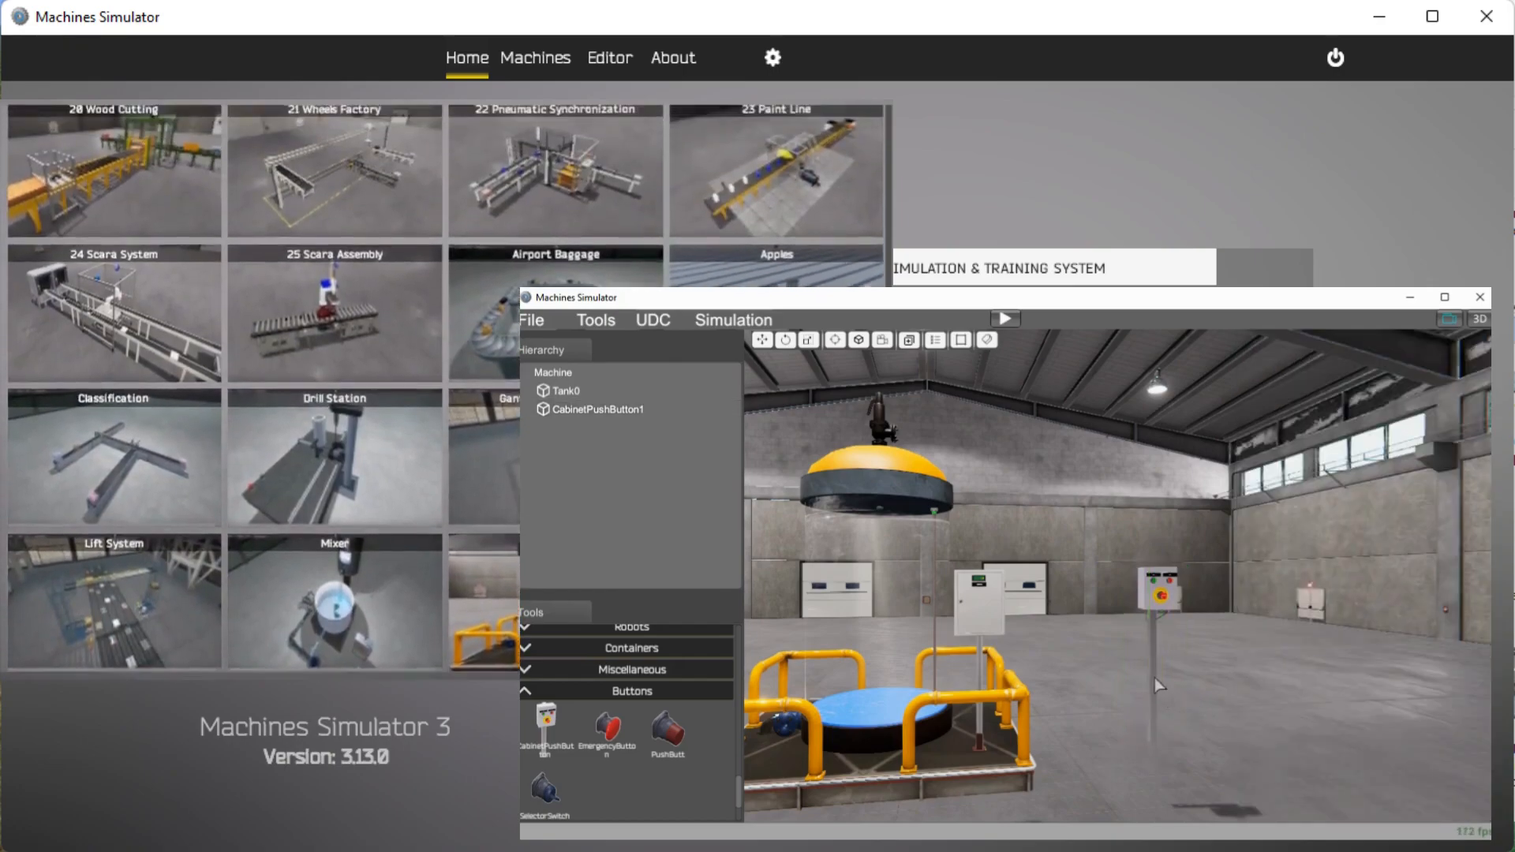
{"action": "left_click", "coordinate": [1157, 597]}
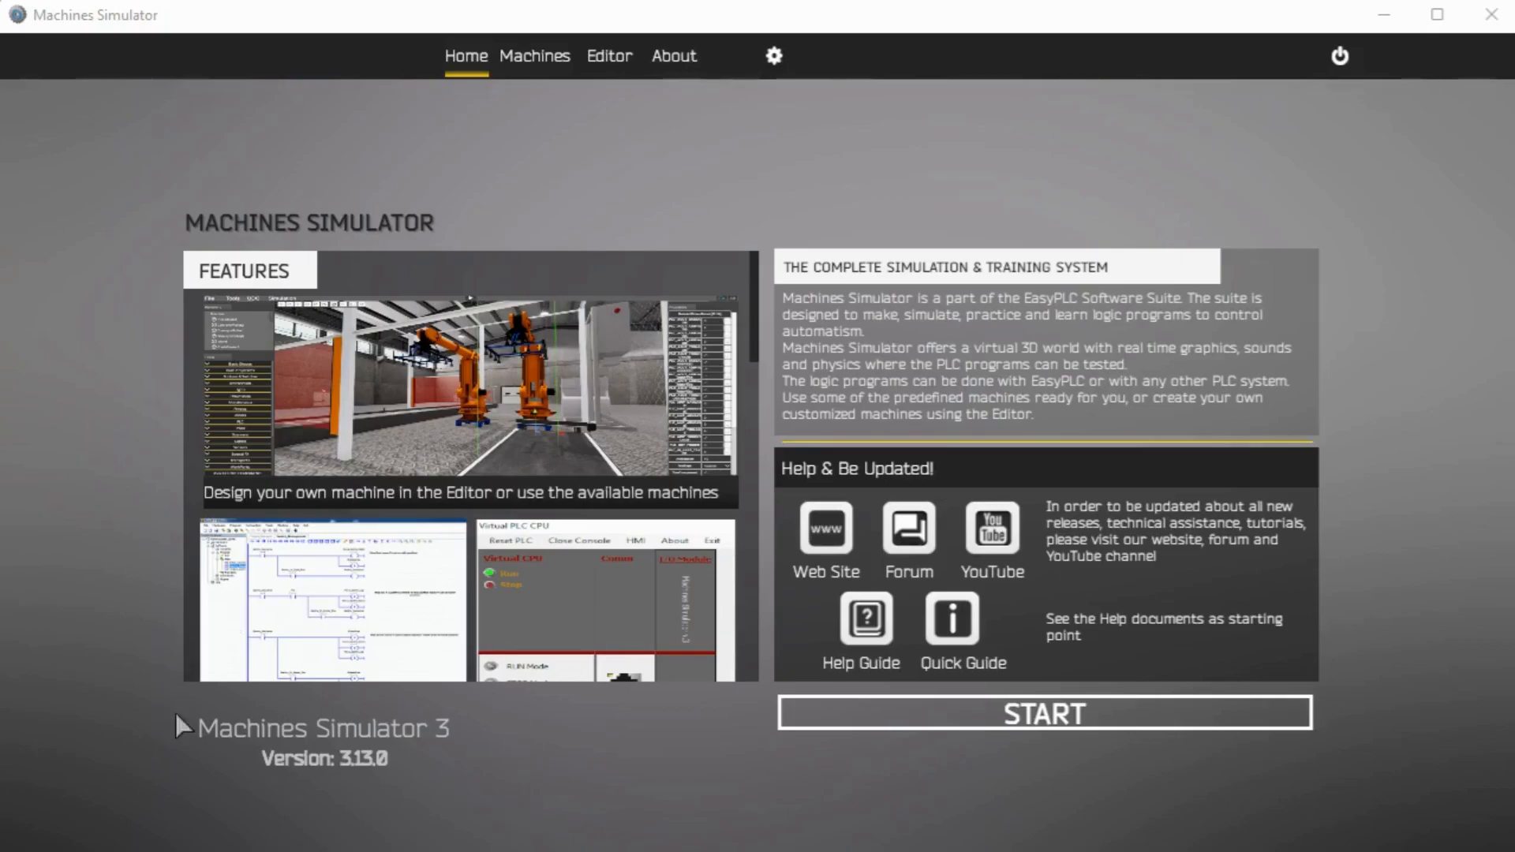
{"action": "mouse_move", "coordinate": [473, 760]}
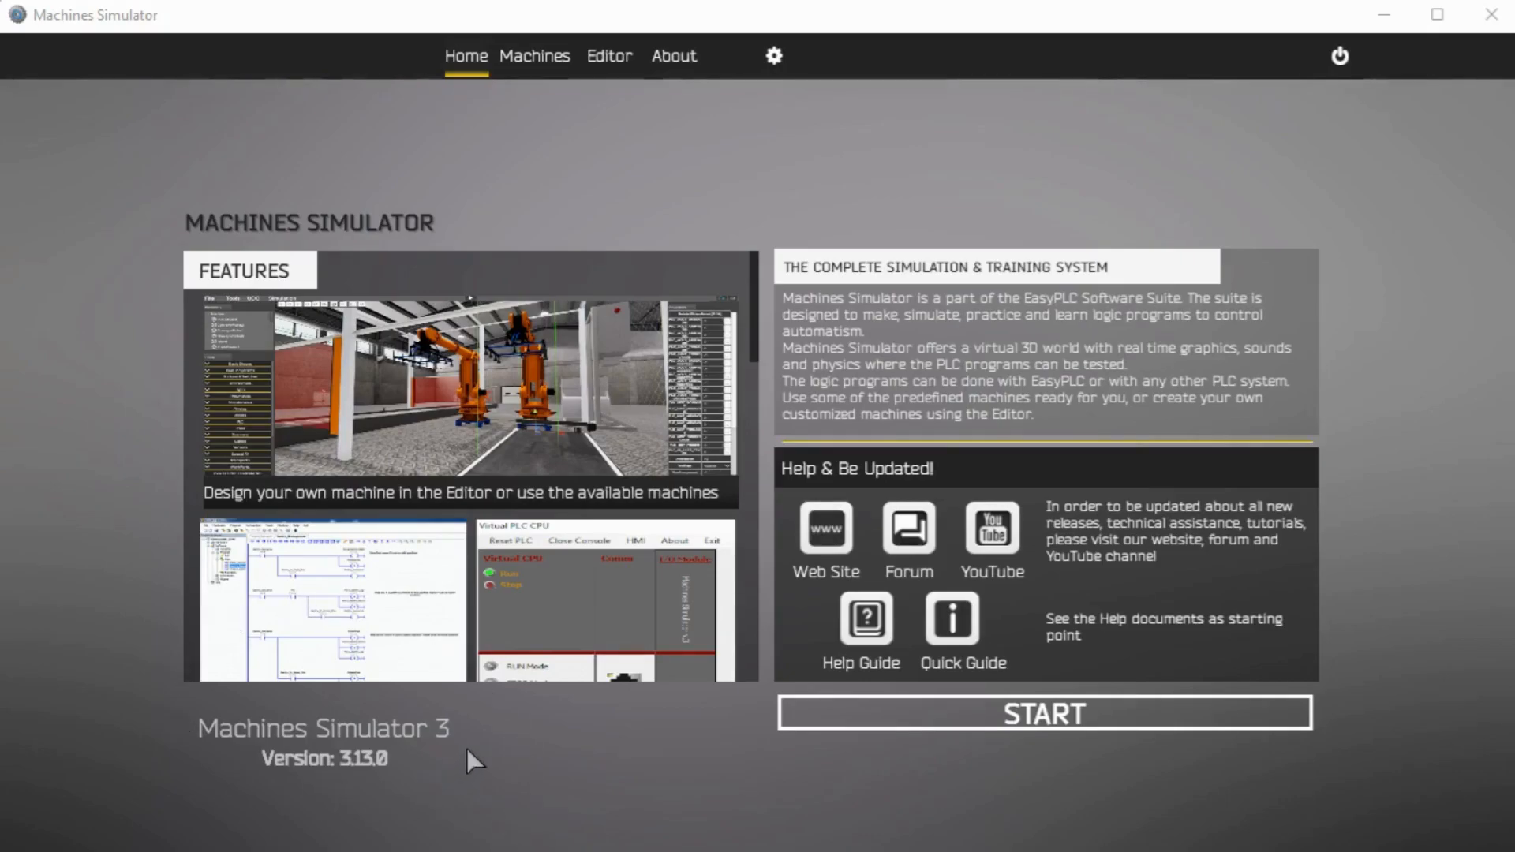
{"action": "mouse_move", "coordinate": [778, 73]}
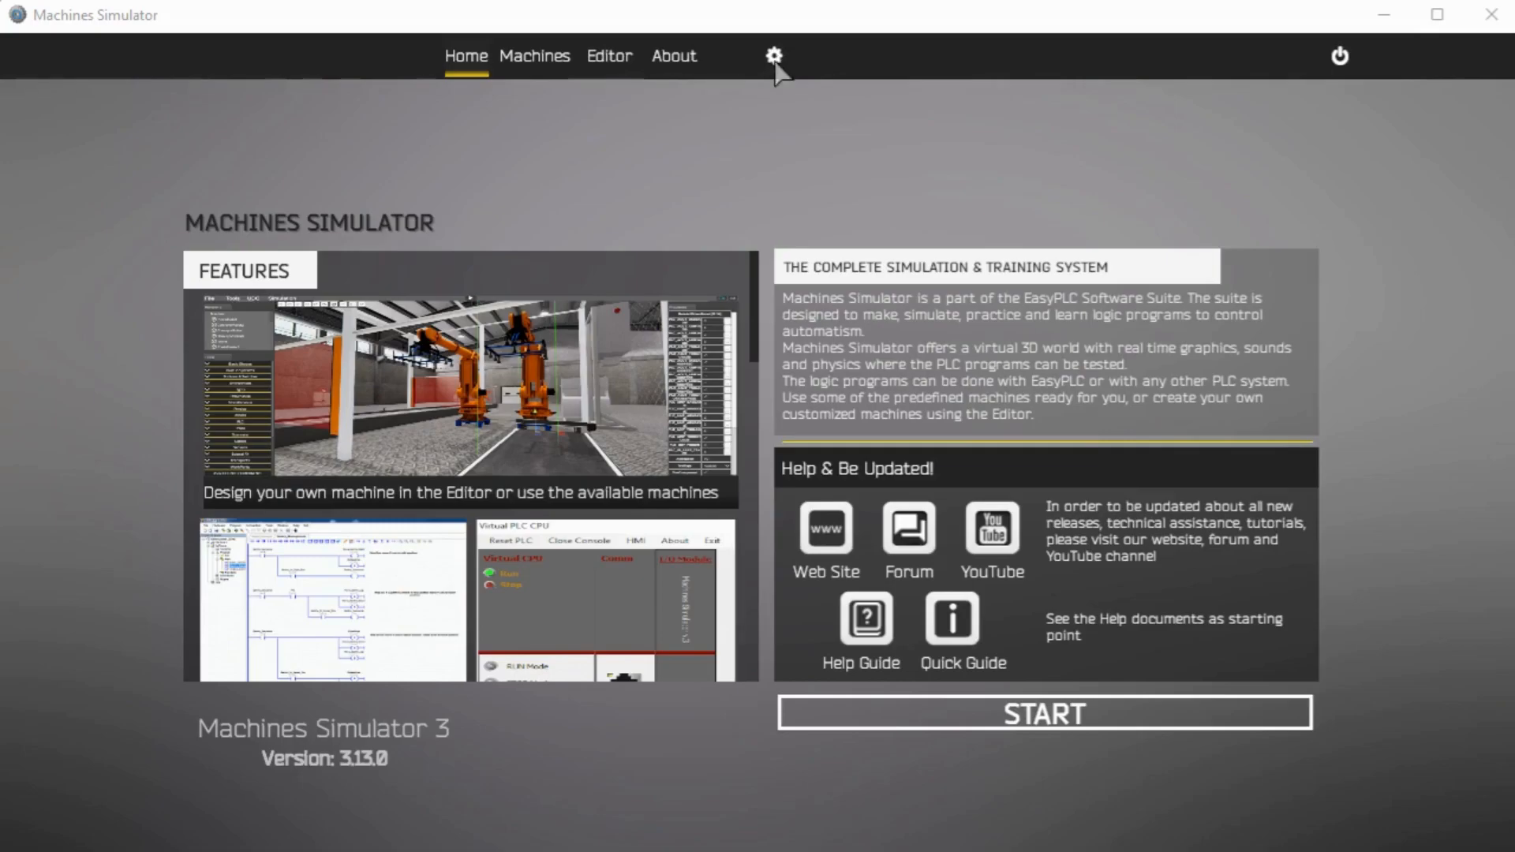
- Open the Options panel showing graphics, resolution and camera settings
{"action": "left_click", "coordinate": [773, 55]}
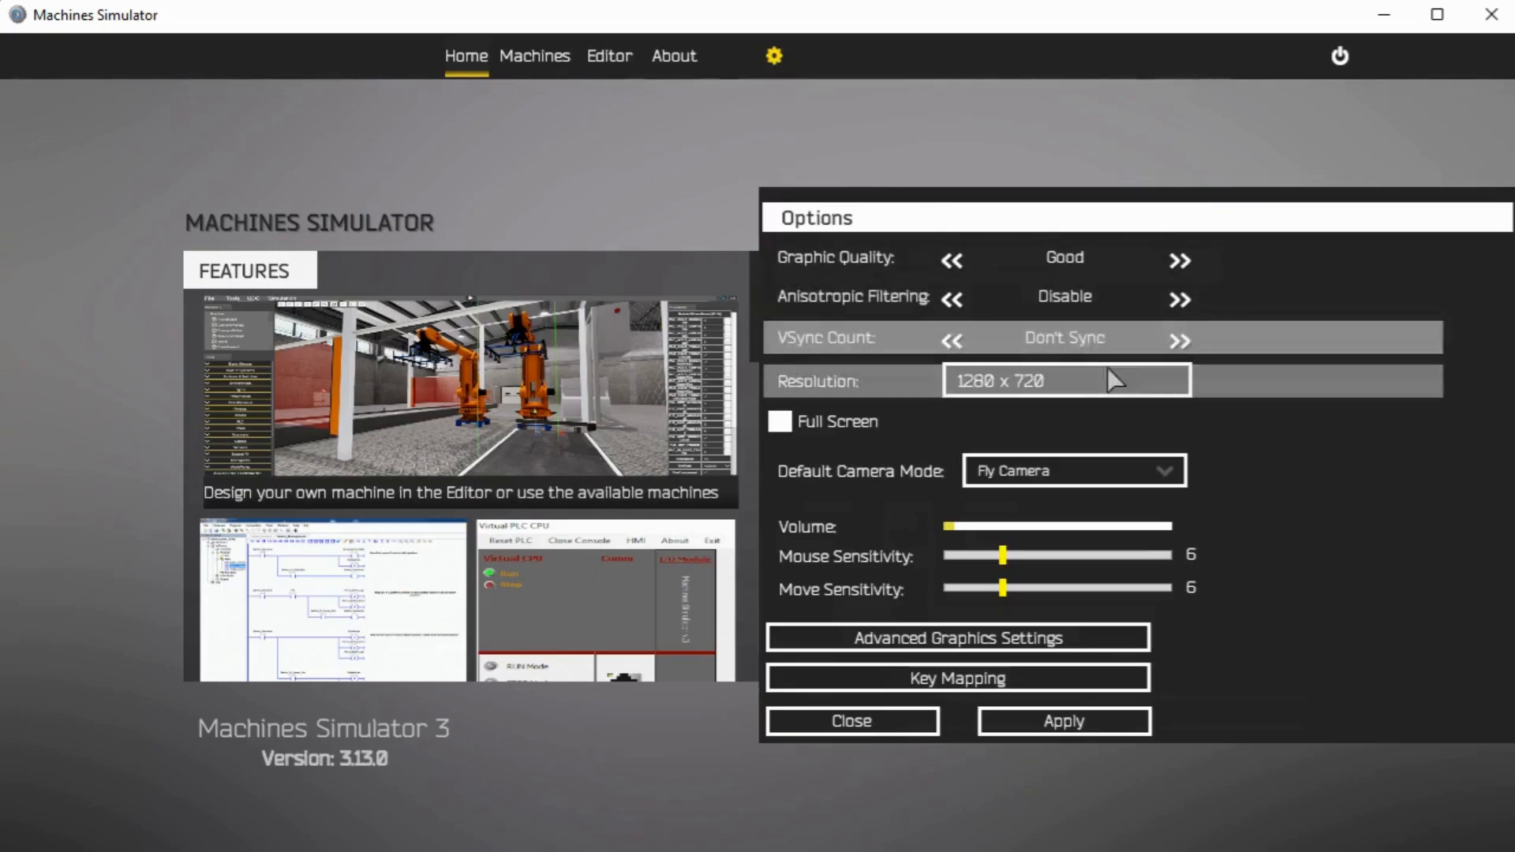
{"action": "mouse_move", "coordinate": [1066, 380]}
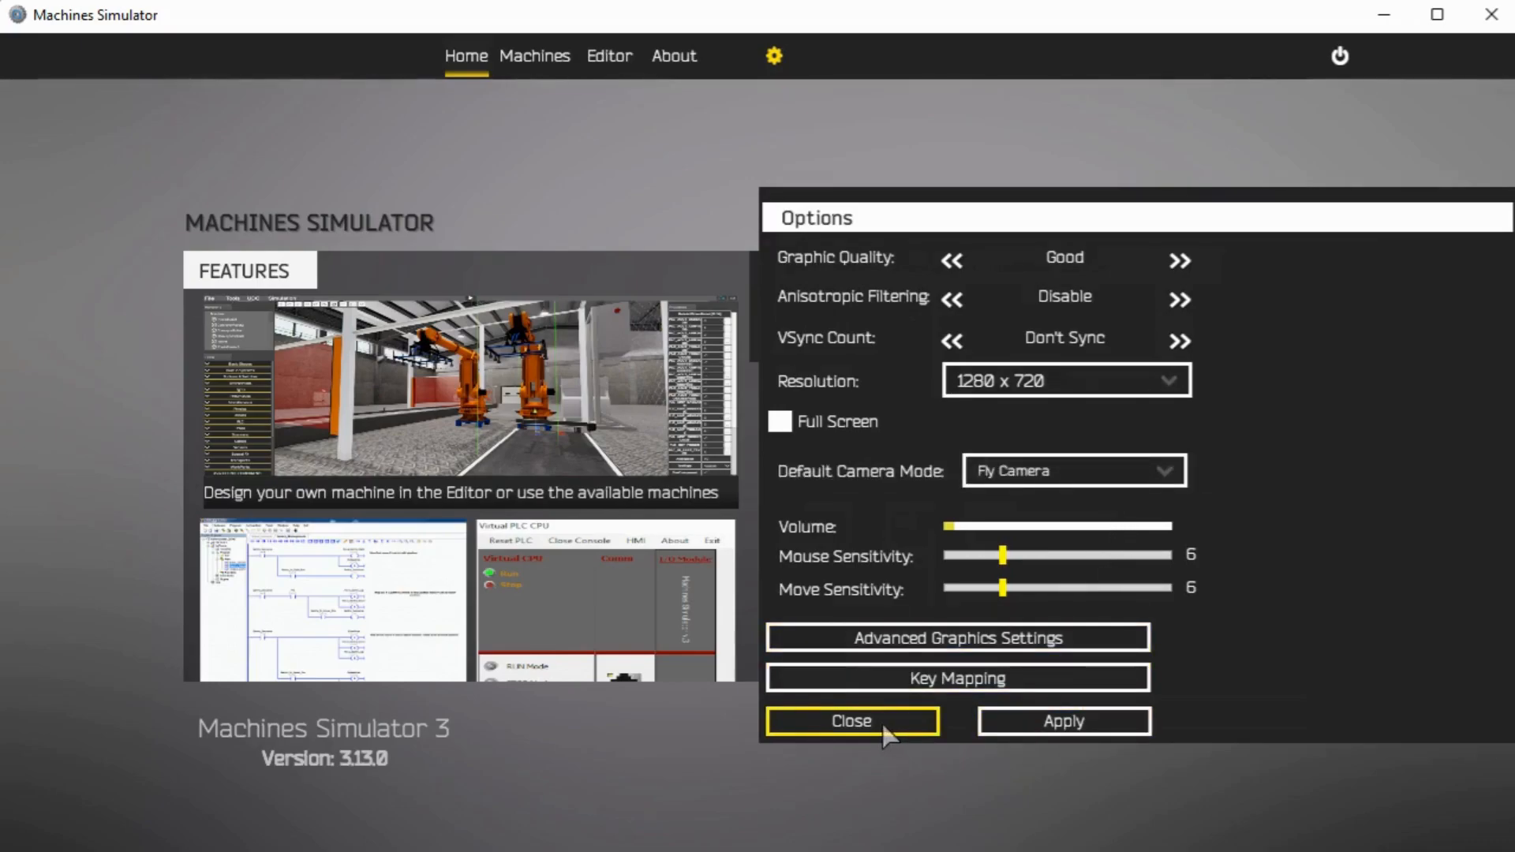
- Close Options without applying changes and start the Factory 1 Editor
{"action": "left_click", "coordinate": [851, 720]}
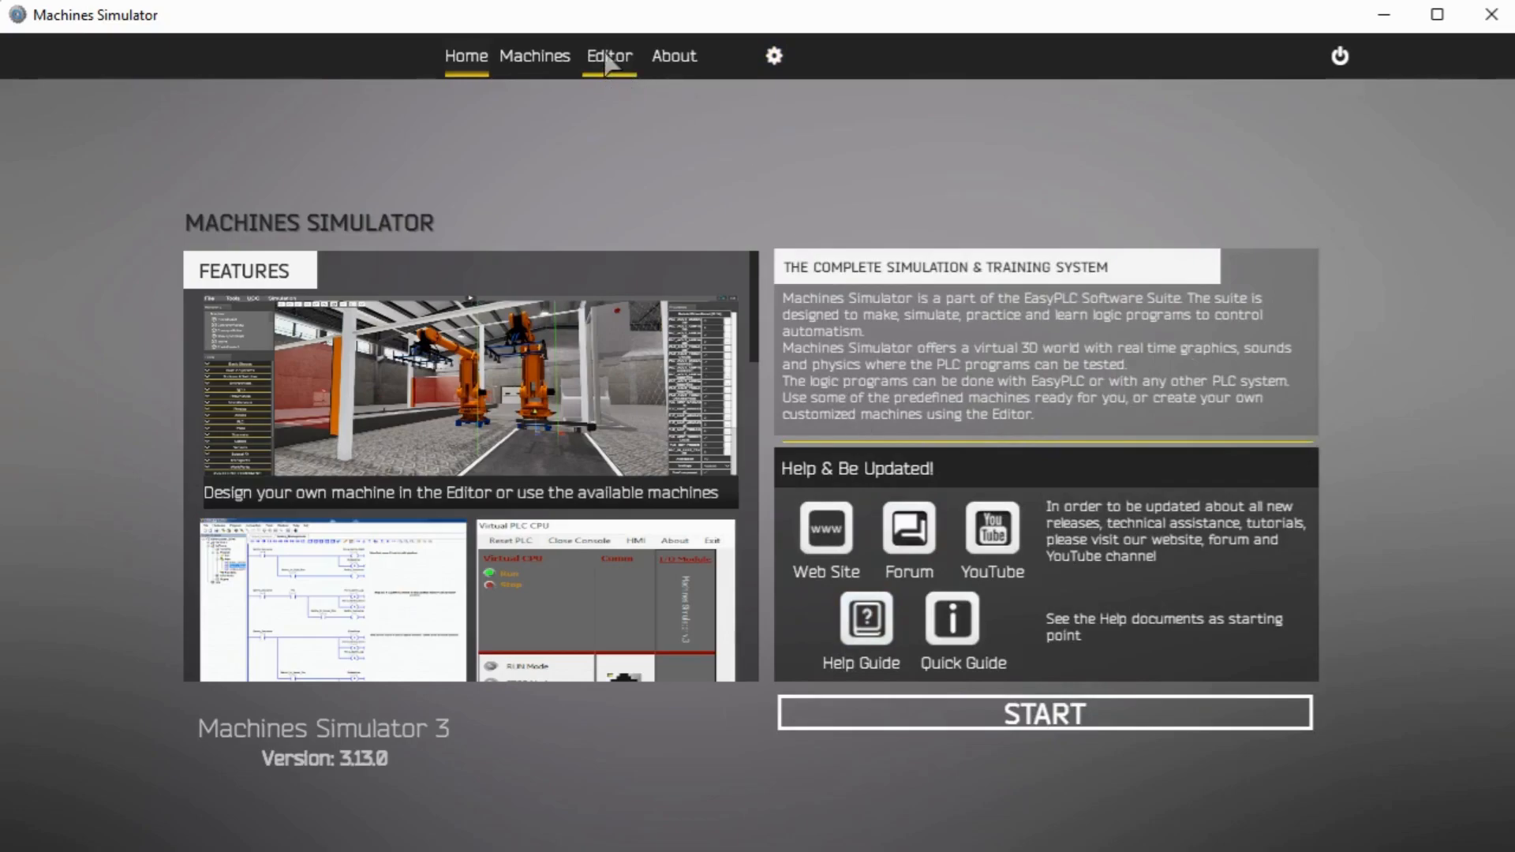
{"action": "left_click", "coordinate": [607, 56]}
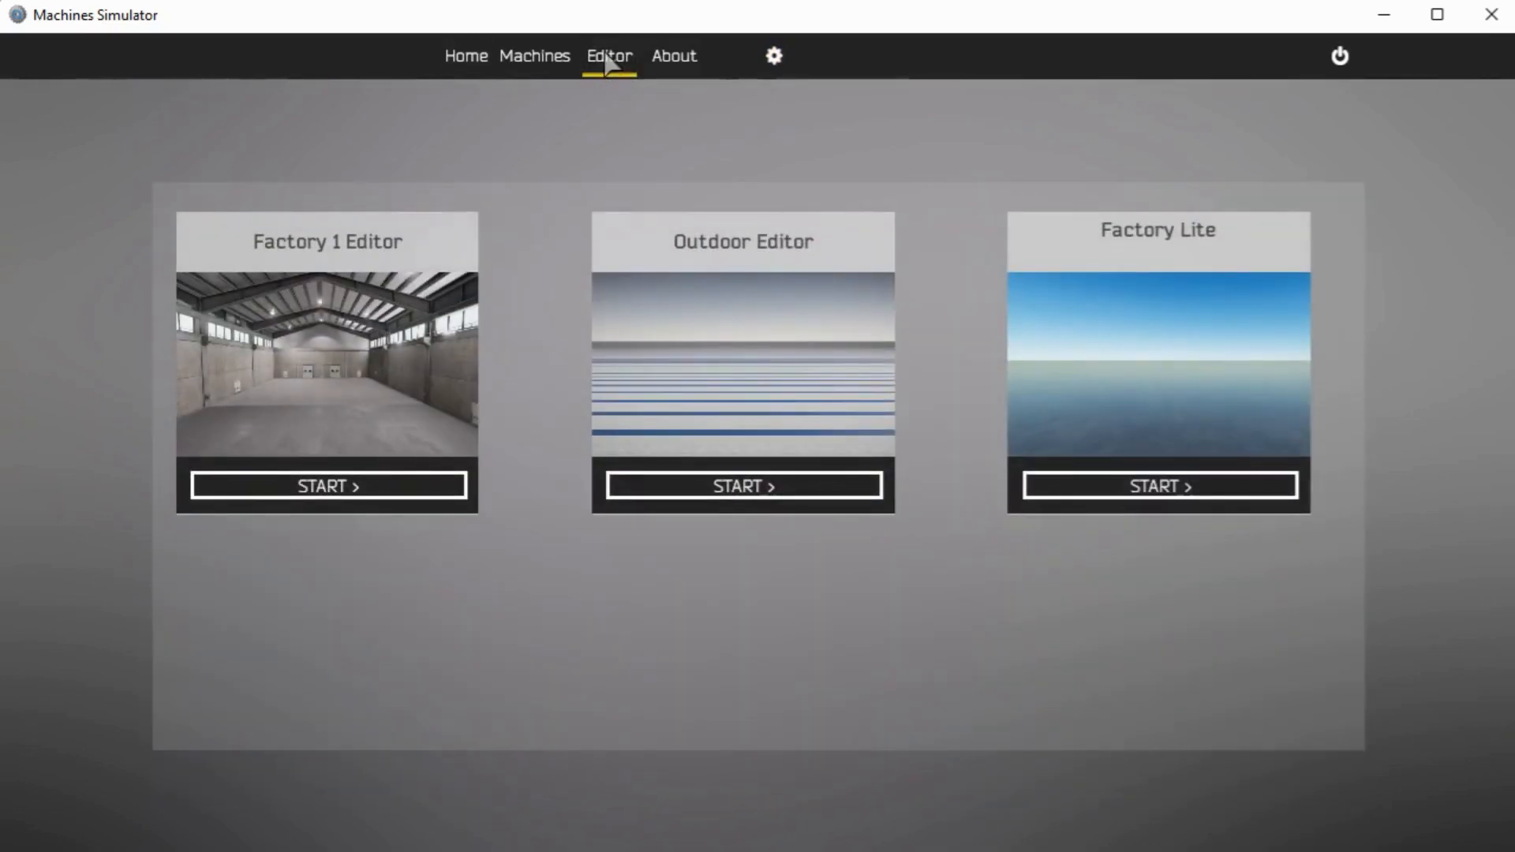
{"action": "mouse_move", "coordinate": [255, 191]}
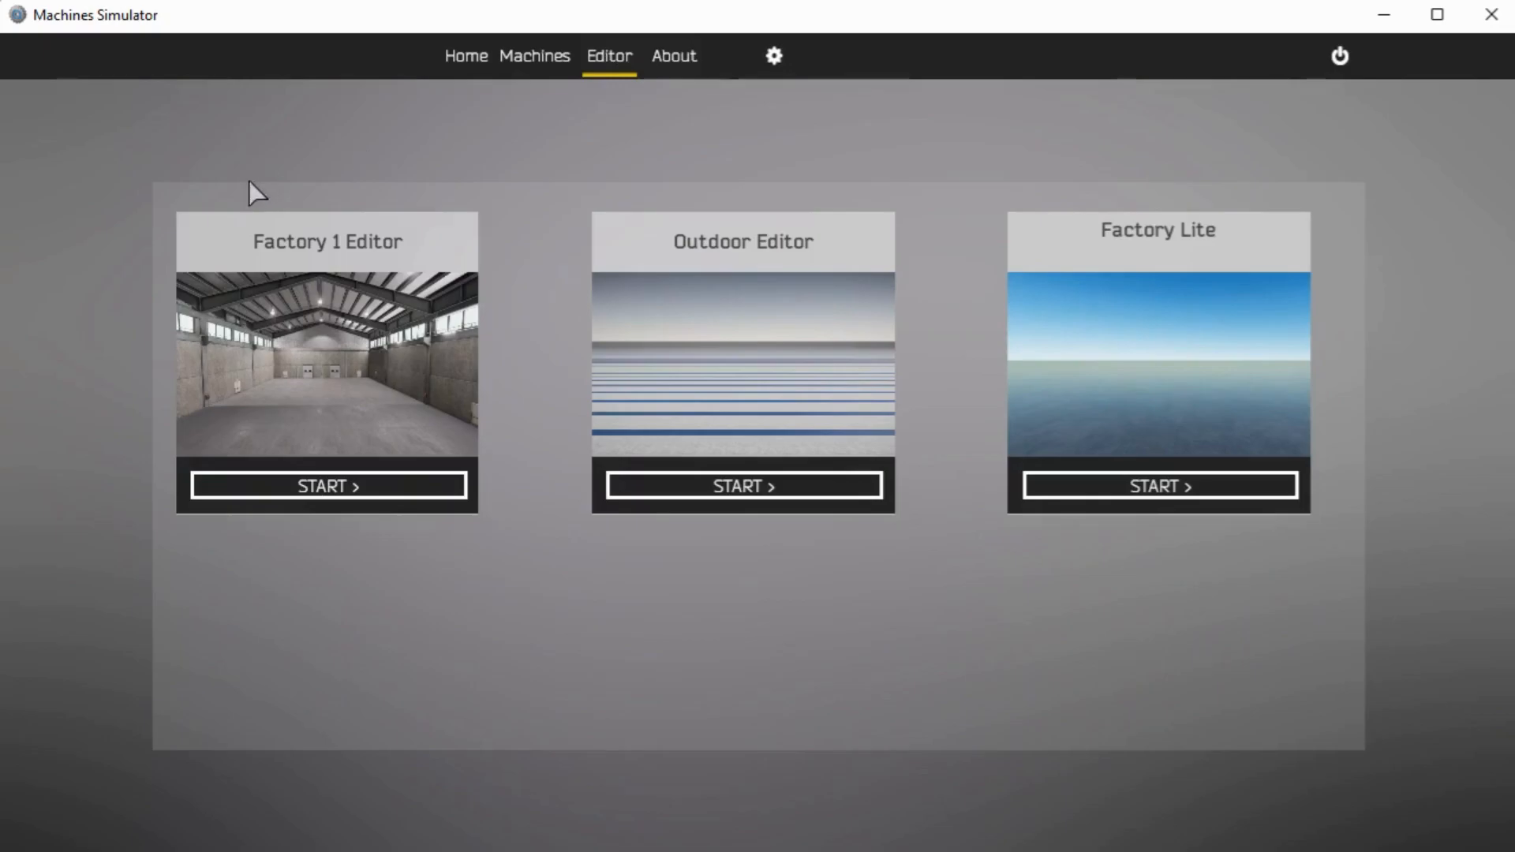
{"action": "mouse_move", "coordinate": [1029, 614]}
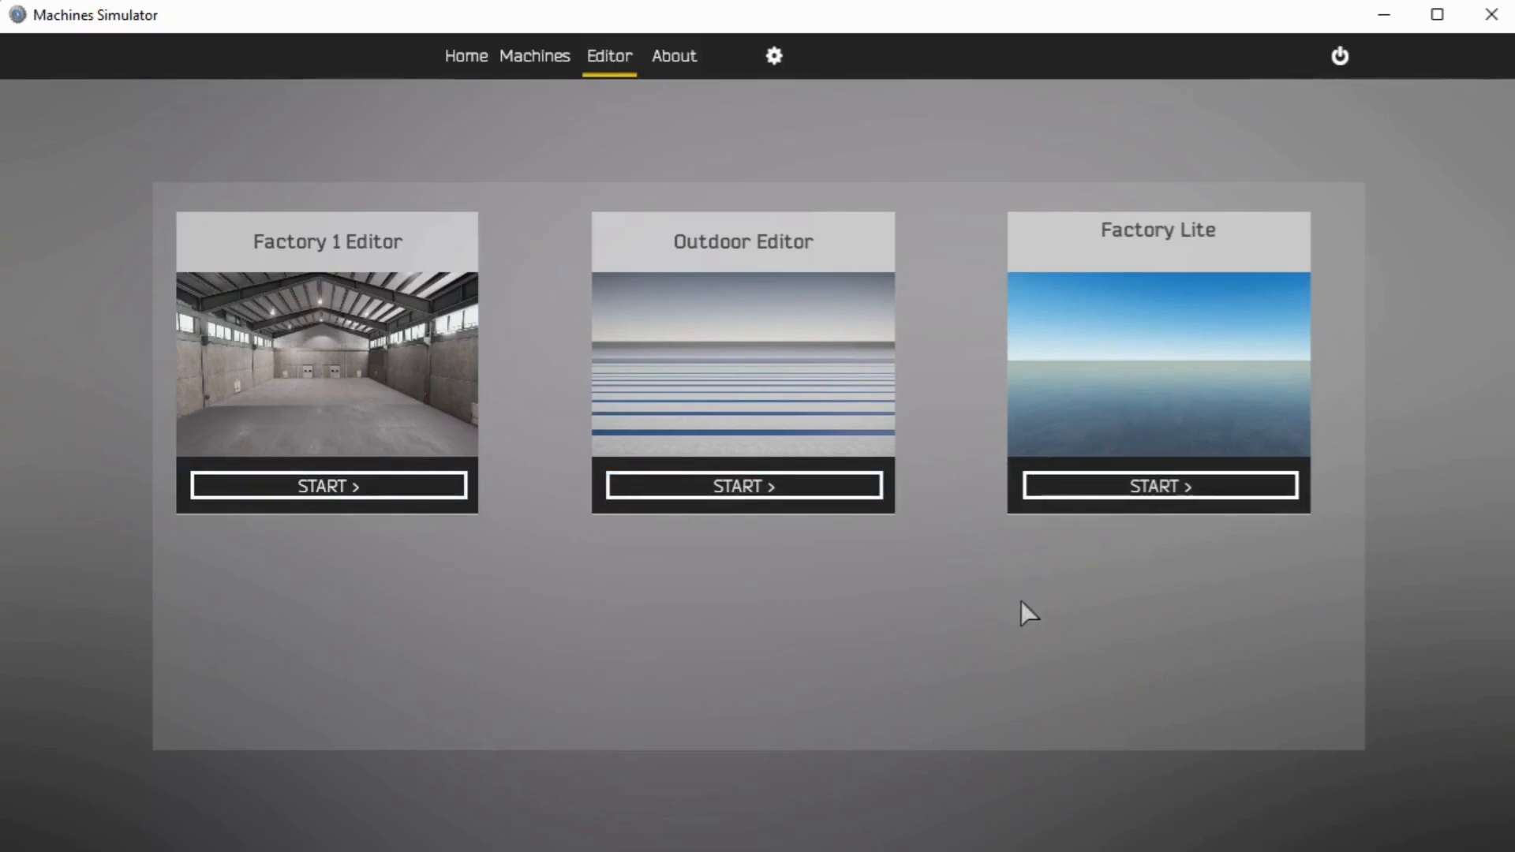
{"action": "mouse_move", "coordinate": [787, 653]}
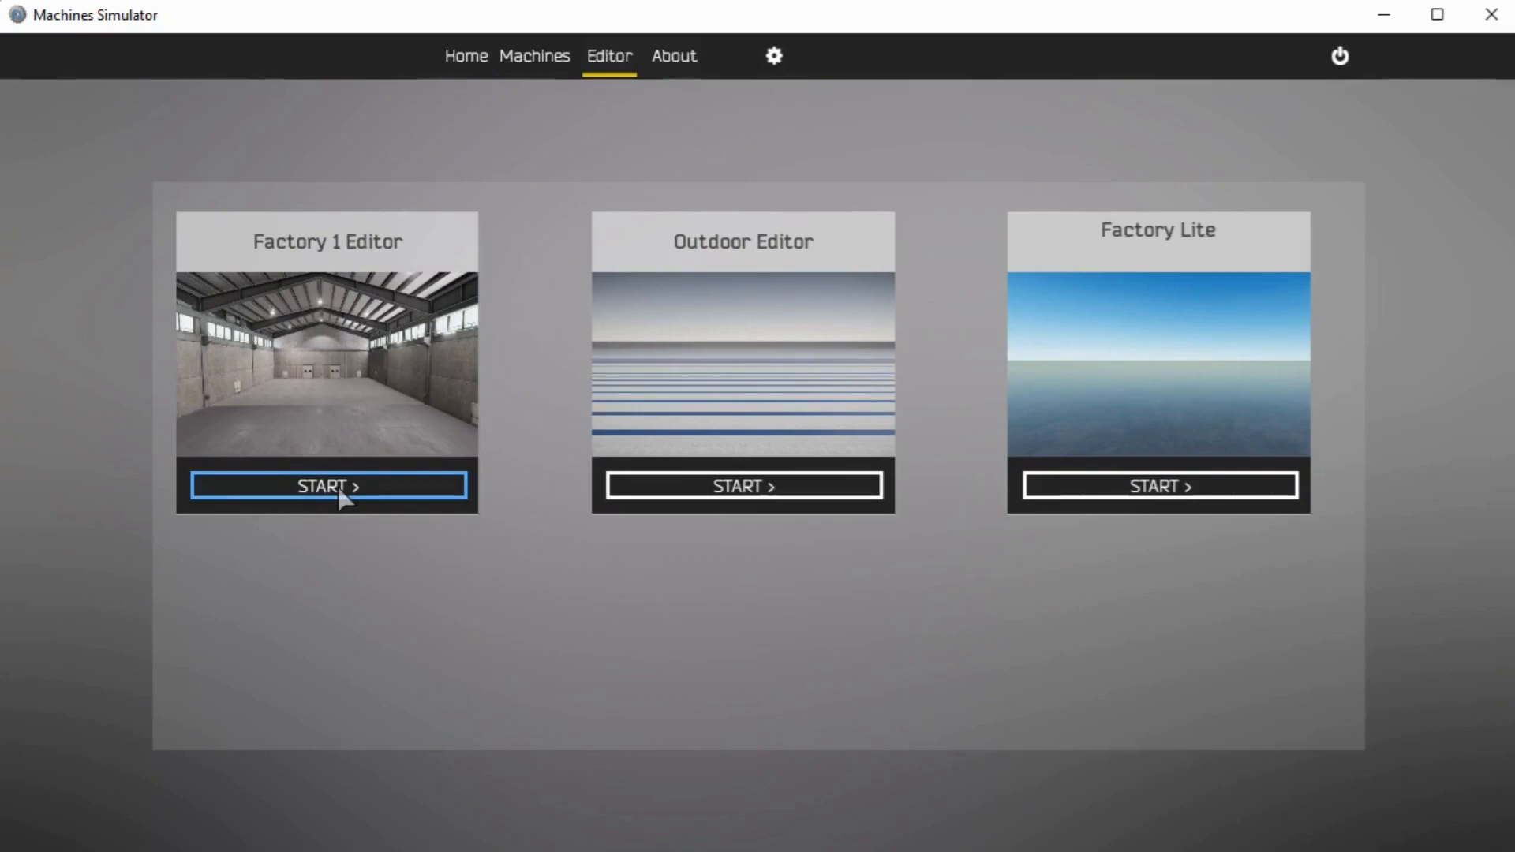
{"action": "left_click", "coordinate": [327, 486]}
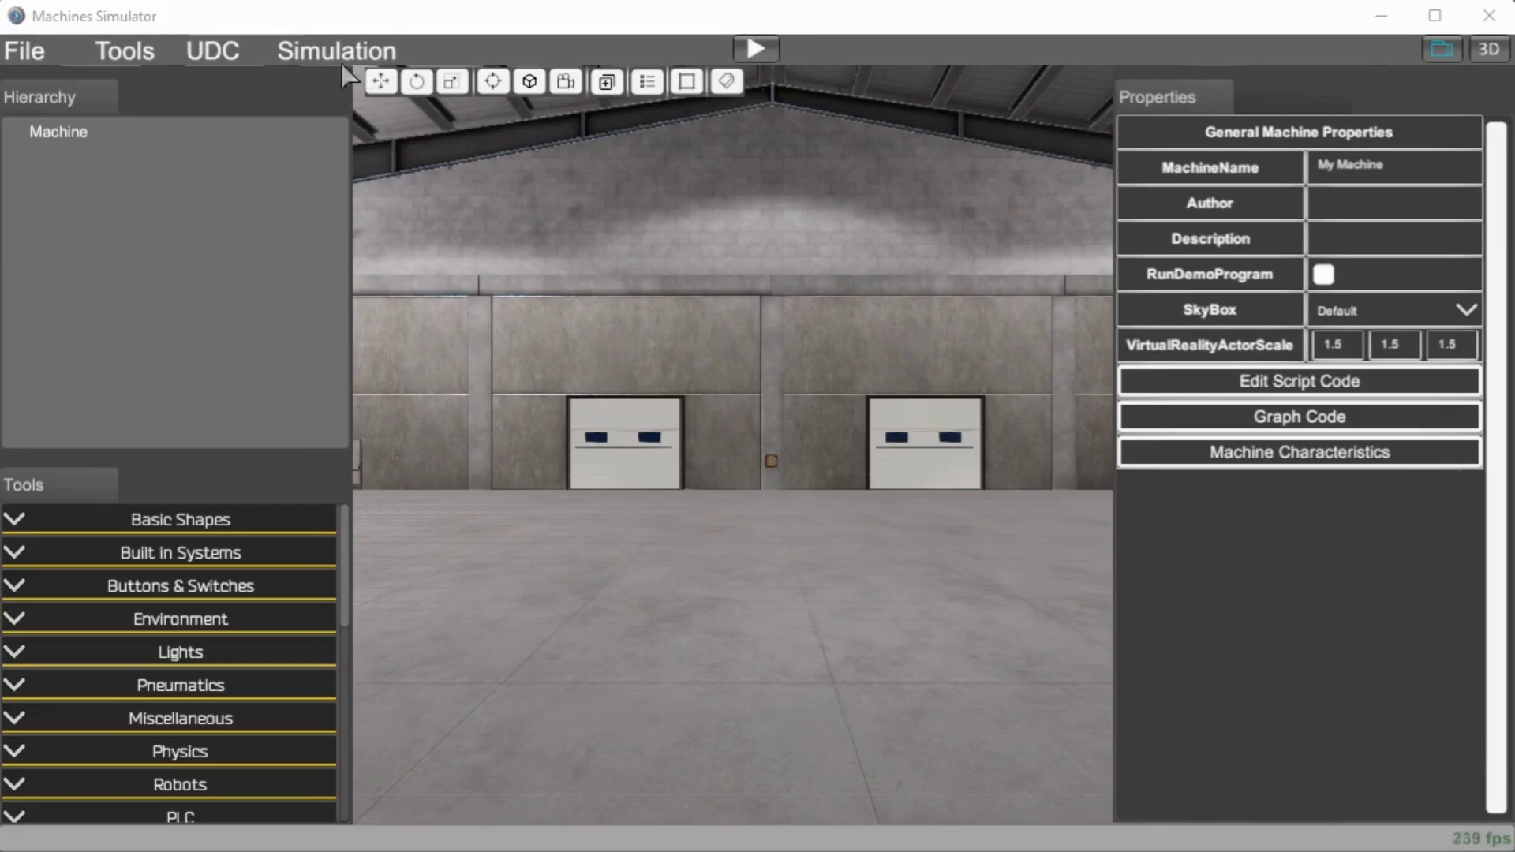
{"action": "mouse_move", "coordinate": [30, 82]}
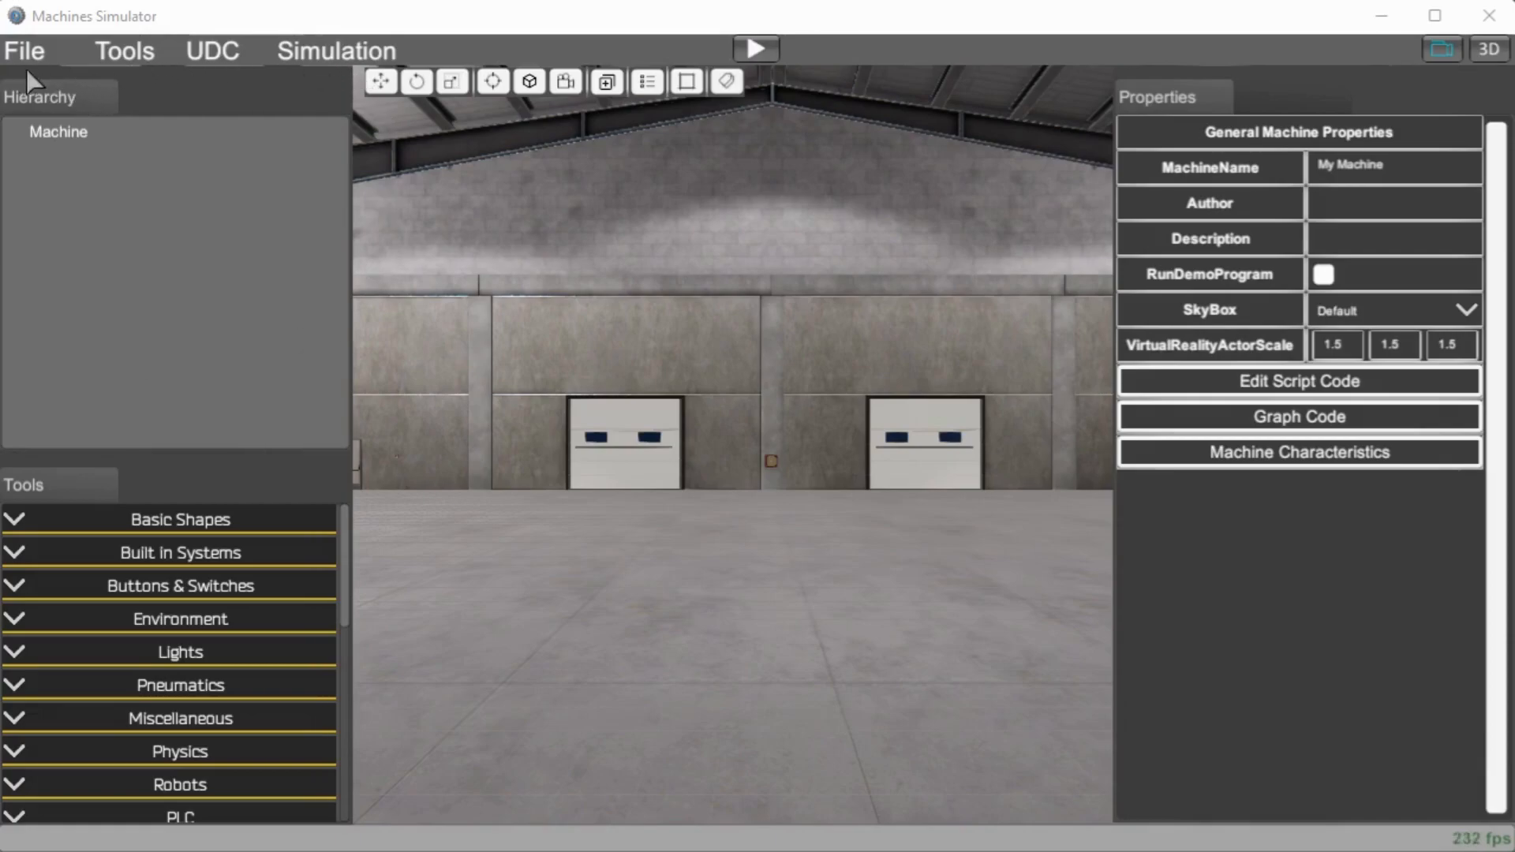
{"action": "mouse_move", "coordinate": [126, 111]}
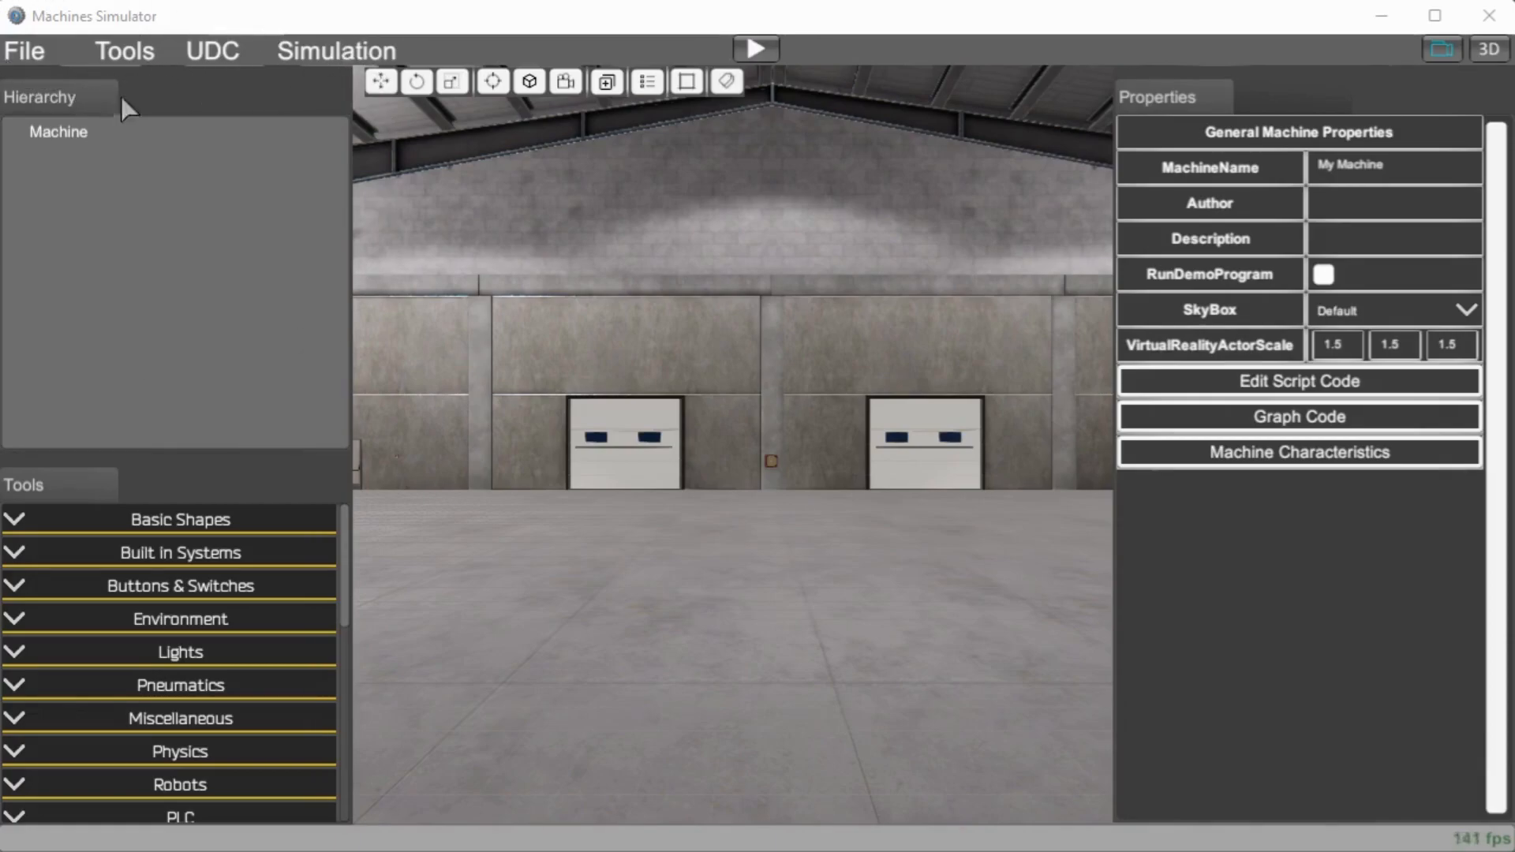
{"action": "left_click", "coordinate": [25, 51]}
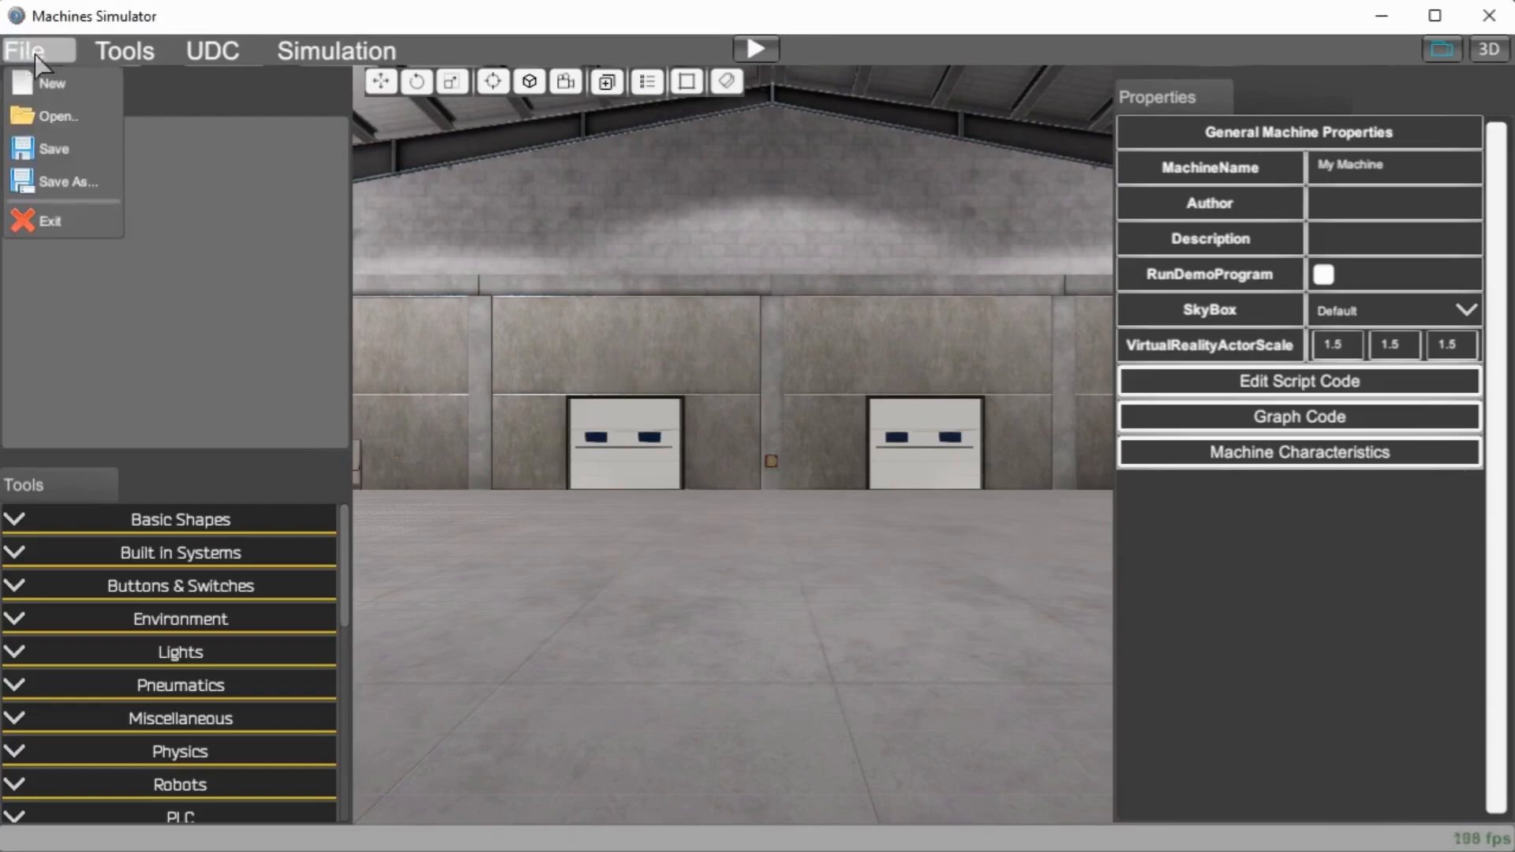
{"action": "left_click", "coordinate": [125, 51]}
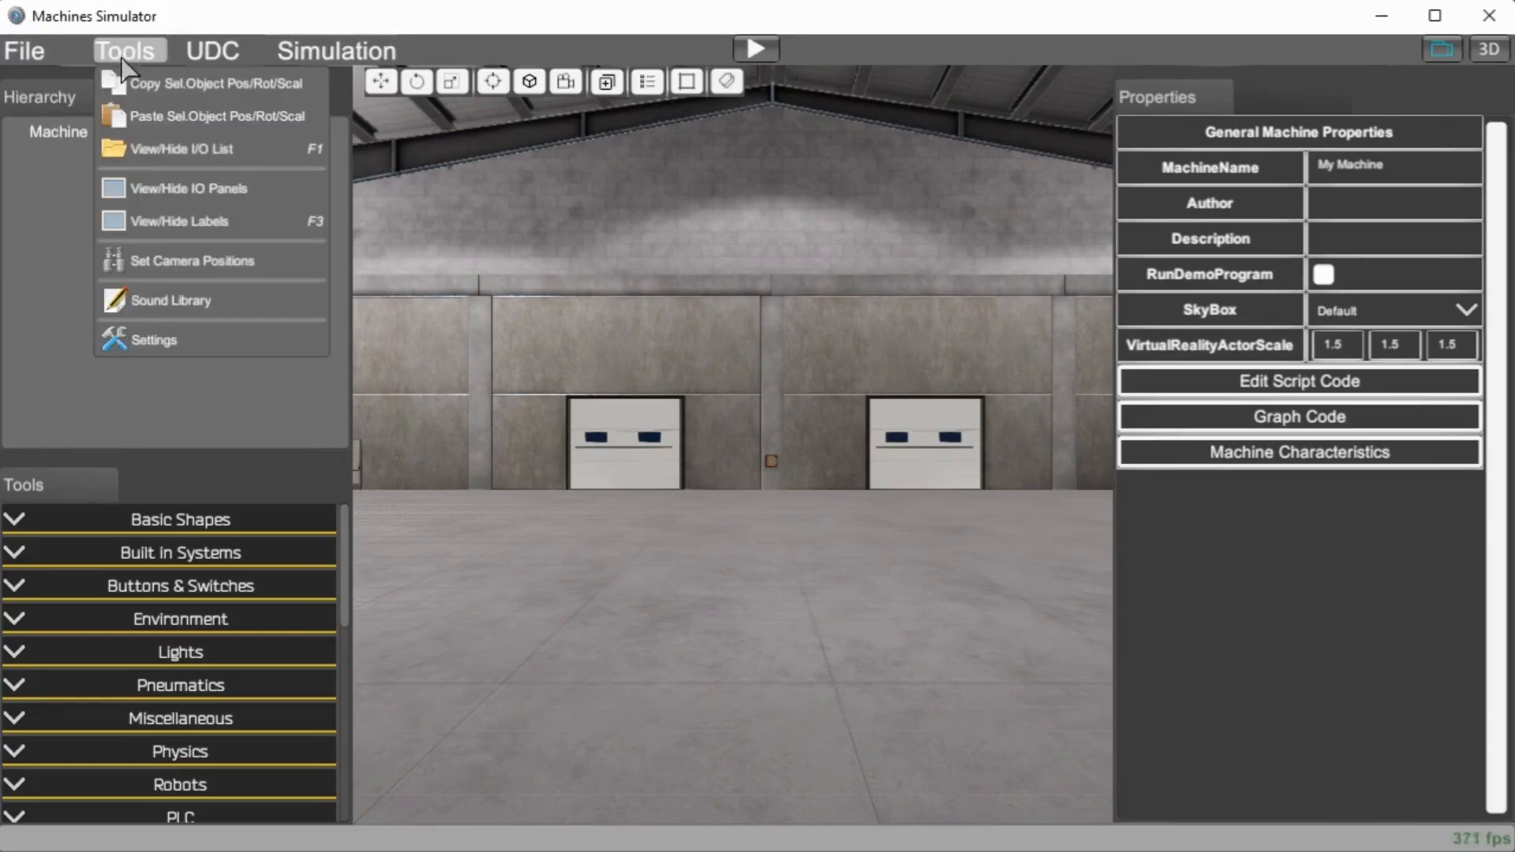
{"action": "left_click", "coordinate": [211, 51]}
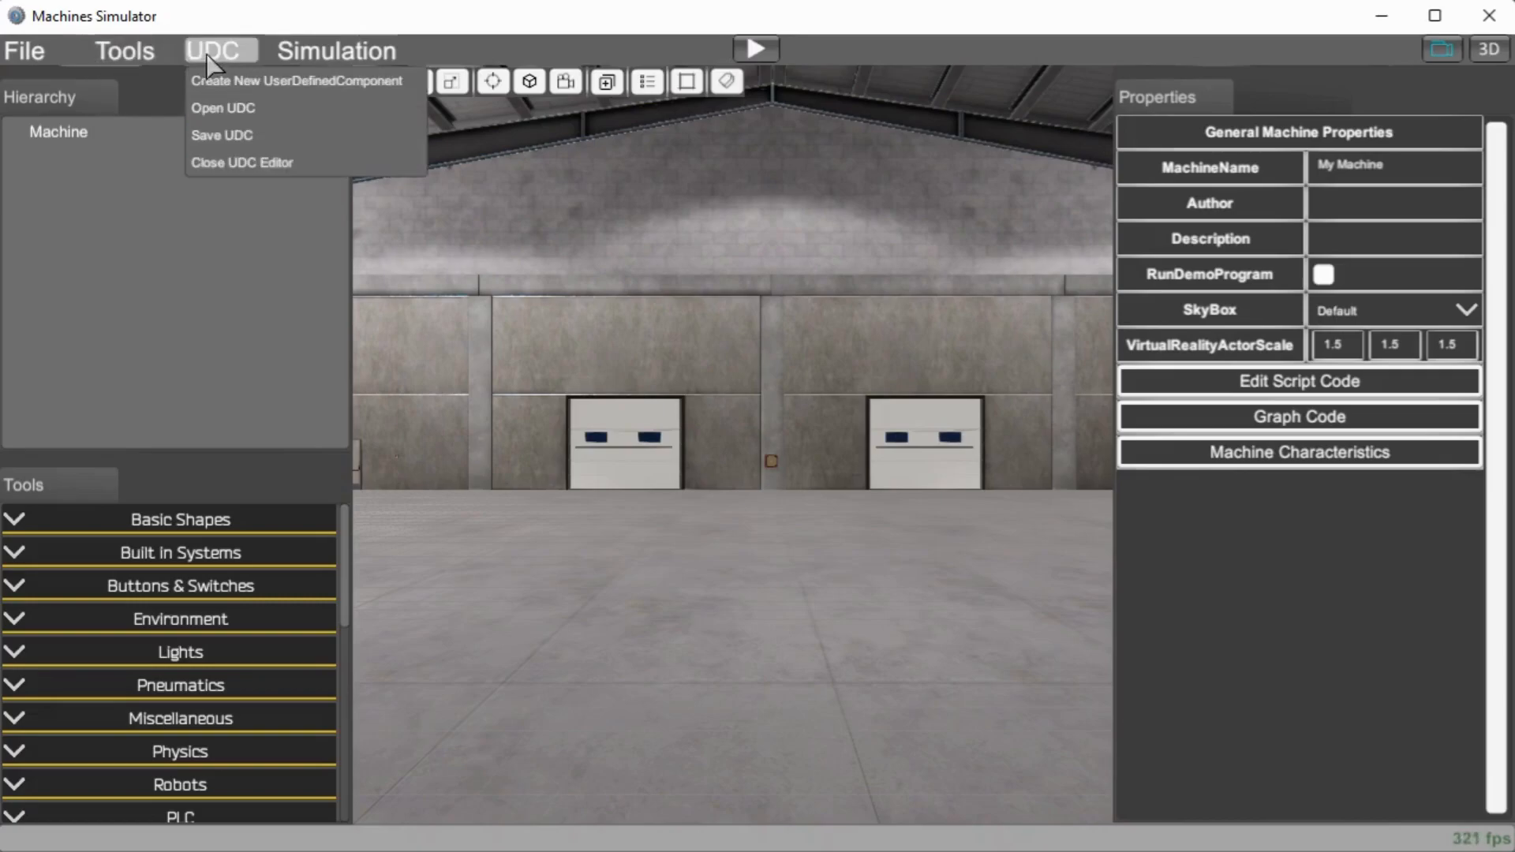
{"action": "left_click", "coordinate": [336, 51]}
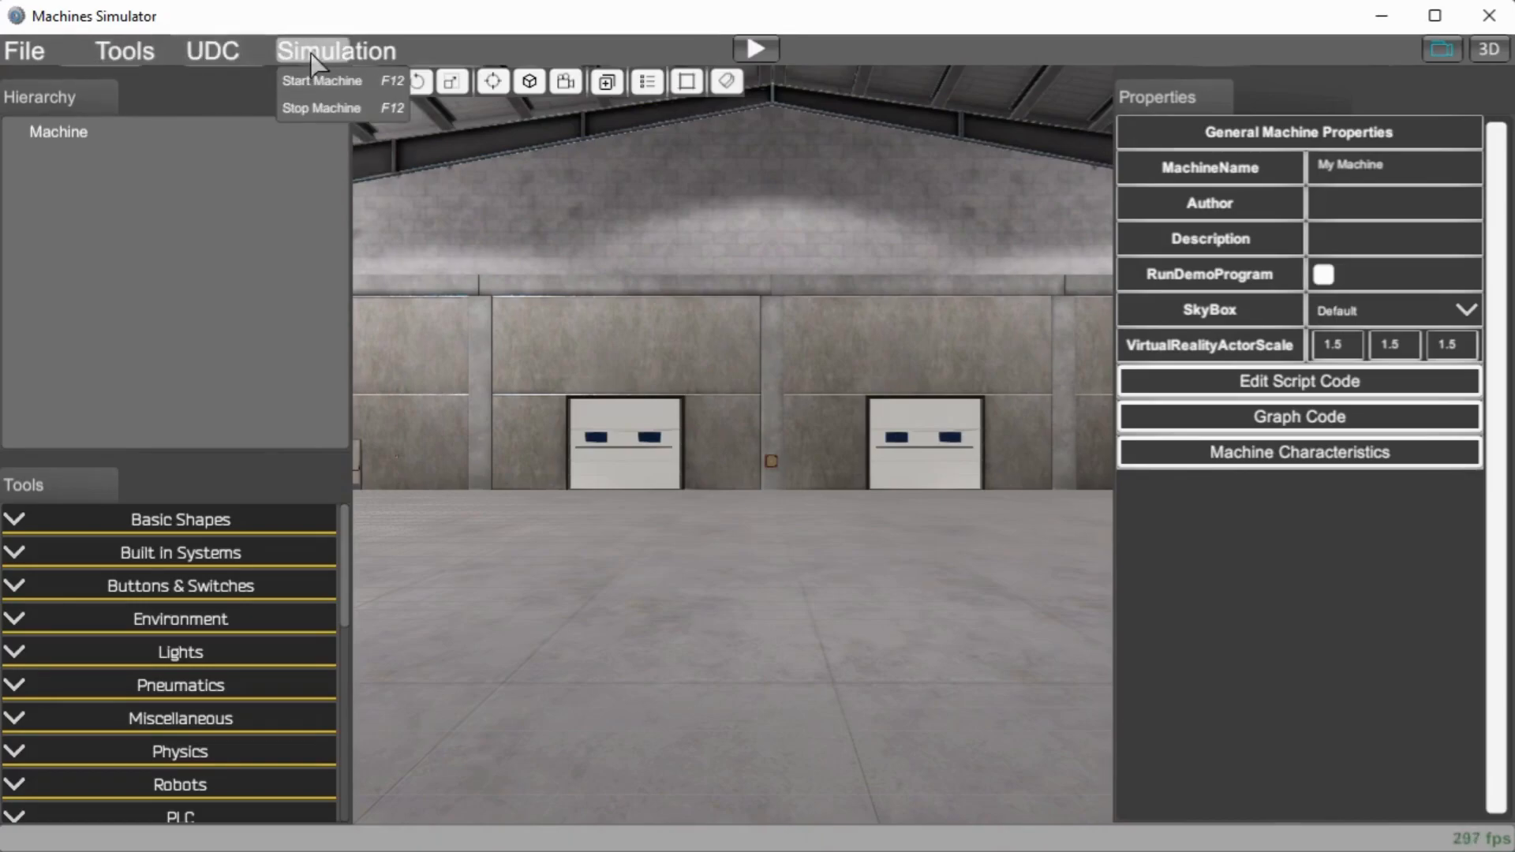
{"action": "mouse_move", "coordinate": [470, 298]}
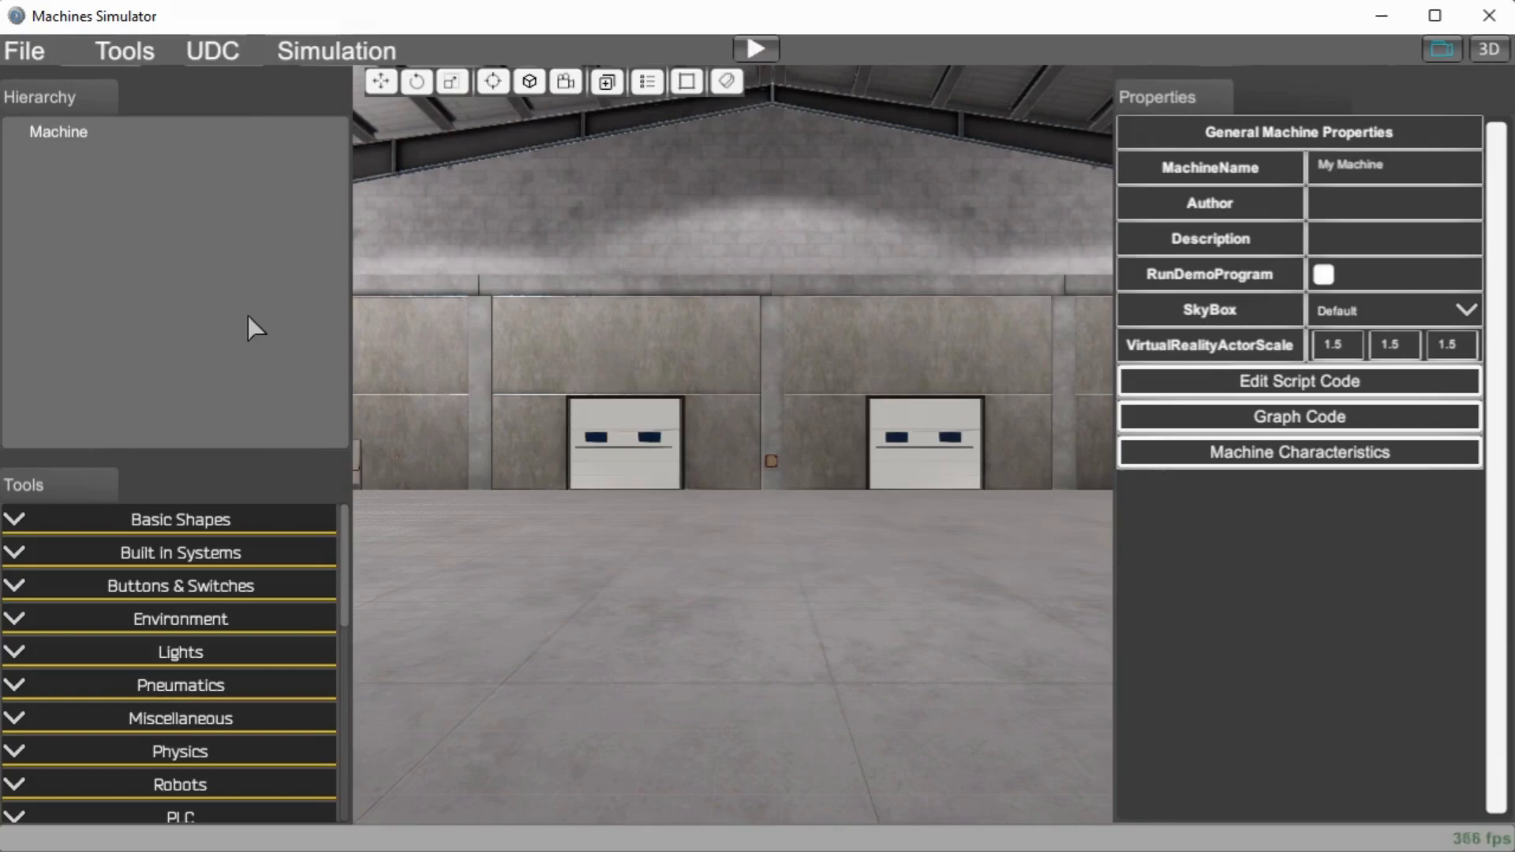
{"action": "mouse_move", "coordinate": [404, 561]}
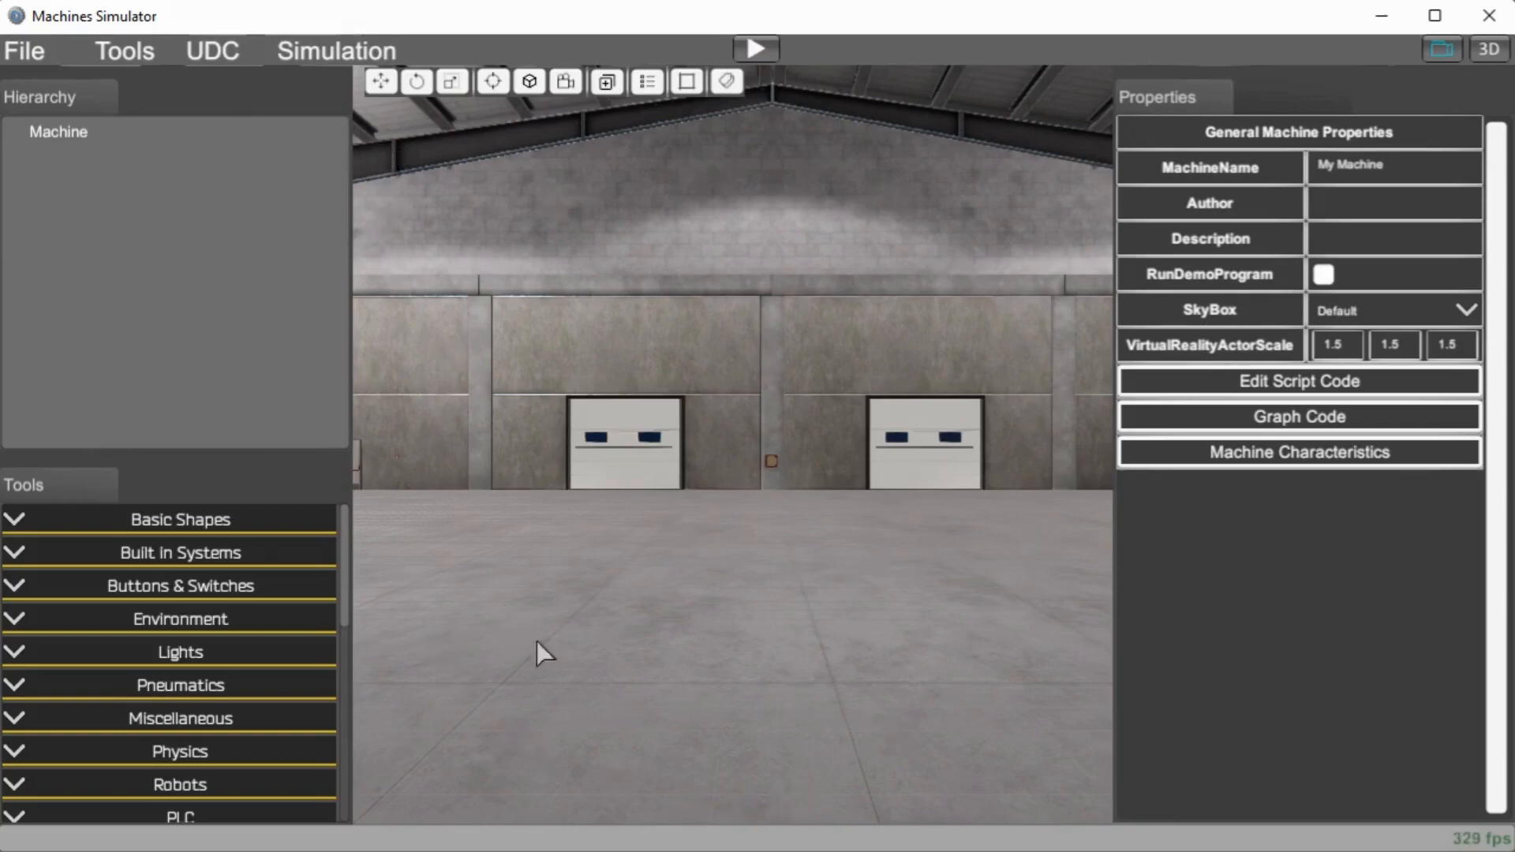
{"action": "mouse_move", "coordinate": [767, 555]}
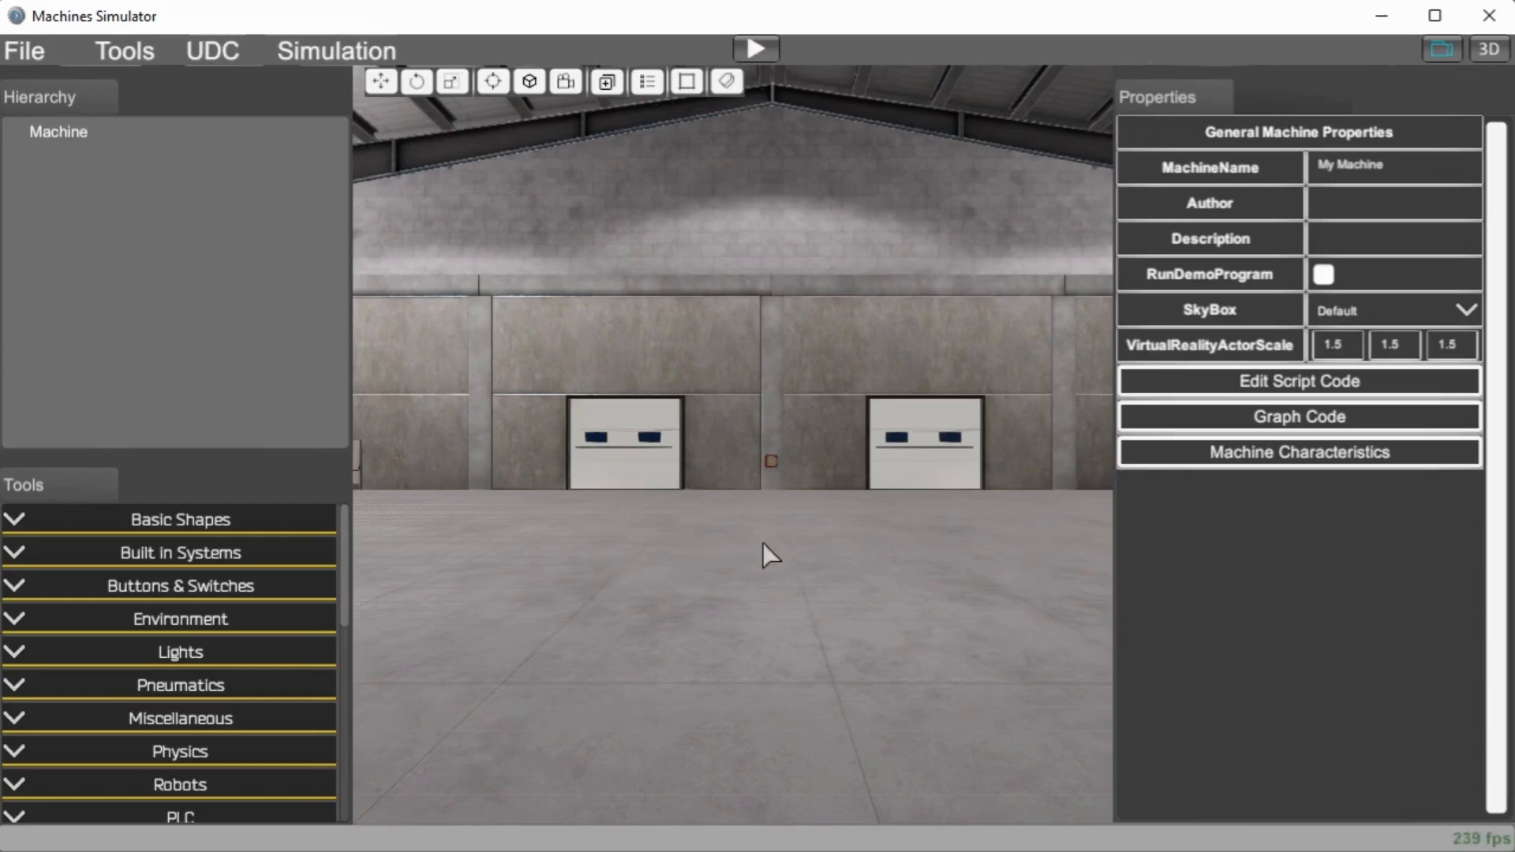
{"action": "mouse_move", "coordinate": [793, 543]}
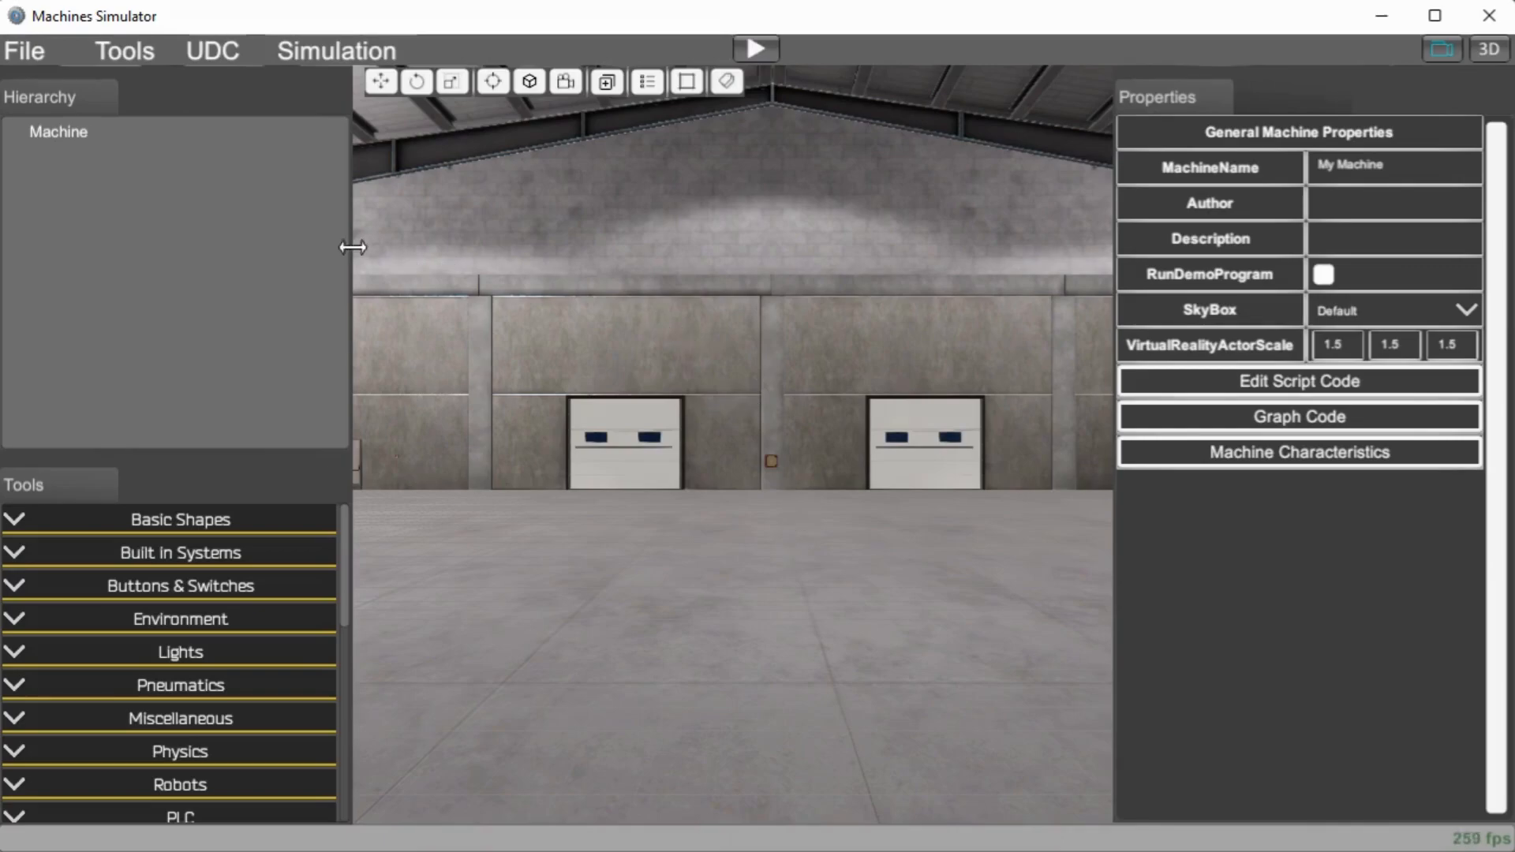
{"action": "mouse_move", "coordinate": [92, 145]}
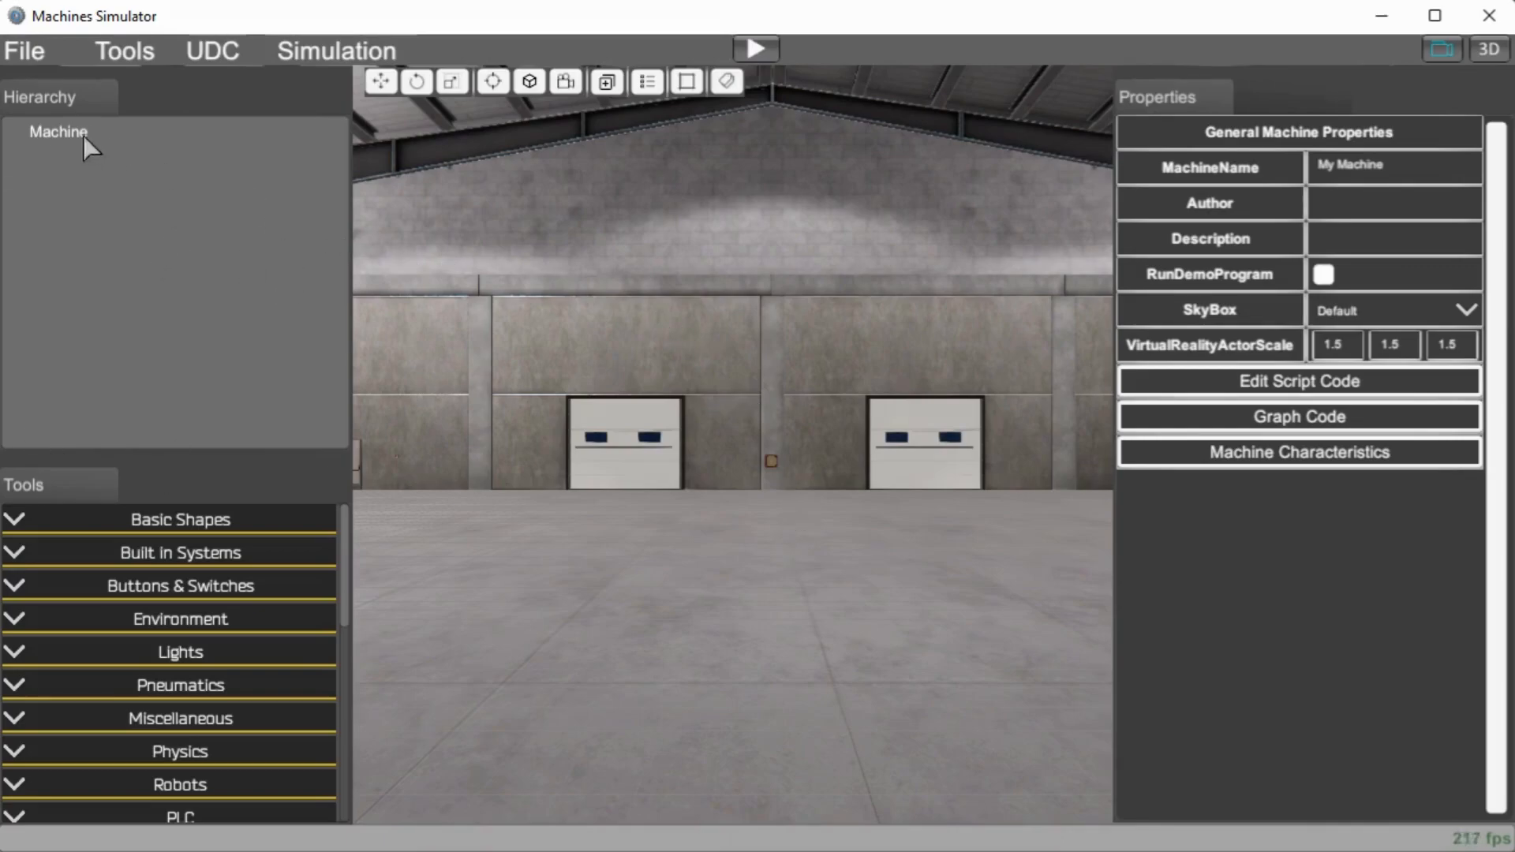
{"action": "left_click", "coordinate": [58, 132]}
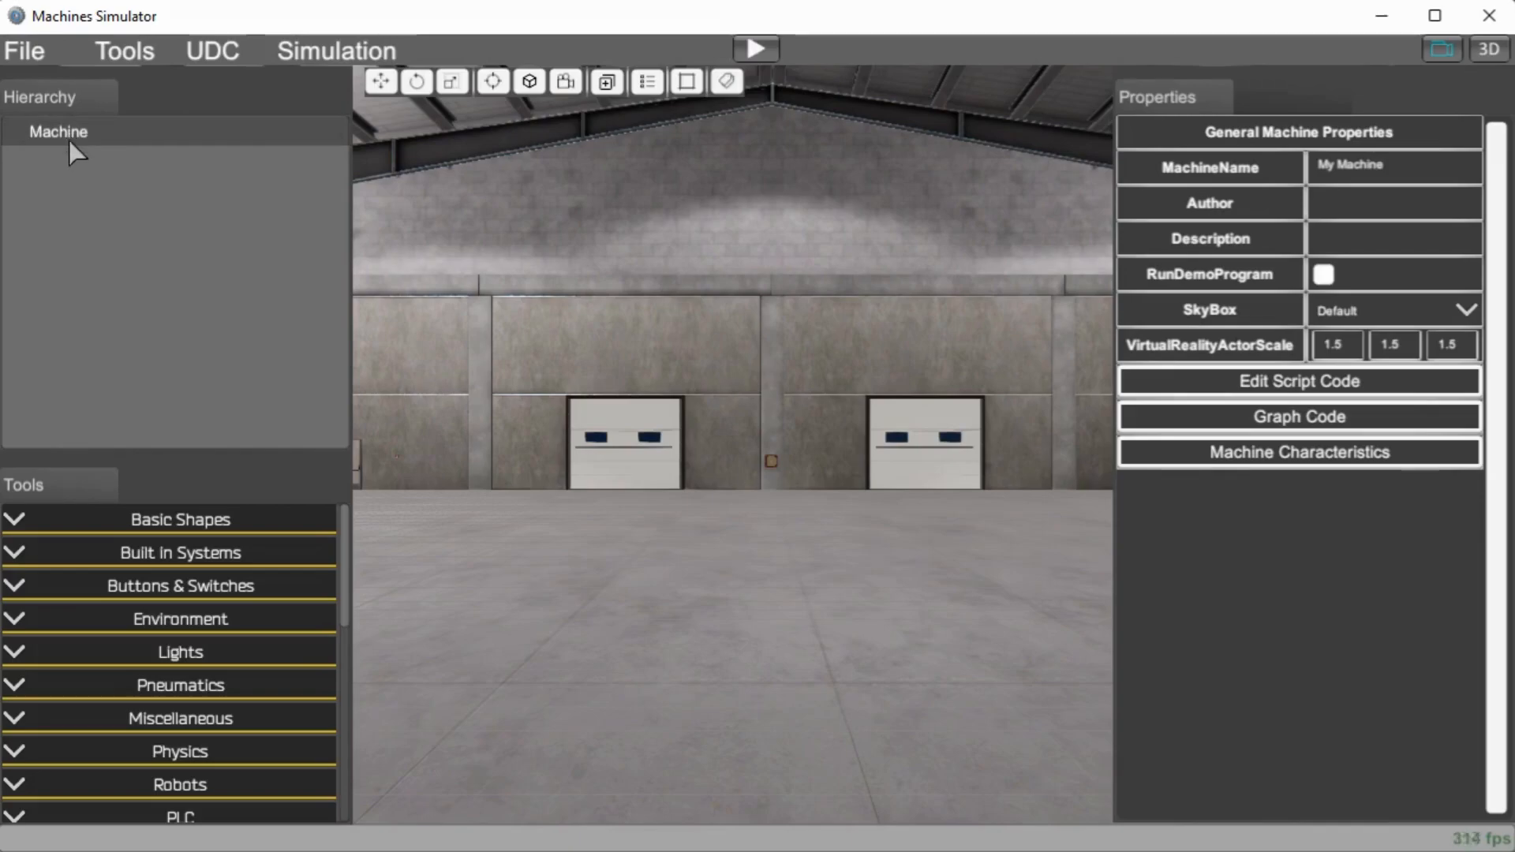
{"action": "mouse_move", "coordinate": [116, 302]}
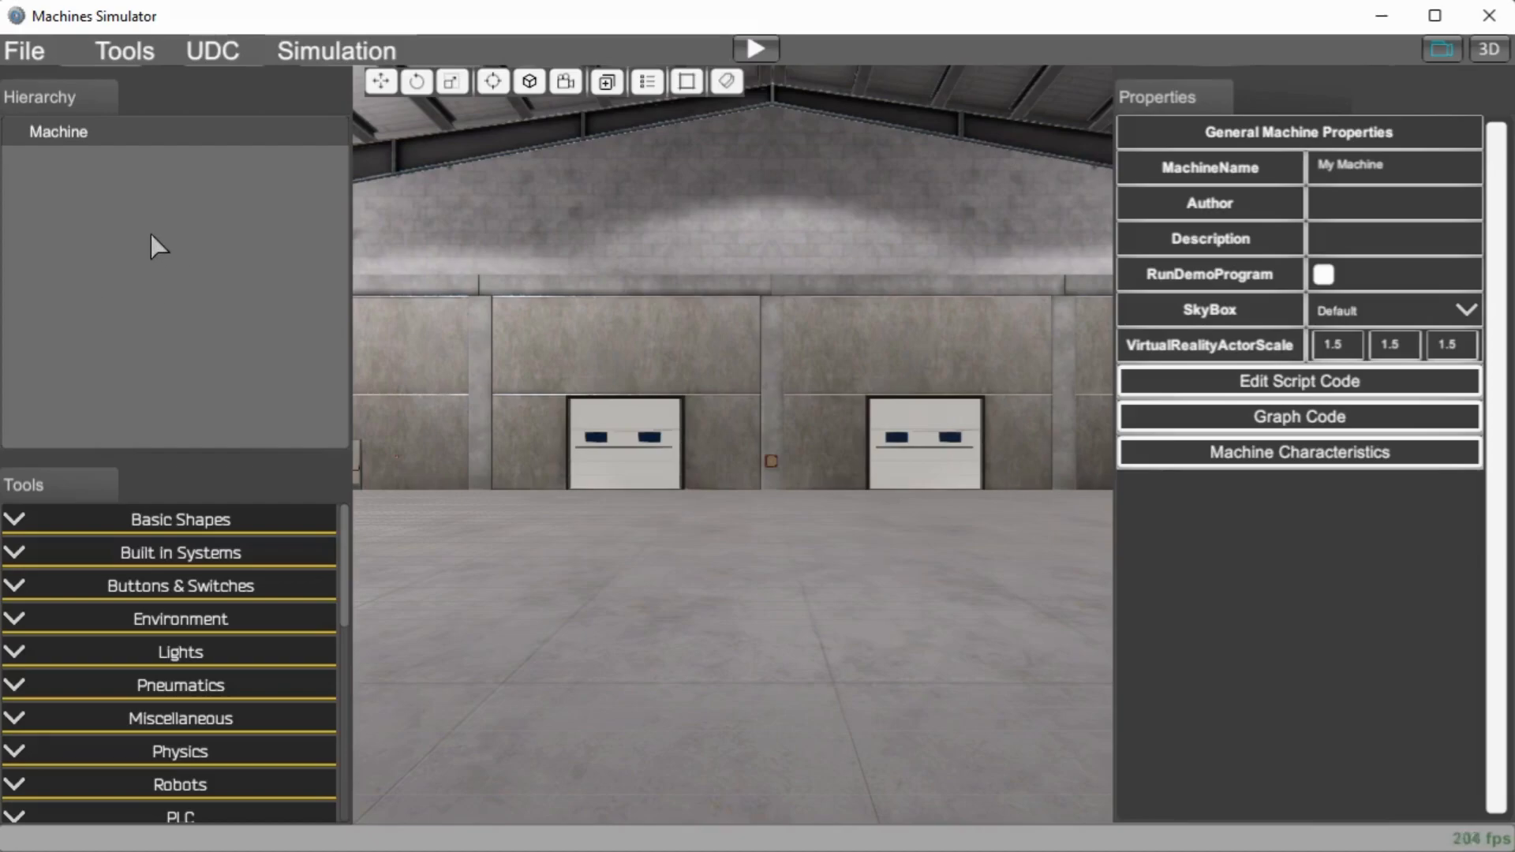
{"action": "mouse_move", "coordinate": [119, 449]}
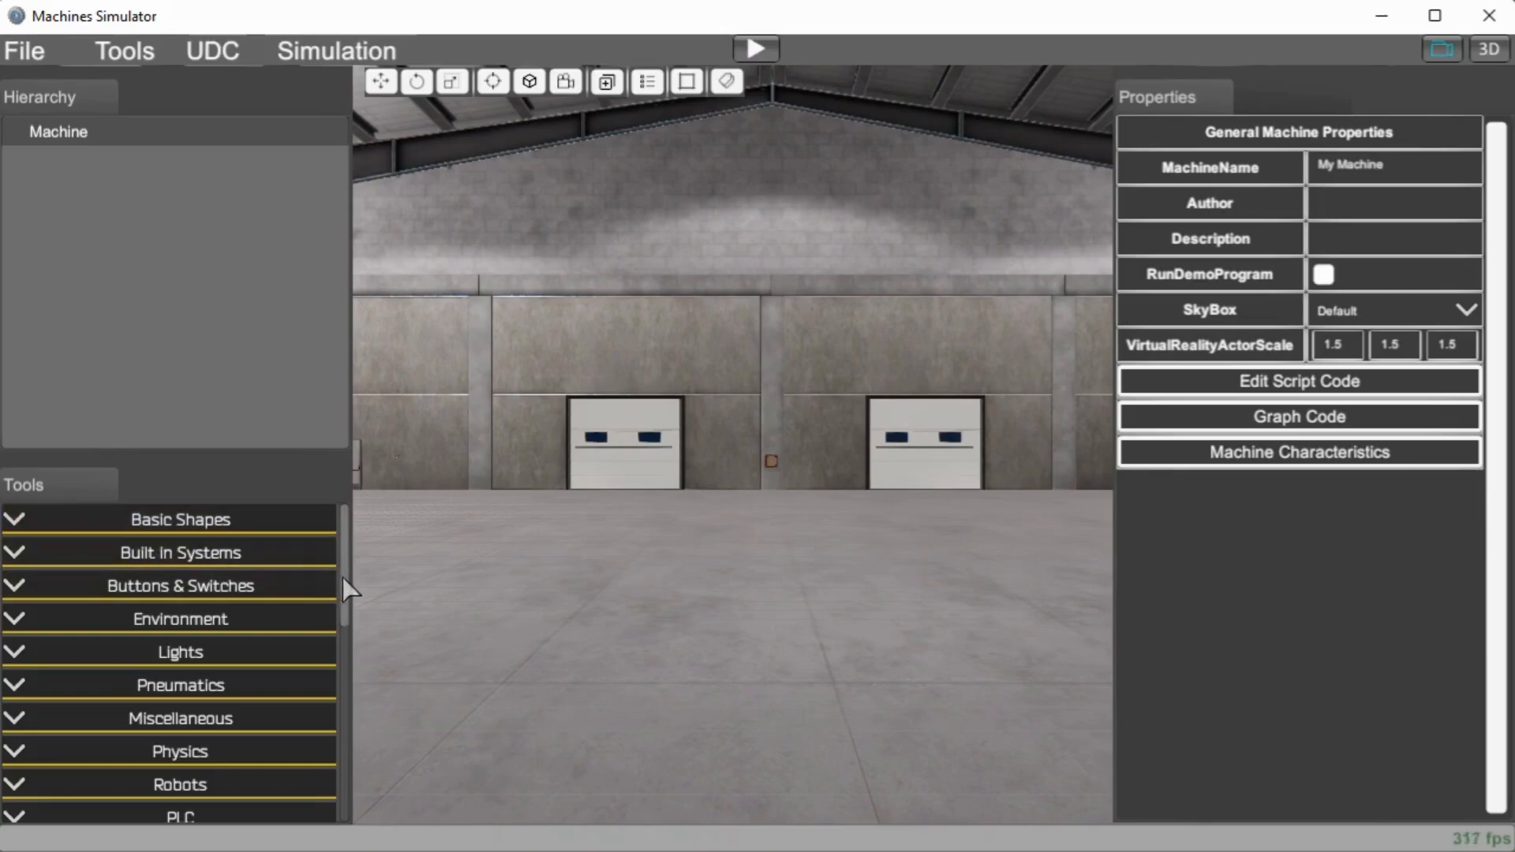
{"action": "scroll", "scroll_direction": "down", "scroll_amount": 3}
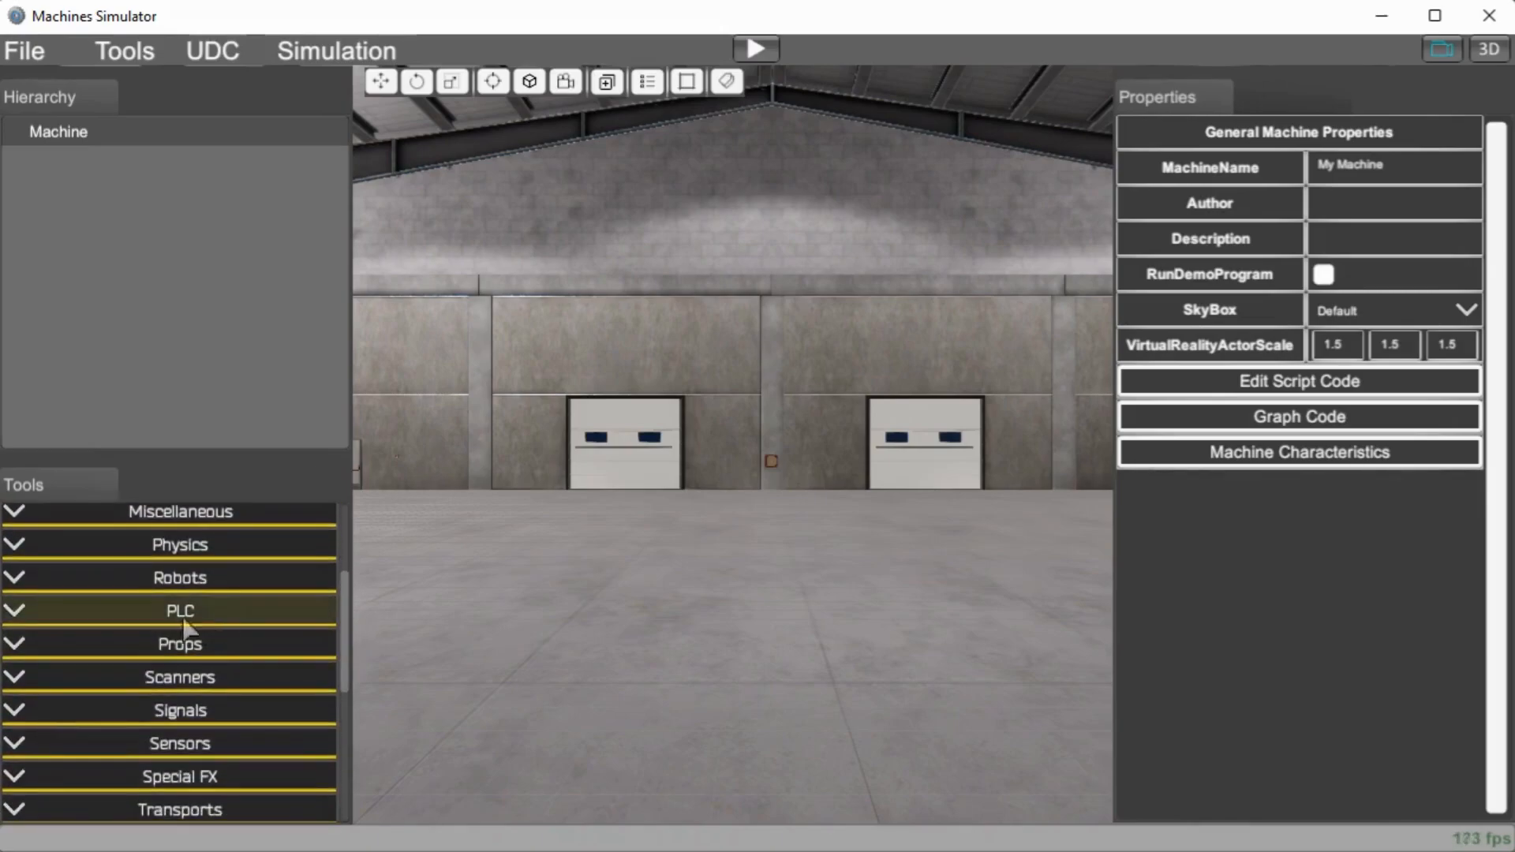
{"action": "left_click", "coordinate": [179, 577]}
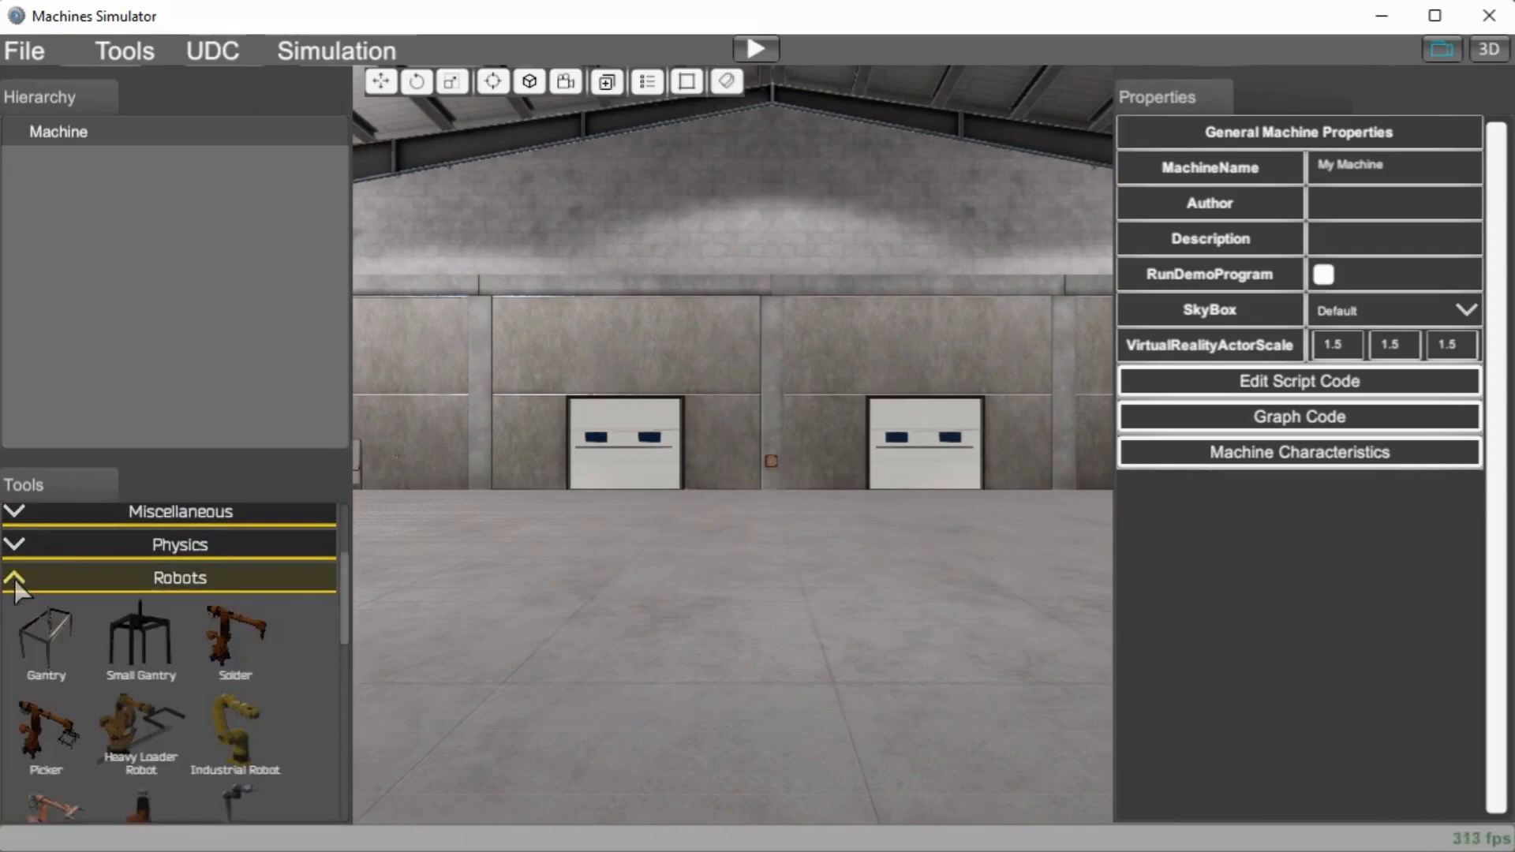
{"action": "left_click", "coordinate": [180, 543]}
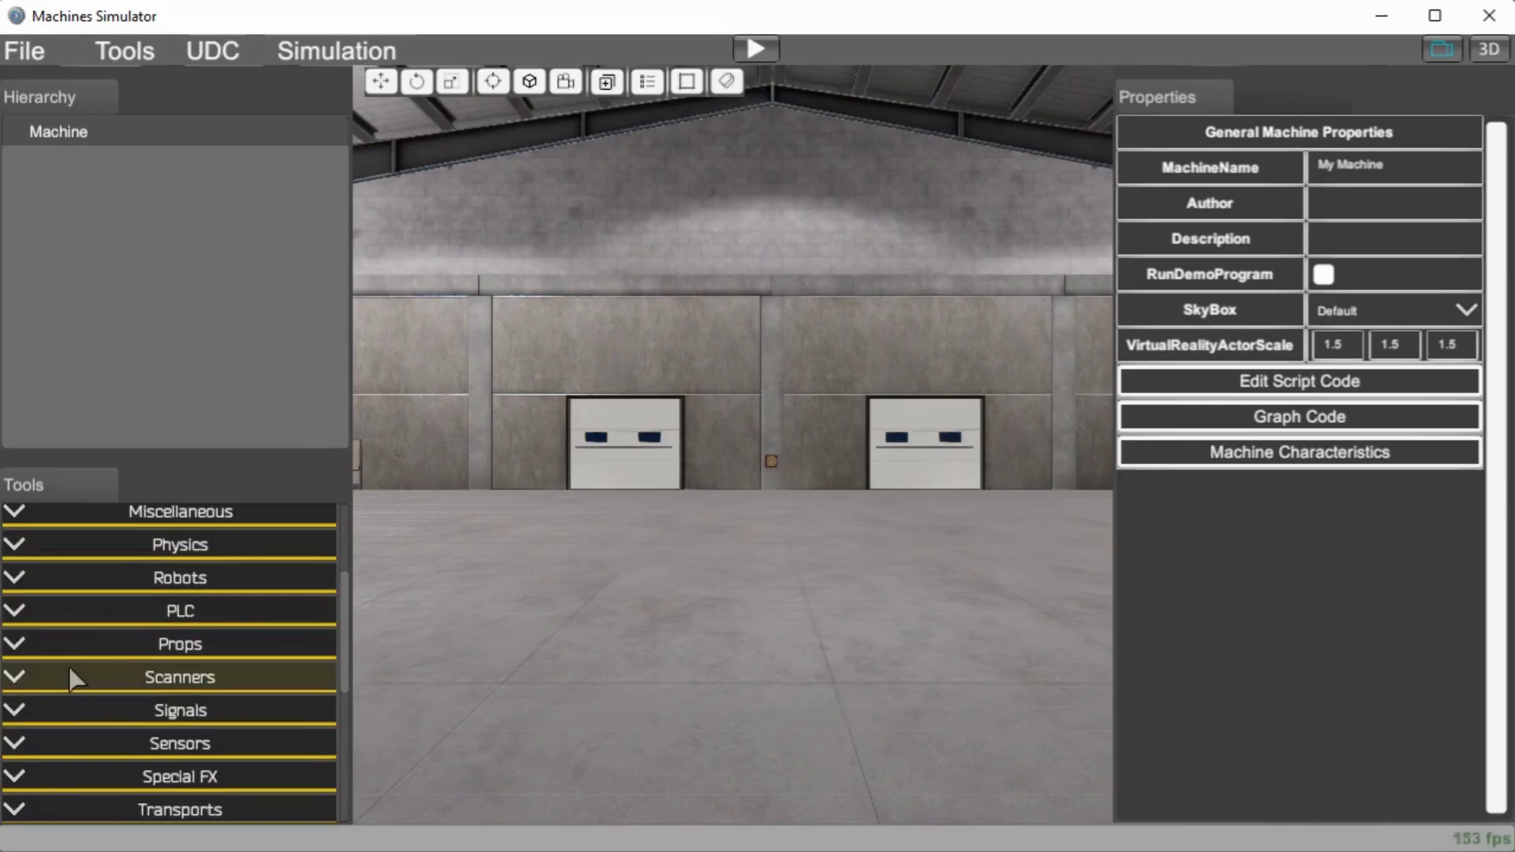
{"action": "mouse_move", "coordinate": [91, 676]}
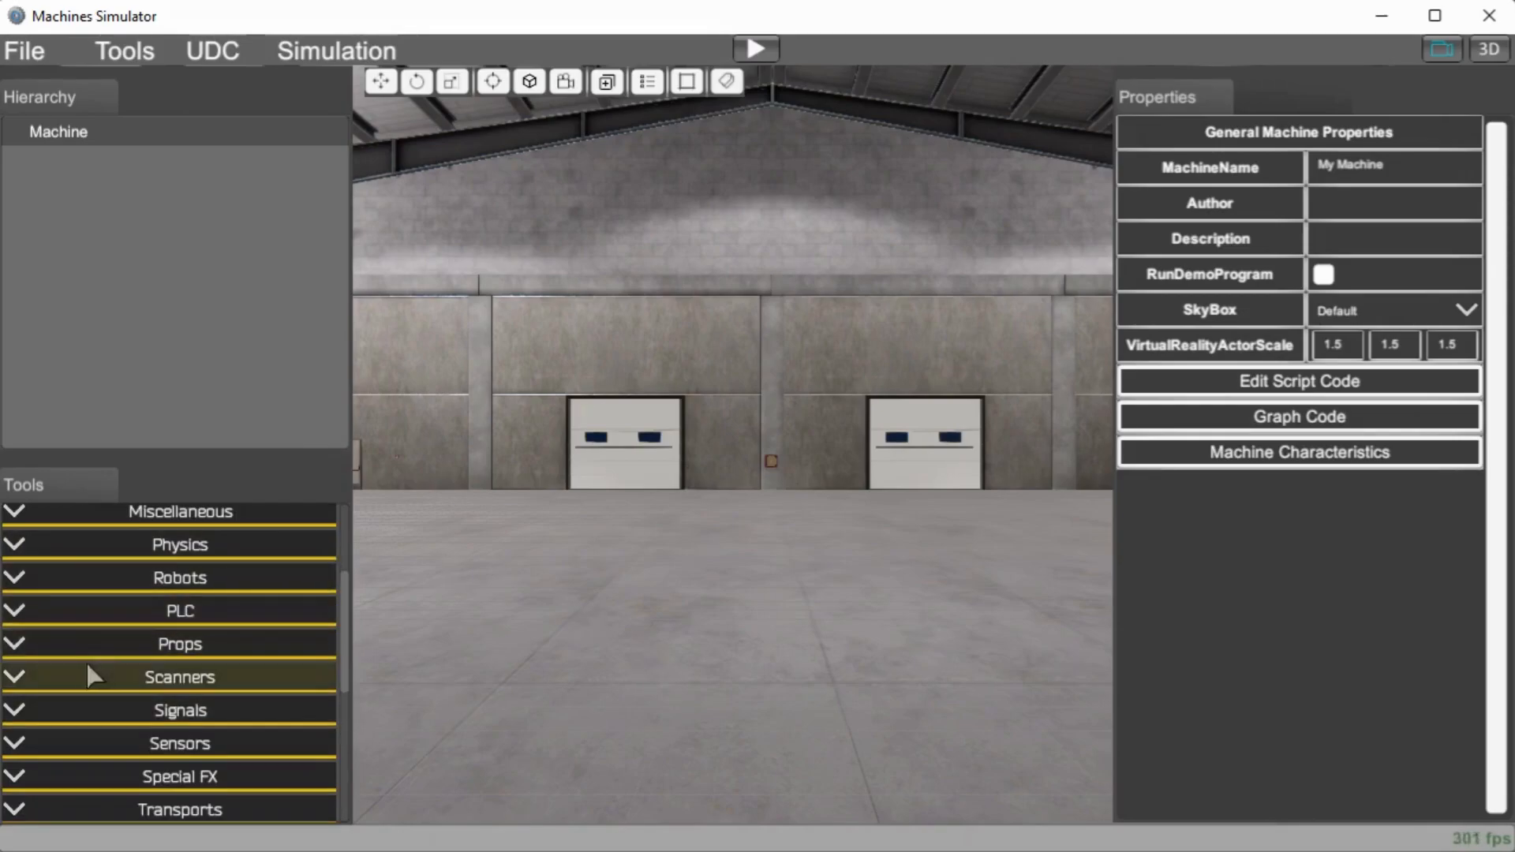
{"action": "left_click", "coordinate": [180, 677]}
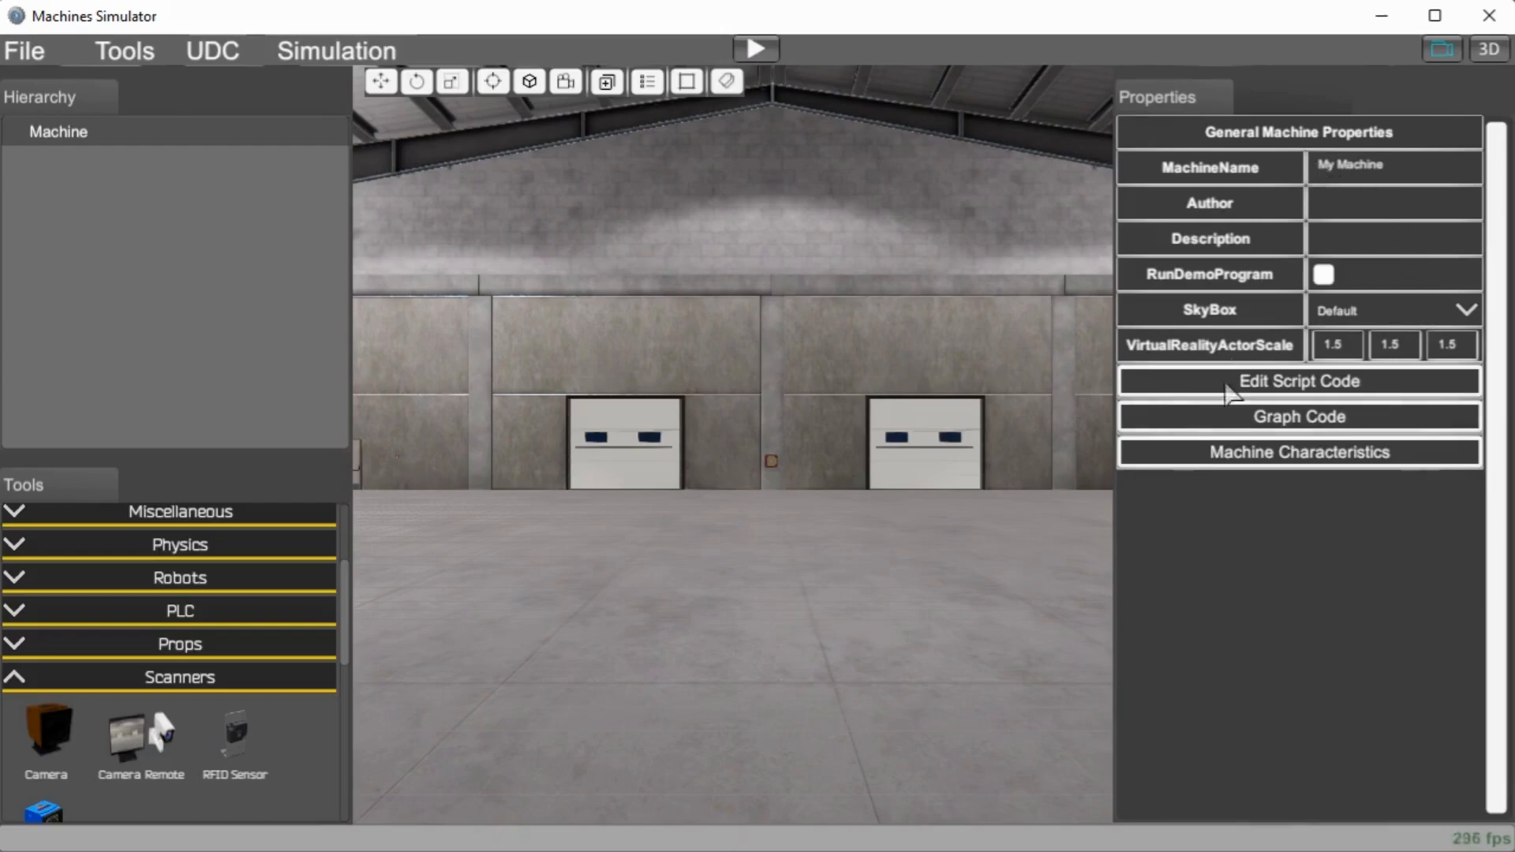
{"action": "mouse_move", "coordinate": [150, 150]}
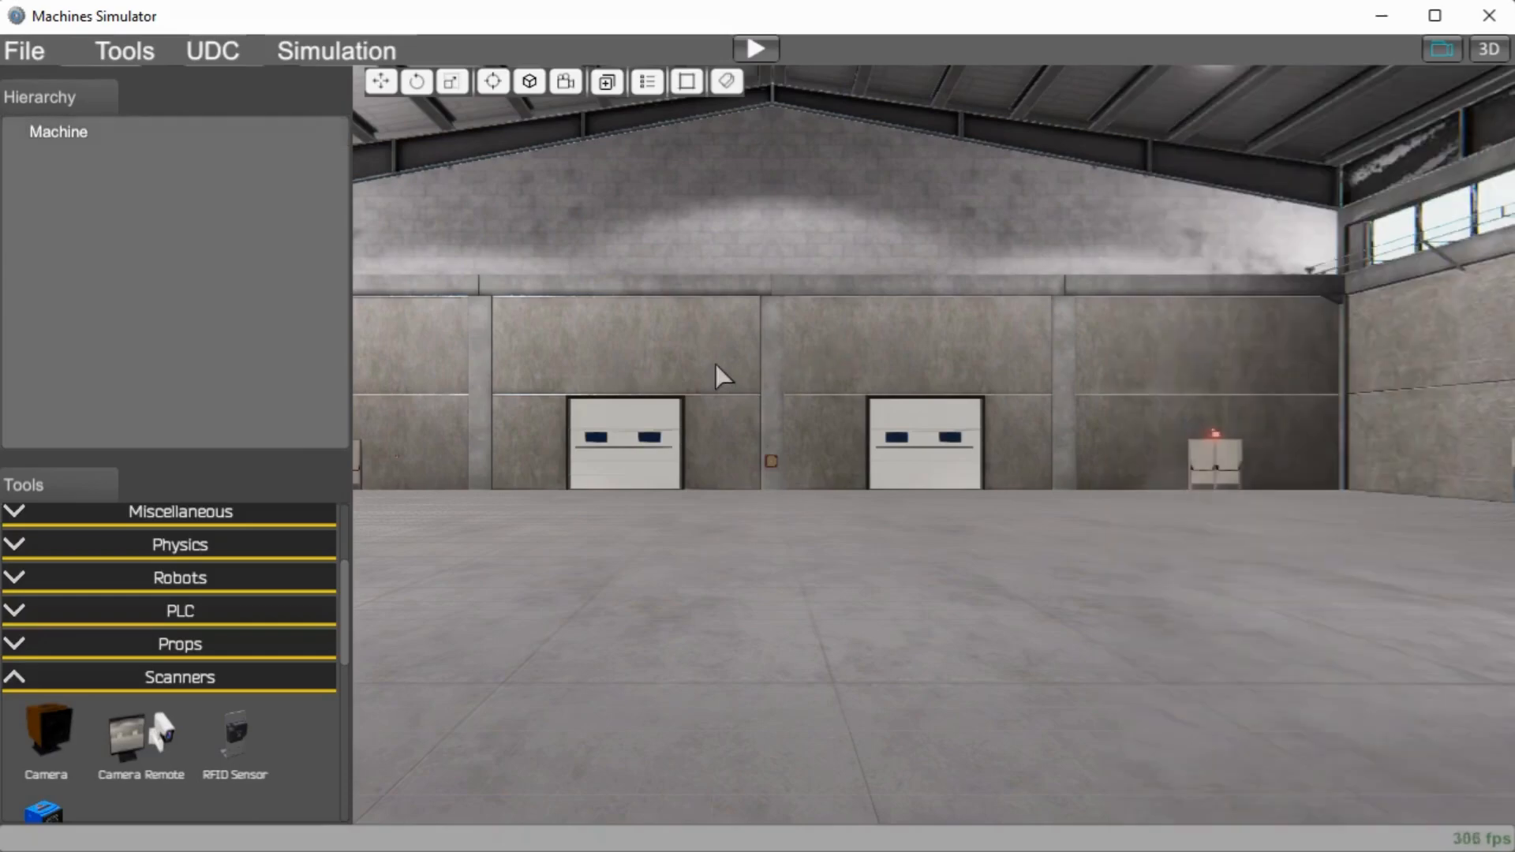
{"action": "mouse_move", "coordinate": [348, 180]}
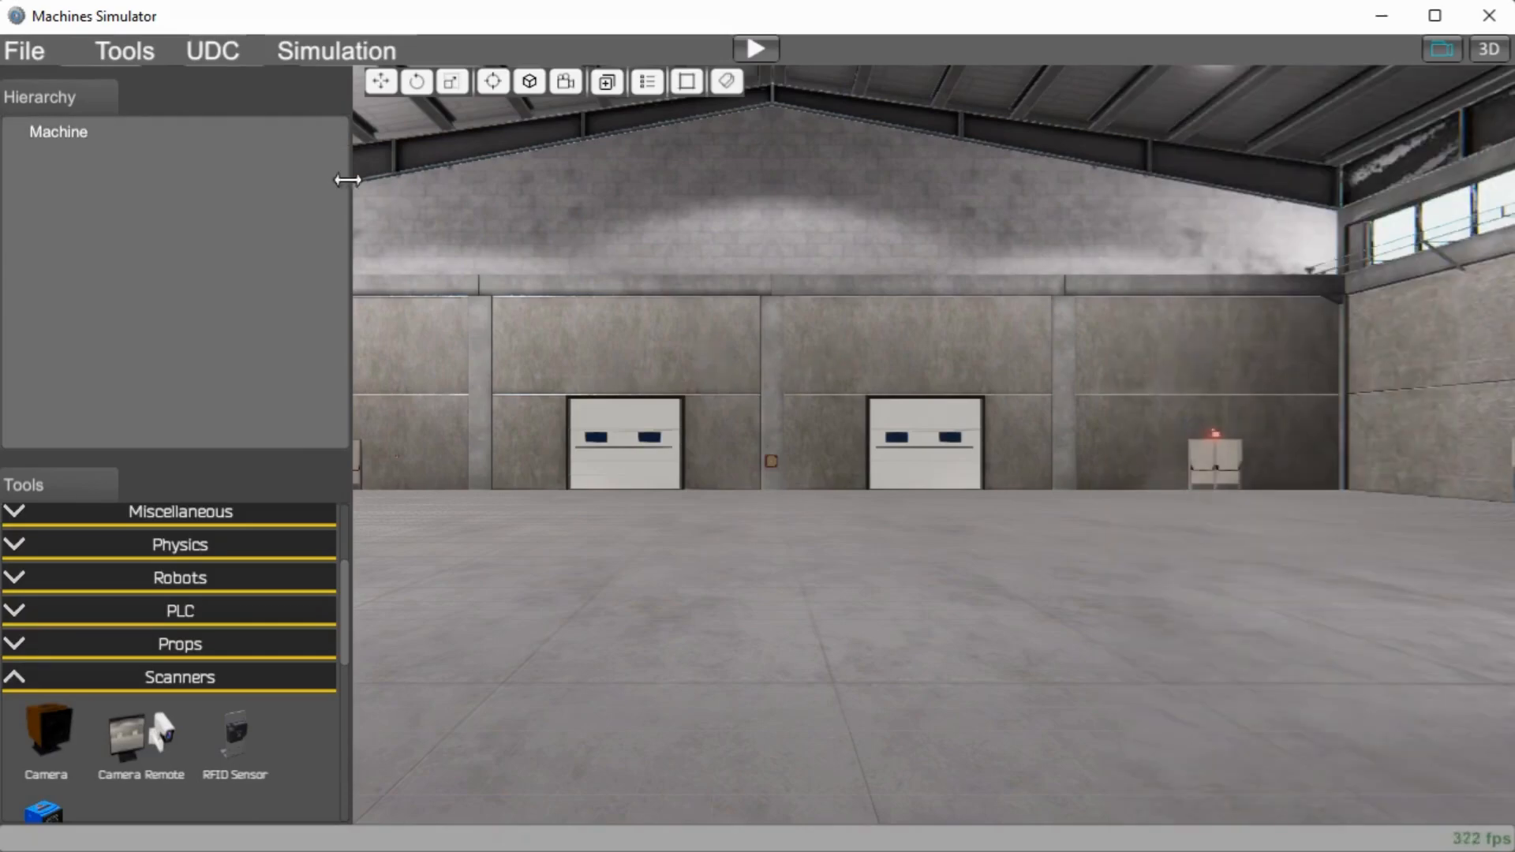
{"action": "left_click", "coordinate": [58, 132]}
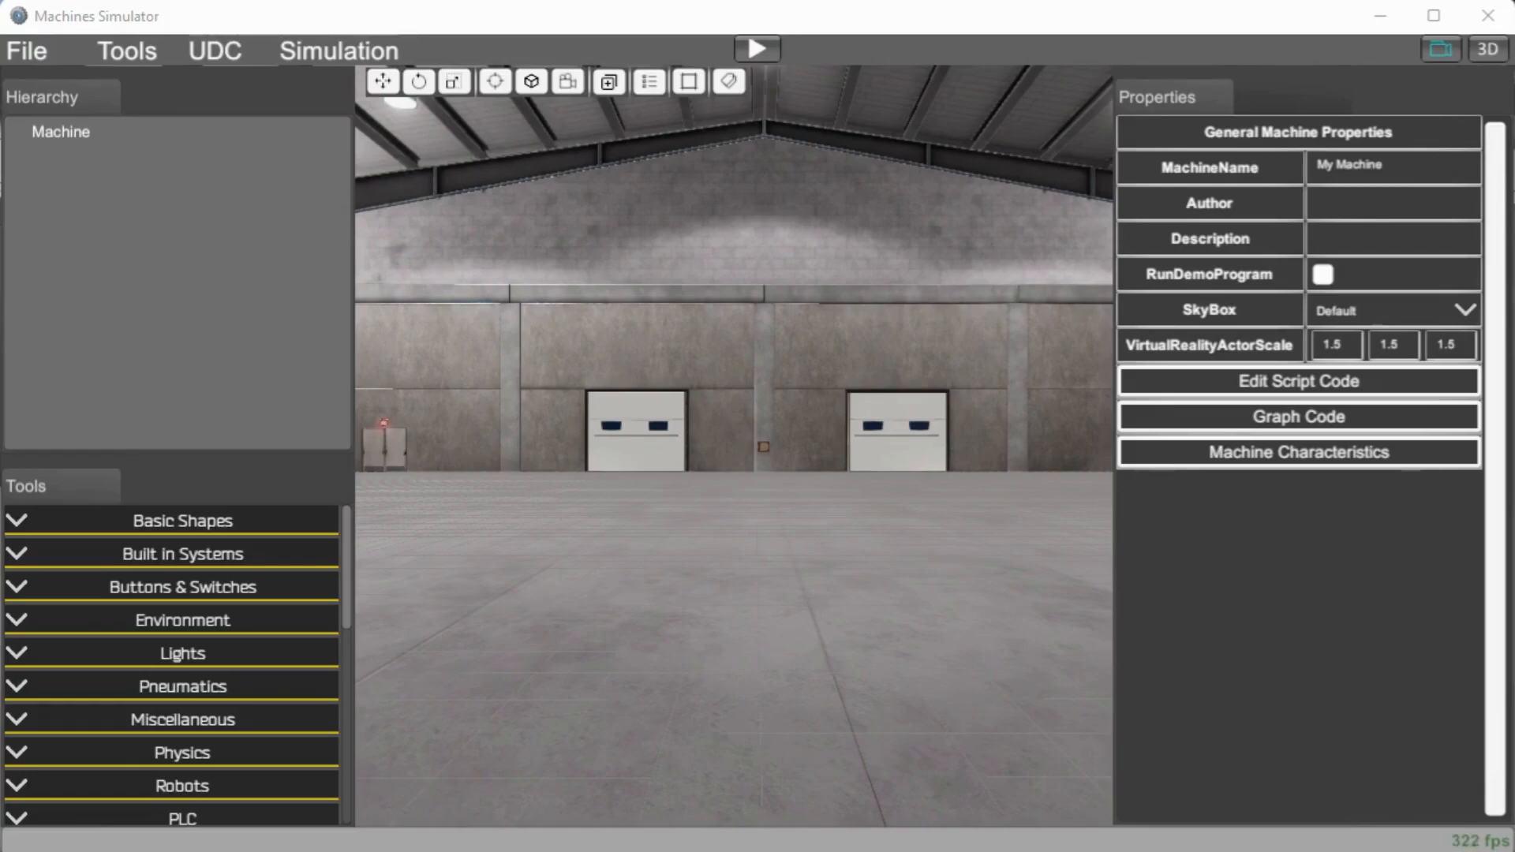
- Place a built-in Liquid Tank (Tank0) in the warehouse and adjust its height onto the floor
{"action": "left_click", "coordinate": [182, 553]}
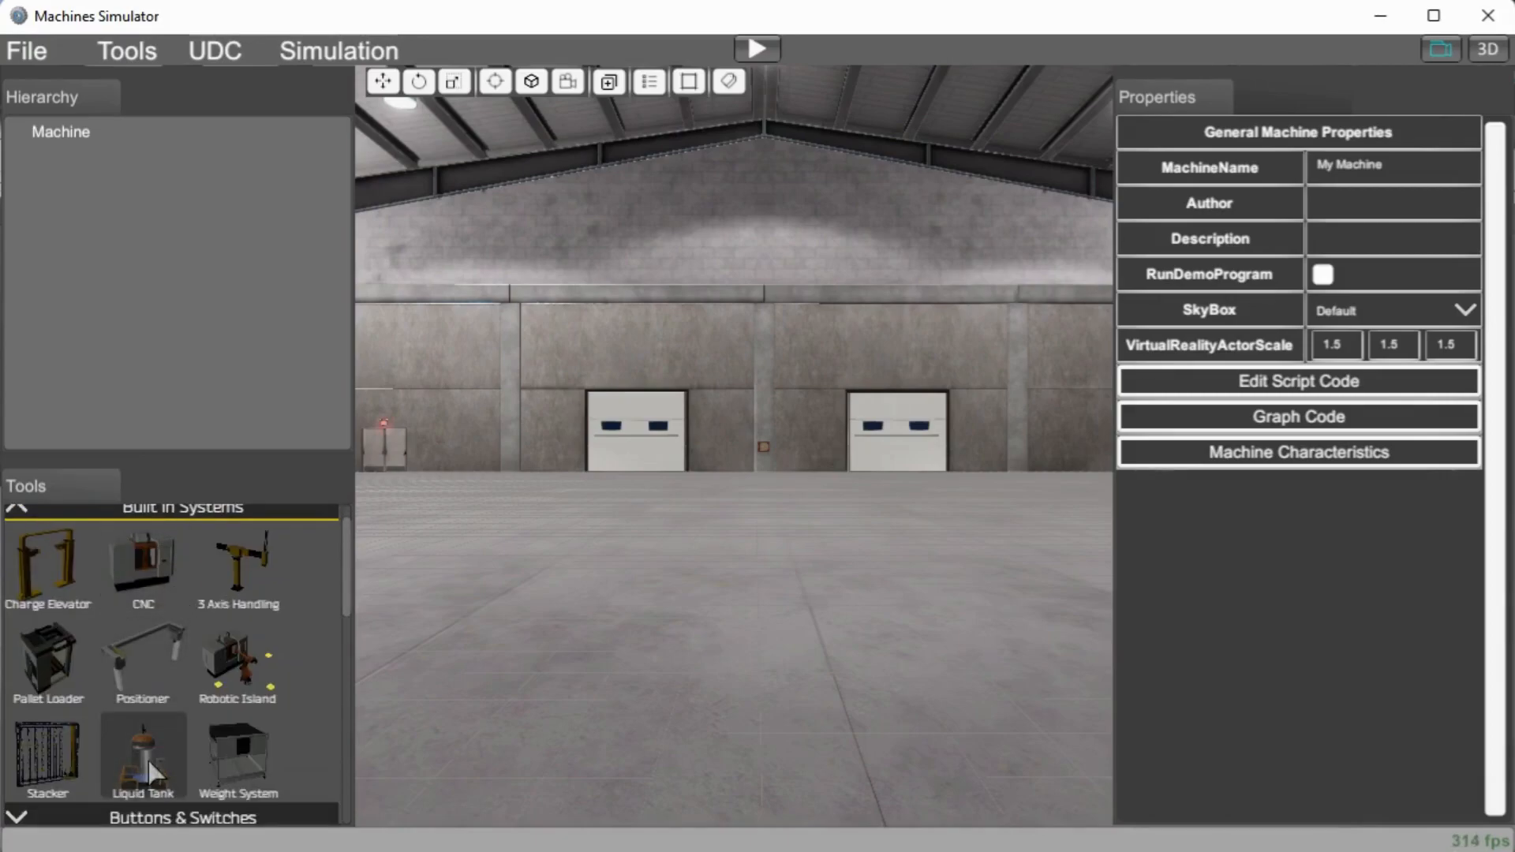
{"action": "left_click", "coordinate": [143, 754]}
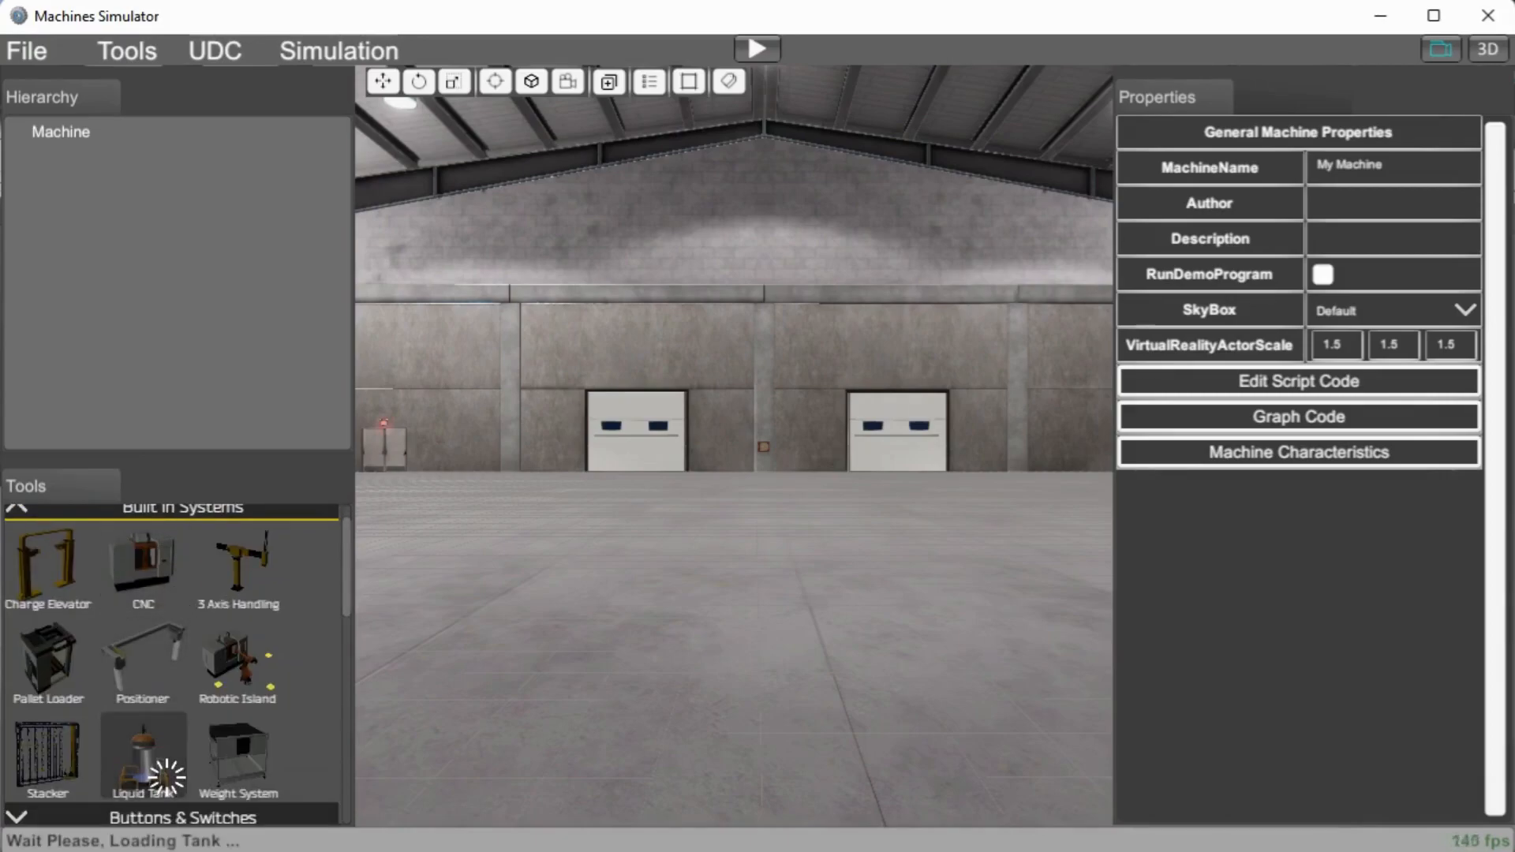
{"action": "left_click", "coordinate": [143, 754]}
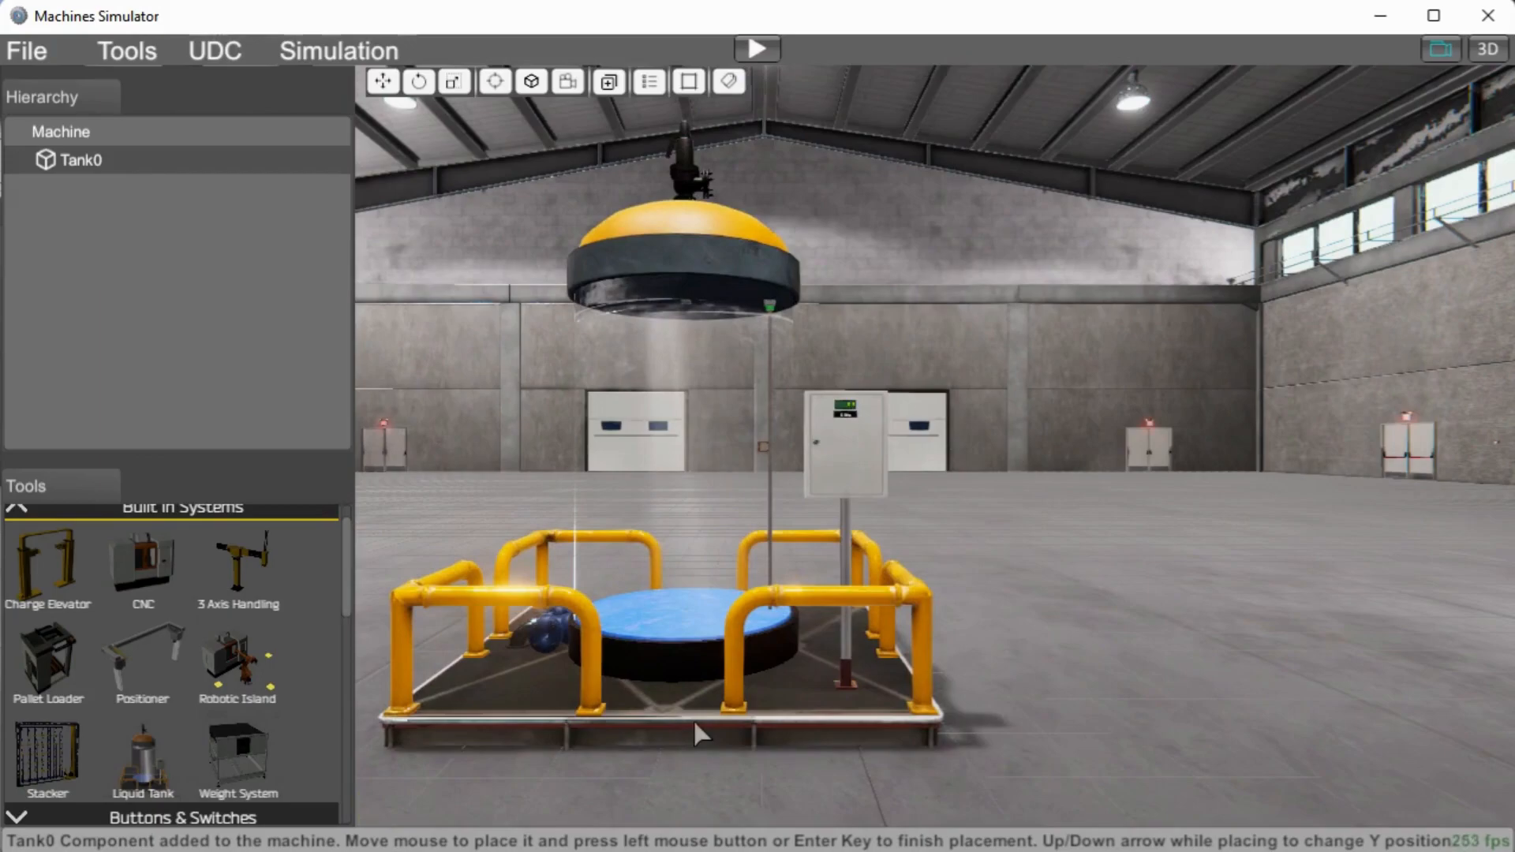
{"action": "left_click", "coordinate": [701, 729]}
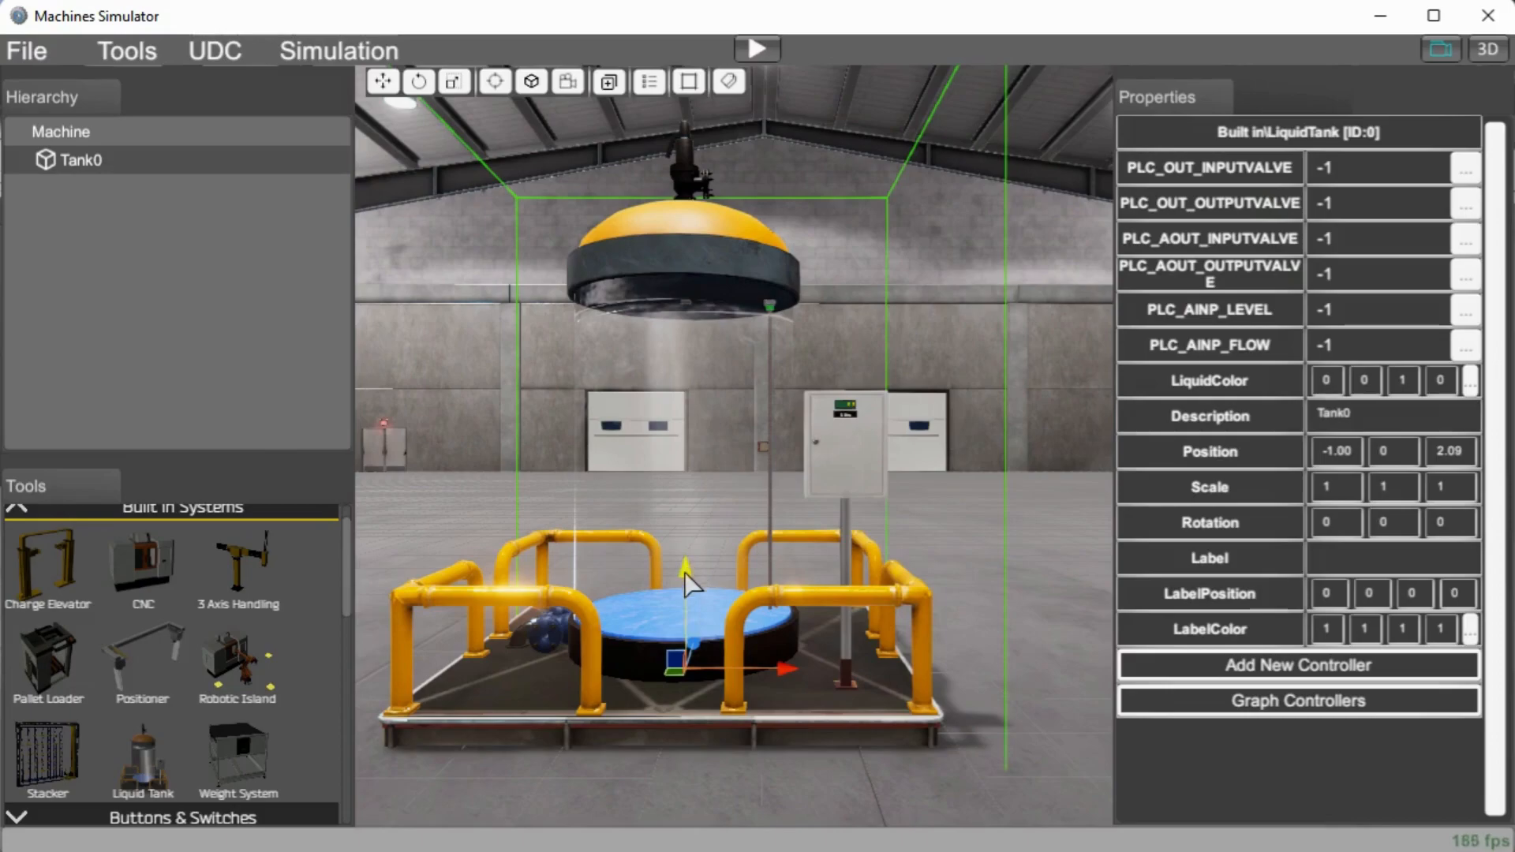
{"action": "mouse_move", "coordinate": [795, 686]}
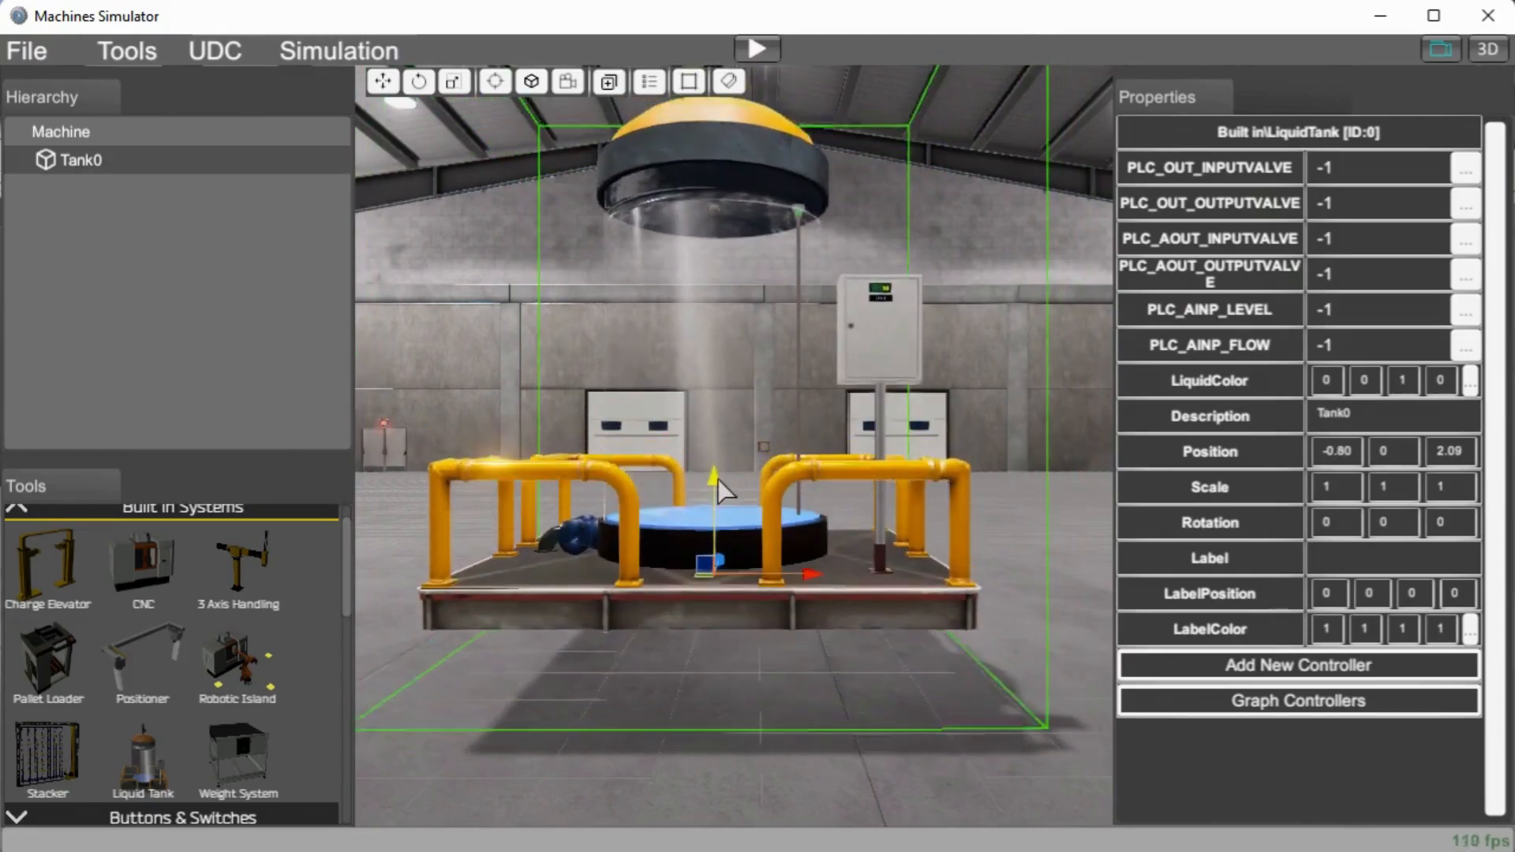
{"action": "left_click_drag", "start_coordinate": [712, 560], "coordinate": [712, 478]}
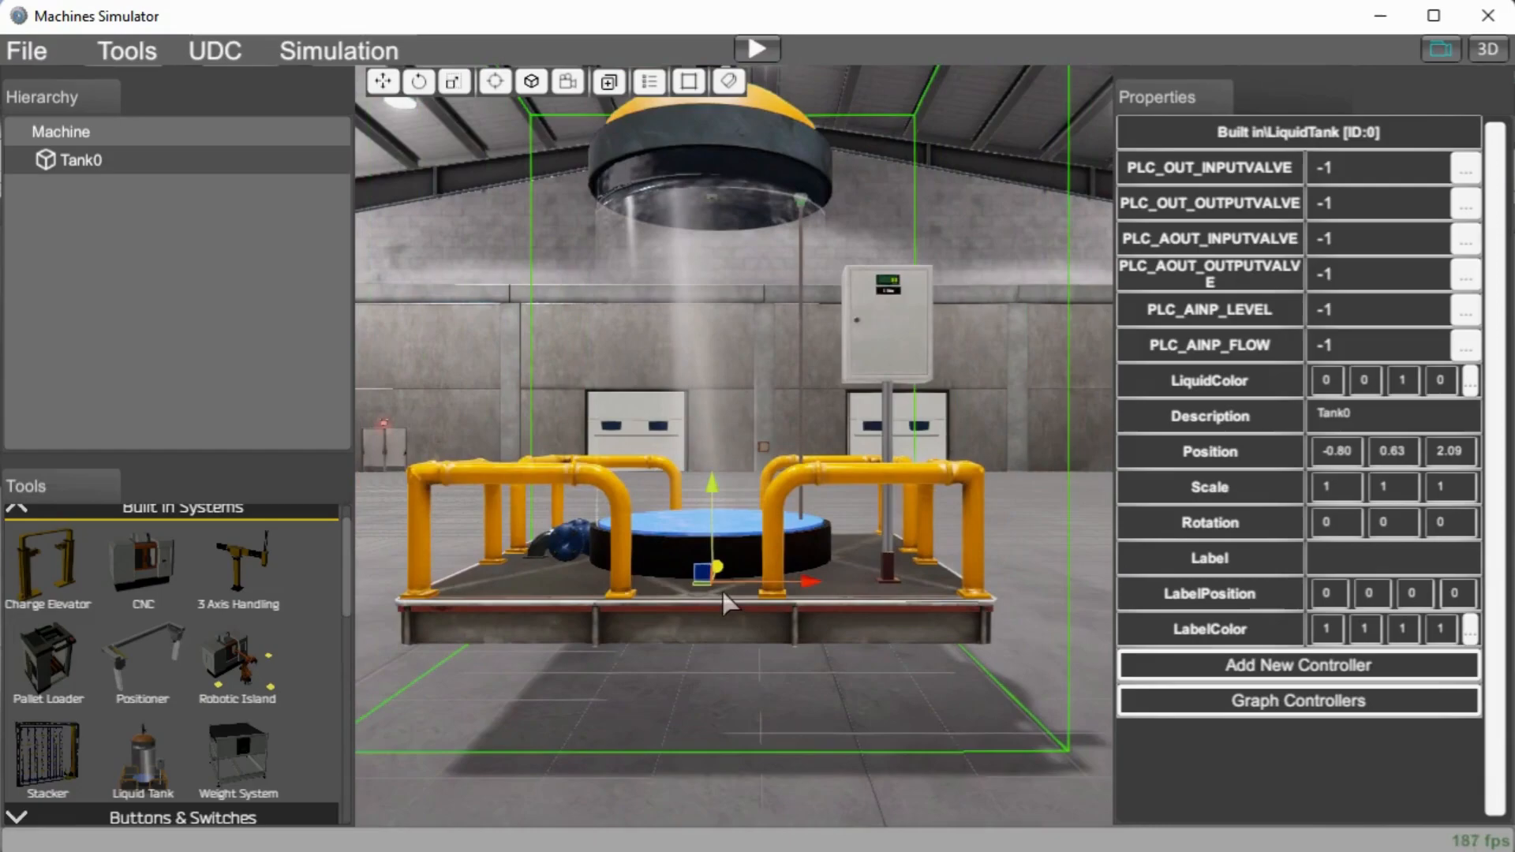
{"action": "left_click_drag", "start_coordinate": [710, 483], "coordinate": [720, 508]}
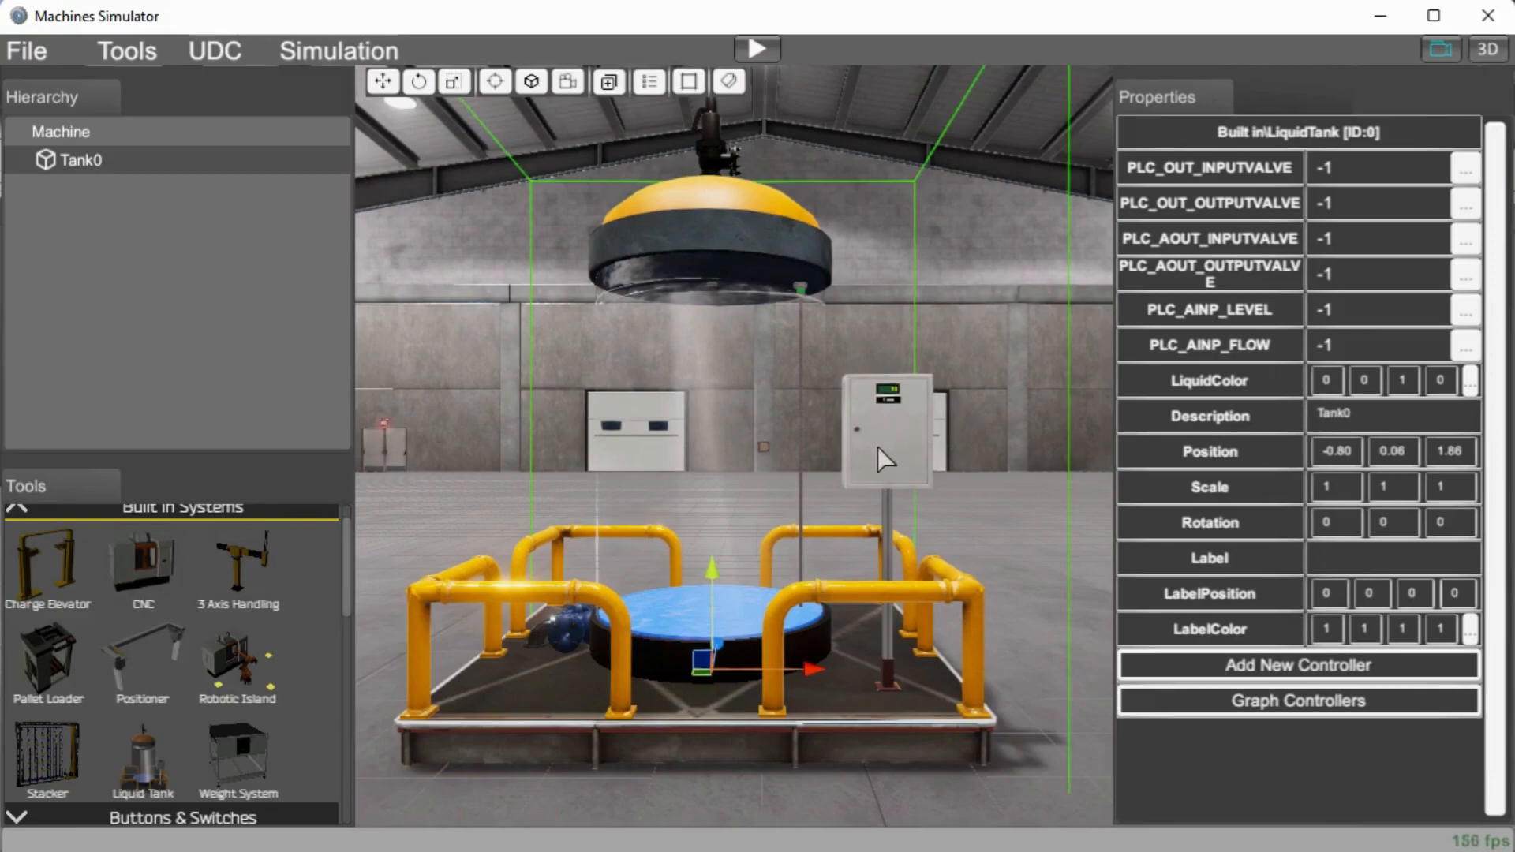
{"action": "mouse_move", "coordinate": [326, 616]}
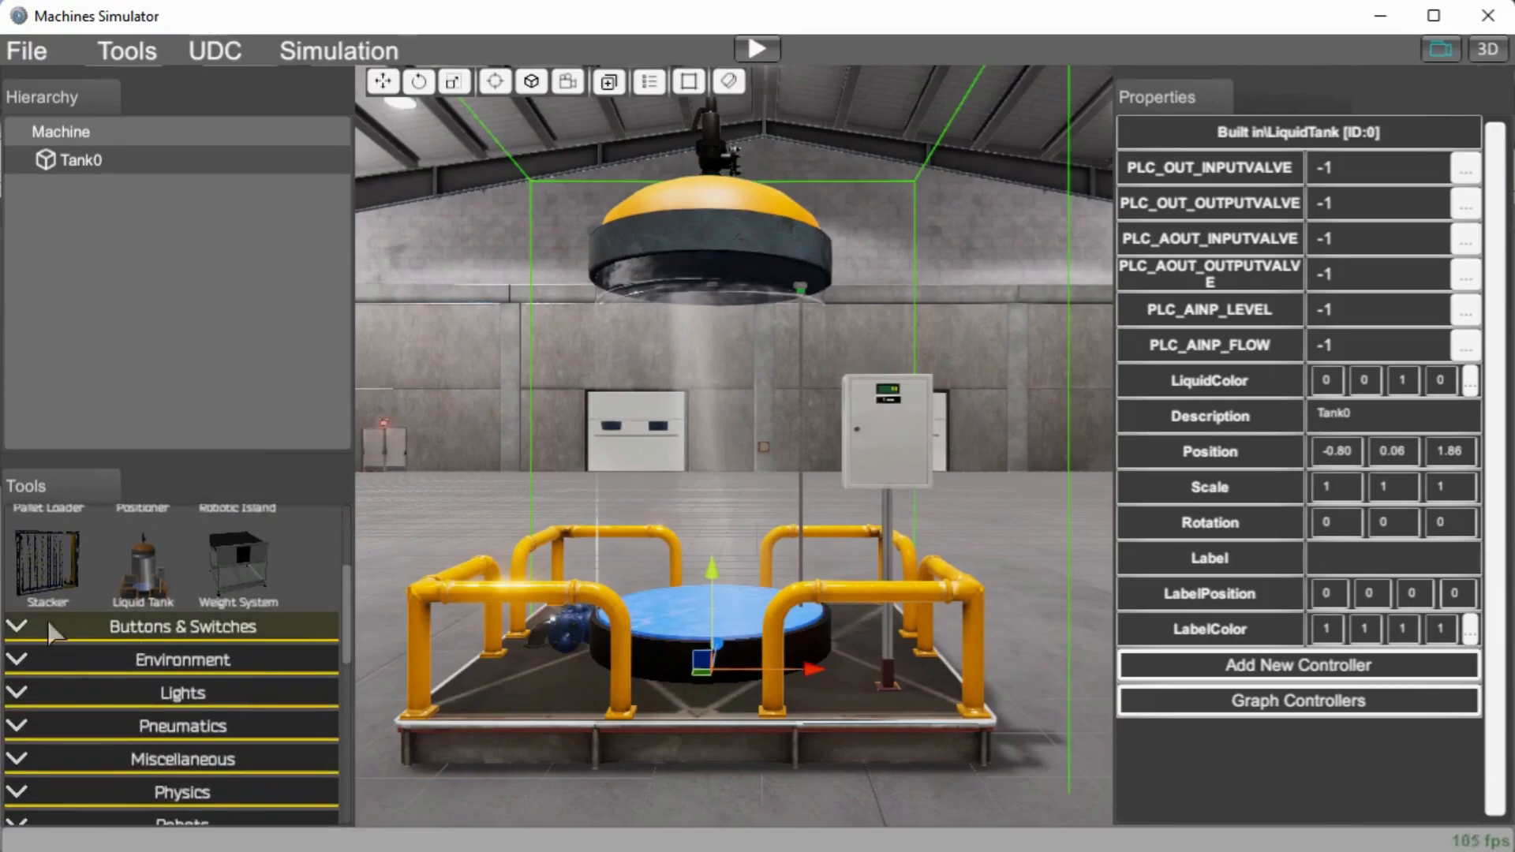
- Add a Led indicator from Buttons & Switches and drop it beside the tank
{"action": "left_click", "coordinate": [182, 626]}
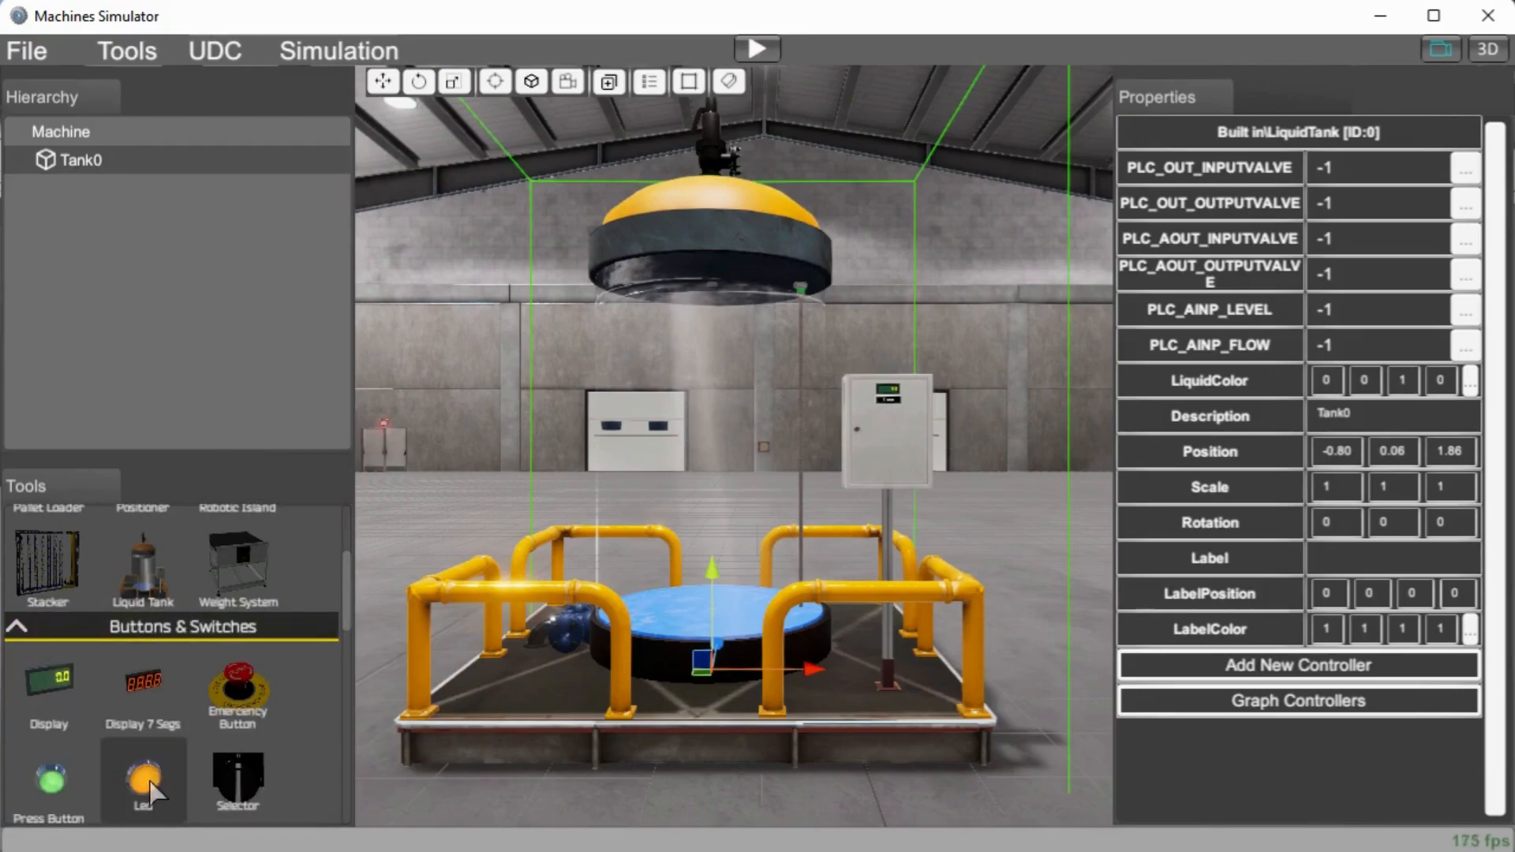
{"action": "left_click", "coordinate": [142, 778]}
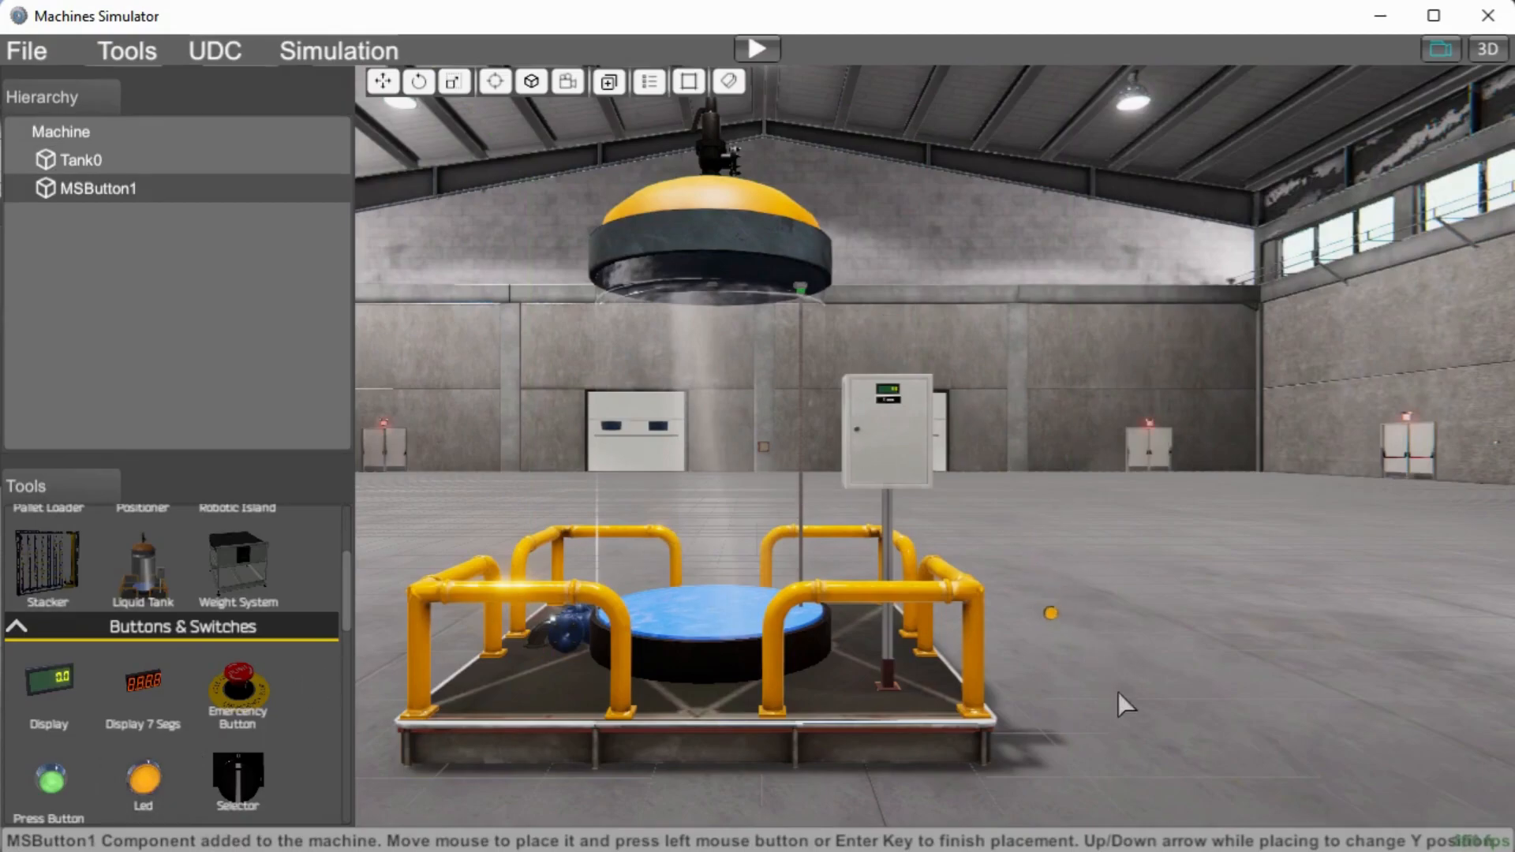
{"action": "left_click", "coordinate": [1051, 614]}
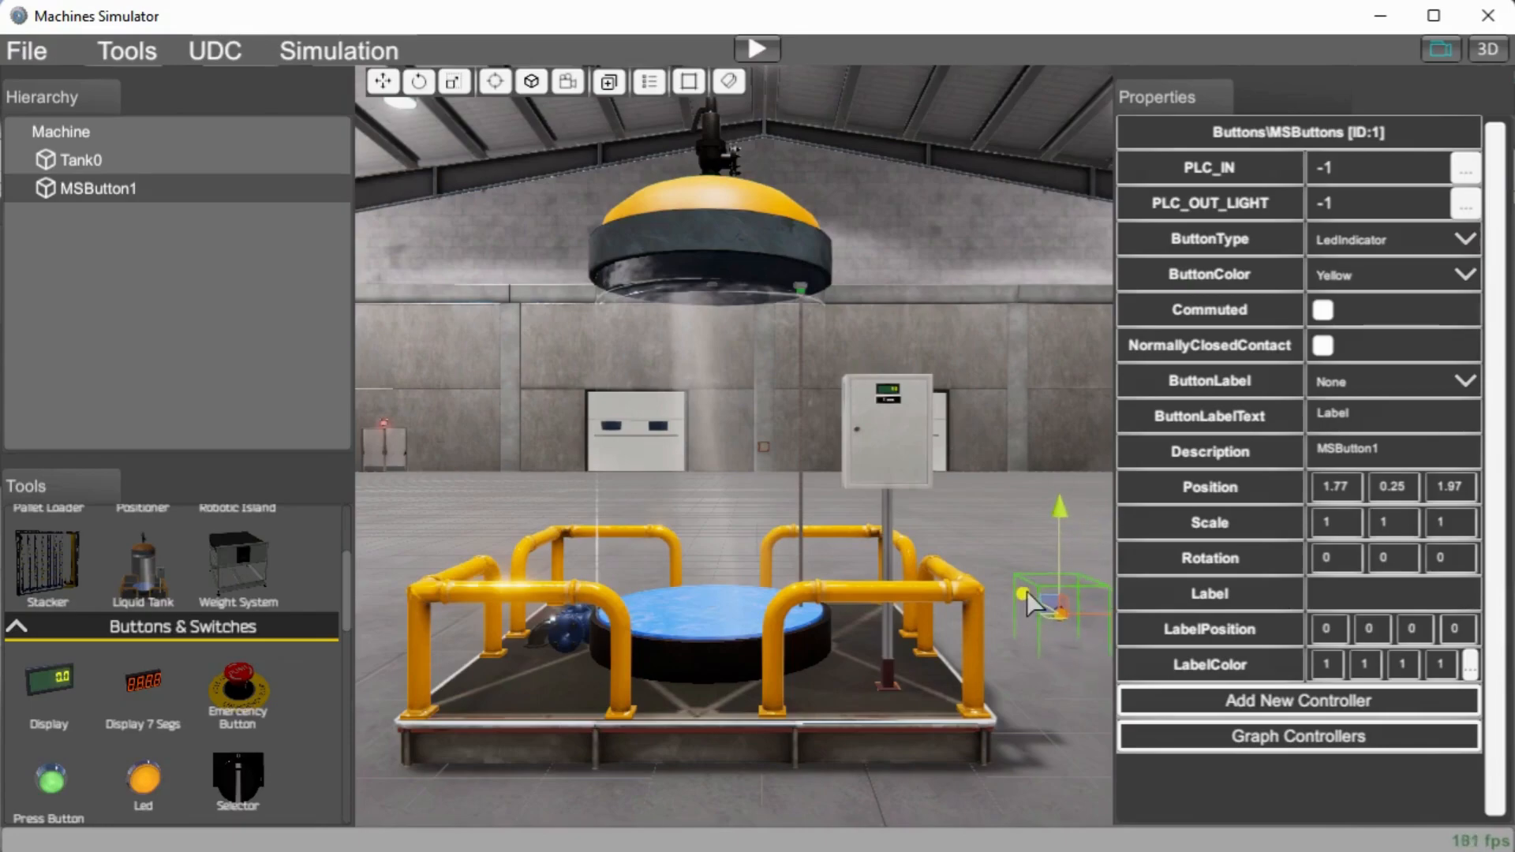
{"action": "left_click_drag", "start_coordinate": [1028, 601], "coordinate": [1053, 469]}
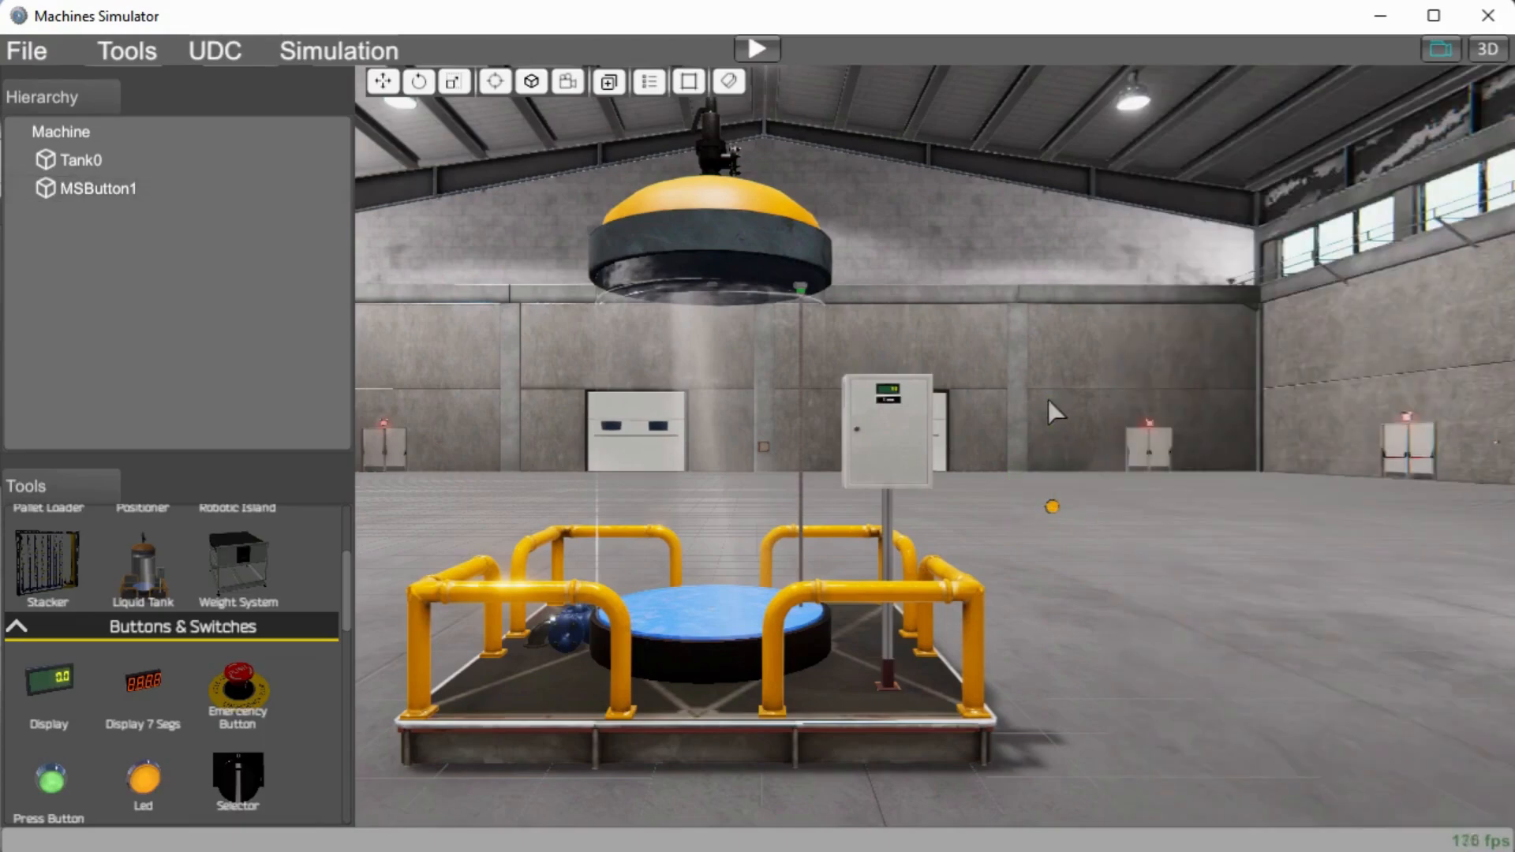
- Select MSButton1 and move it onto the front of the control cabinet
{"action": "left_click", "coordinate": [98, 187]}
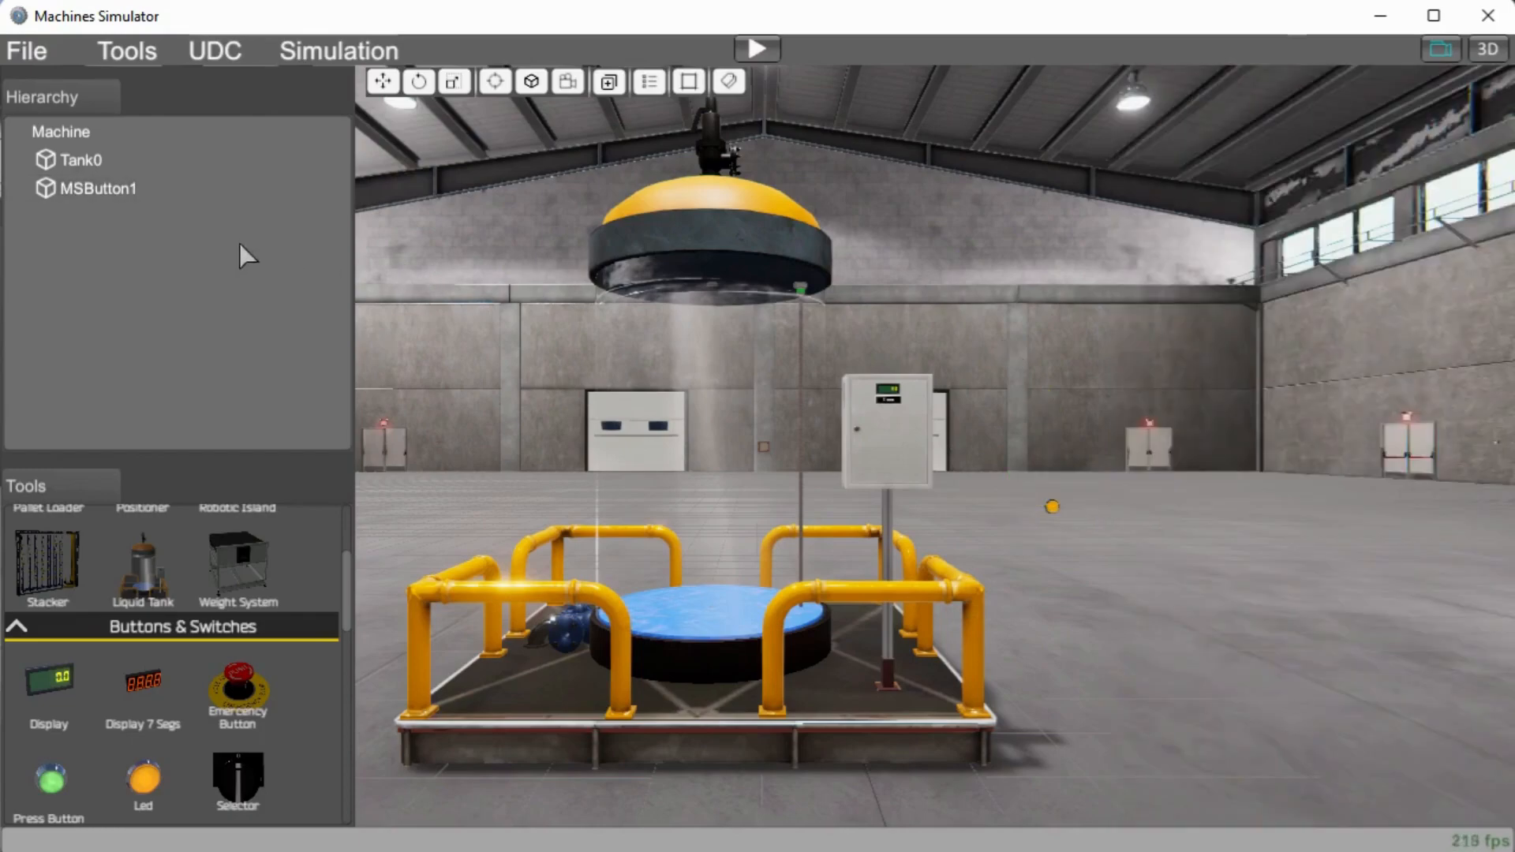
{"action": "left_click", "coordinate": [96, 188]}
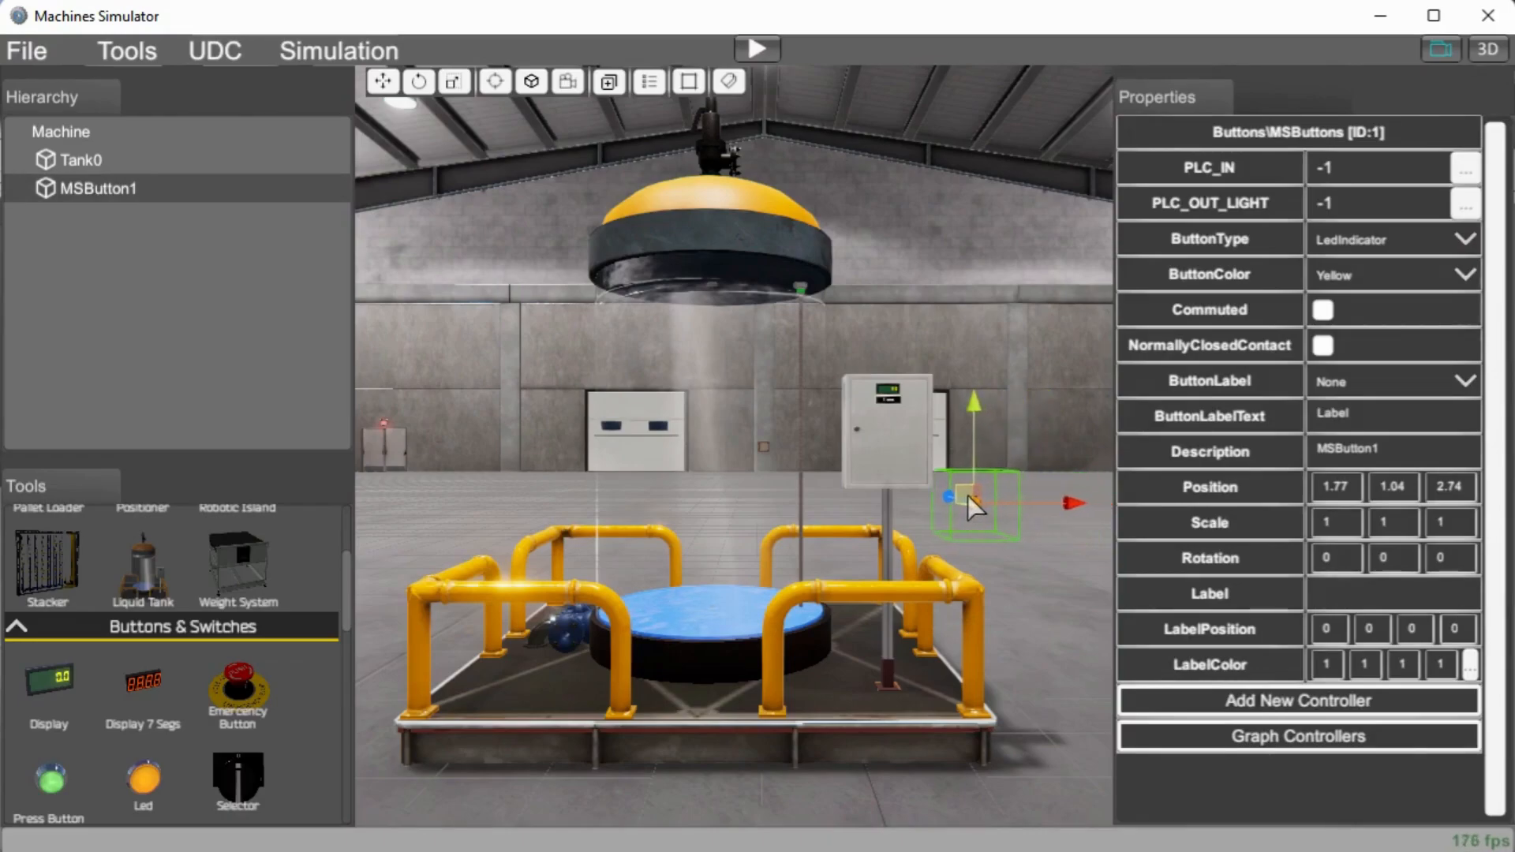
{"action": "left_click_drag", "start_coordinate": [976, 503], "coordinate": [890, 449]}
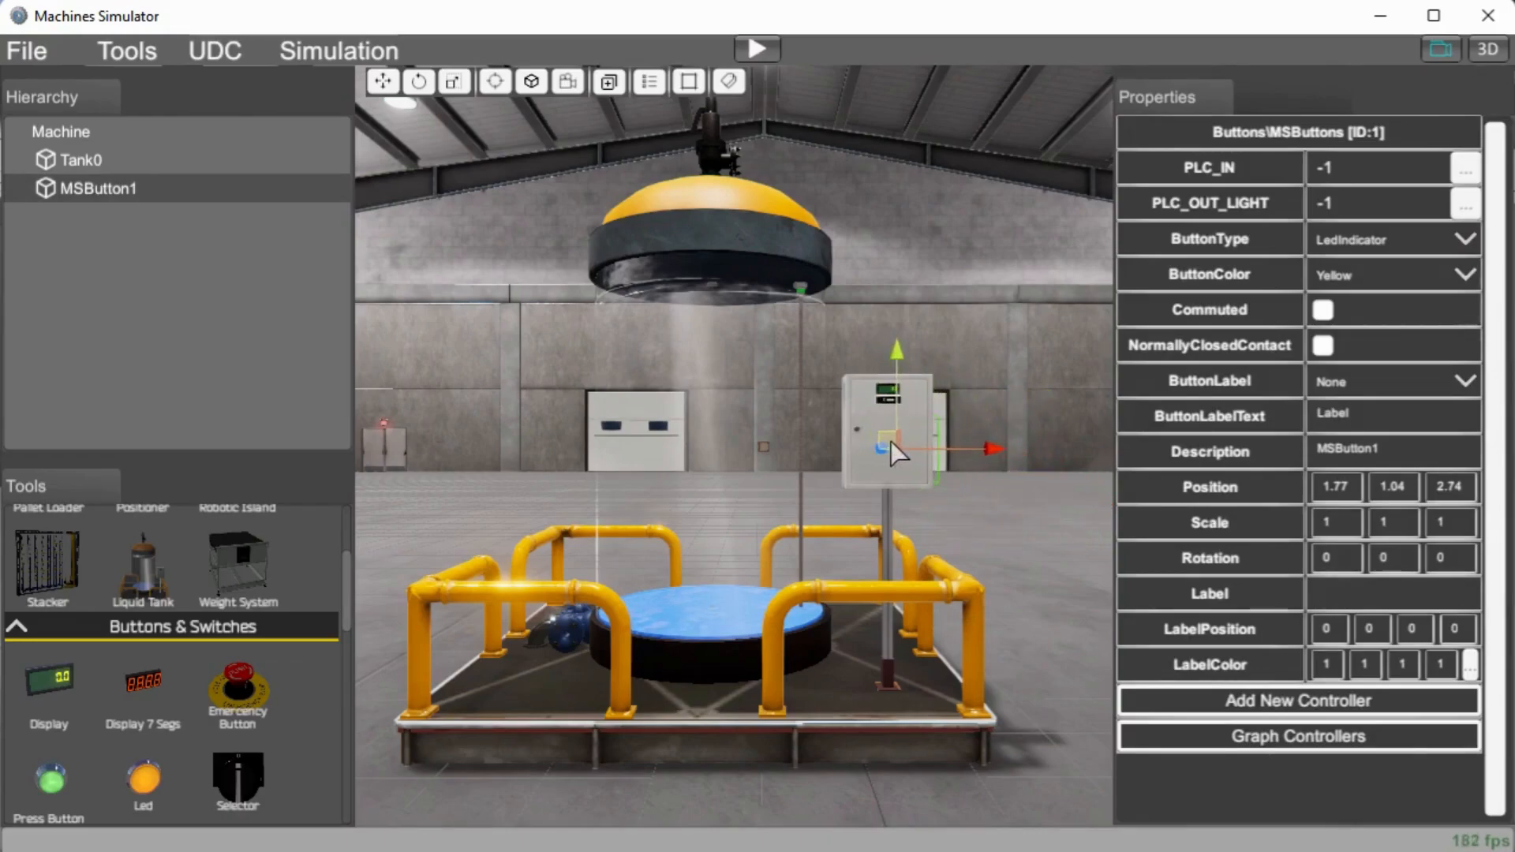
{"action": "left_click_drag", "start_coordinate": [894, 449], "coordinate": [884, 464]}
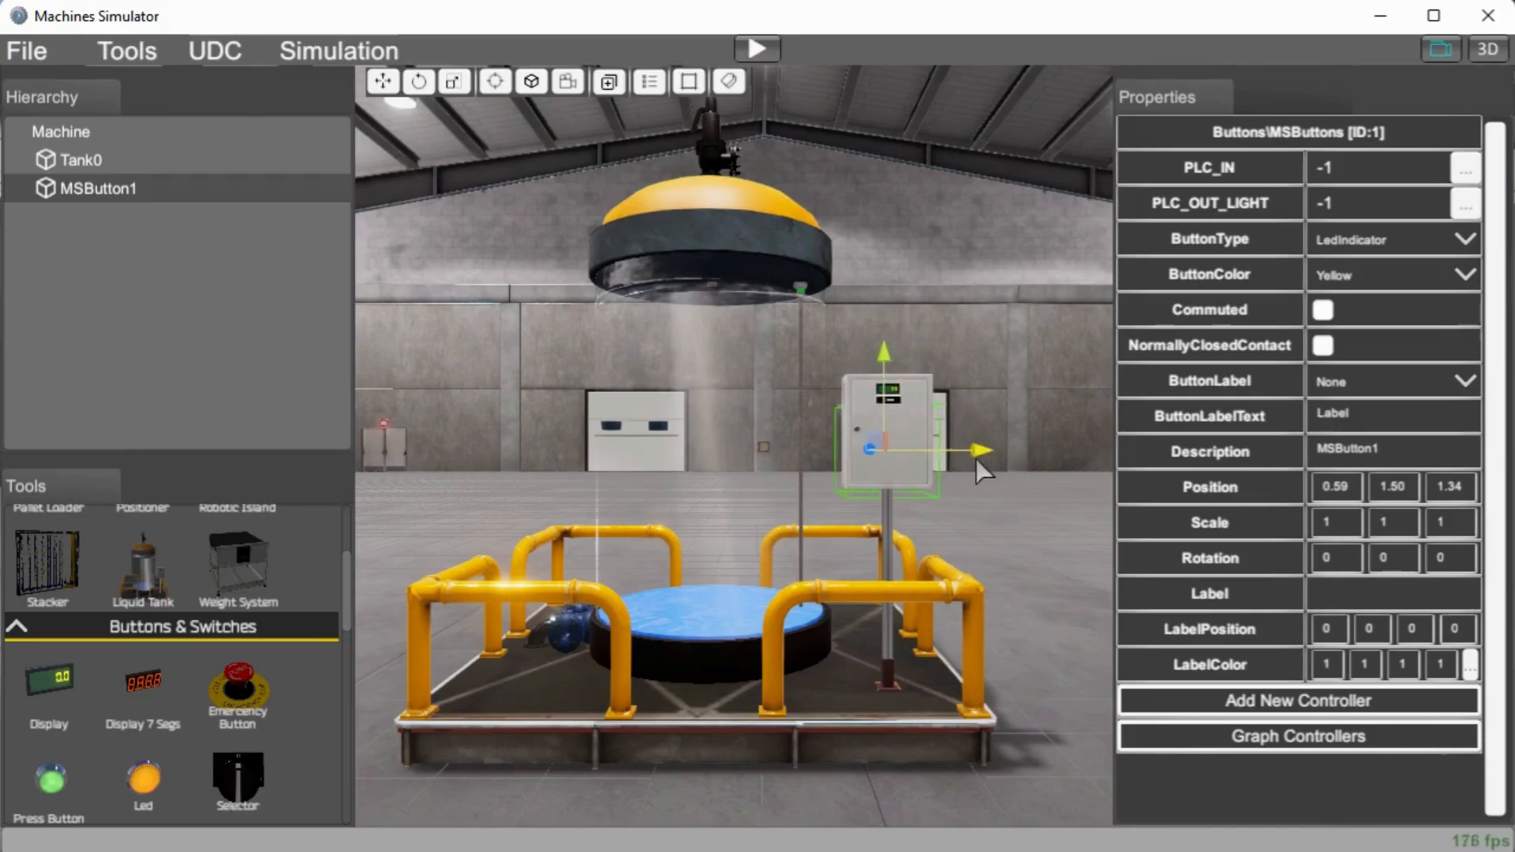
{"action": "left_click_drag", "start_coordinate": [981, 449], "coordinate": [865, 453]}
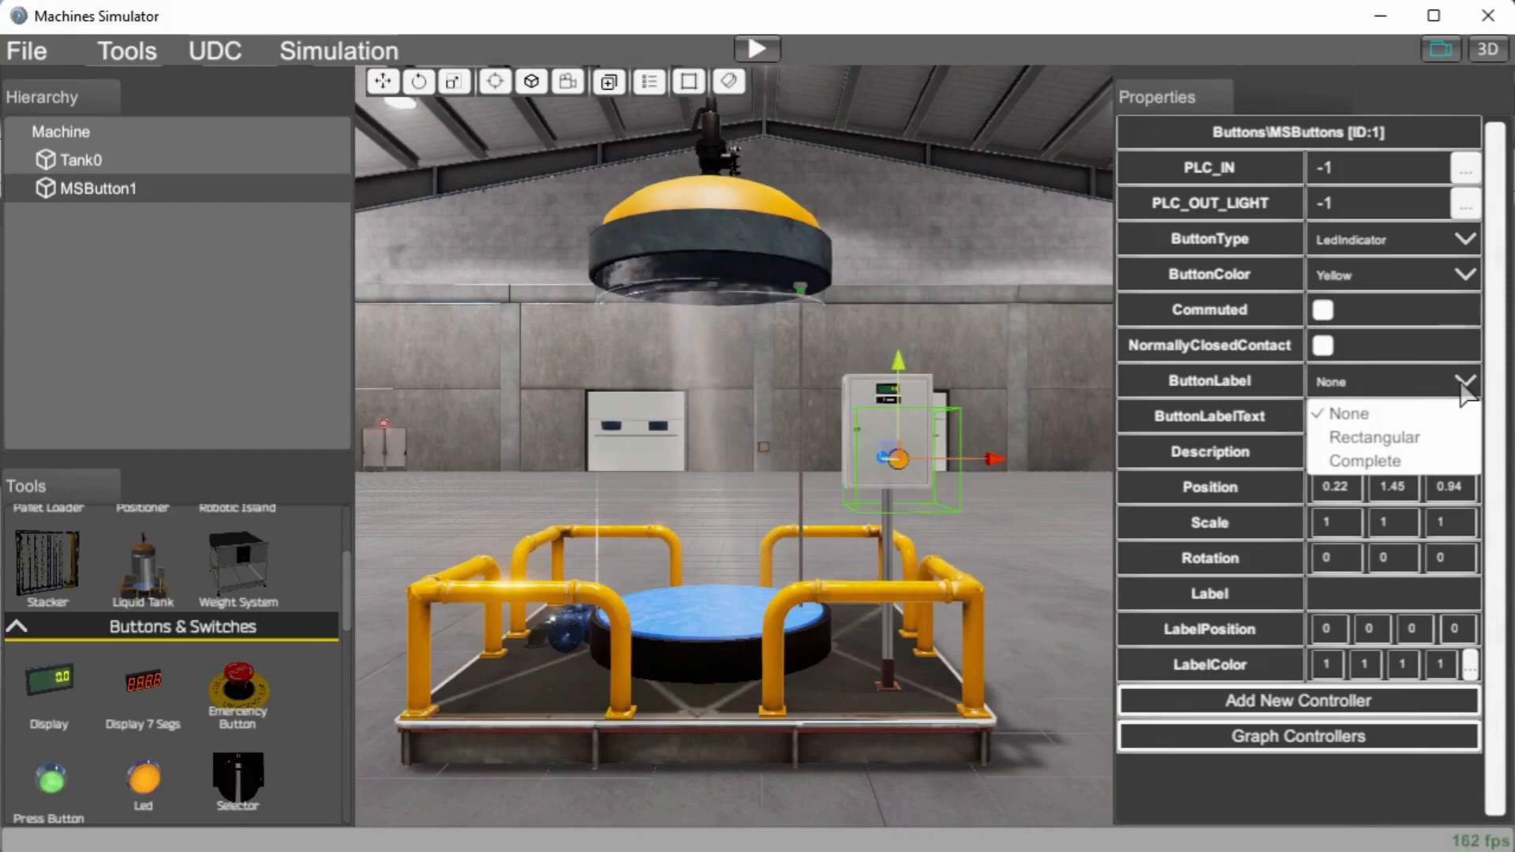
- Set the LED's ButtonLabel to Rectangular with text 'Running' and rename it RunLED
{"action": "left_click", "coordinate": [1373, 436]}
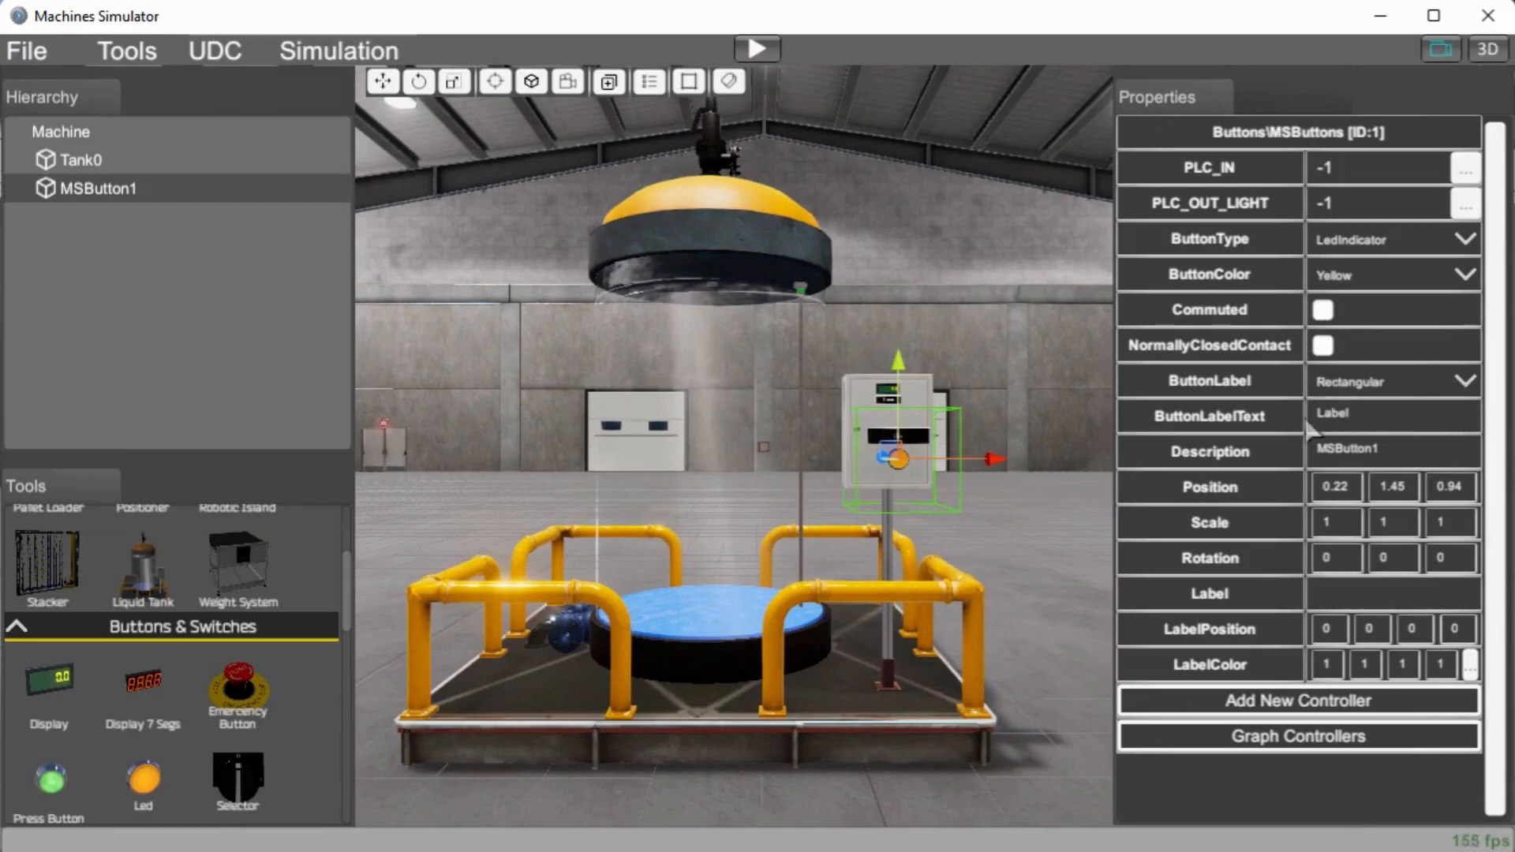
{"action": "mouse_move", "coordinate": [1372, 417]}
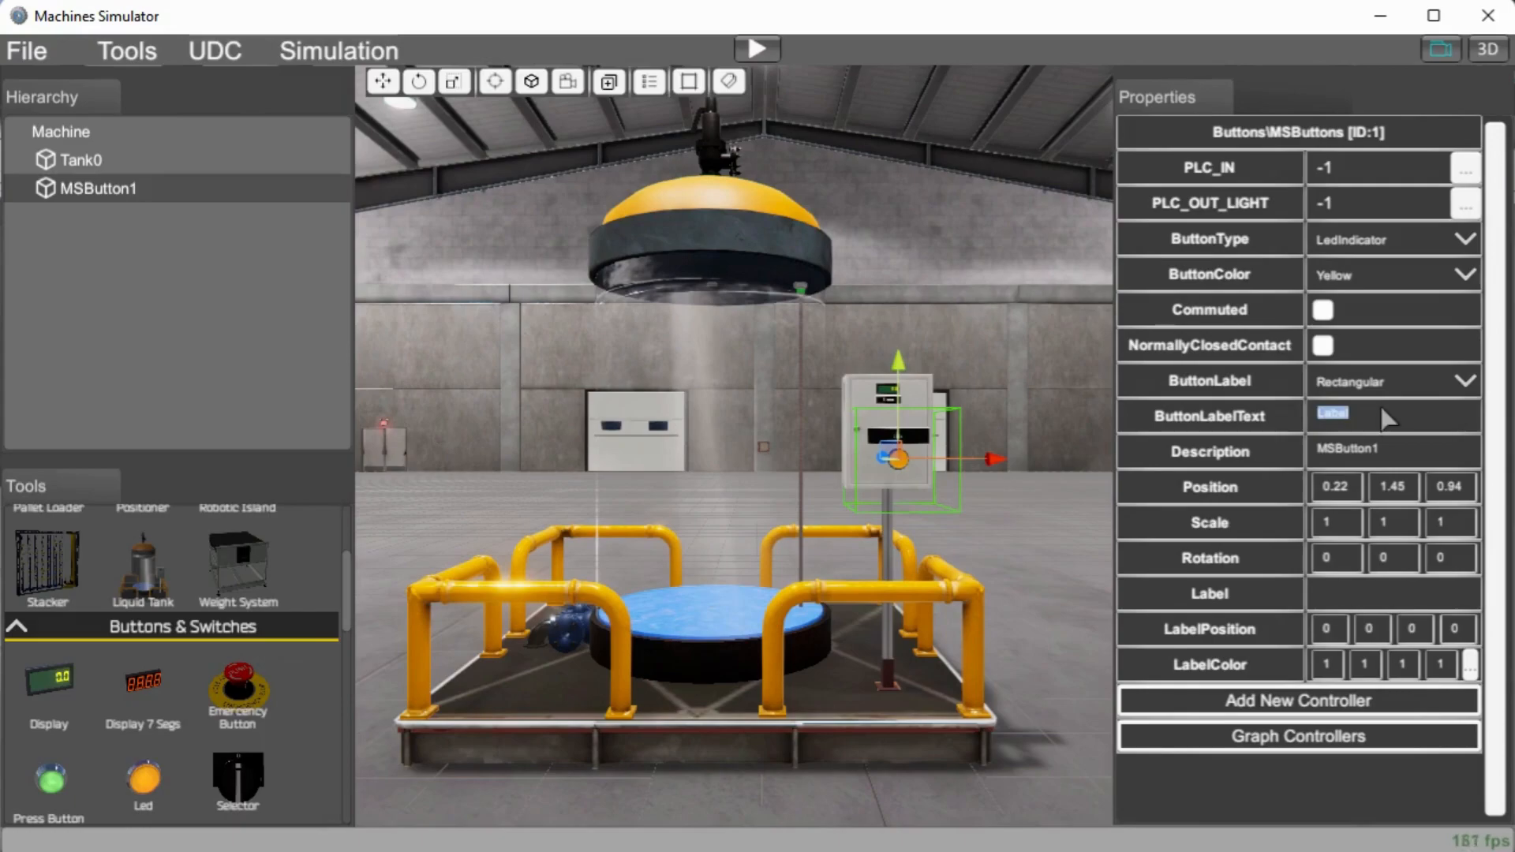
{"action": "type", "text": "R"}
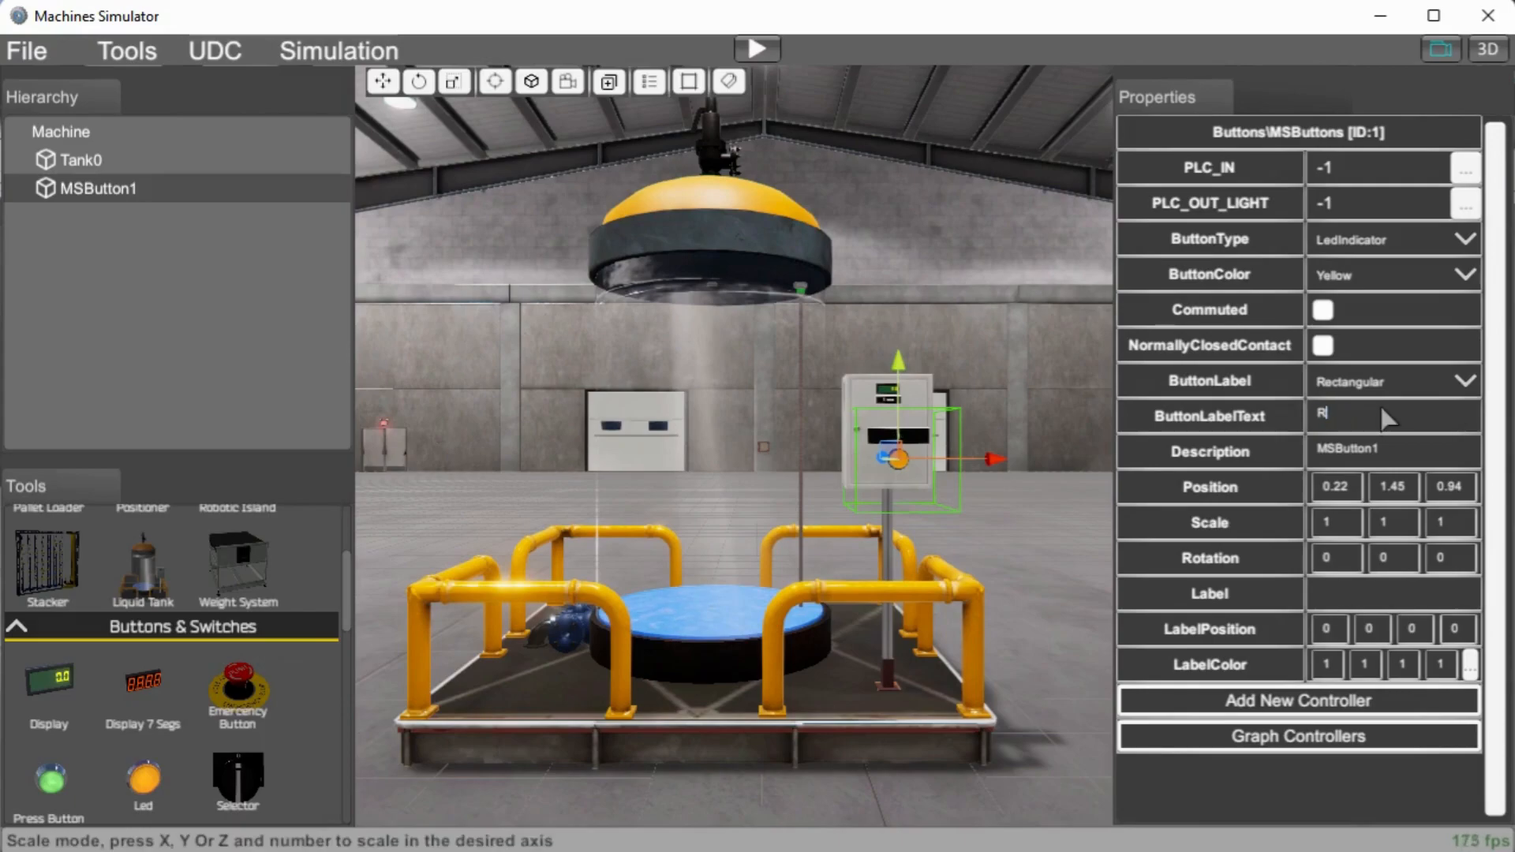
{"action": "type", "text": "Running"}
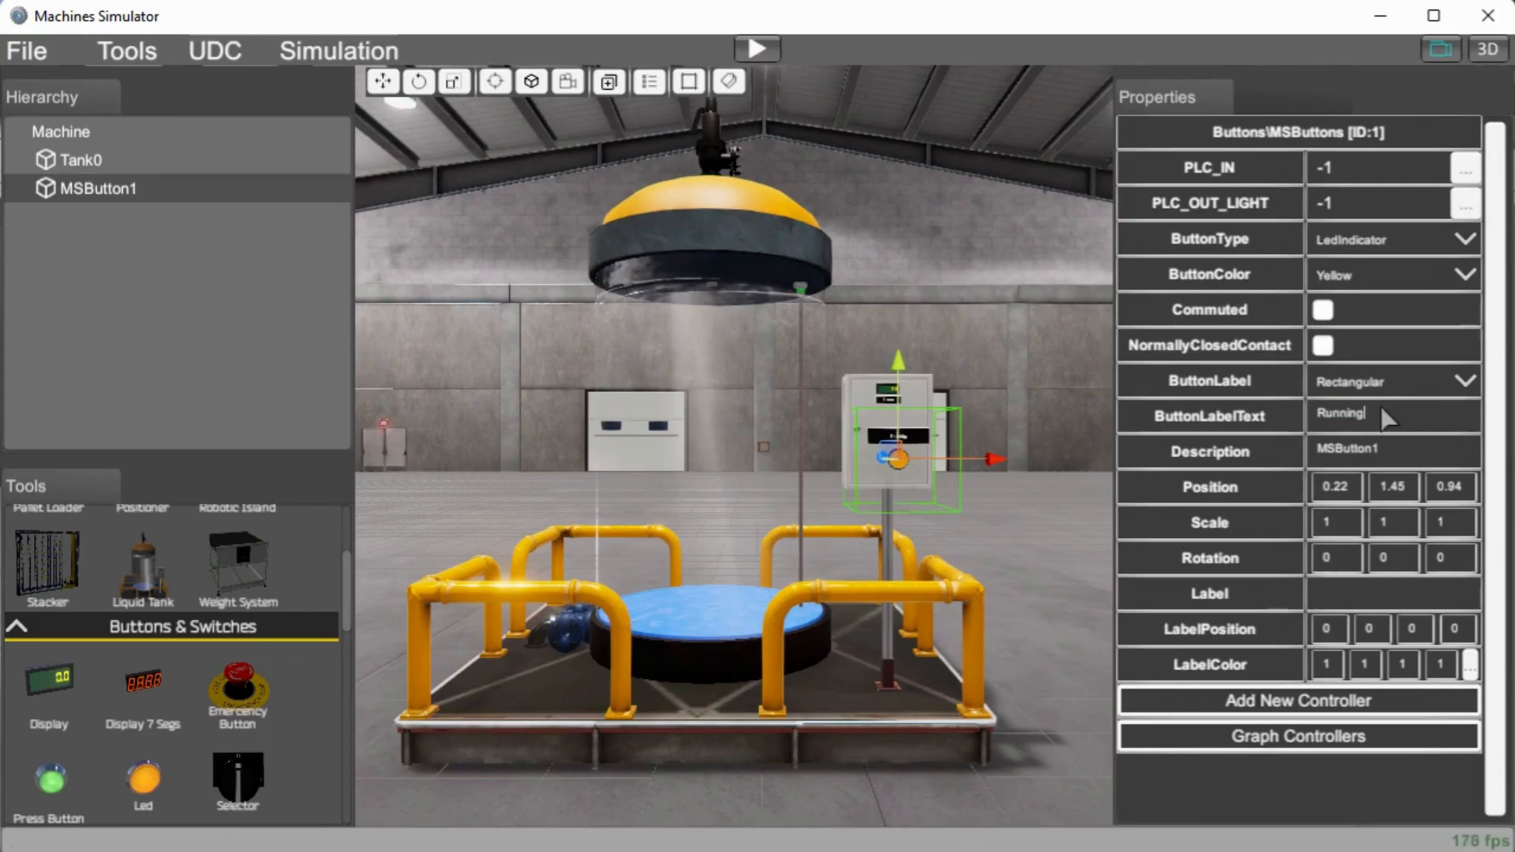
{"action": "mouse_move", "coordinate": [1348, 462]}
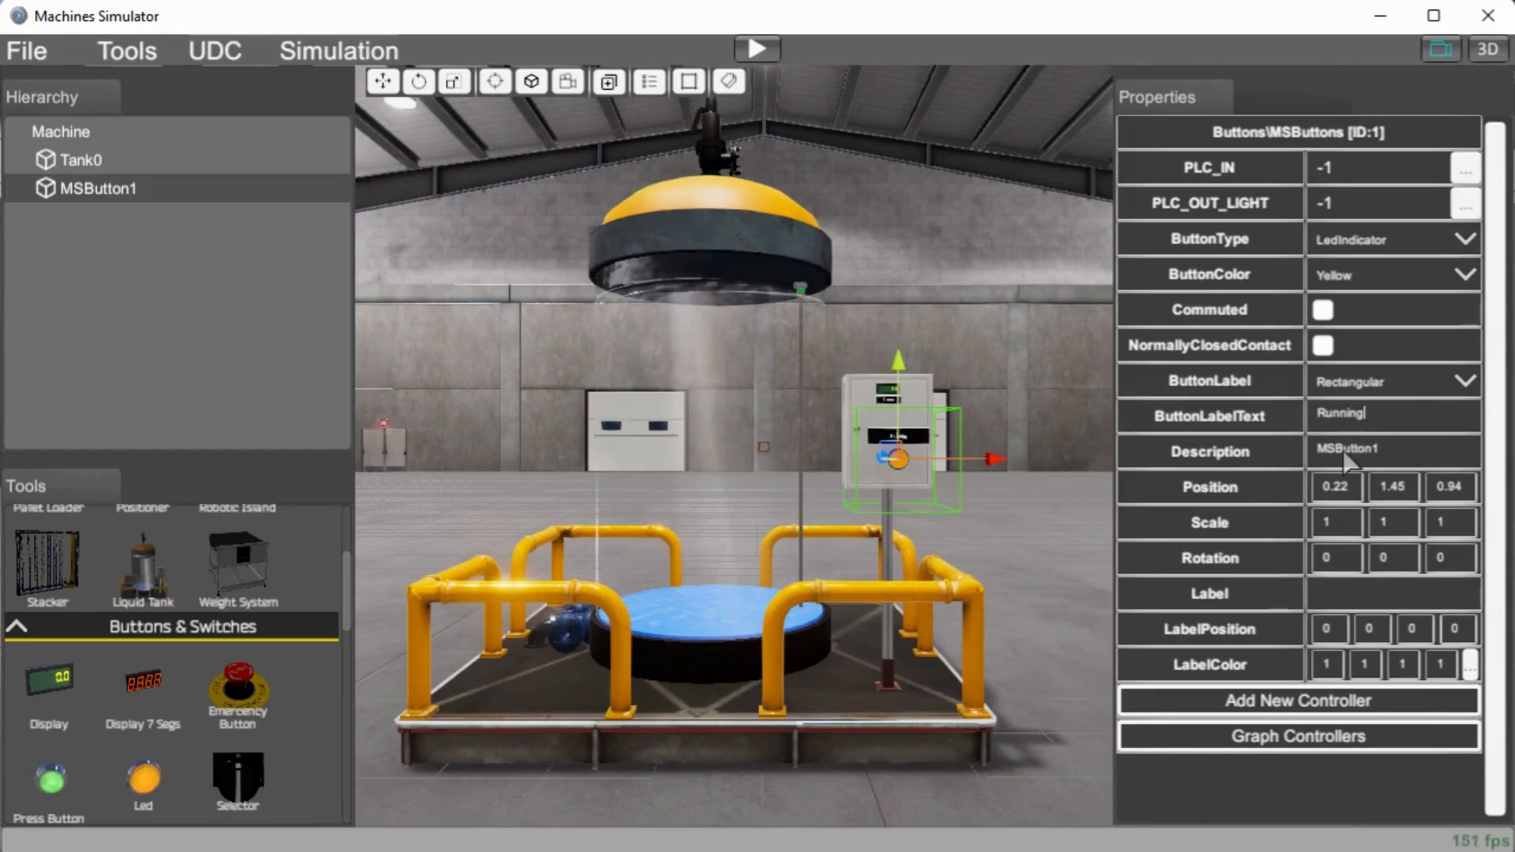
{"action": "double_click", "coordinate": [1346, 448]}
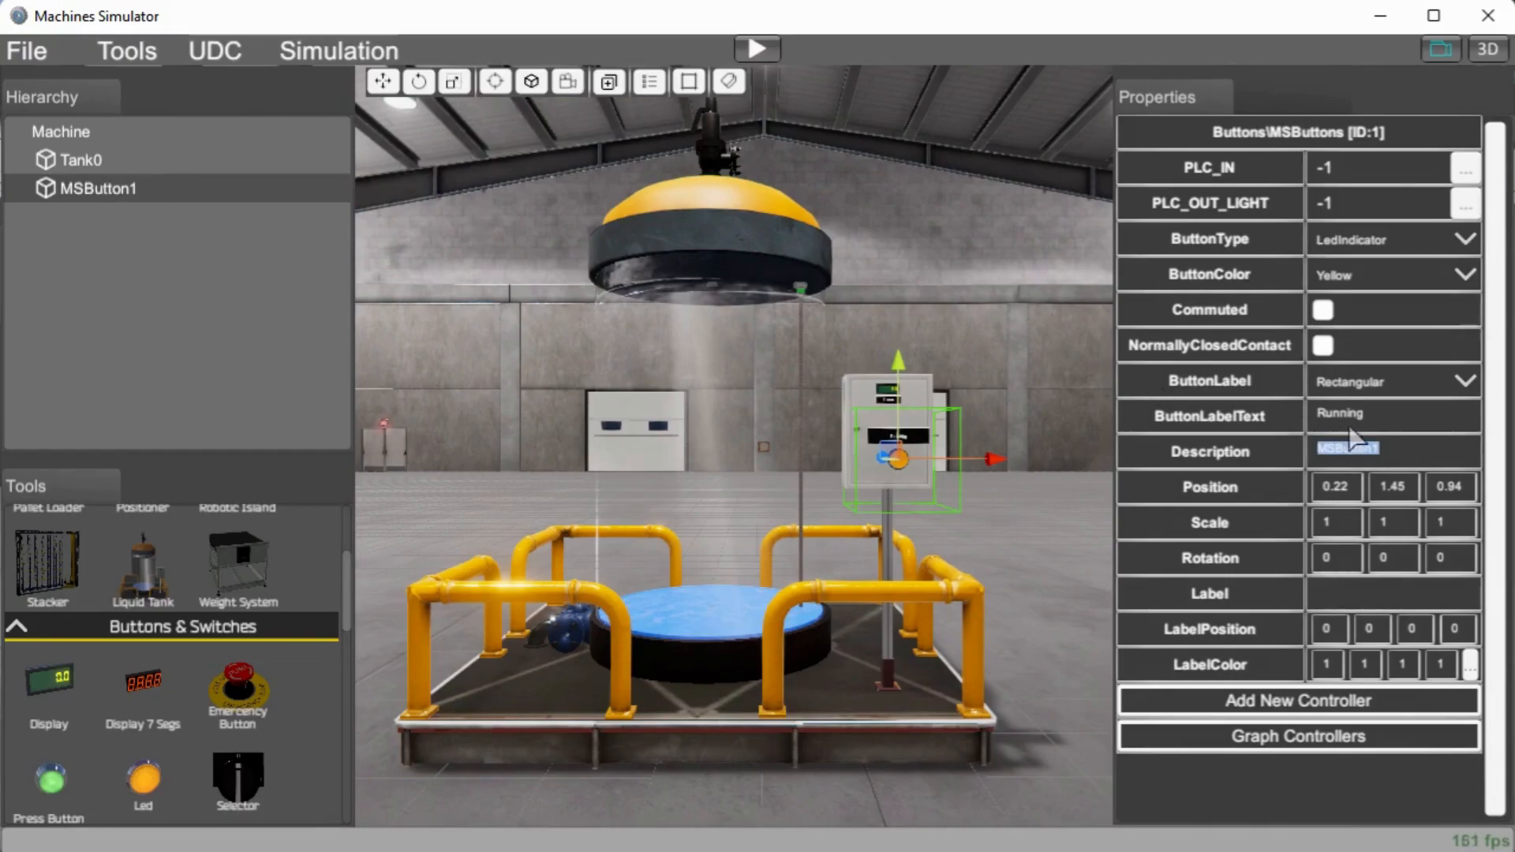
{"action": "mouse_move", "coordinate": [1365, 455]}
{"action": "type", "text": "RunLED"}
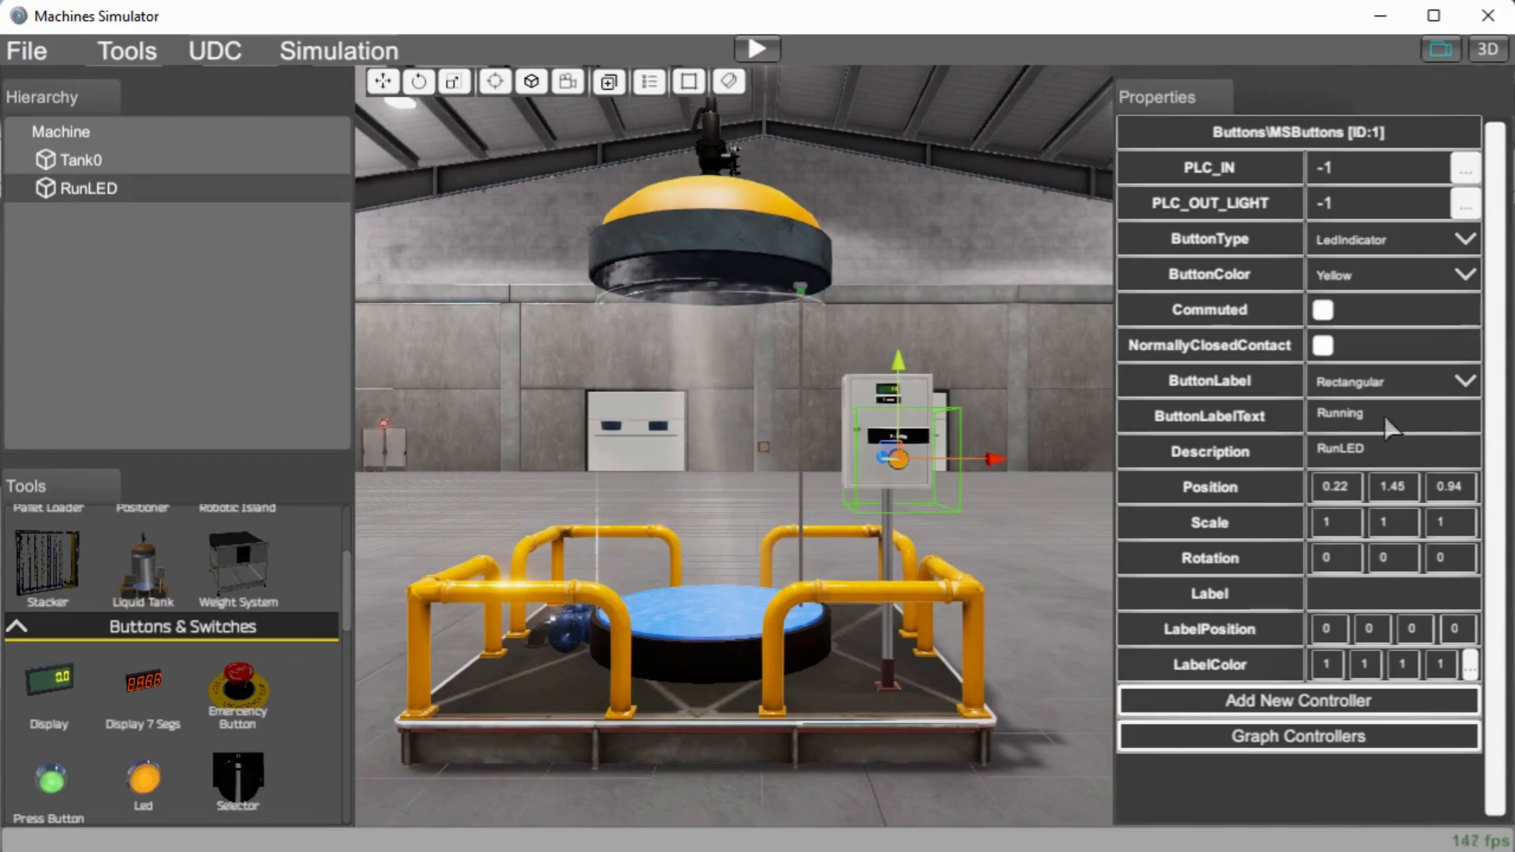
{"action": "double_click", "coordinate": [1339, 413]}
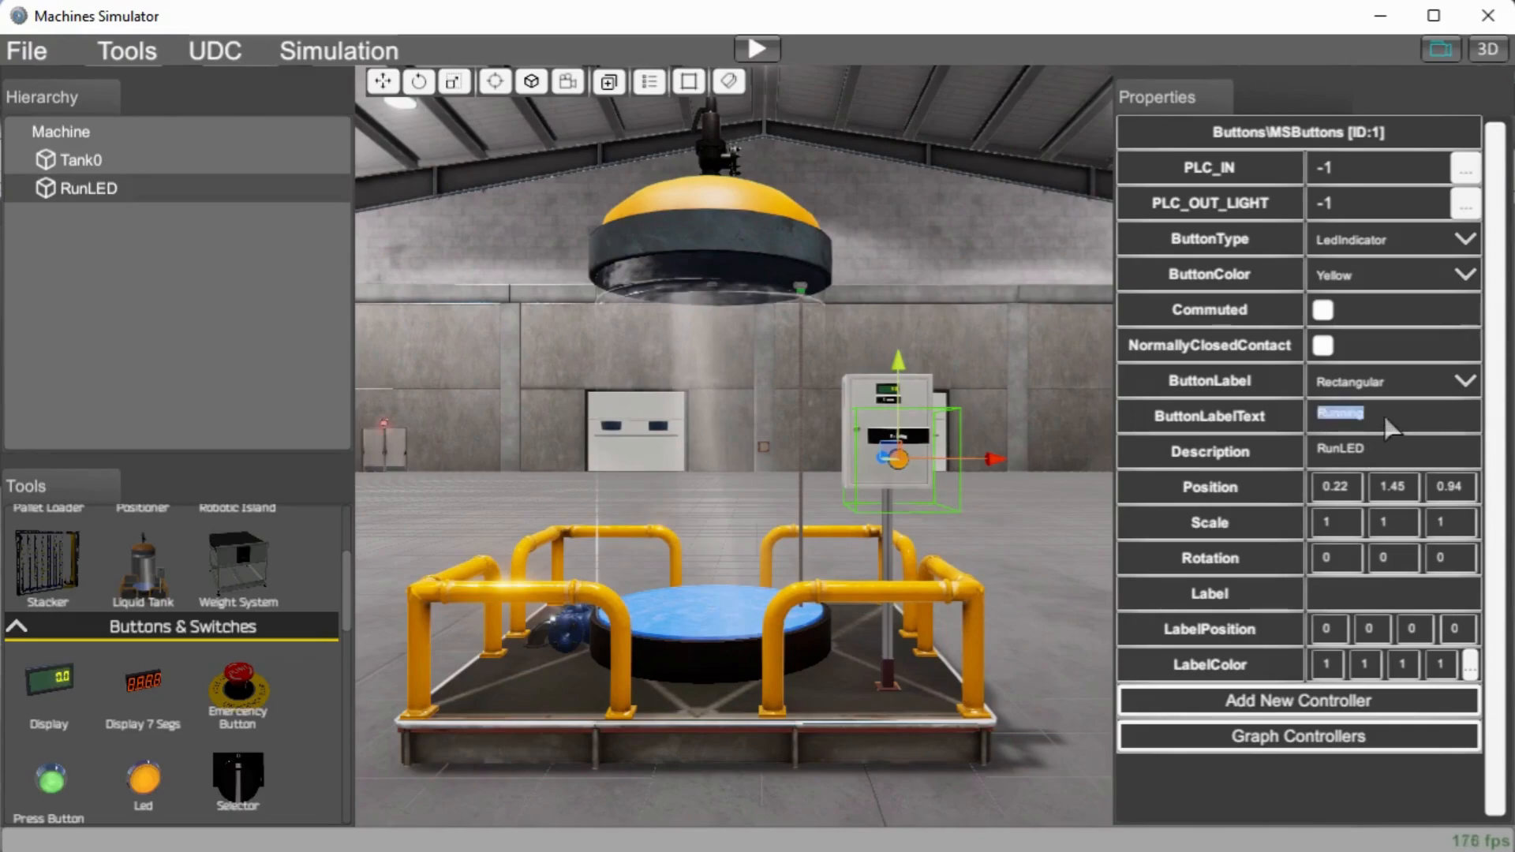
{"action": "mouse_move", "coordinate": [1020, 430]}
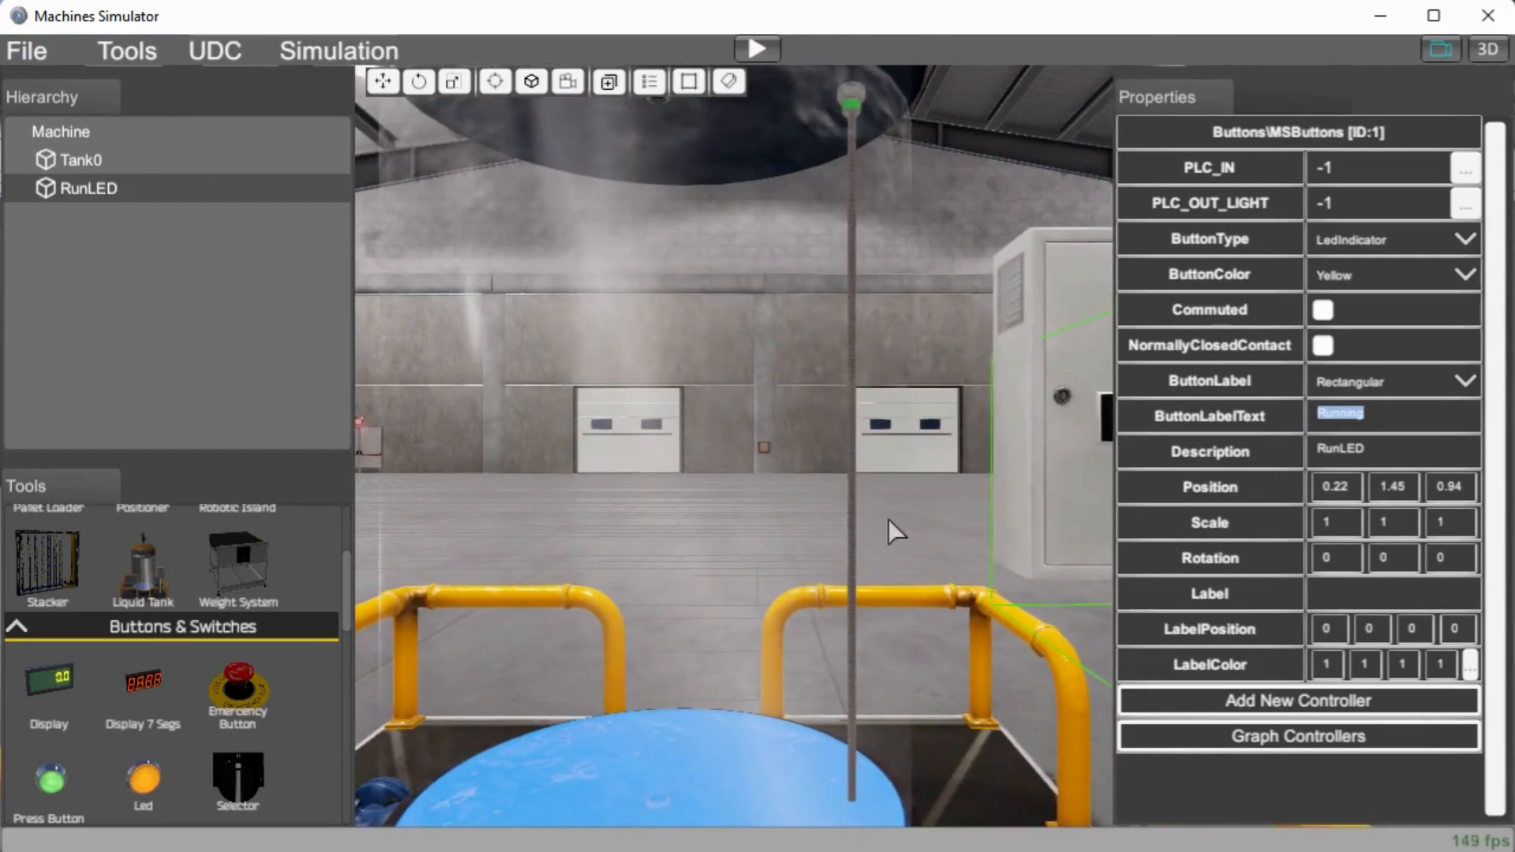
{"action": "mouse_move", "coordinate": [667, 428]}
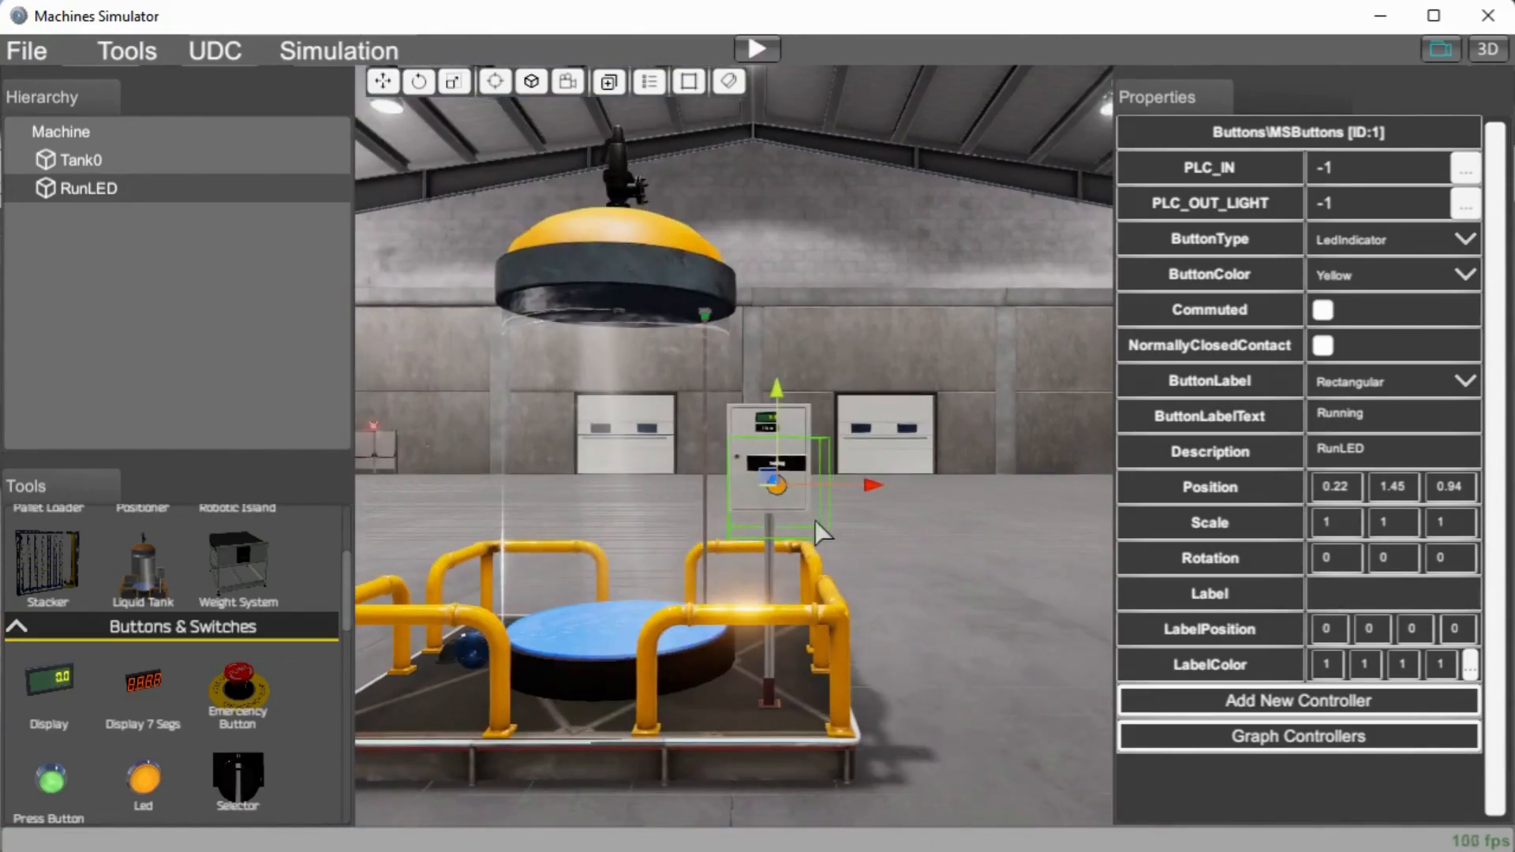
{"action": "mouse_move", "coordinate": [786, 572]}
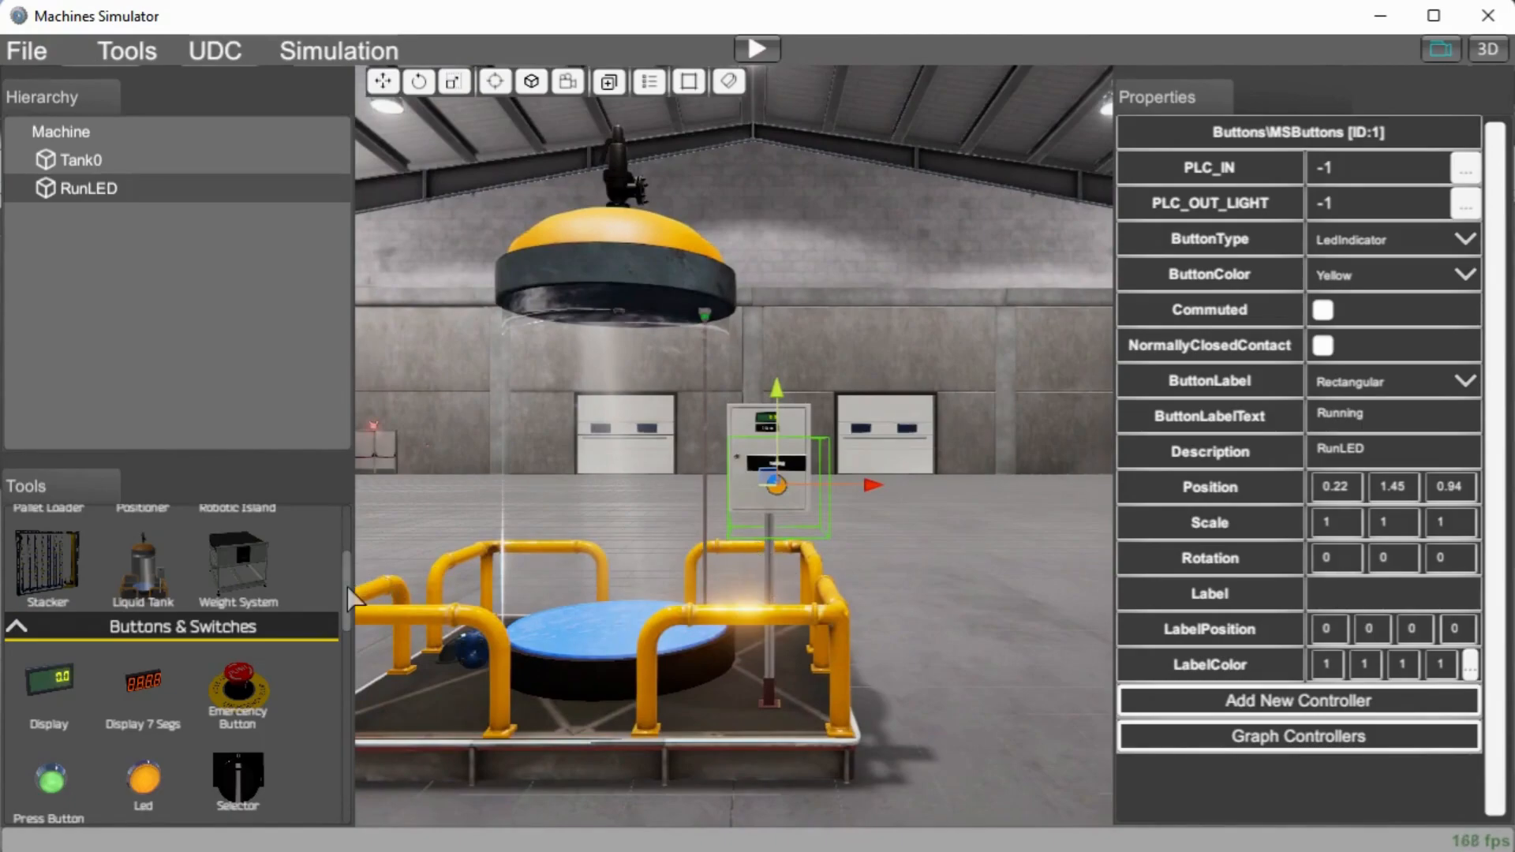
- Place a CabinetPushButton from the Buttons category next to the RunLED post
{"action": "scroll", "scroll_direction": "down", "scroll_amount": 3}
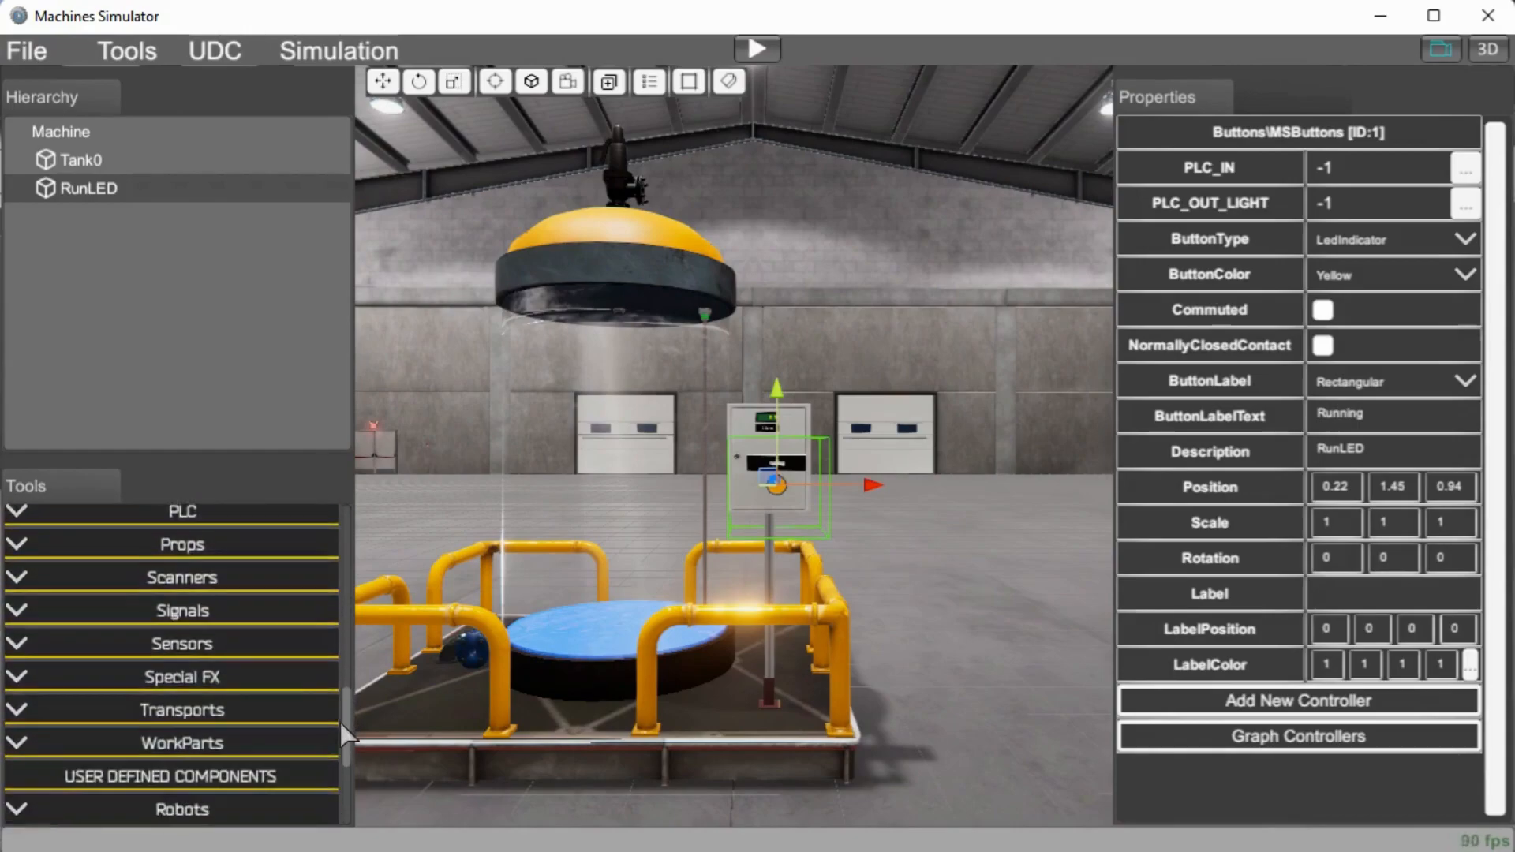
{"action": "scroll", "scroll_direction": "down", "scroll_amount": 3}
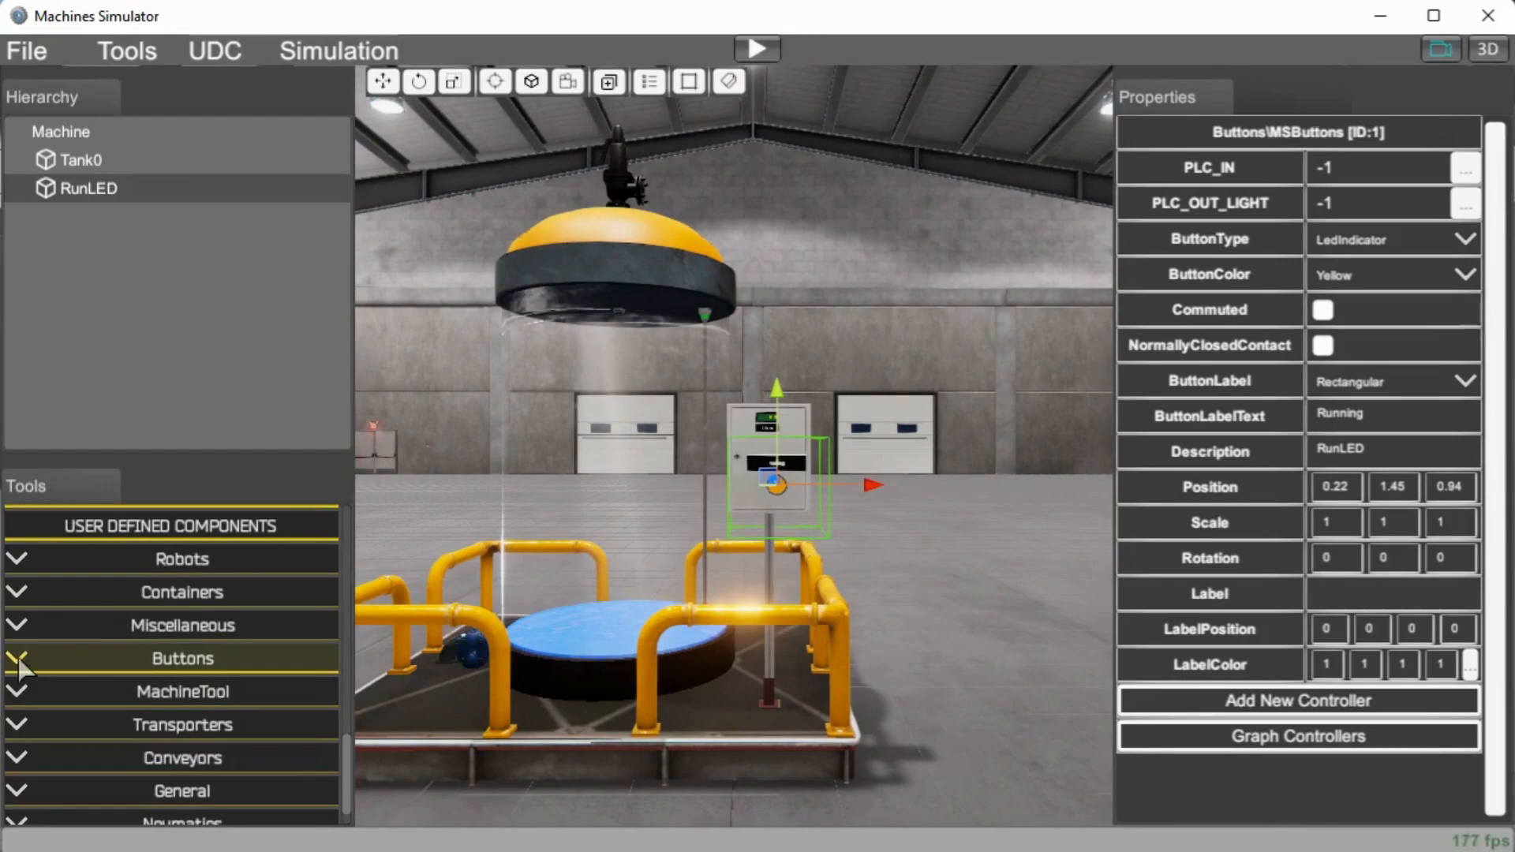
{"action": "left_click", "coordinate": [182, 658]}
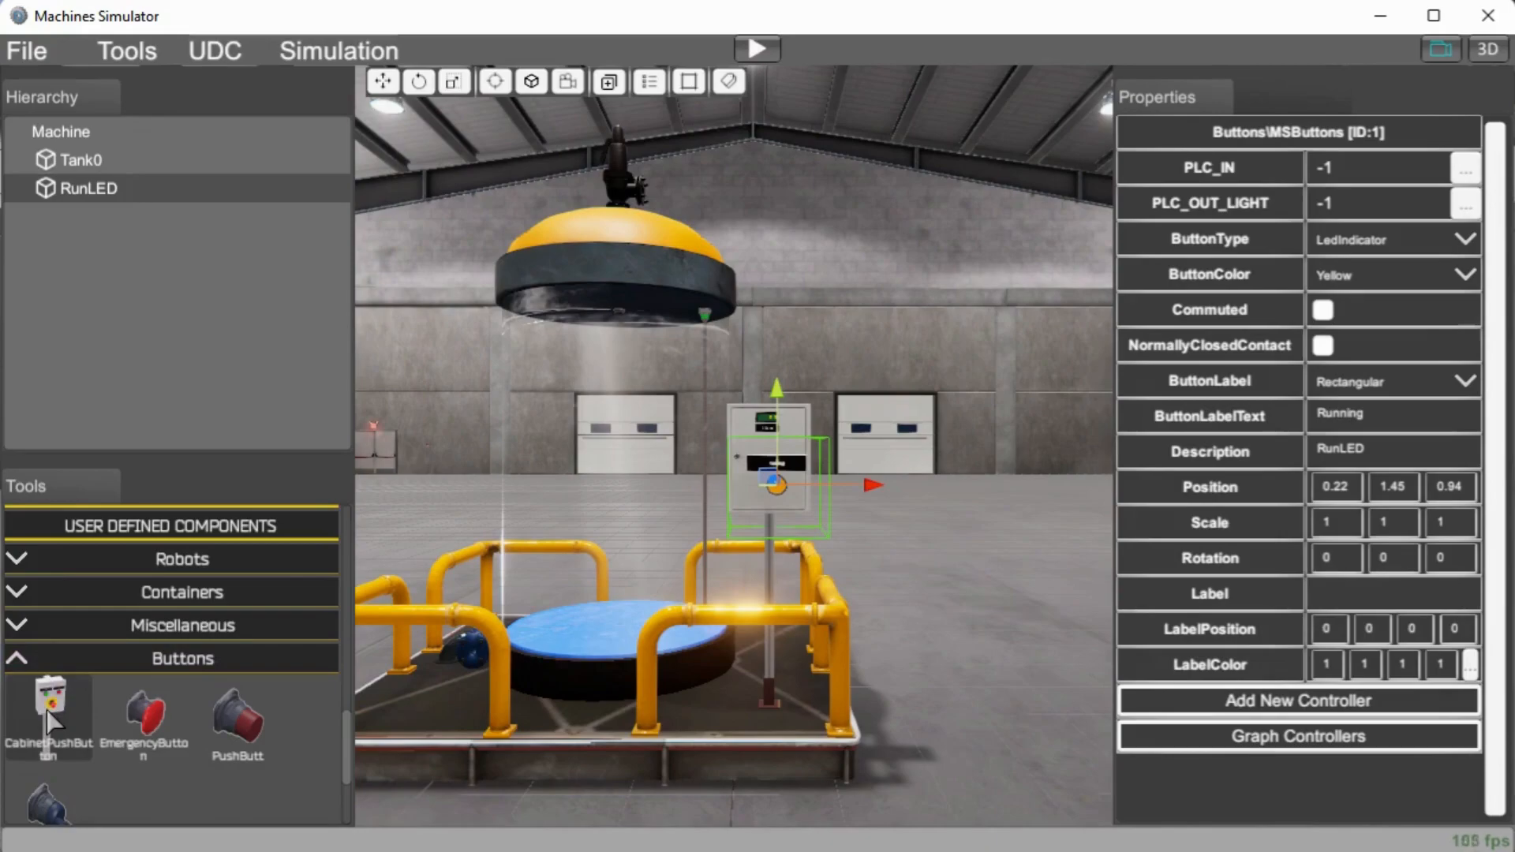
{"action": "left_click", "coordinate": [50, 710]}
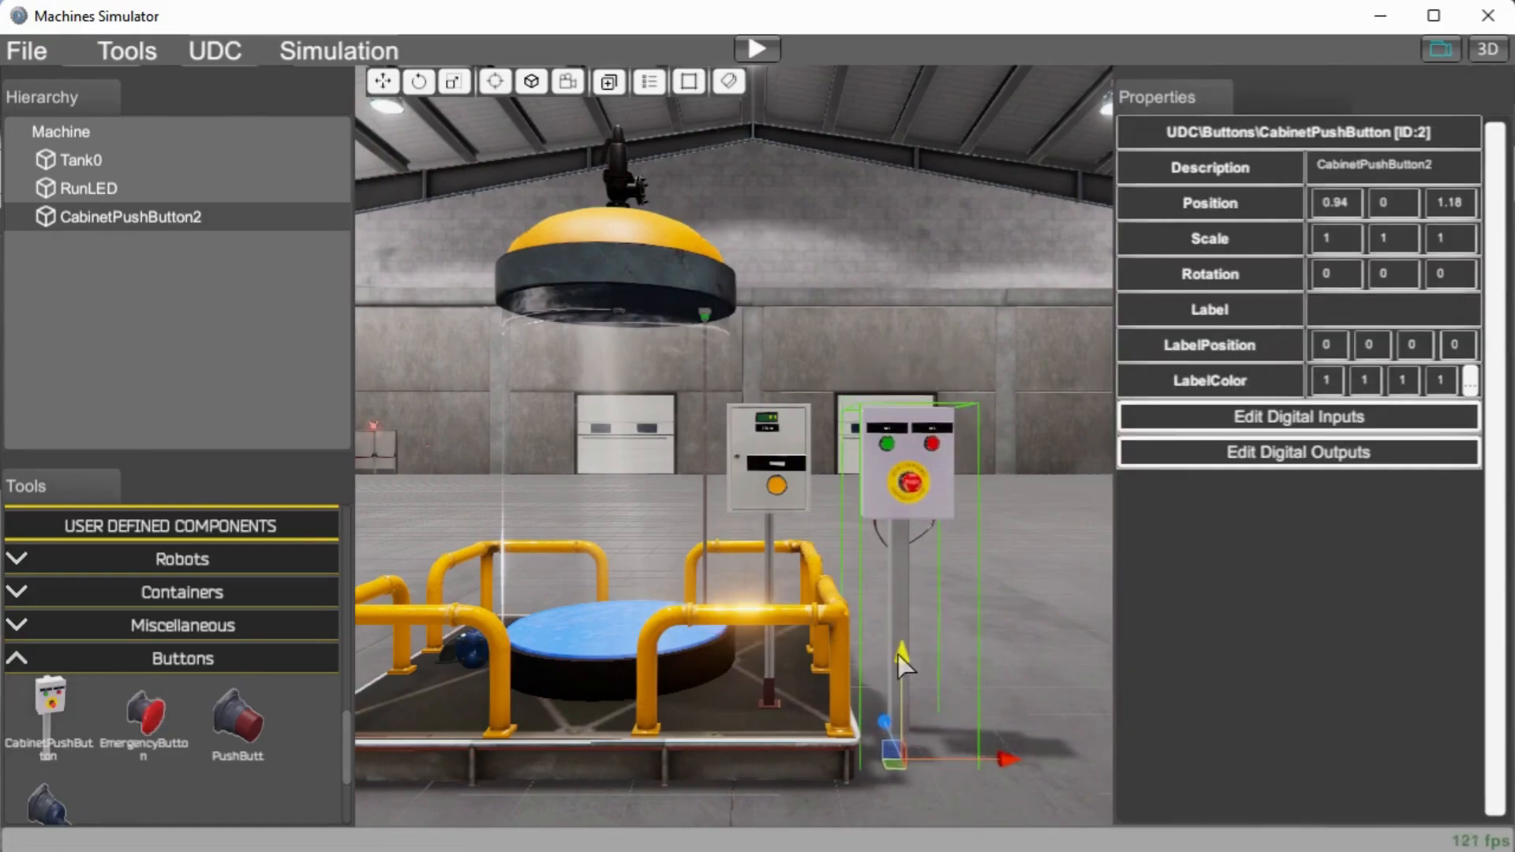
{"action": "left_click_drag", "start_coordinate": [899, 647], "coordinate": [889, 719]}
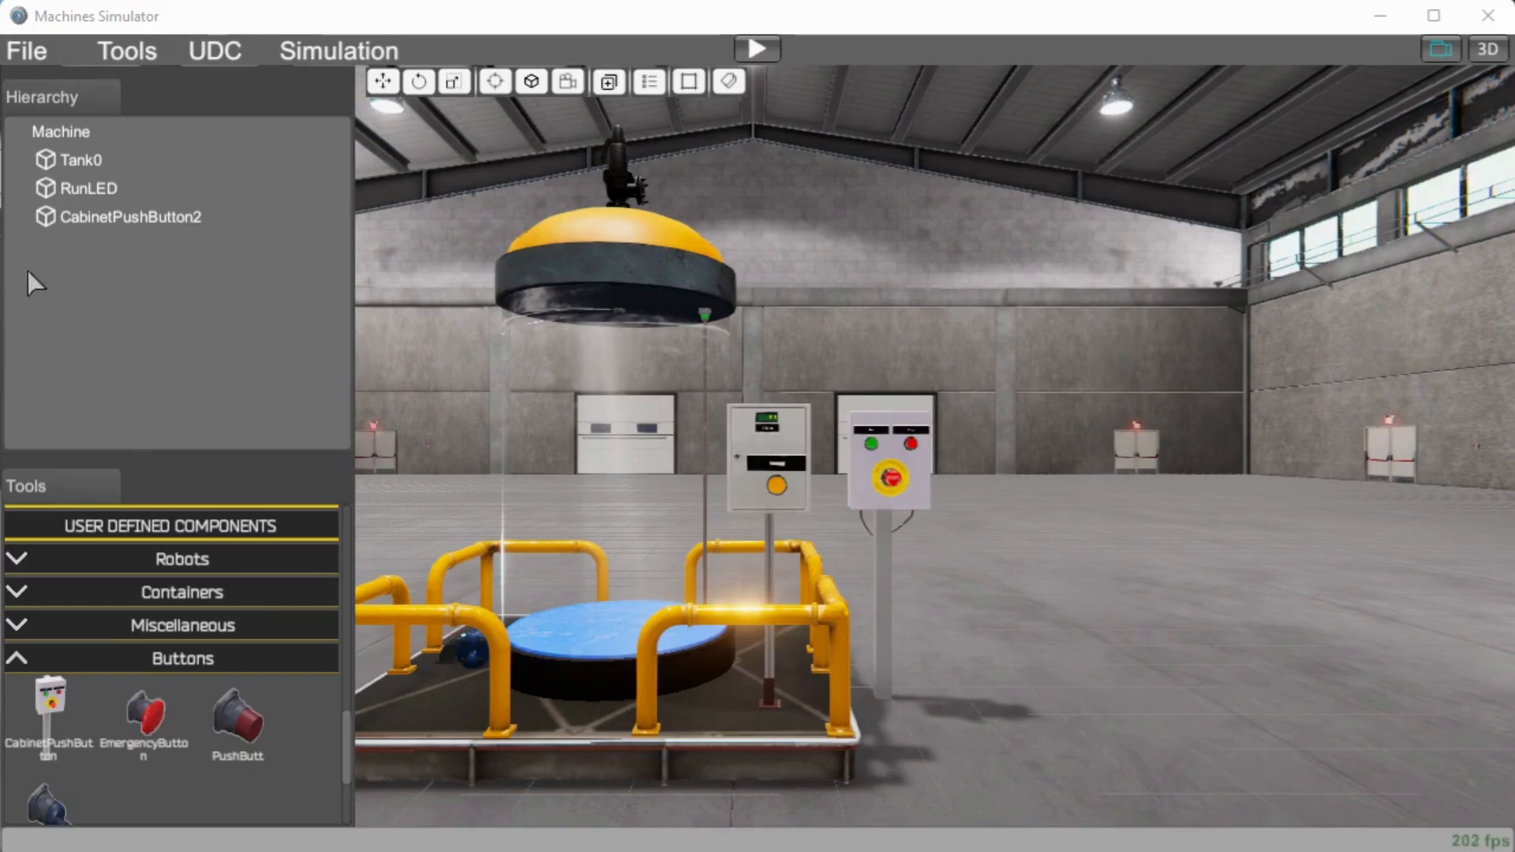
- Map CabinetPushButton2's StartButt, StopButt and EmerButt to digital inputs 0, 1 and 2
{"action": "left_click", "coordinate": [130, 216]}
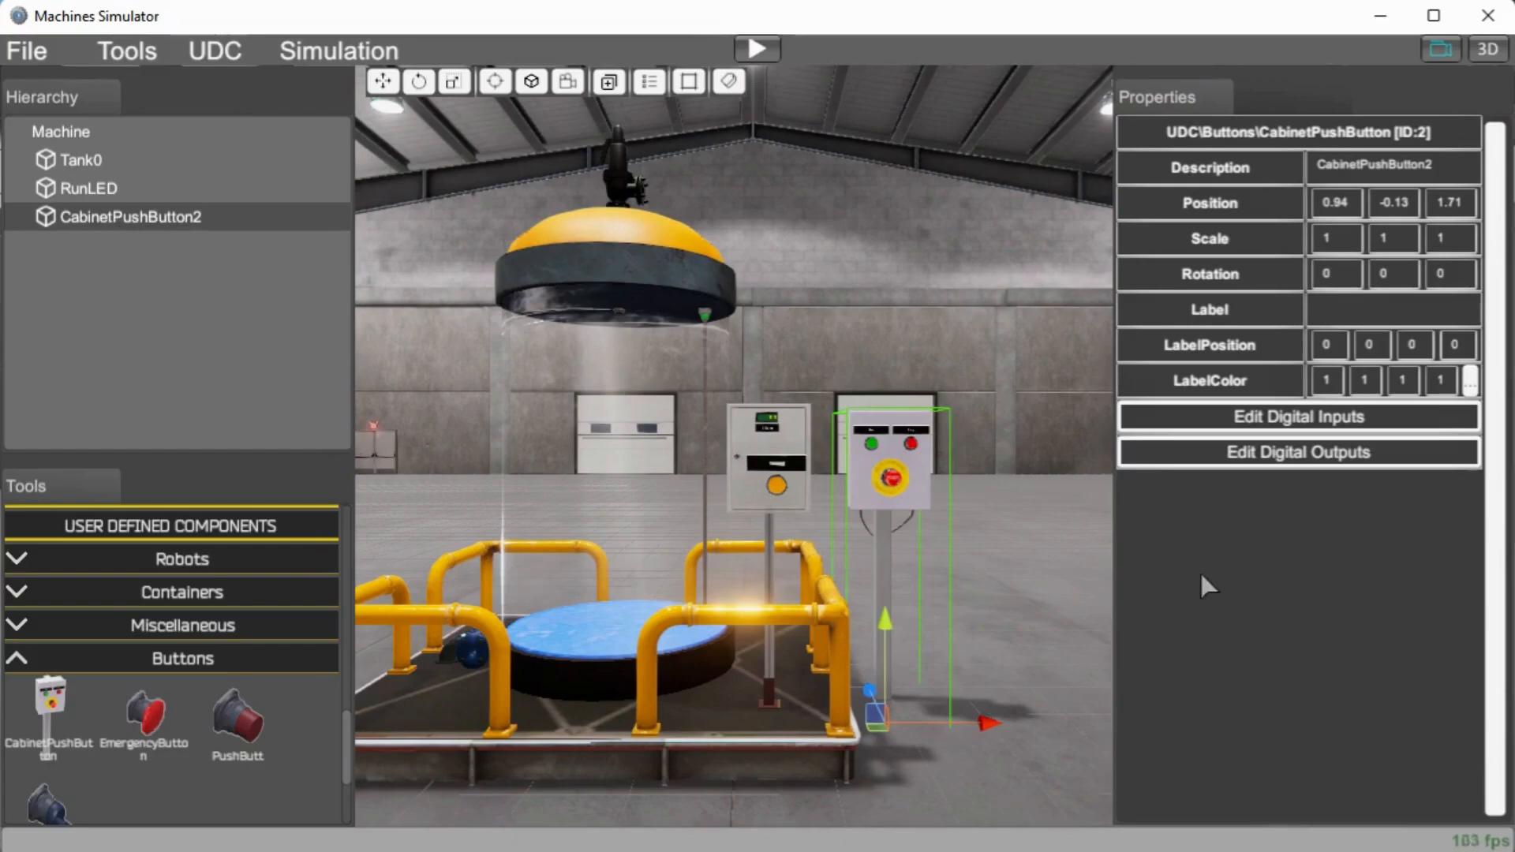
{"action": "mouse_move", "coordinate": [1265, 428]}
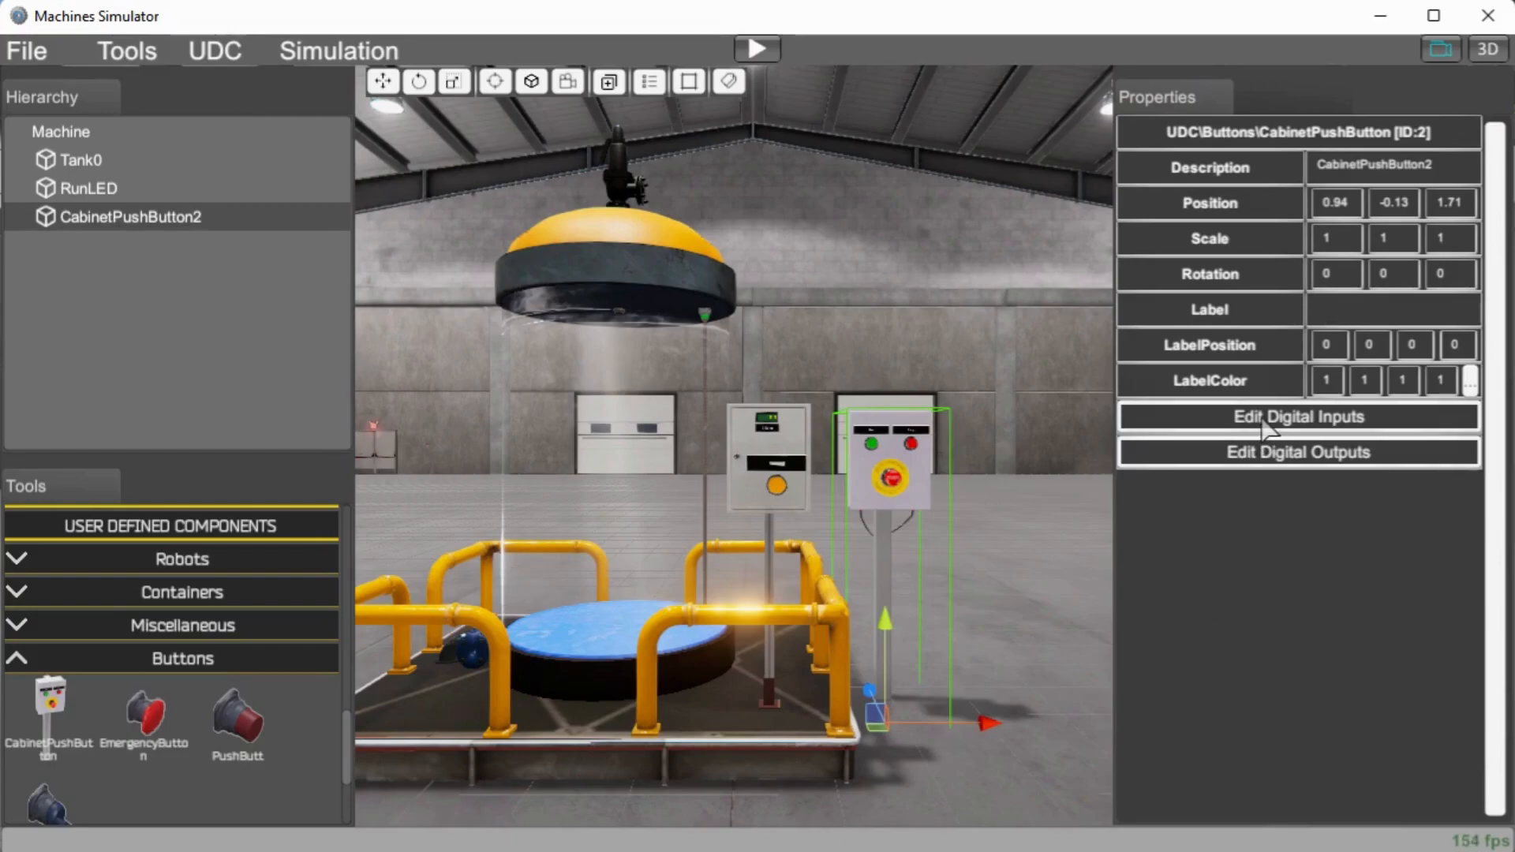
{"action": "left_click", "coordinate": [1297, 416]}
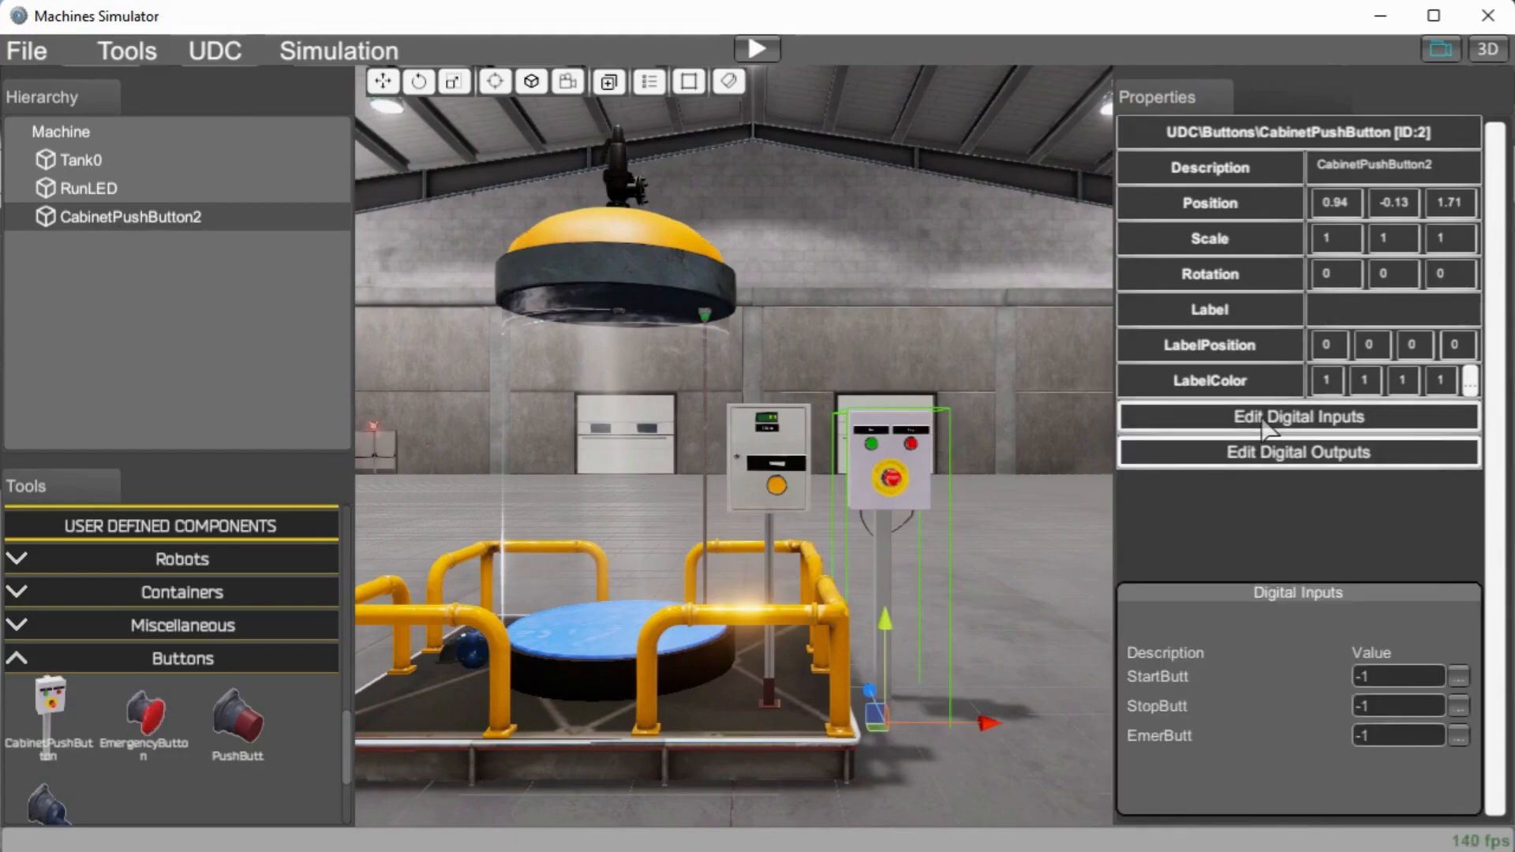
{"action": "mouse_move", "coordinate": [1334, 691]}
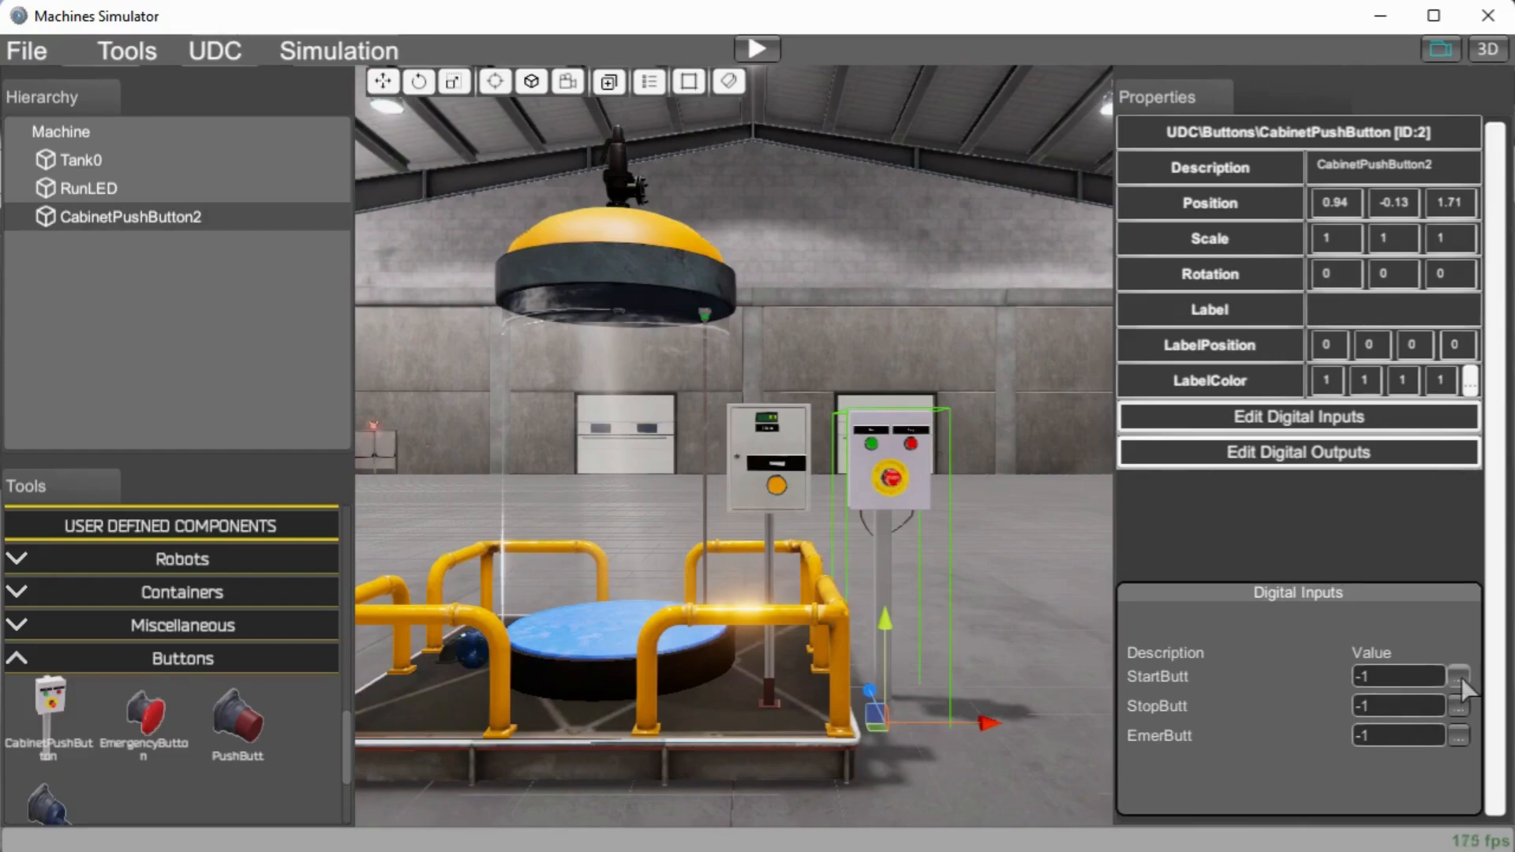
{"action": "left_click", "coordinate": [1459, 676]}
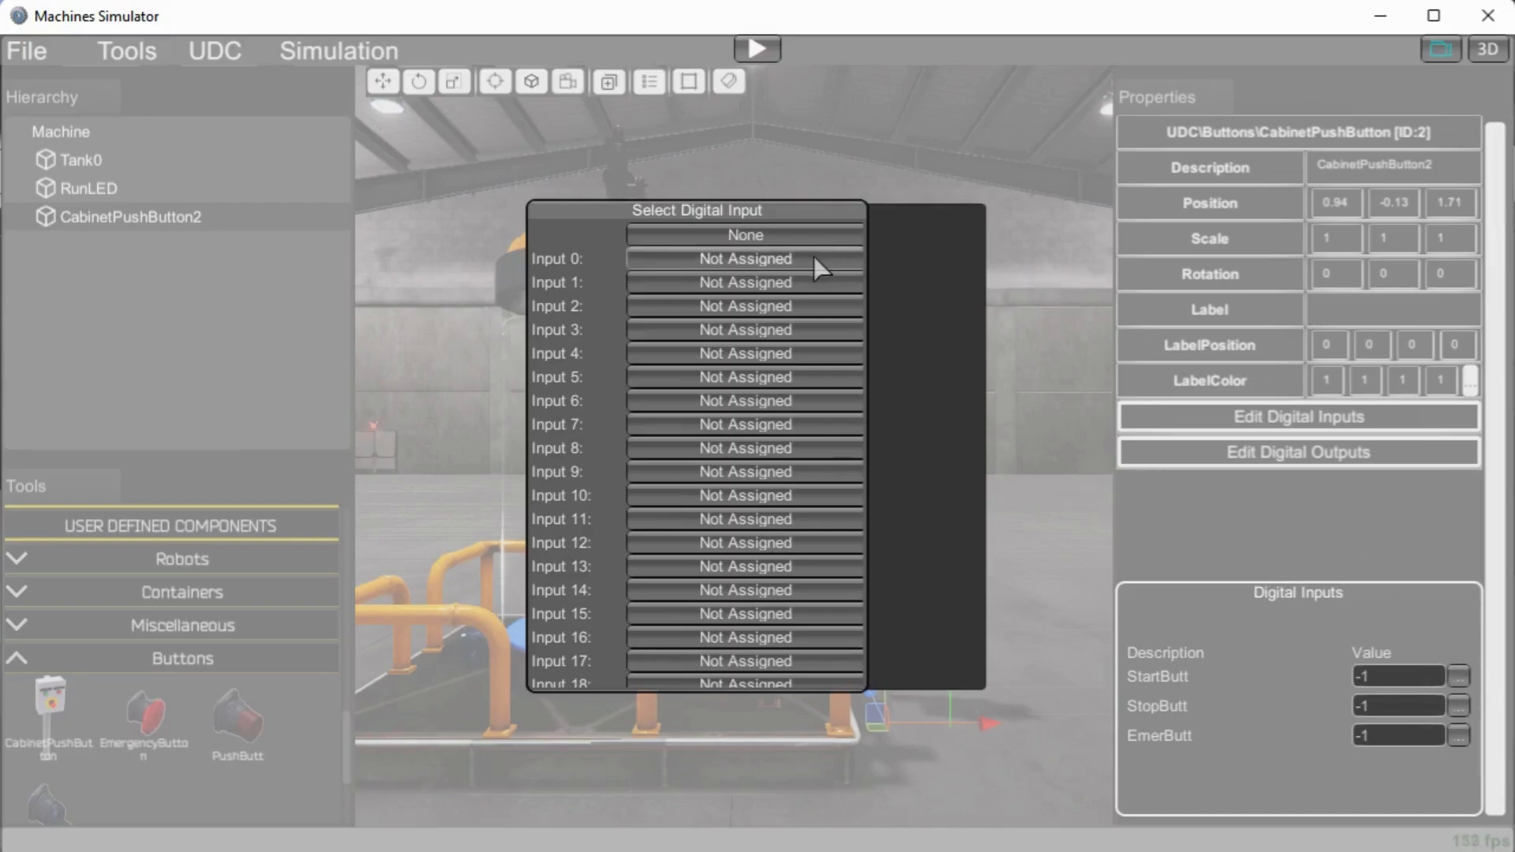
{"action": "left_click", "coordinate": [744, 258]}
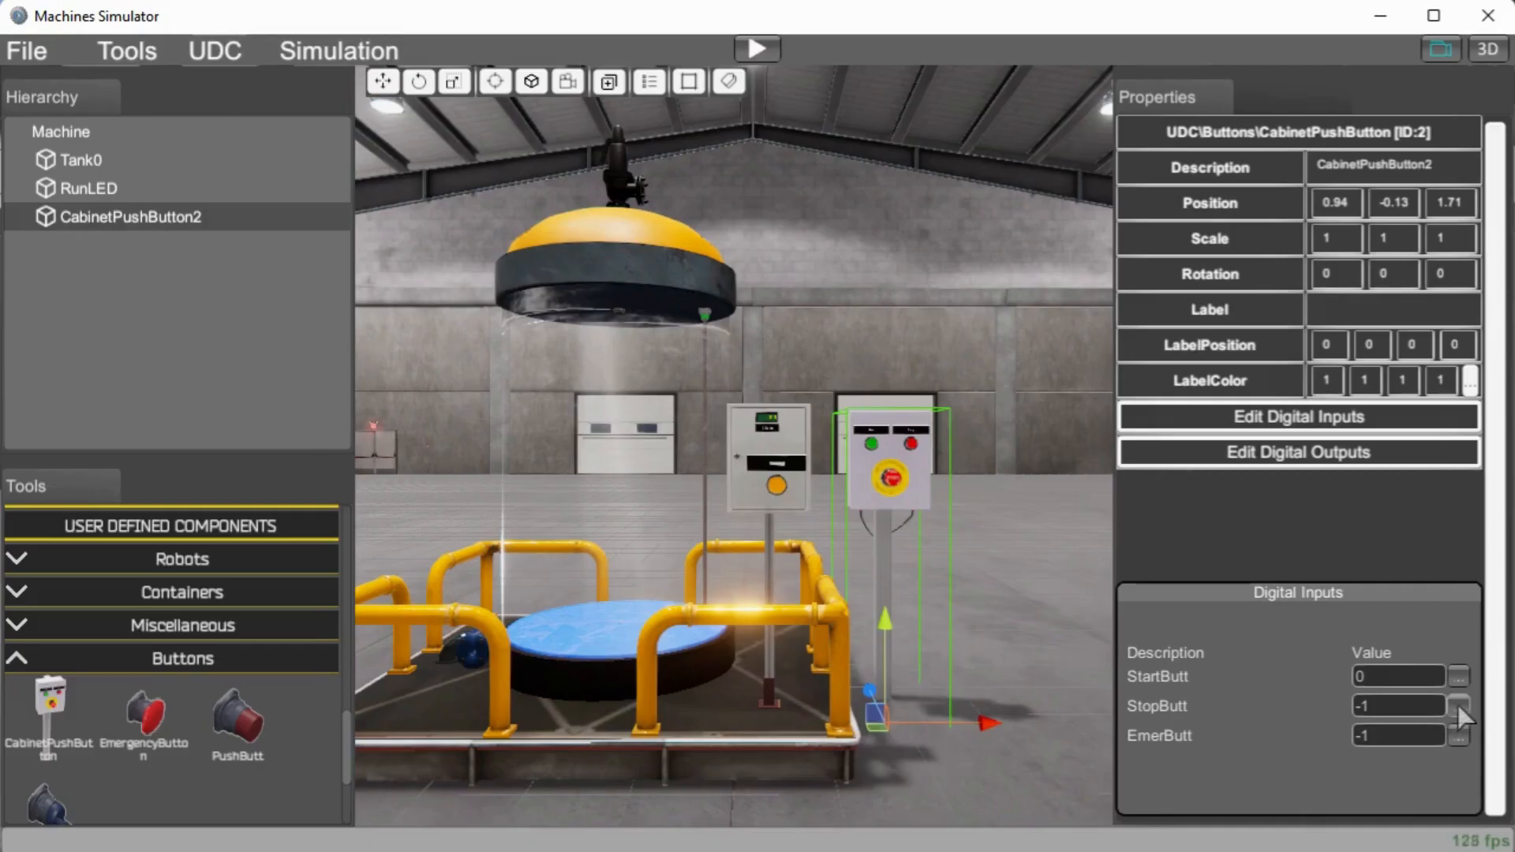
{"action": "left_click", "coordinate": [1459, 707]}
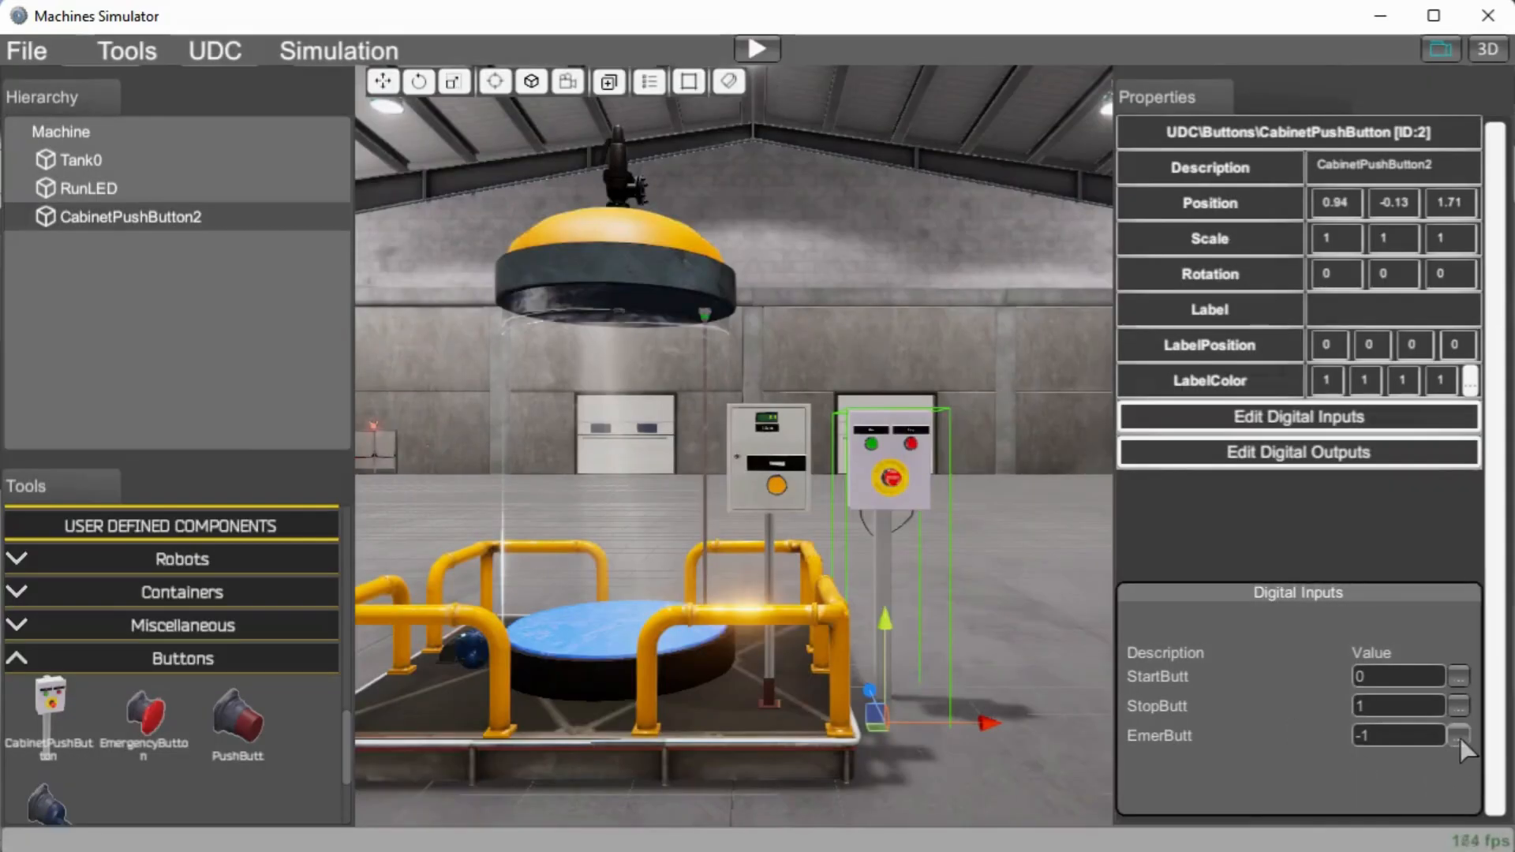
{"action": "left_click", "coordinate": [1459, 735]}
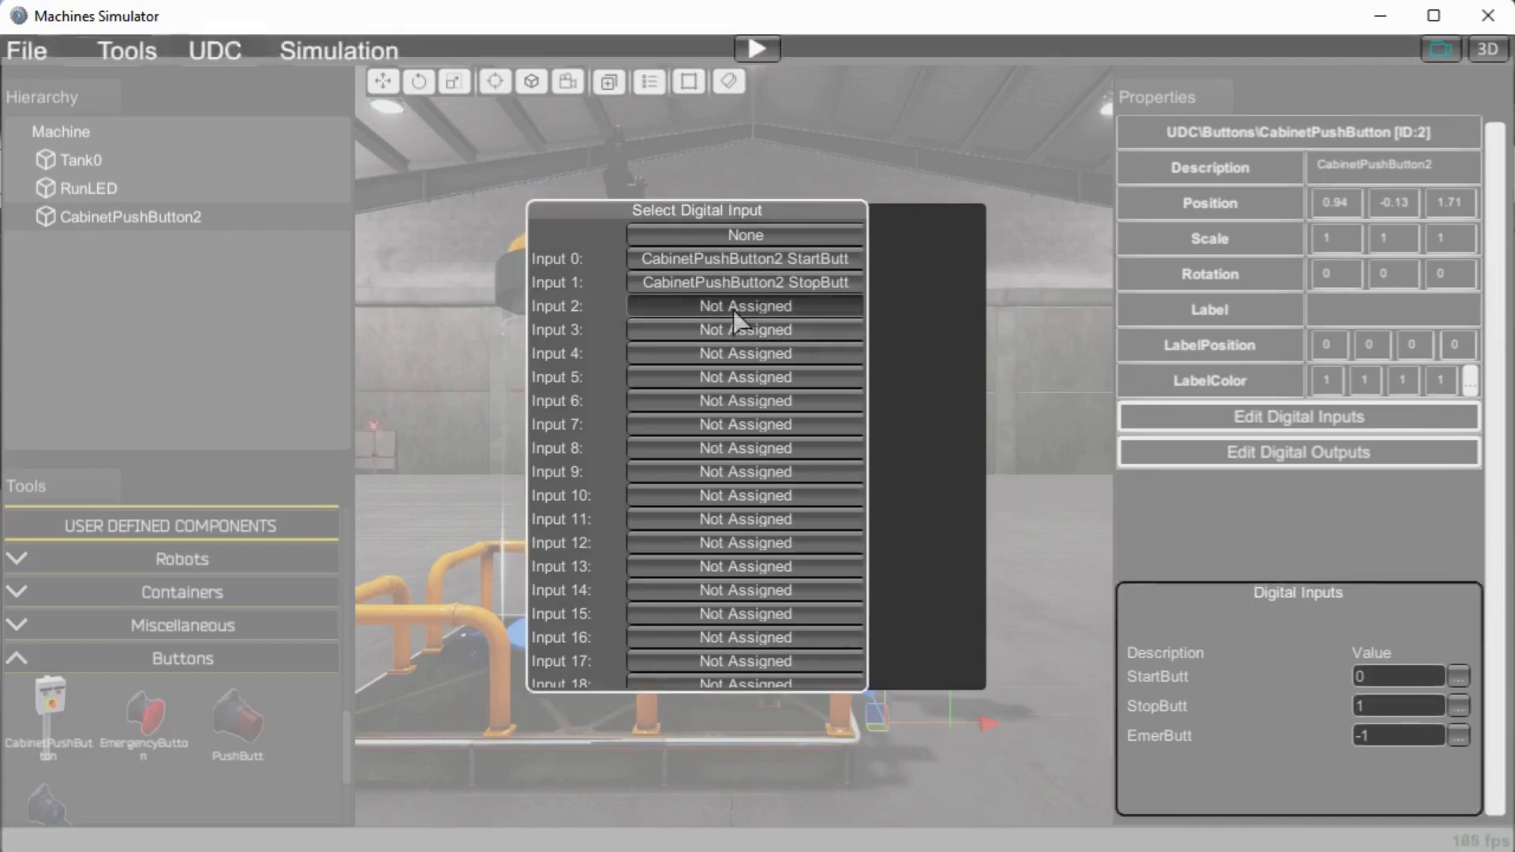
{"action": "left_click", "coordinate": [743, 306]}
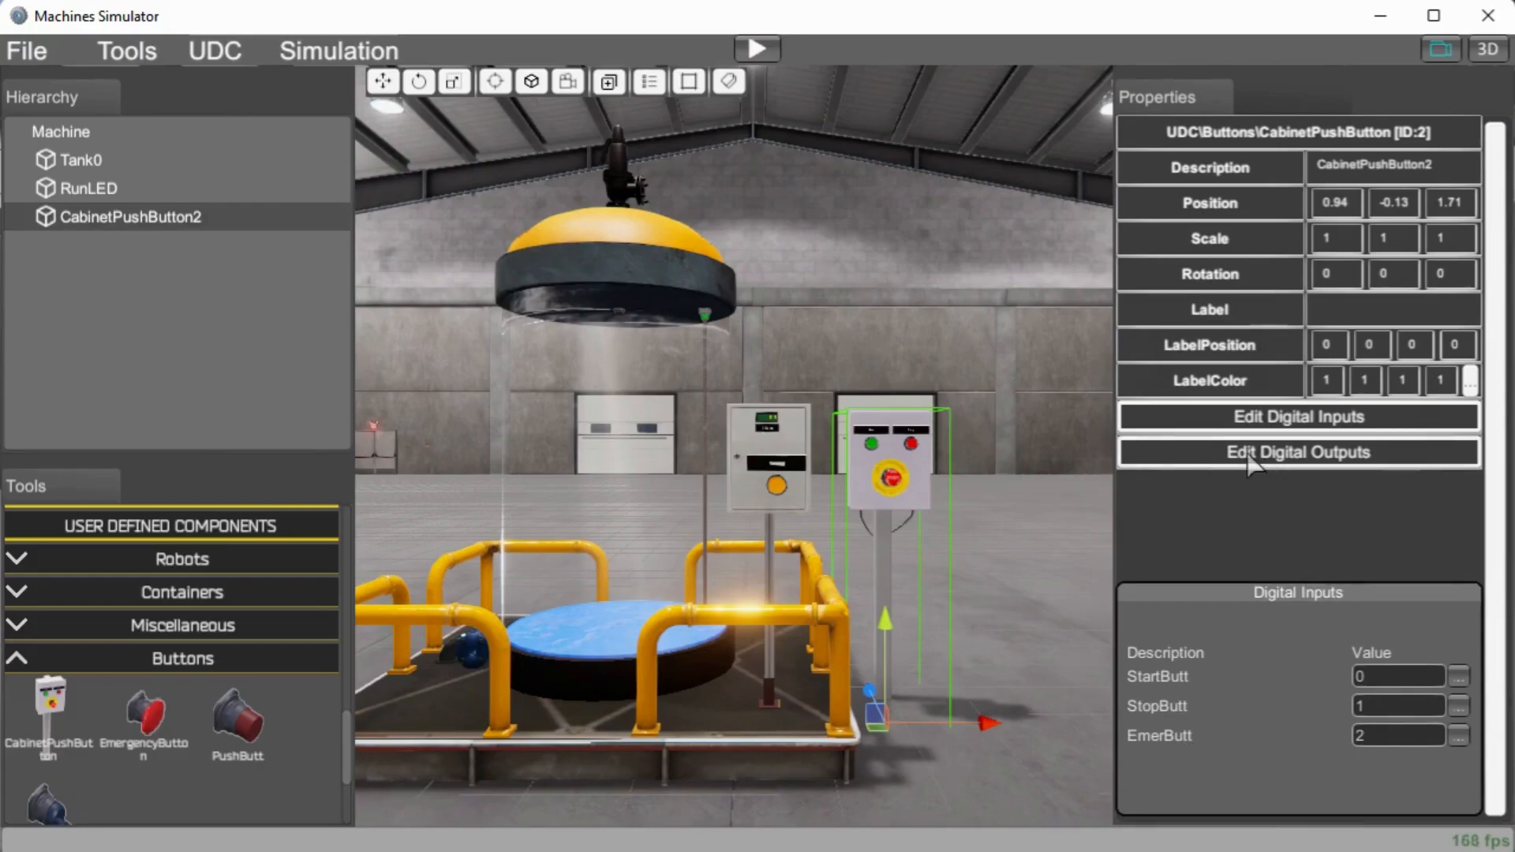
- Assign the station's StartLight and StopLight to digital outputs 0 and 1
{"action": "left_click", "coordinate": [1297, 452]}
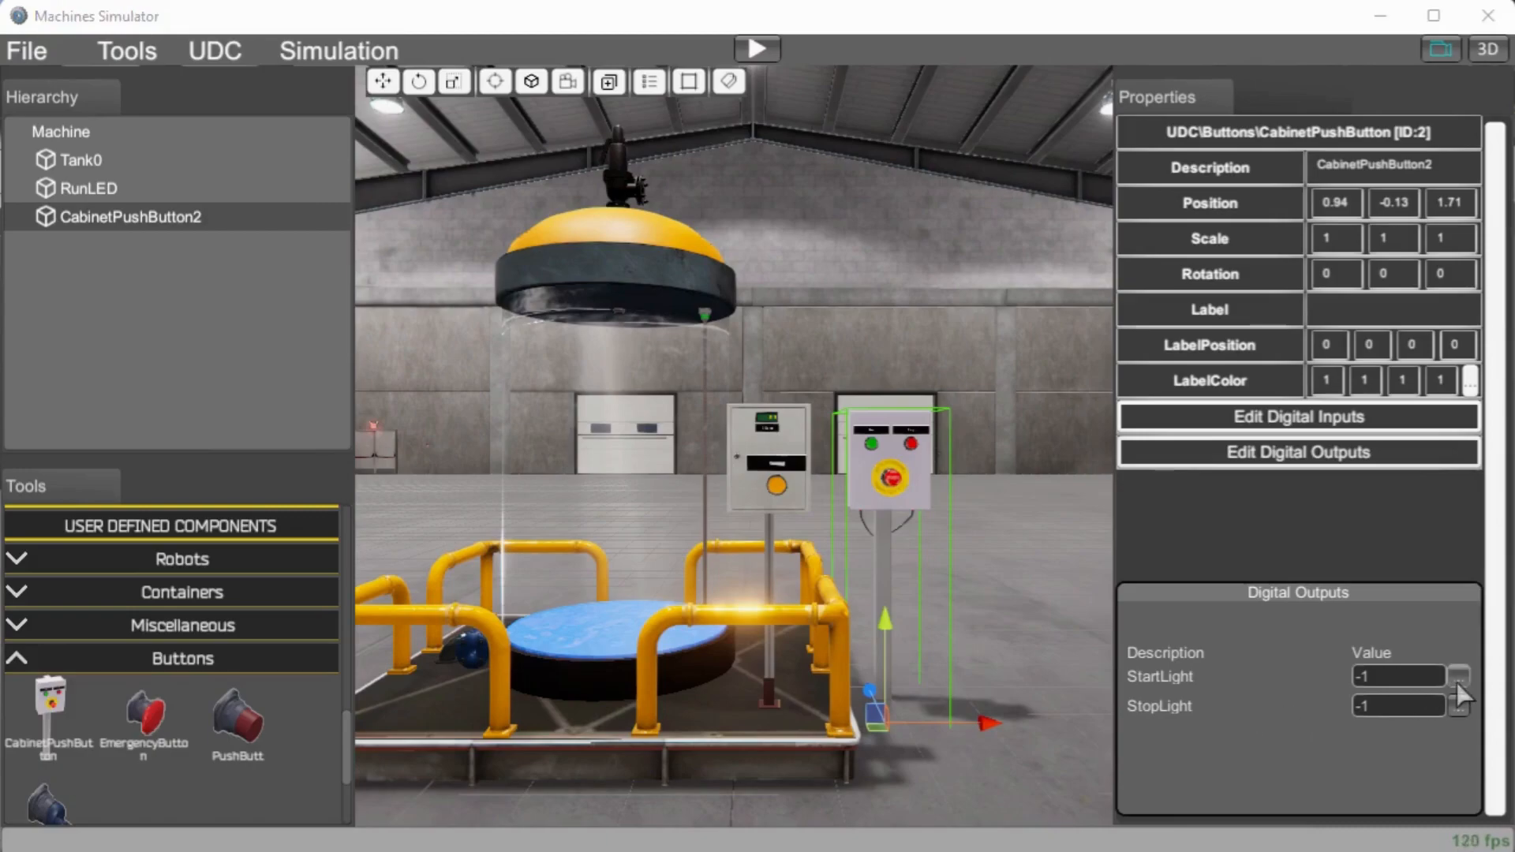
{"action": "left_click", "coordinate": [1460, 677]}
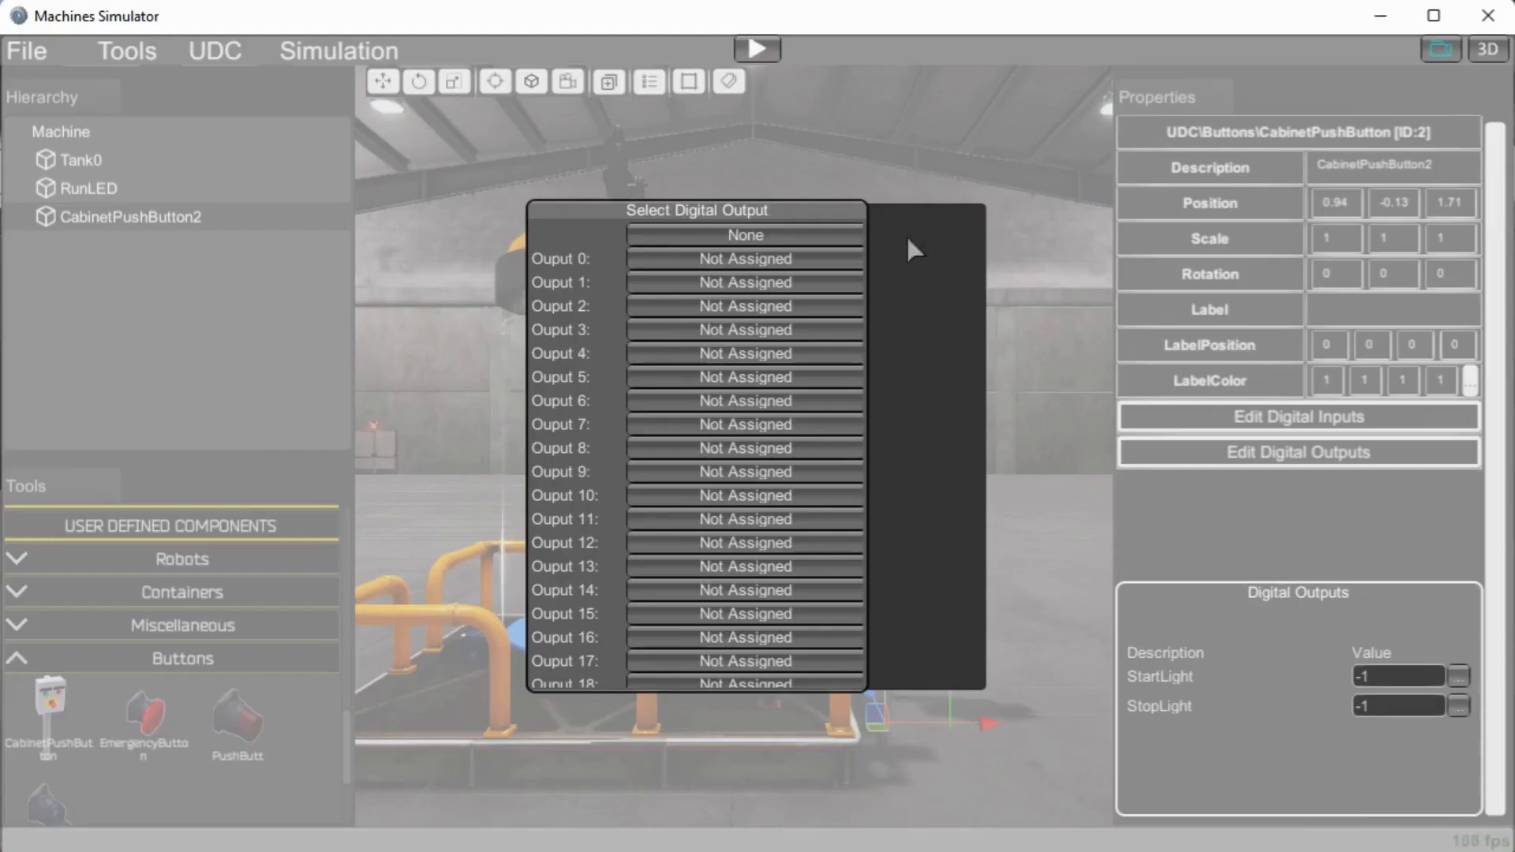
{"action": "mouse_move", "coordinate": [778, 275]}
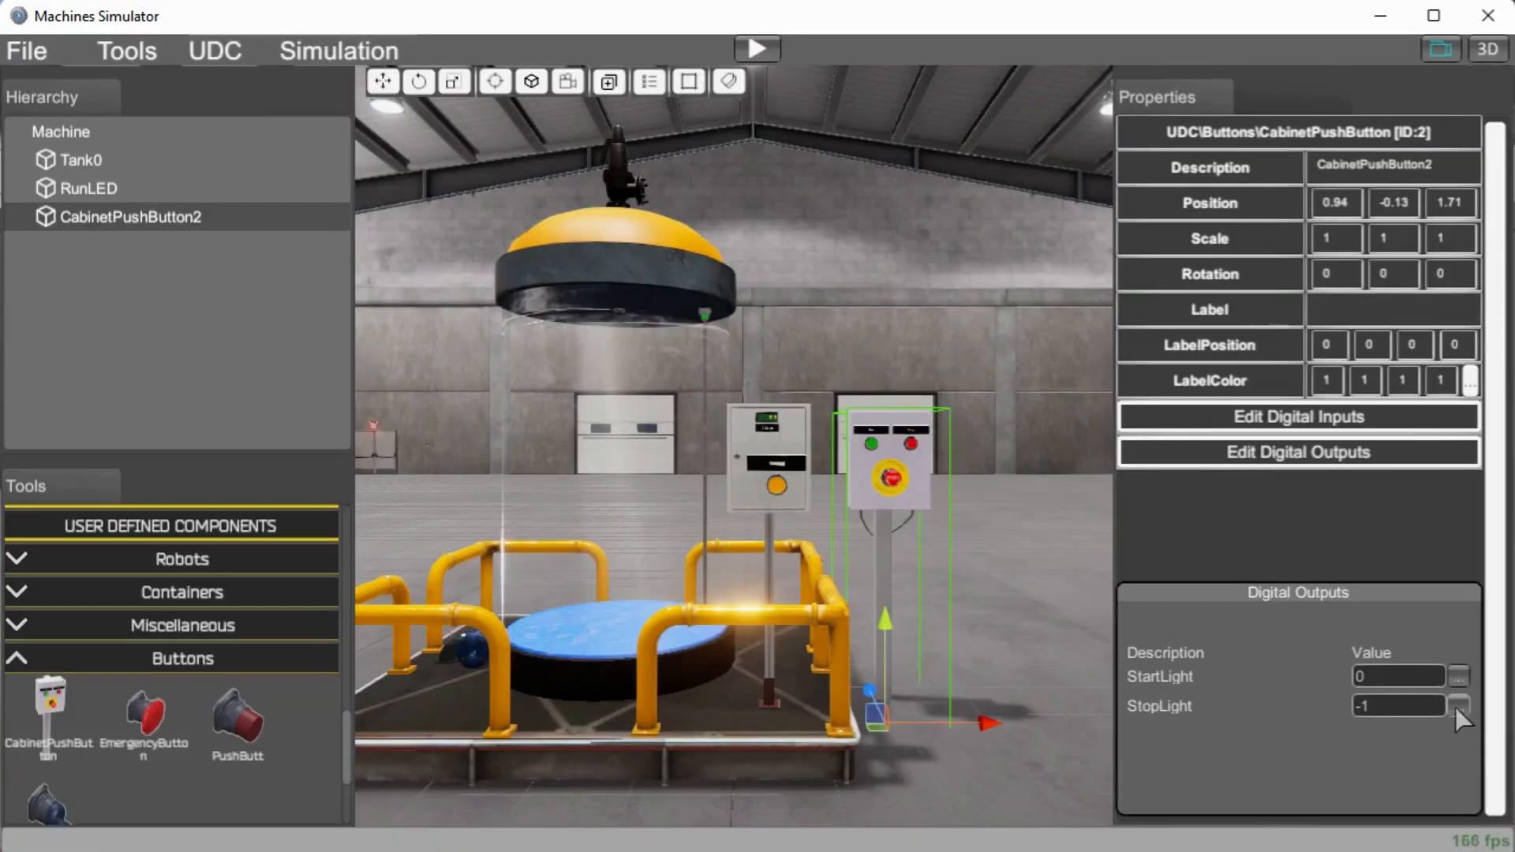
{"action": "left_click", "coordinate": [1459, 706]}
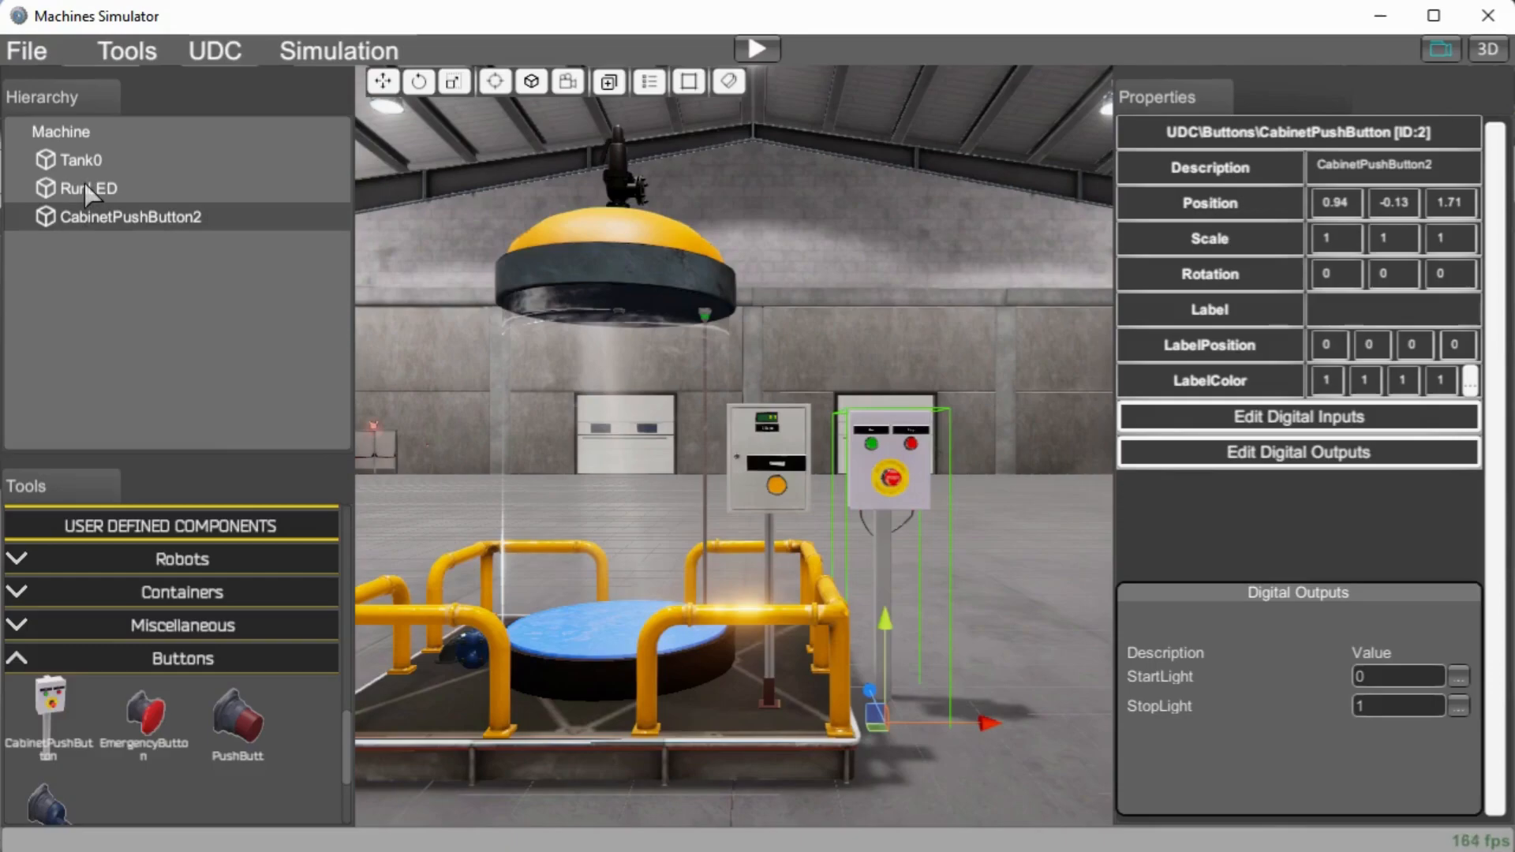
- Wire RunLED's PLC_OUT_LIGHT to digital output 2
{"action": "left_click", "coordinate": [87, 188]}
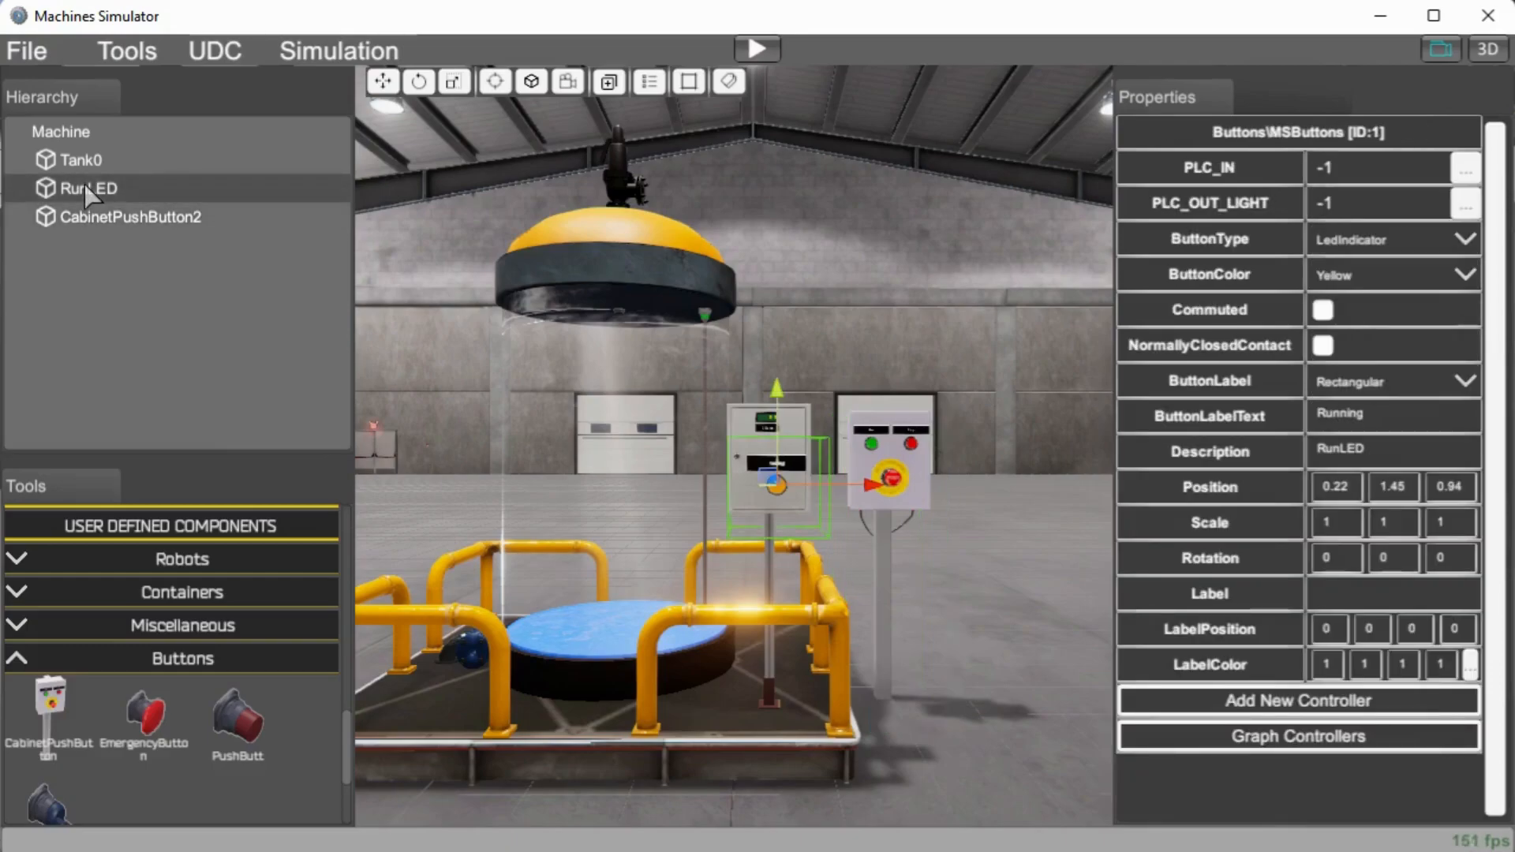
{"action": "mouse_move", "coordinate": [1256, 193]}
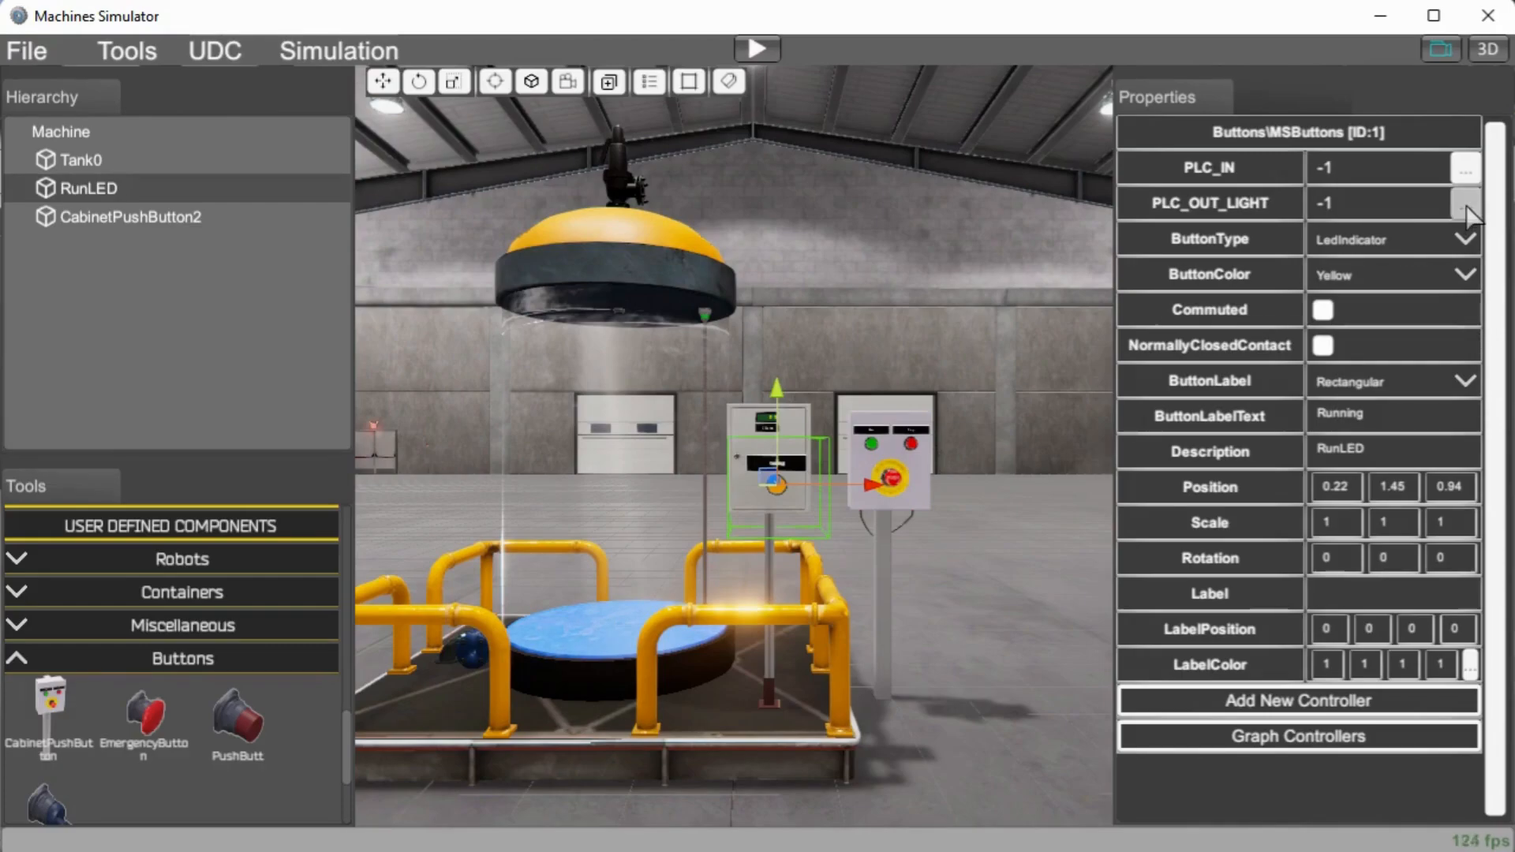
{"action": "left_click", "coordinate": [1464, 203]}
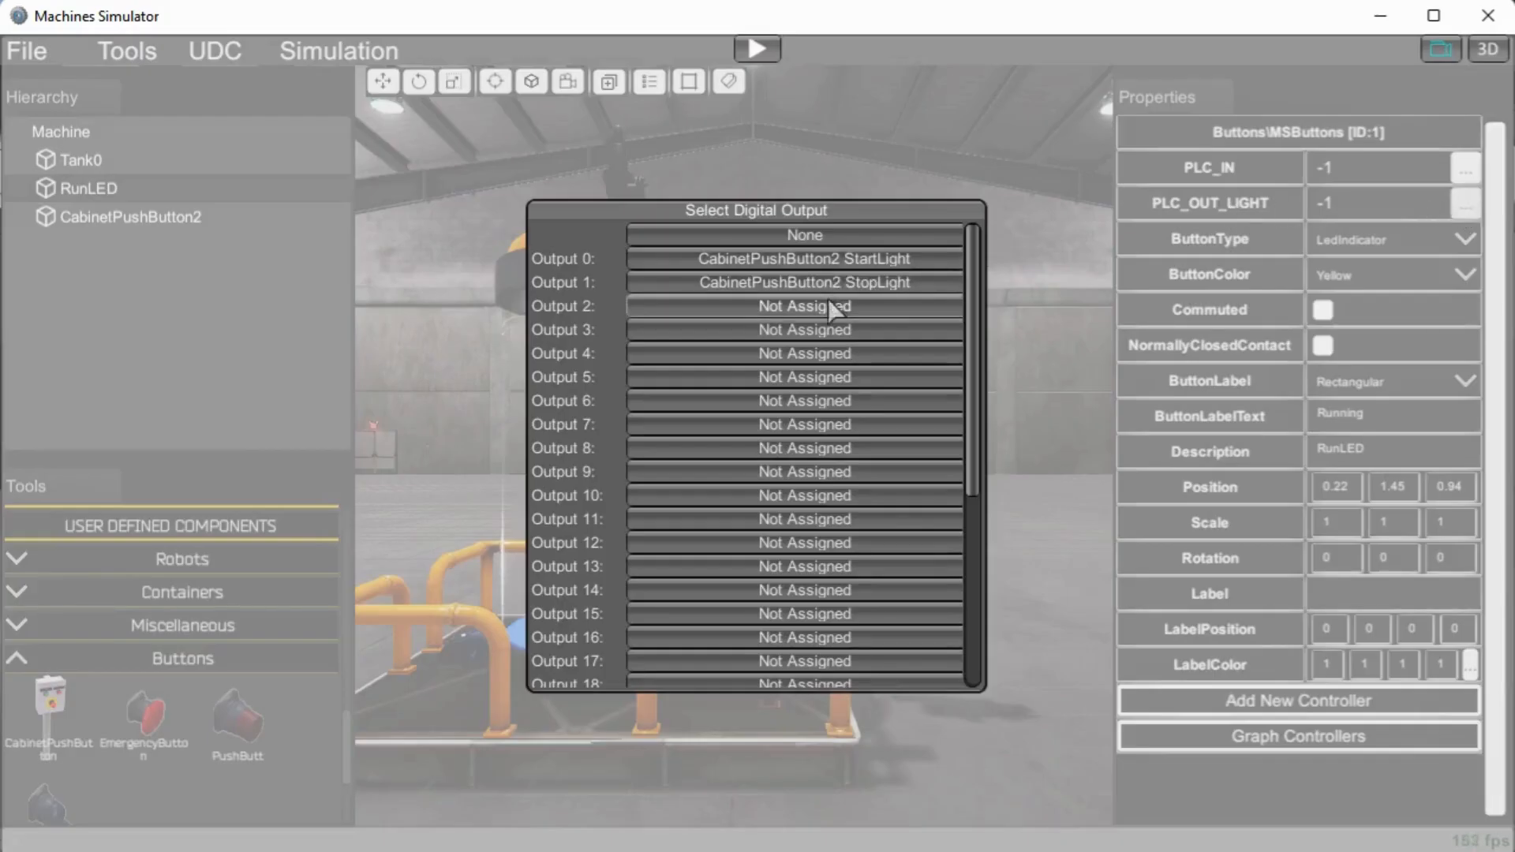
{"action": "mouse_move", "coordinate": [809, 322]}
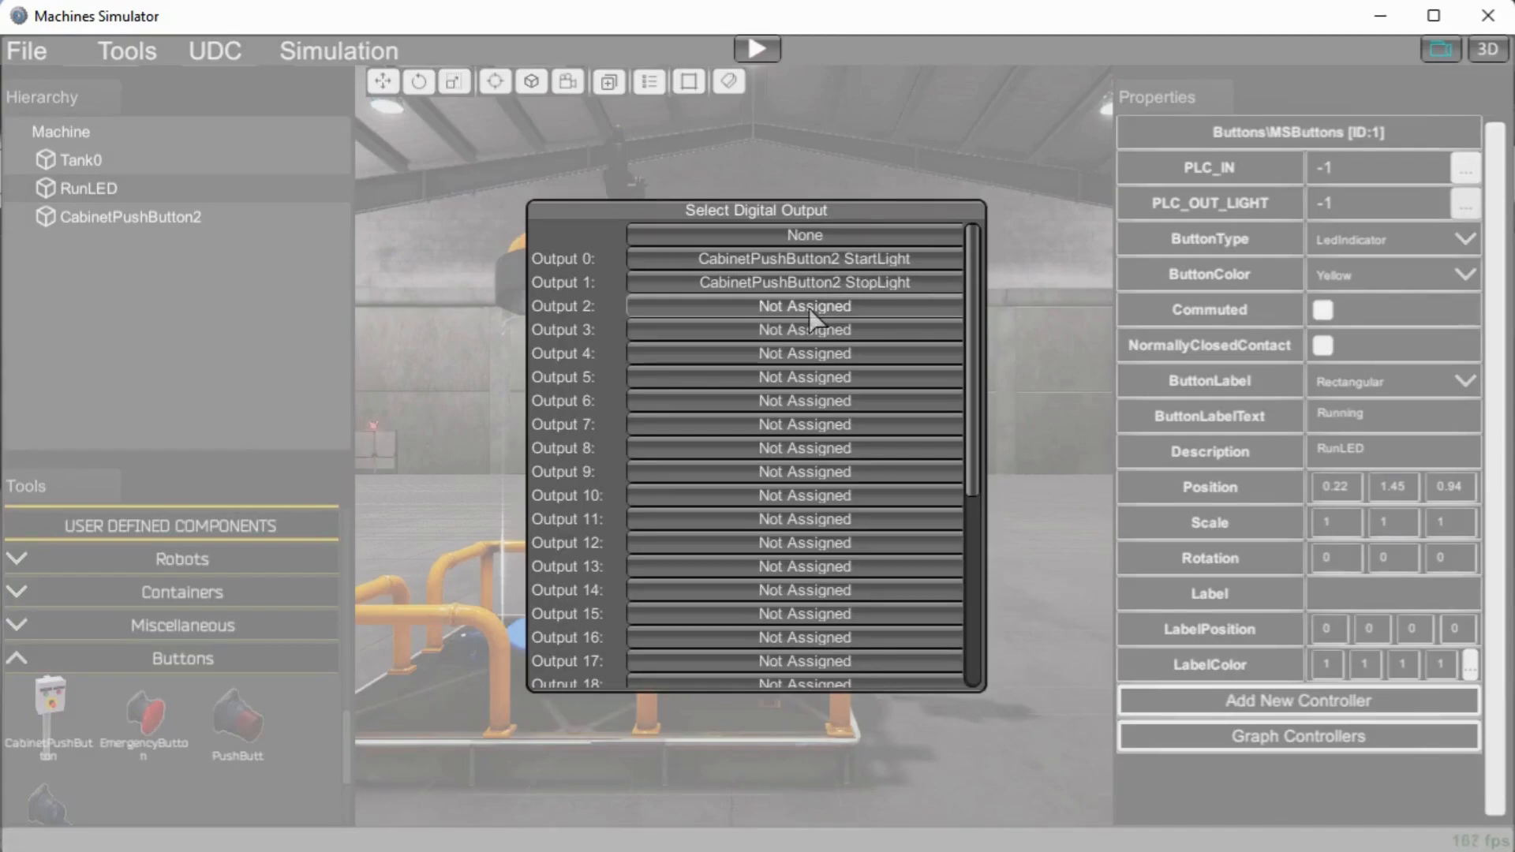
{"action": "left_click", "coordinate": [803, 305]}
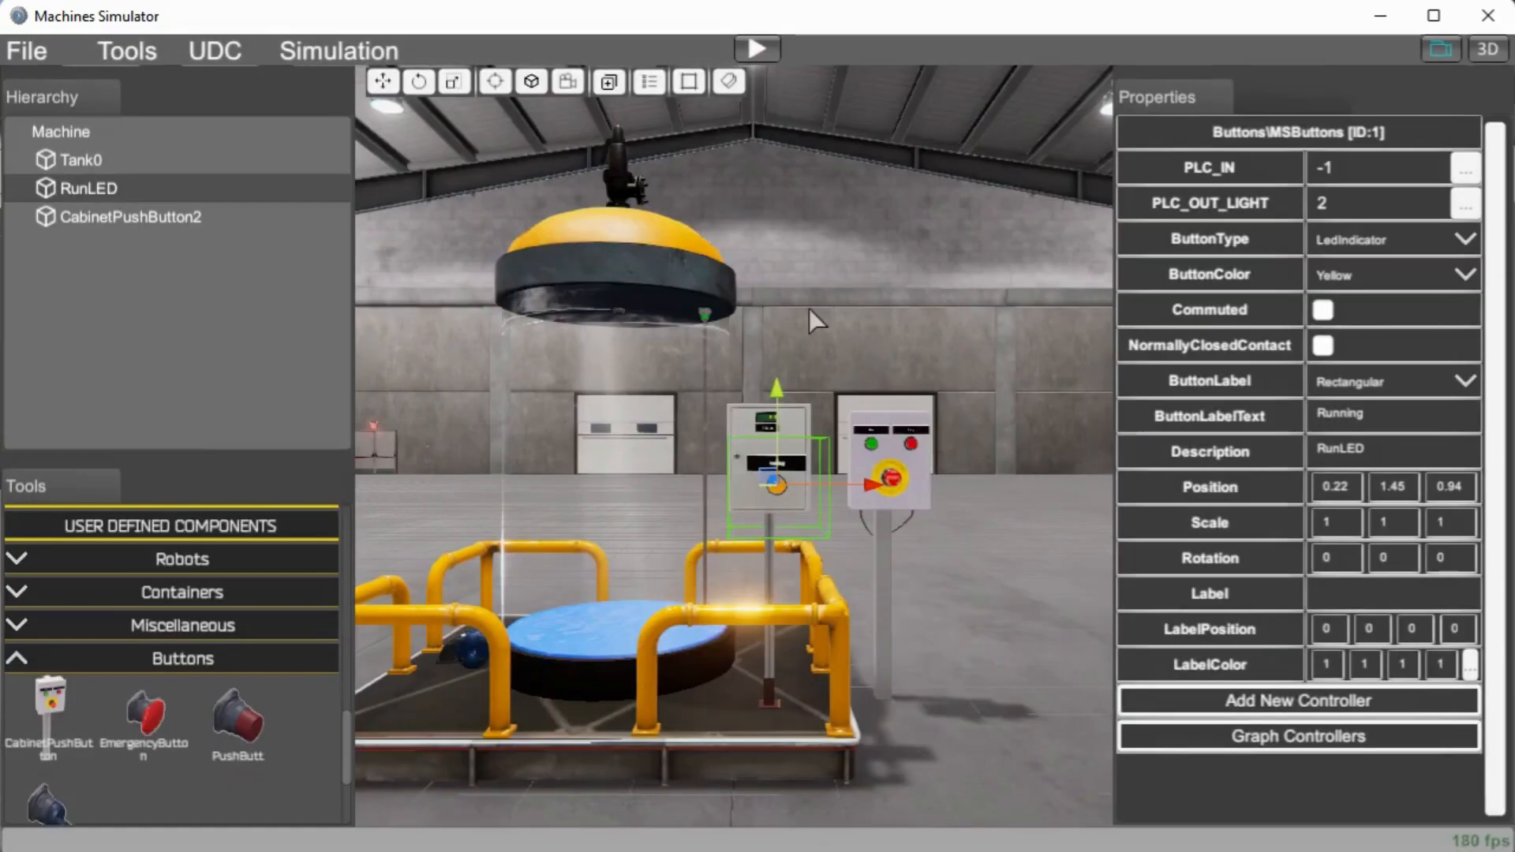
{"action": "mouse_move", "coordinate": [82, 203]}
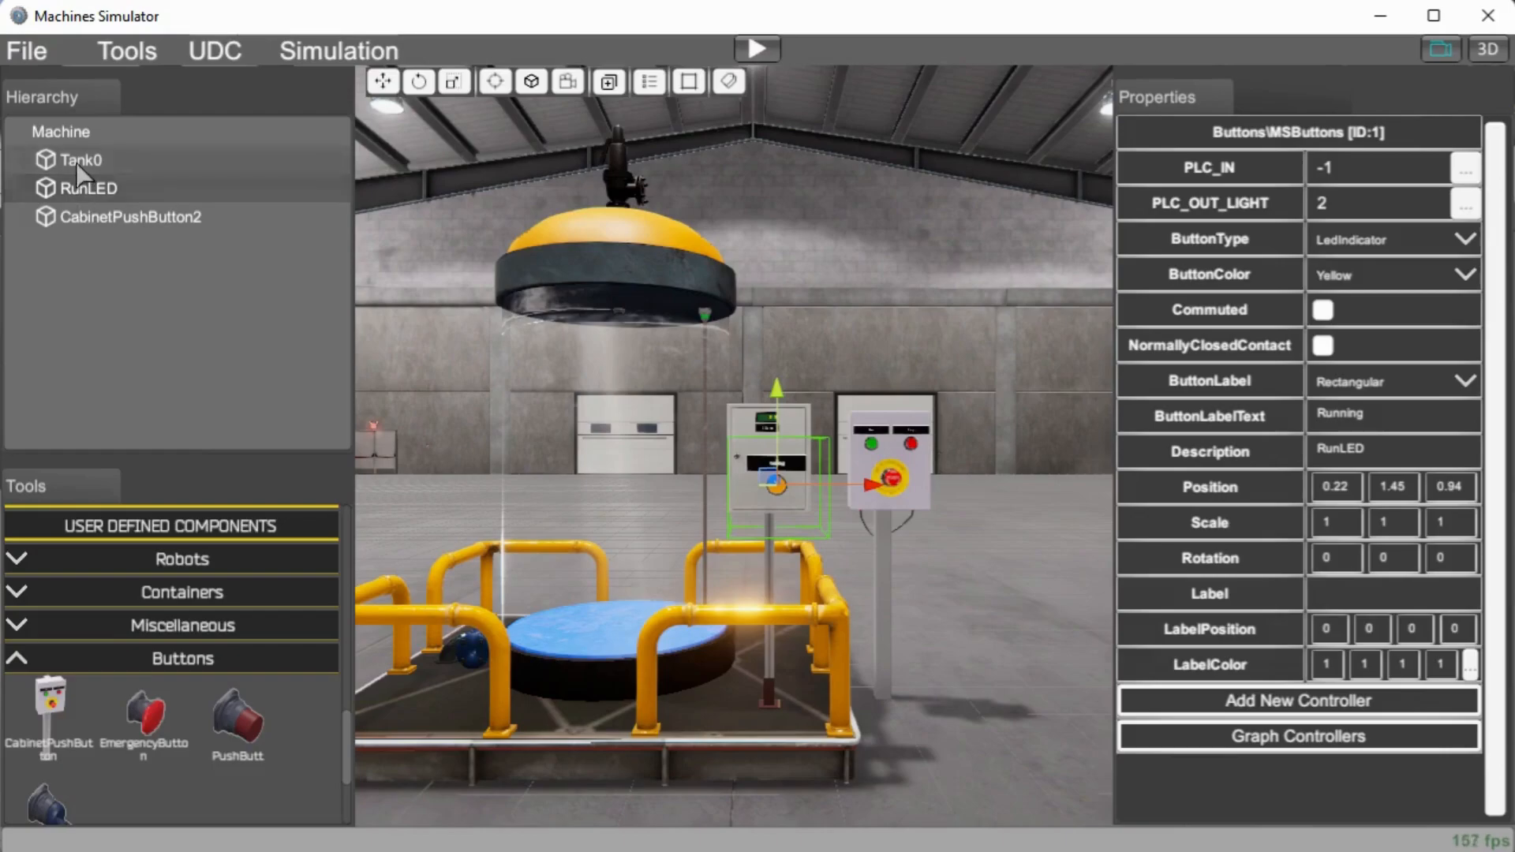
{"action": "left_click", "coordinate": [81, 160]}
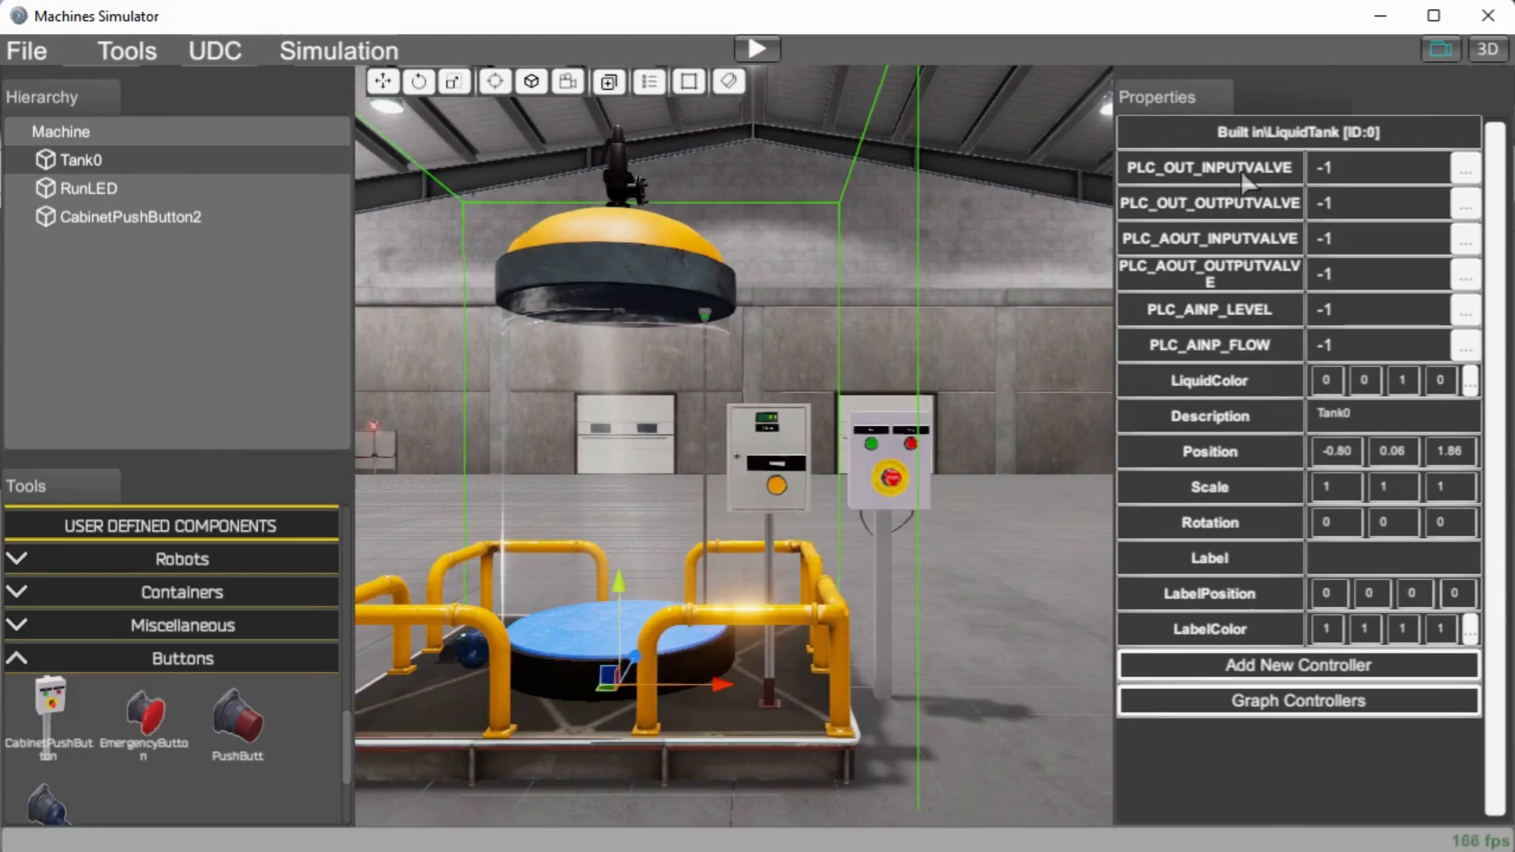
{"action": "mouse_move", "coordinate": [1467, 179]}
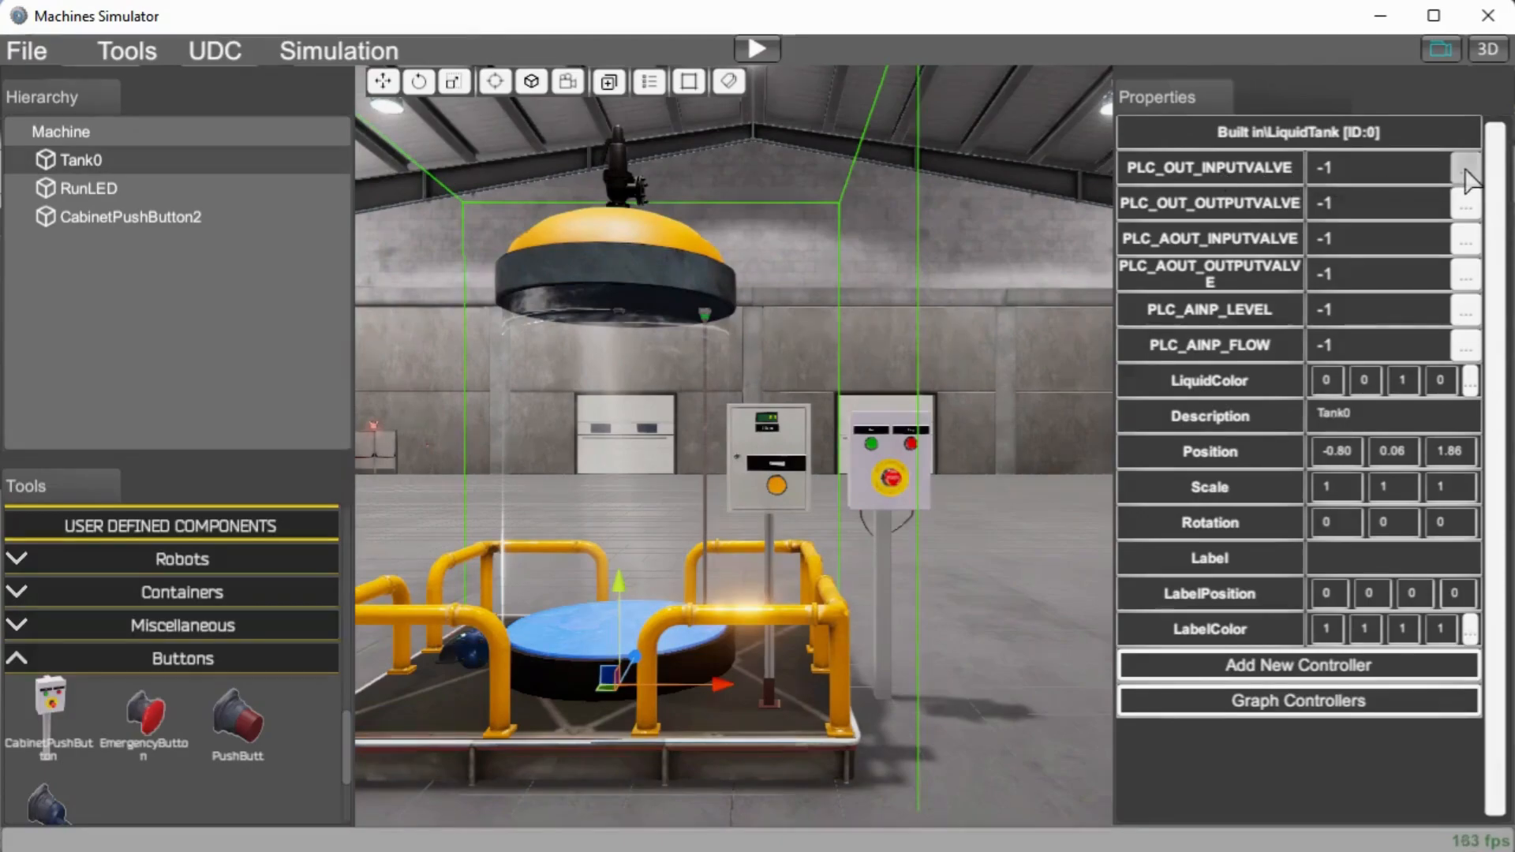
- Map Tank0's valves to digital outputs 3 and 4 and analog outputs 0 and 1, level and flow to analog inputs 0 and 1
{"action": "left_click", "coordinate": [1465, 167]}
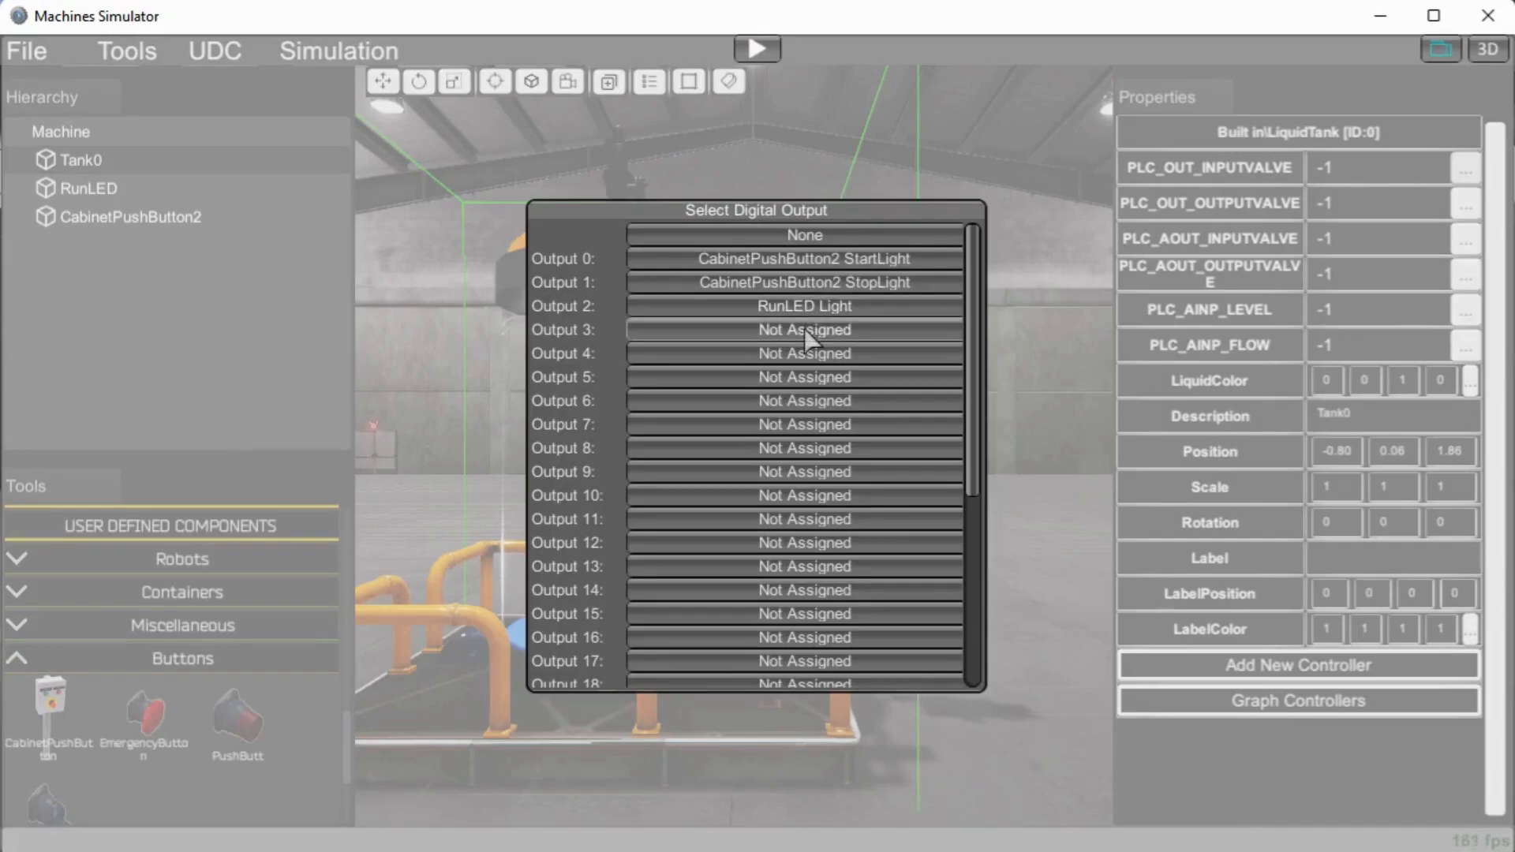
{"action": "left_click", "coordinate": [804, 330]}
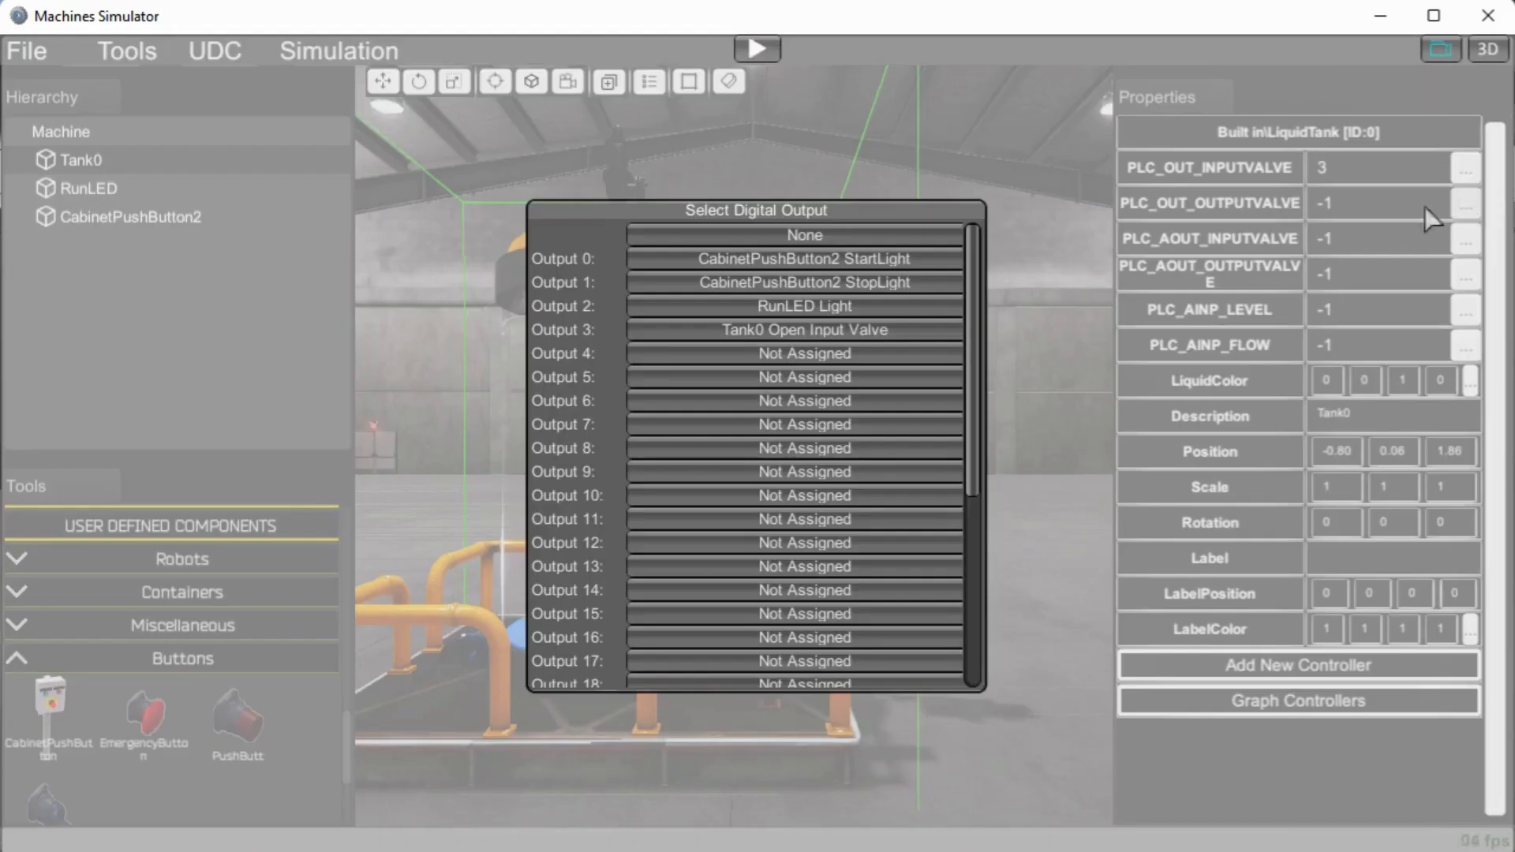
{"action": "mouse_move", "coordinate": [803, 353]}
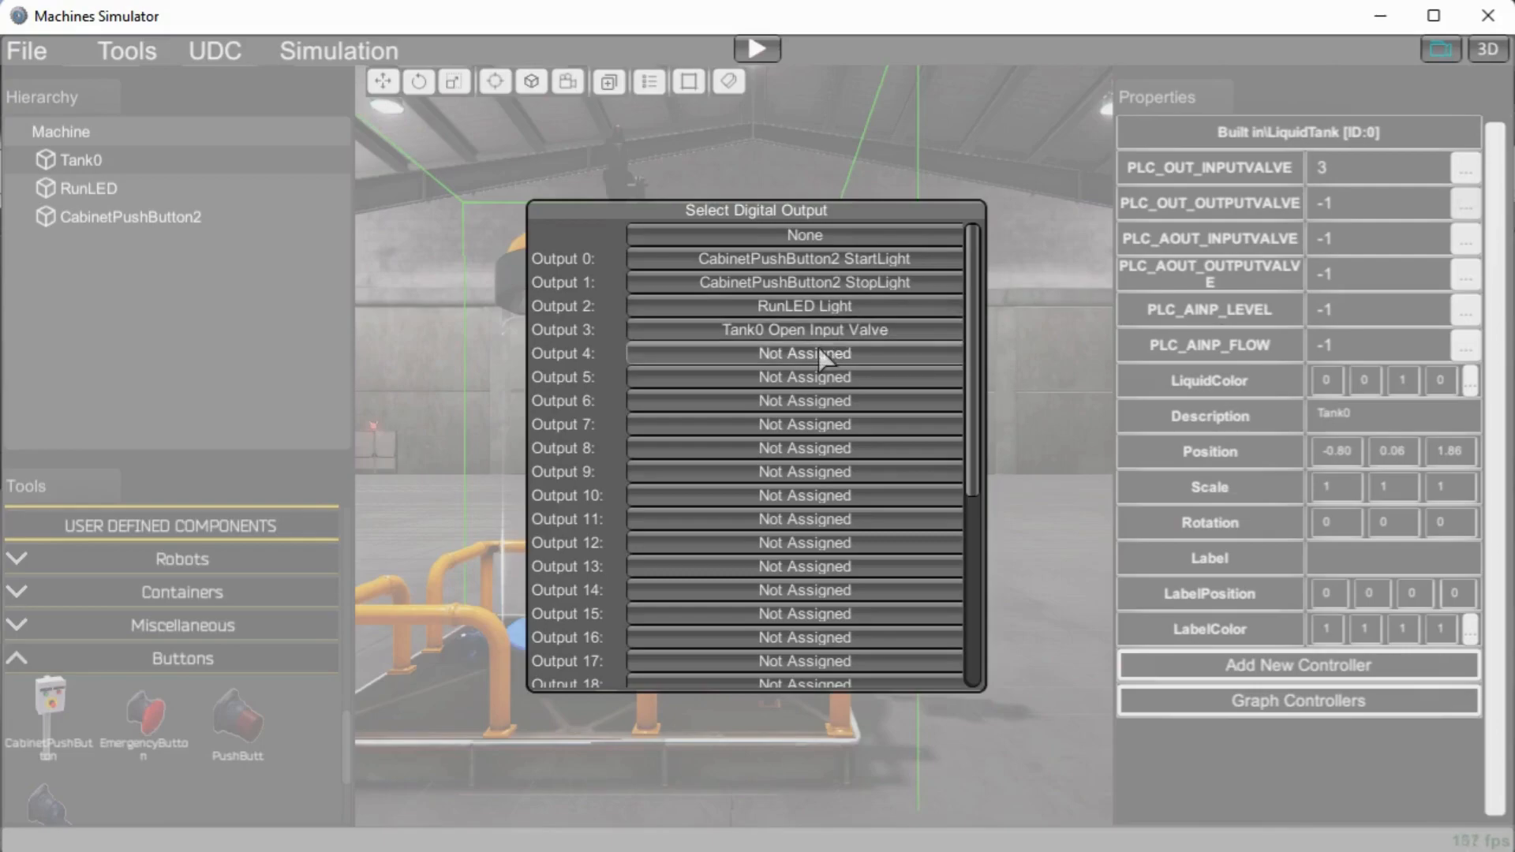
{"action": "left_click", "coordinate": [804, 353]}
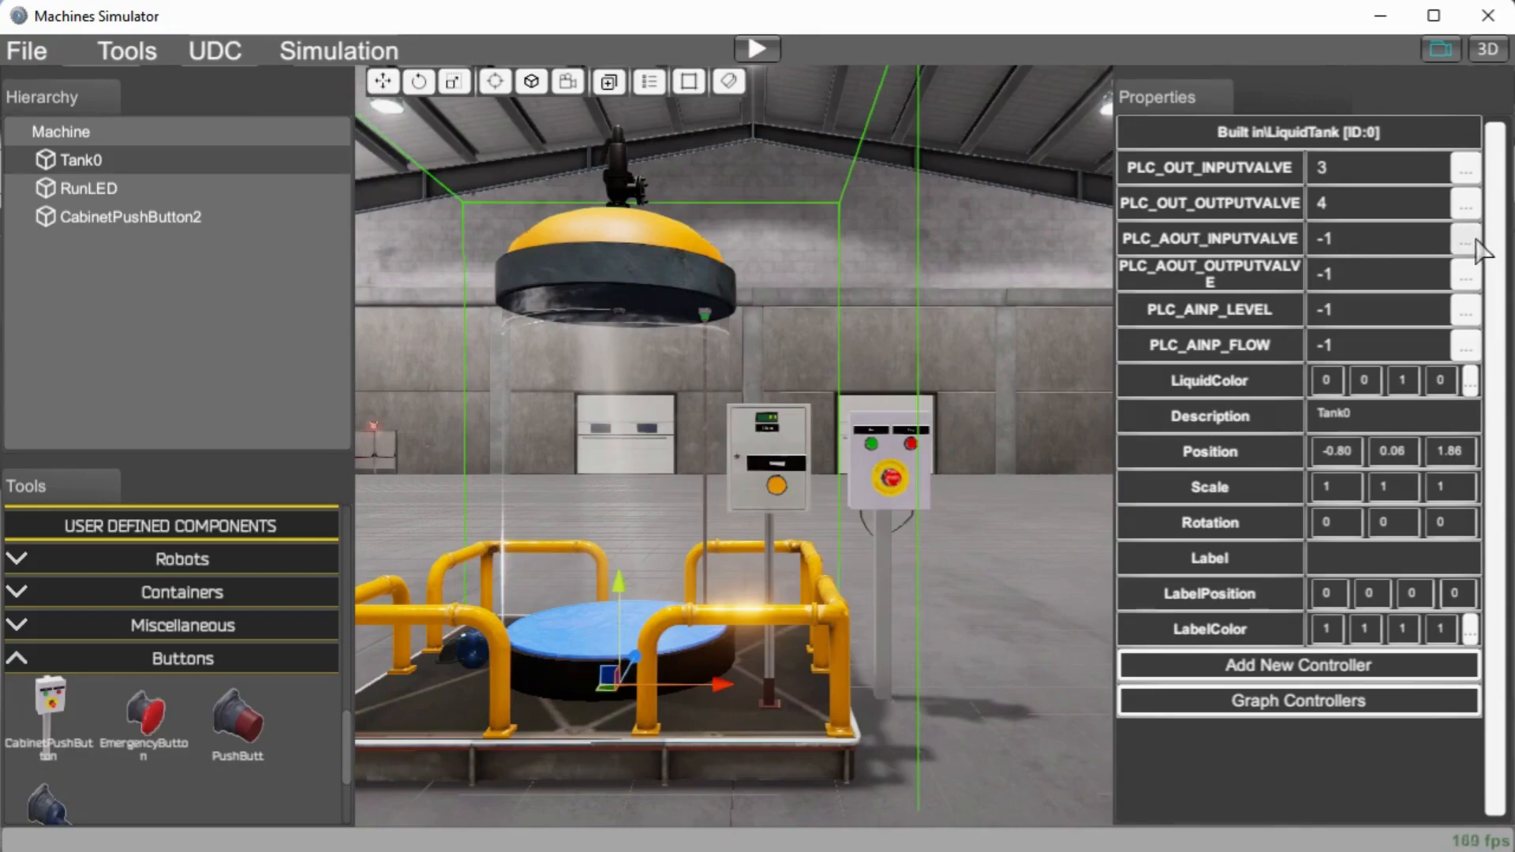
{"action": "left_click", "coordinate": [1463, 274]}
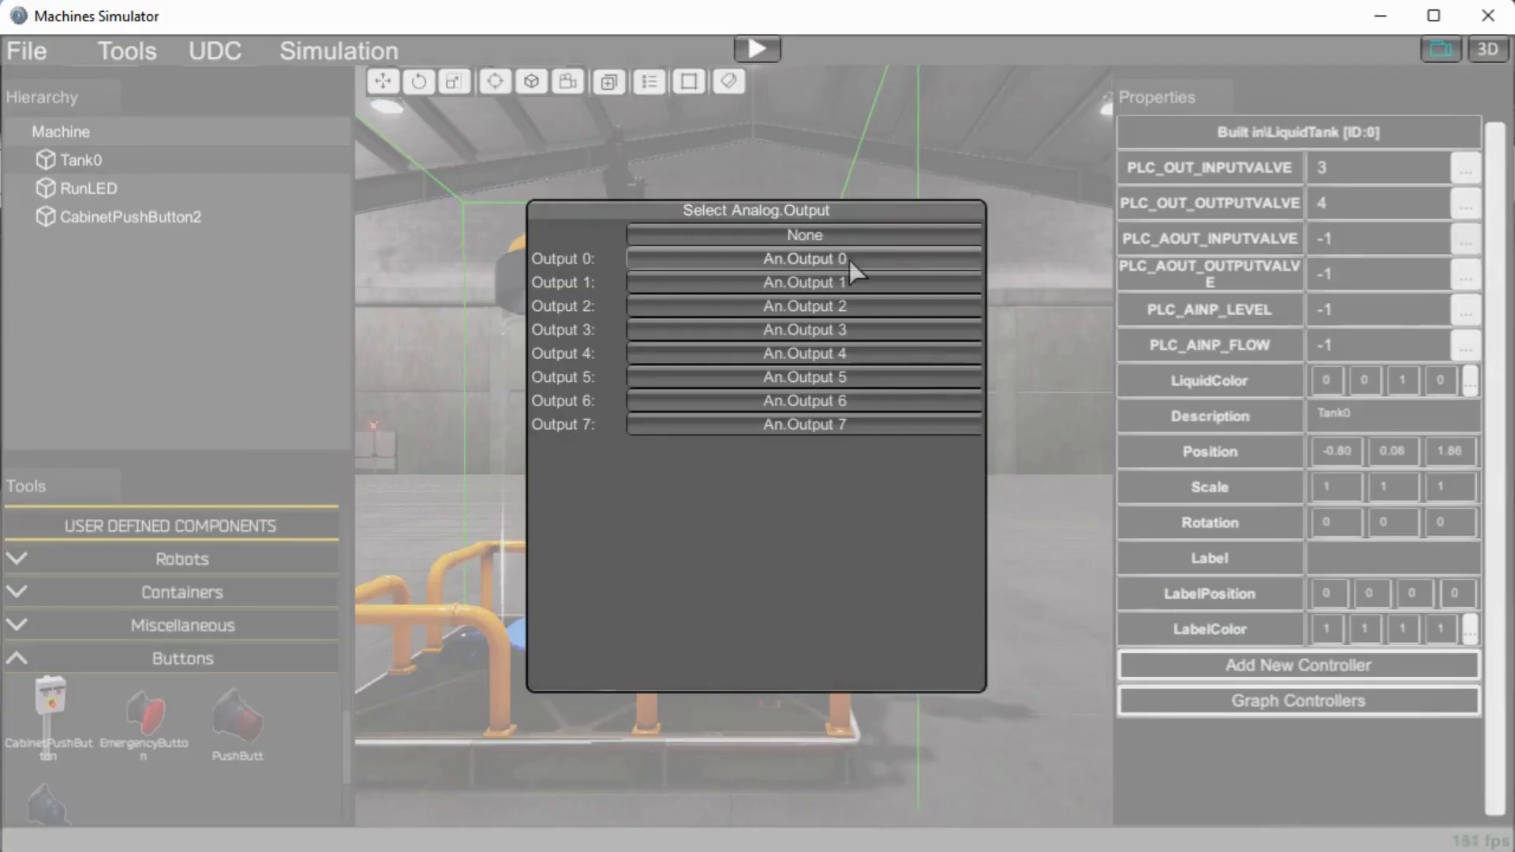
{"action": "left_click", "coordinate": [803, 258]}
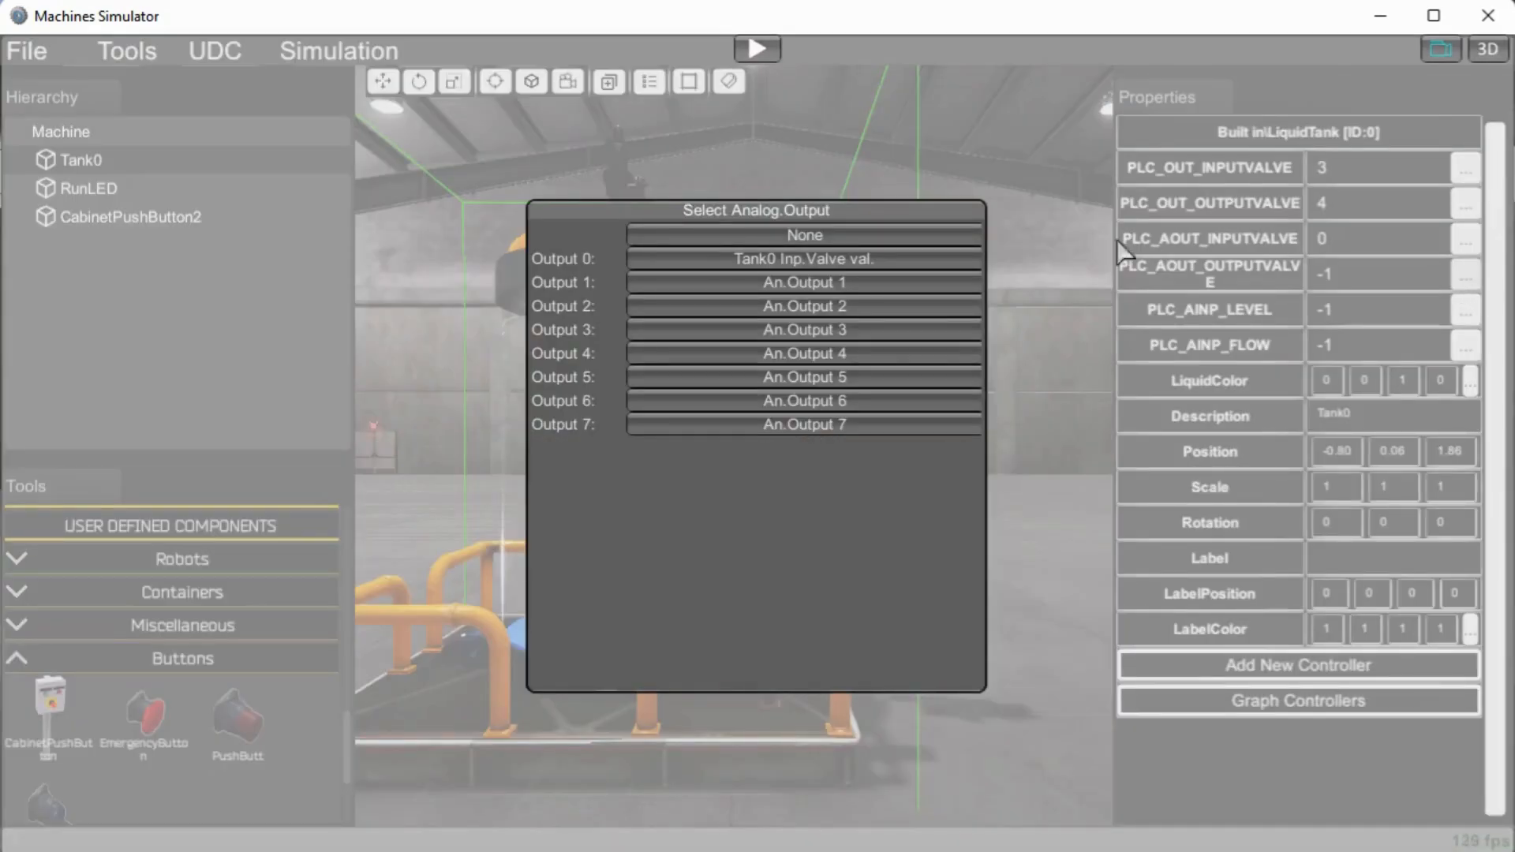
{"action": "left_click", "coordinate": [805, 283]}
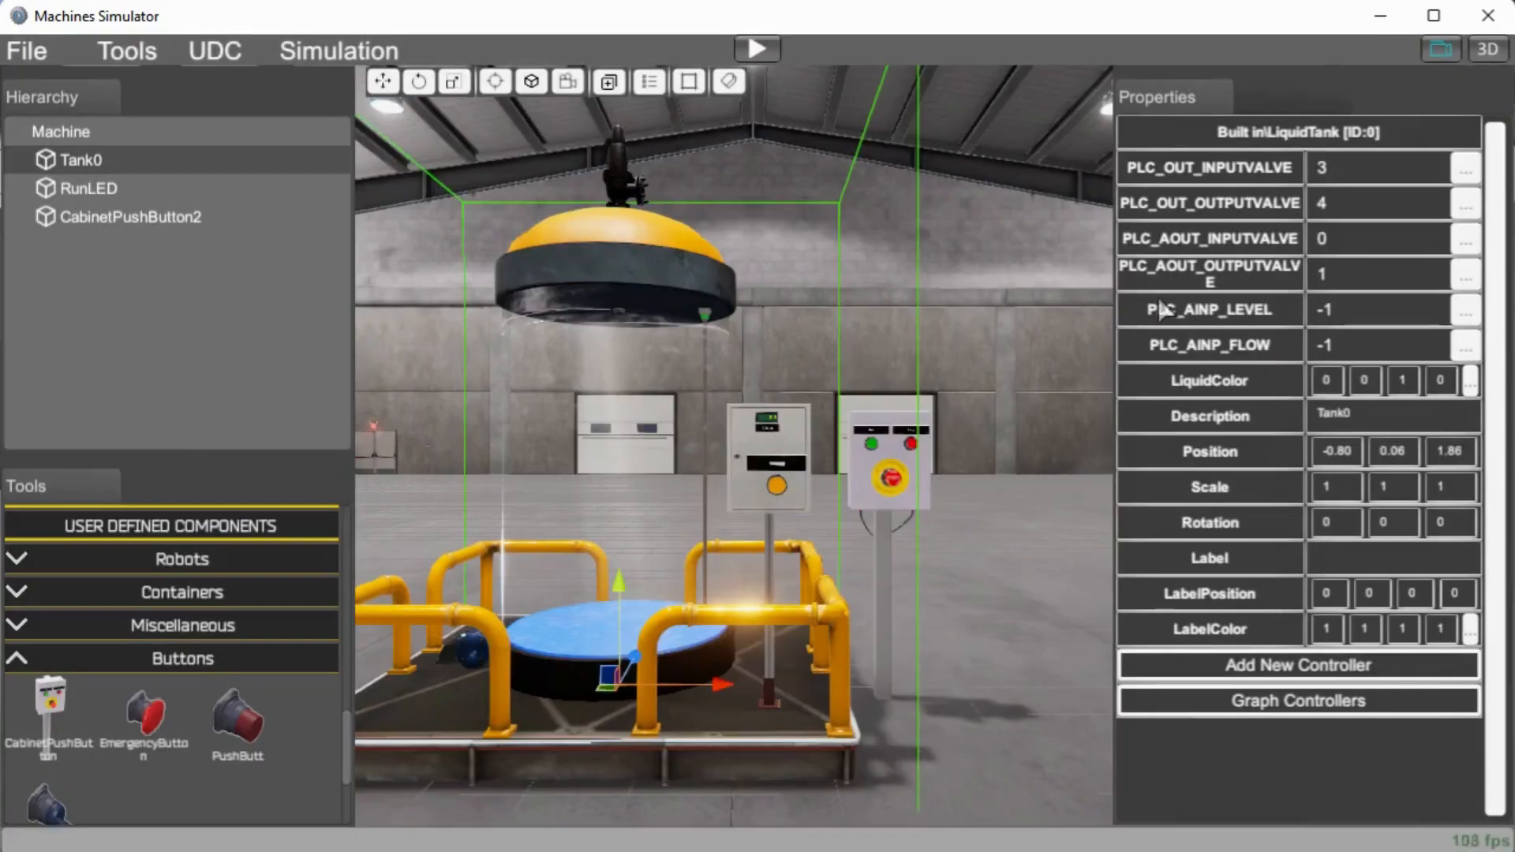
{"action": "mouse_move", "coordinate": [1210, 318]}
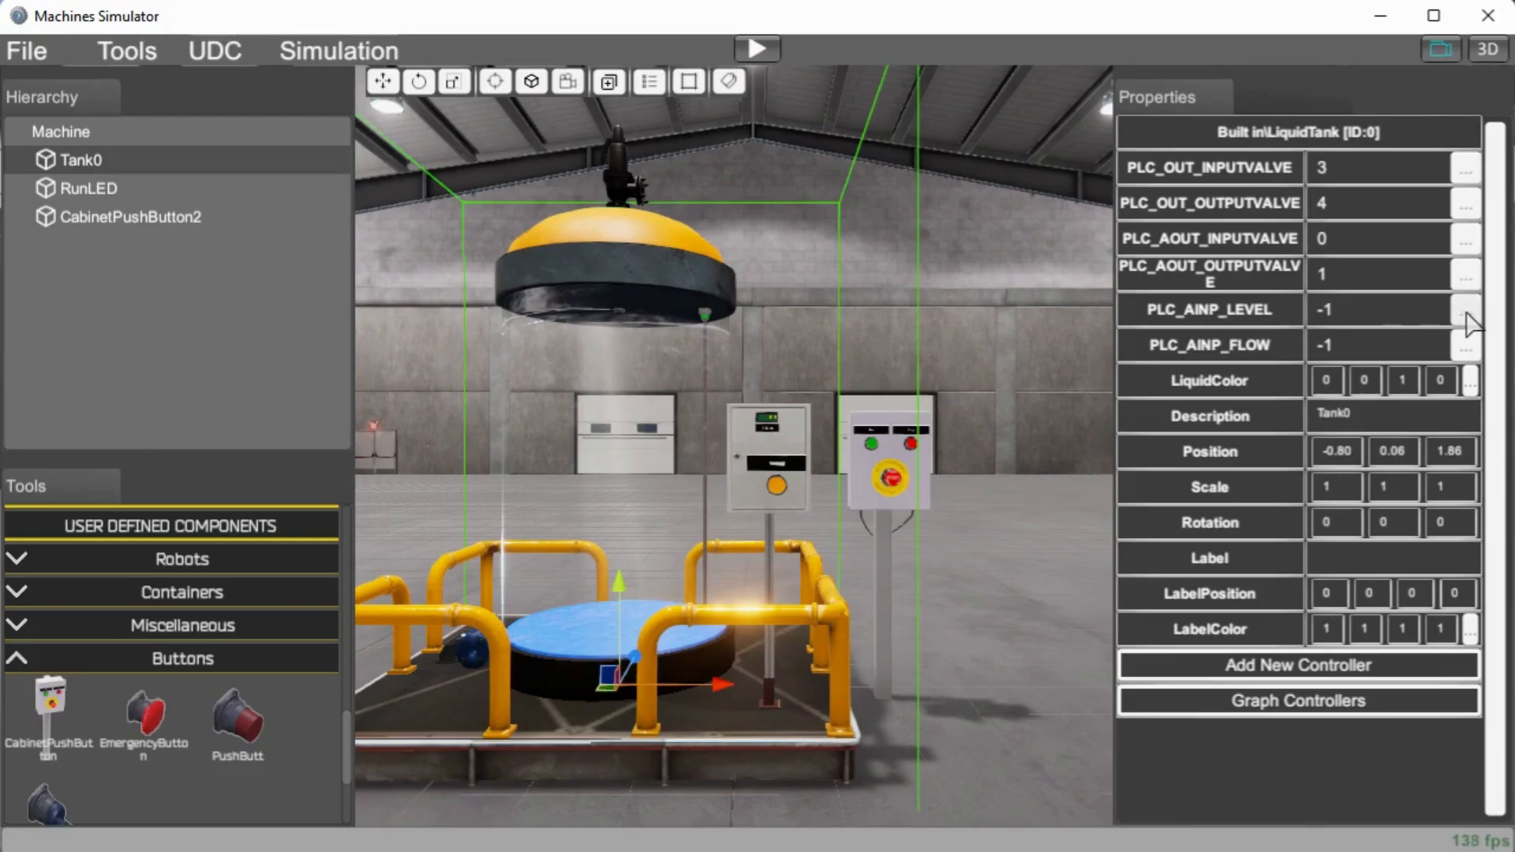
{"action": "left_click", "coordinate": [1465, 310]}
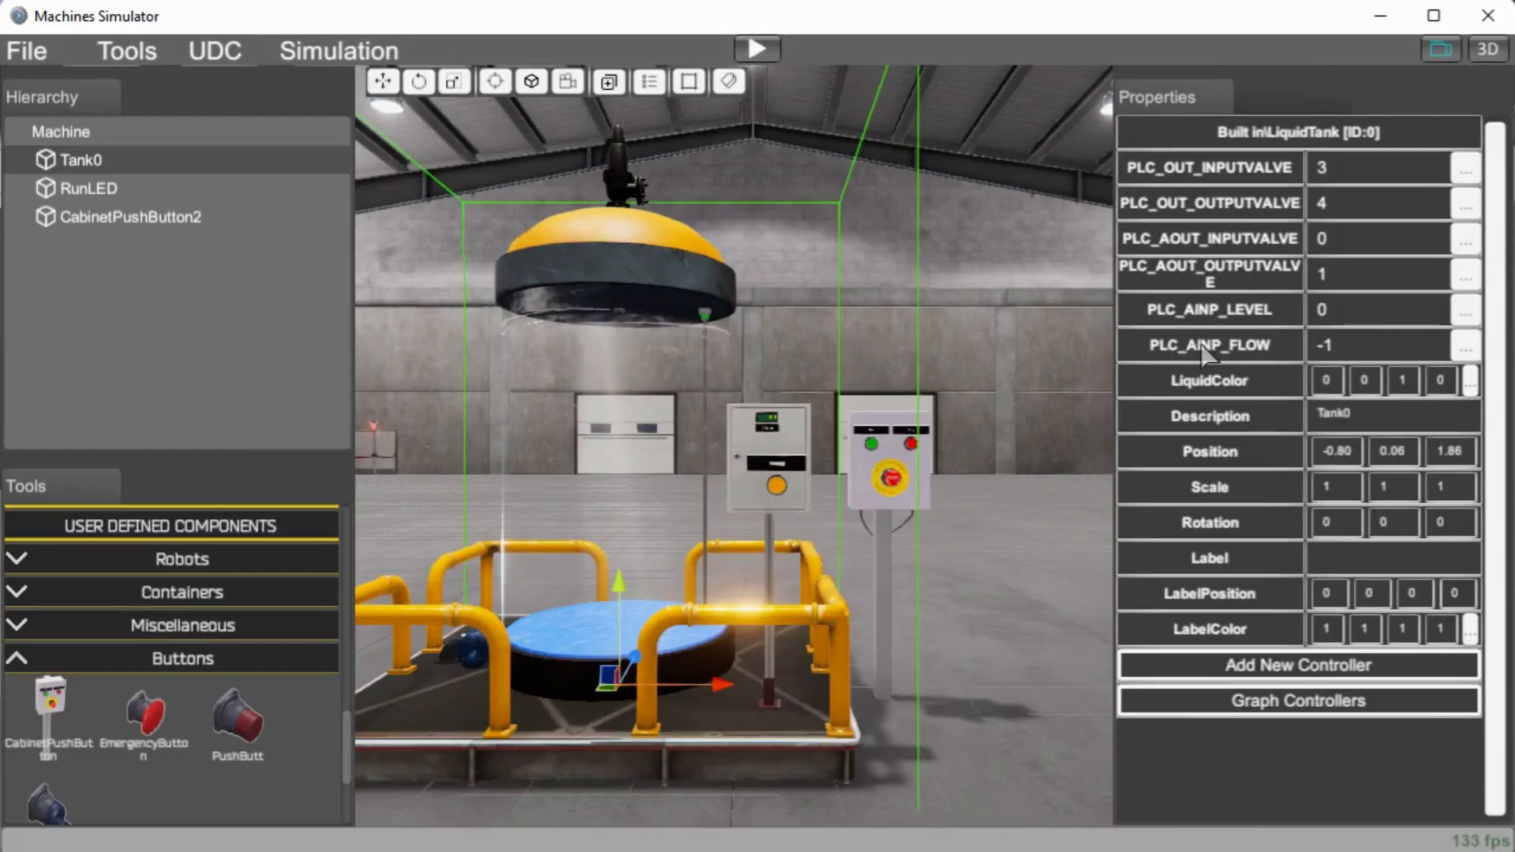
{"action": "mouse_move", "coordinate": [1464, 358]}
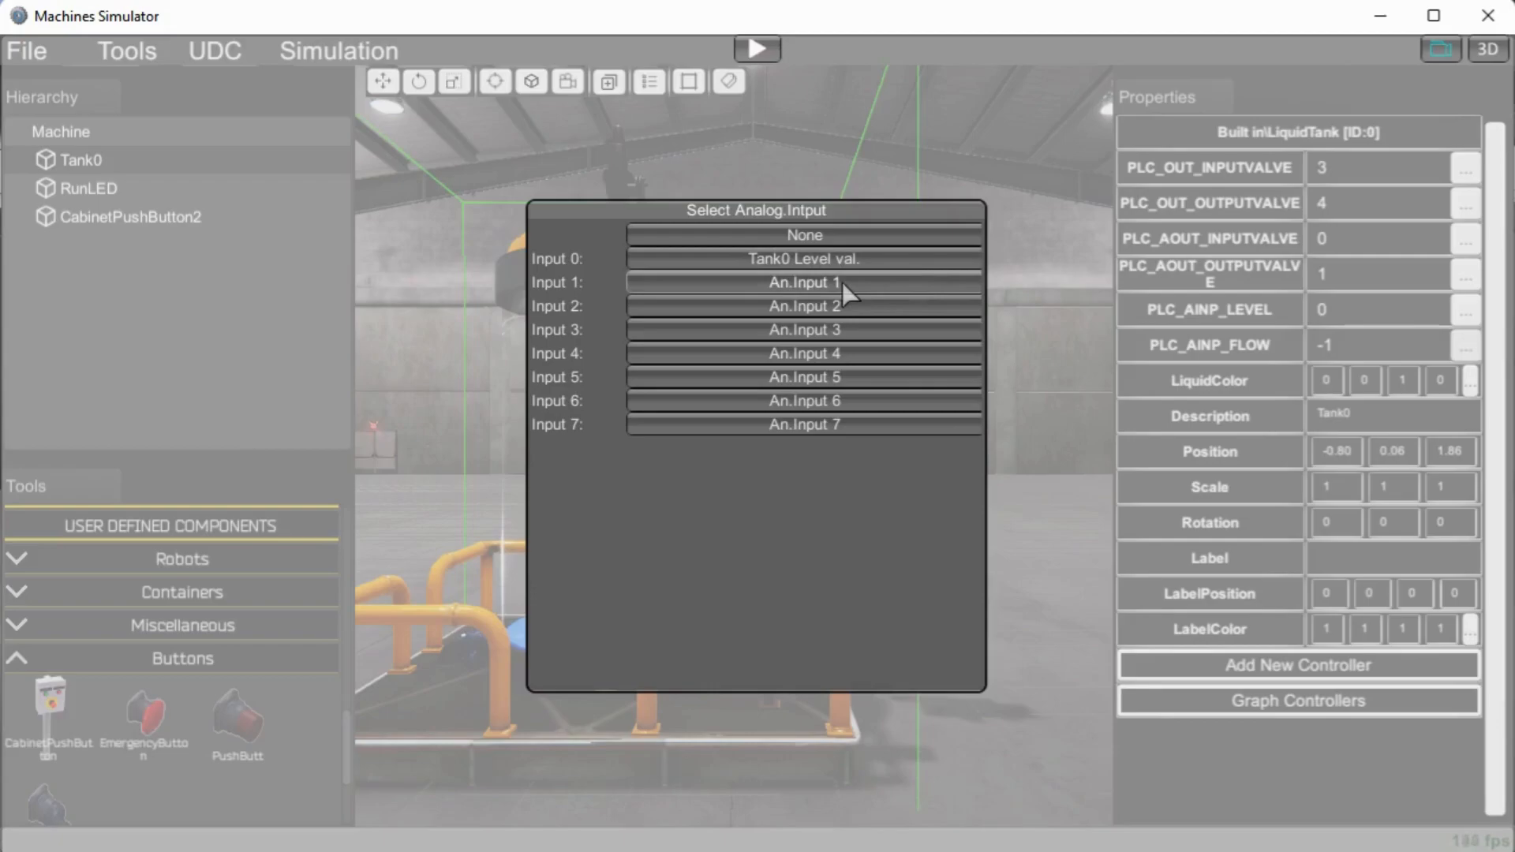
{"action": "left_click", "coordinate": [803, 283]}
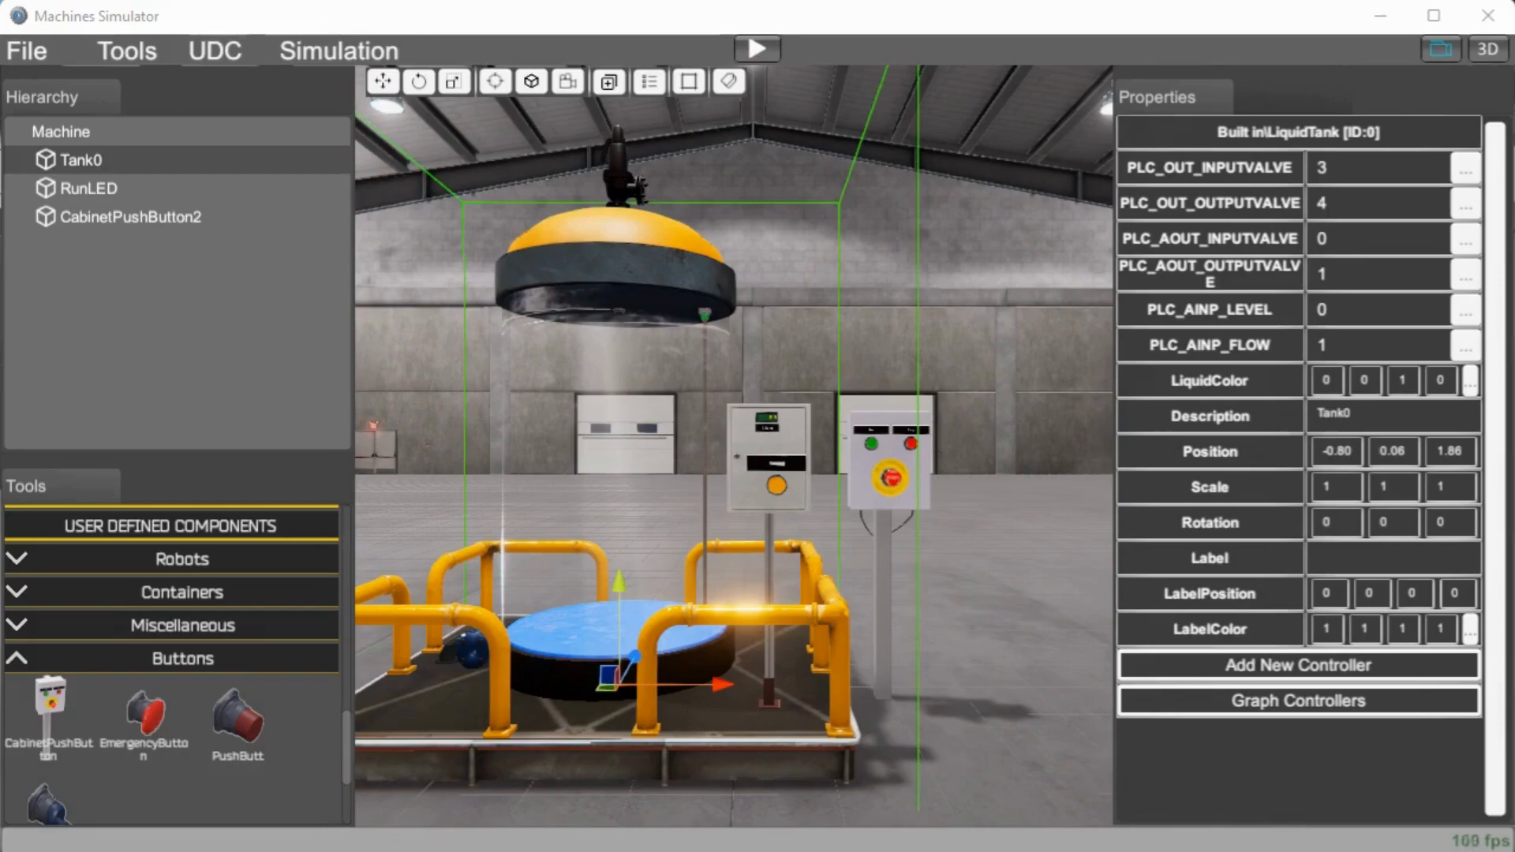
- Start the machine from the Simulation menu, press the cabinet stop button and widen Digital Inputs
{"action": "left_click", "coordinate": [338, 50]}
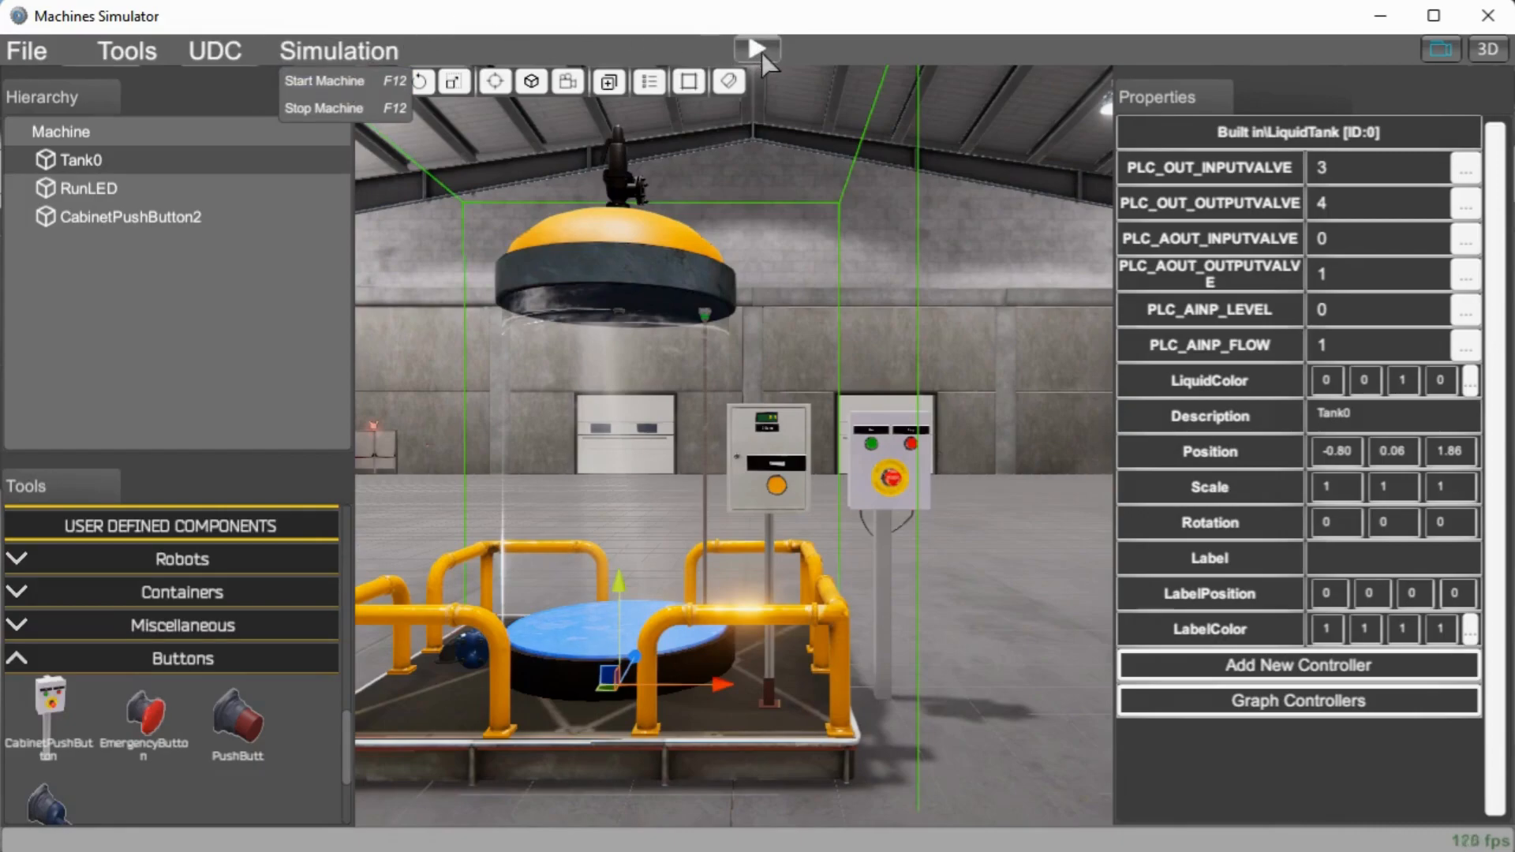
{"action": "left_click", "coordinate": [757, 48]}
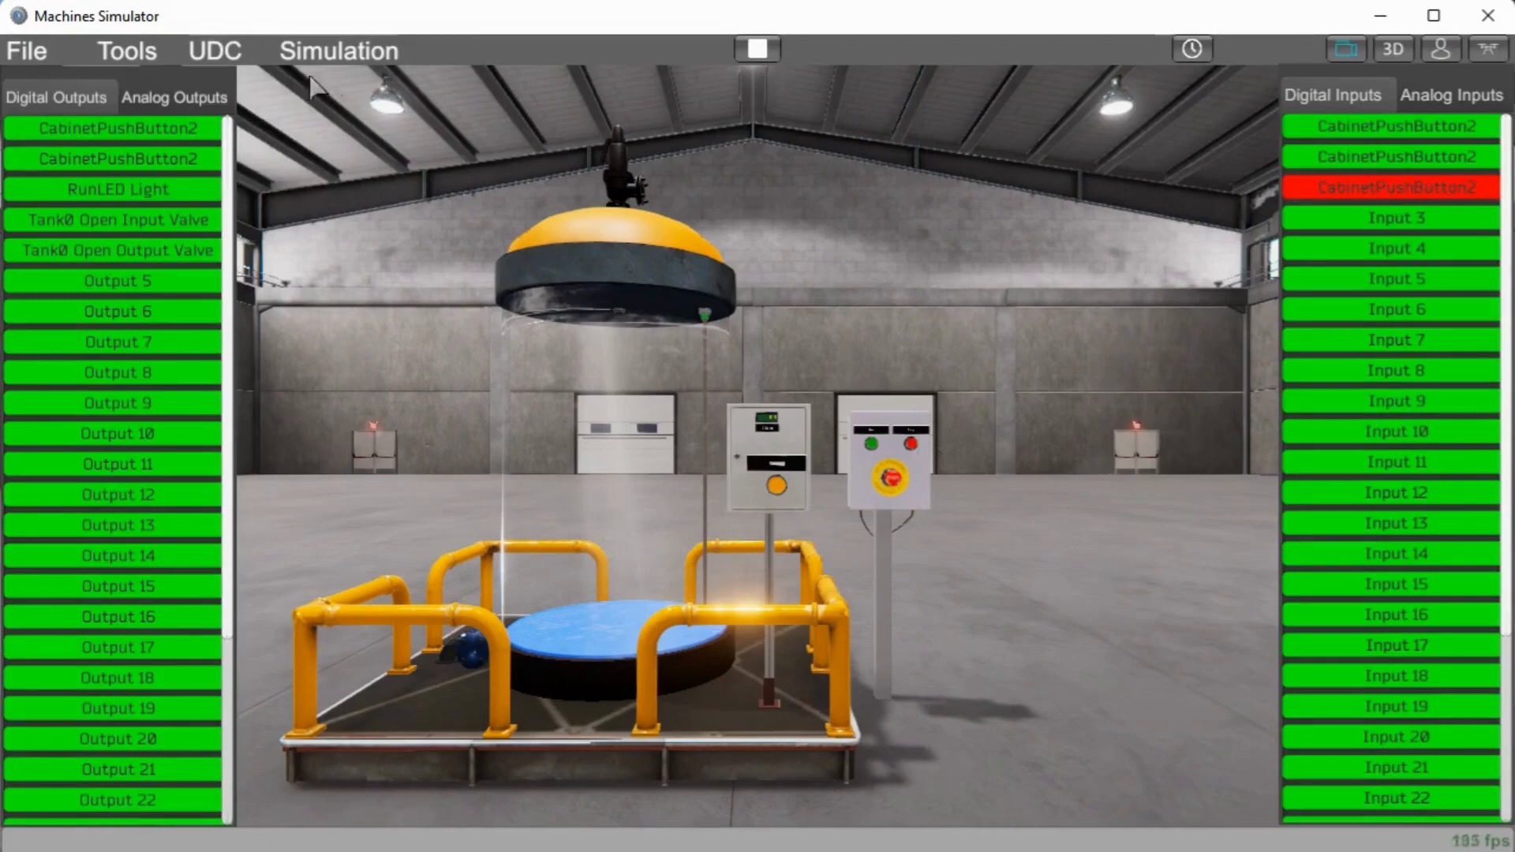
{"action": "mouse_move", "coordinate": [763, 378]}
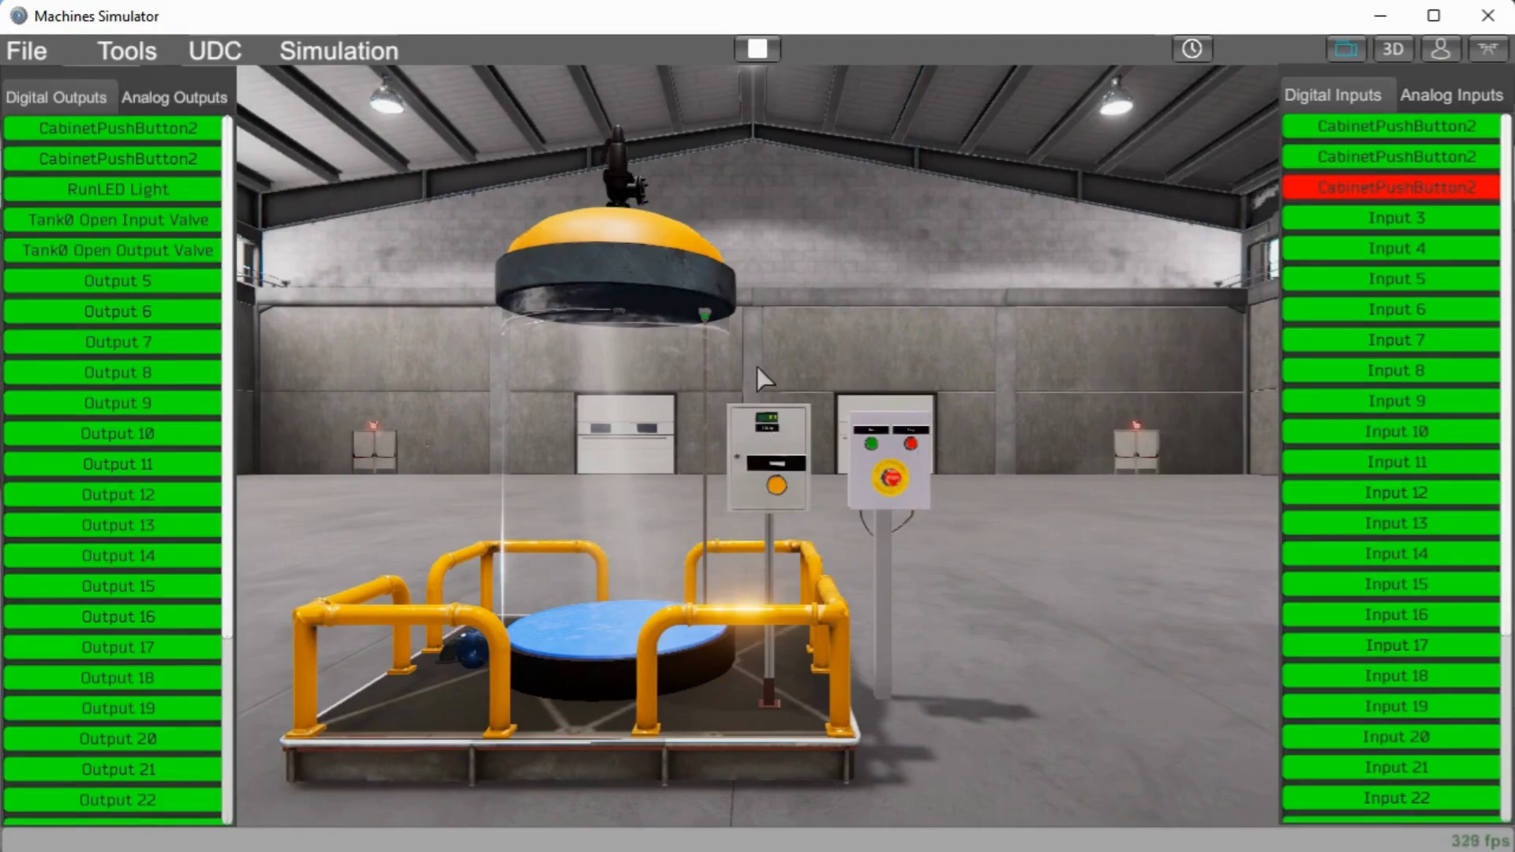
{"action": "mouse_move", "coordinate": [788, 445]}
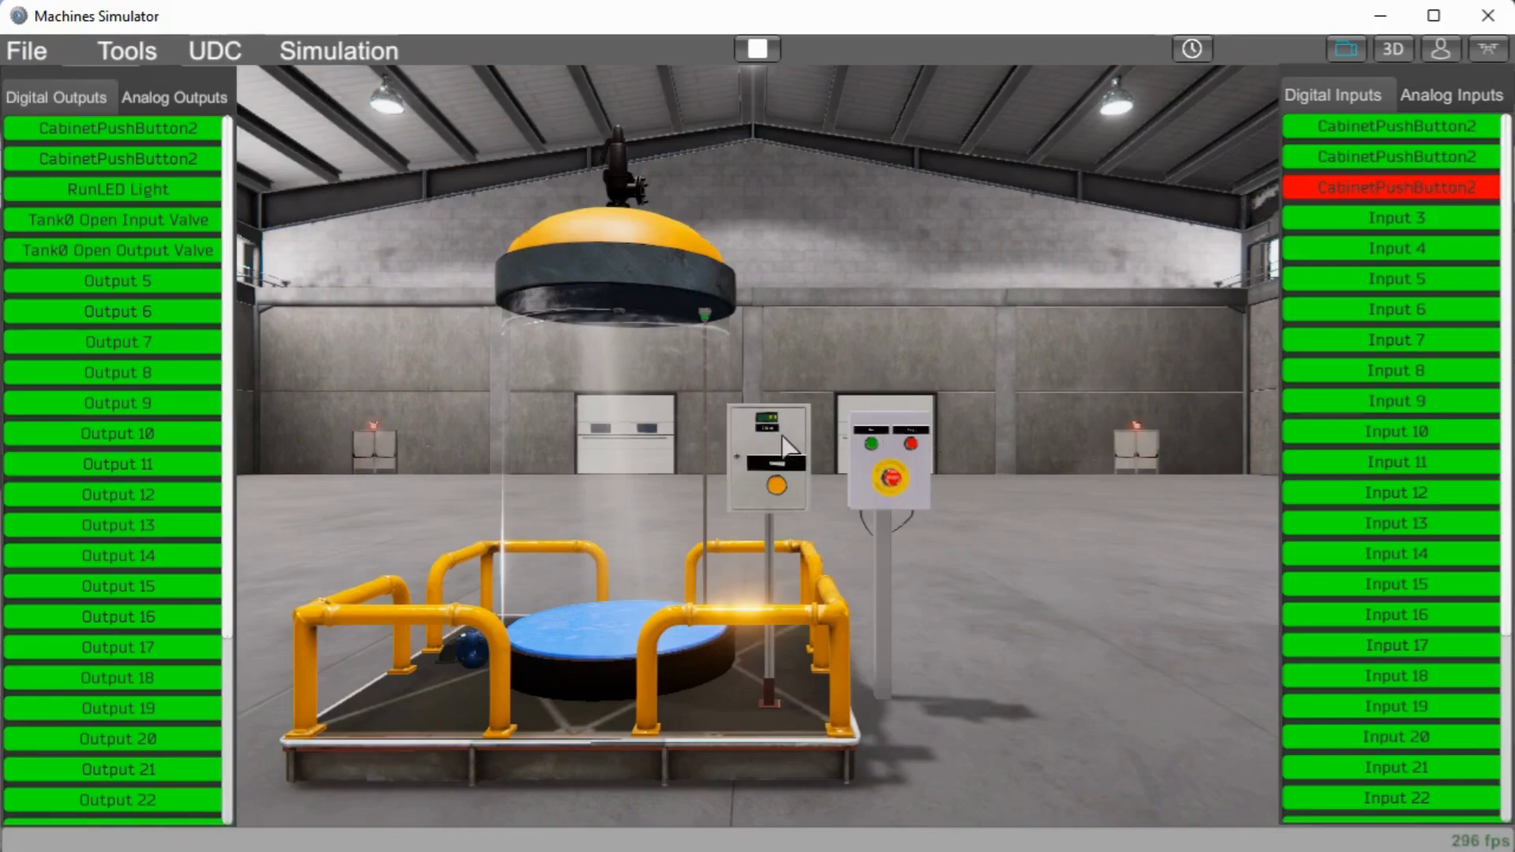
{"action": "mouse_move", "coordinate": [787, 570]}
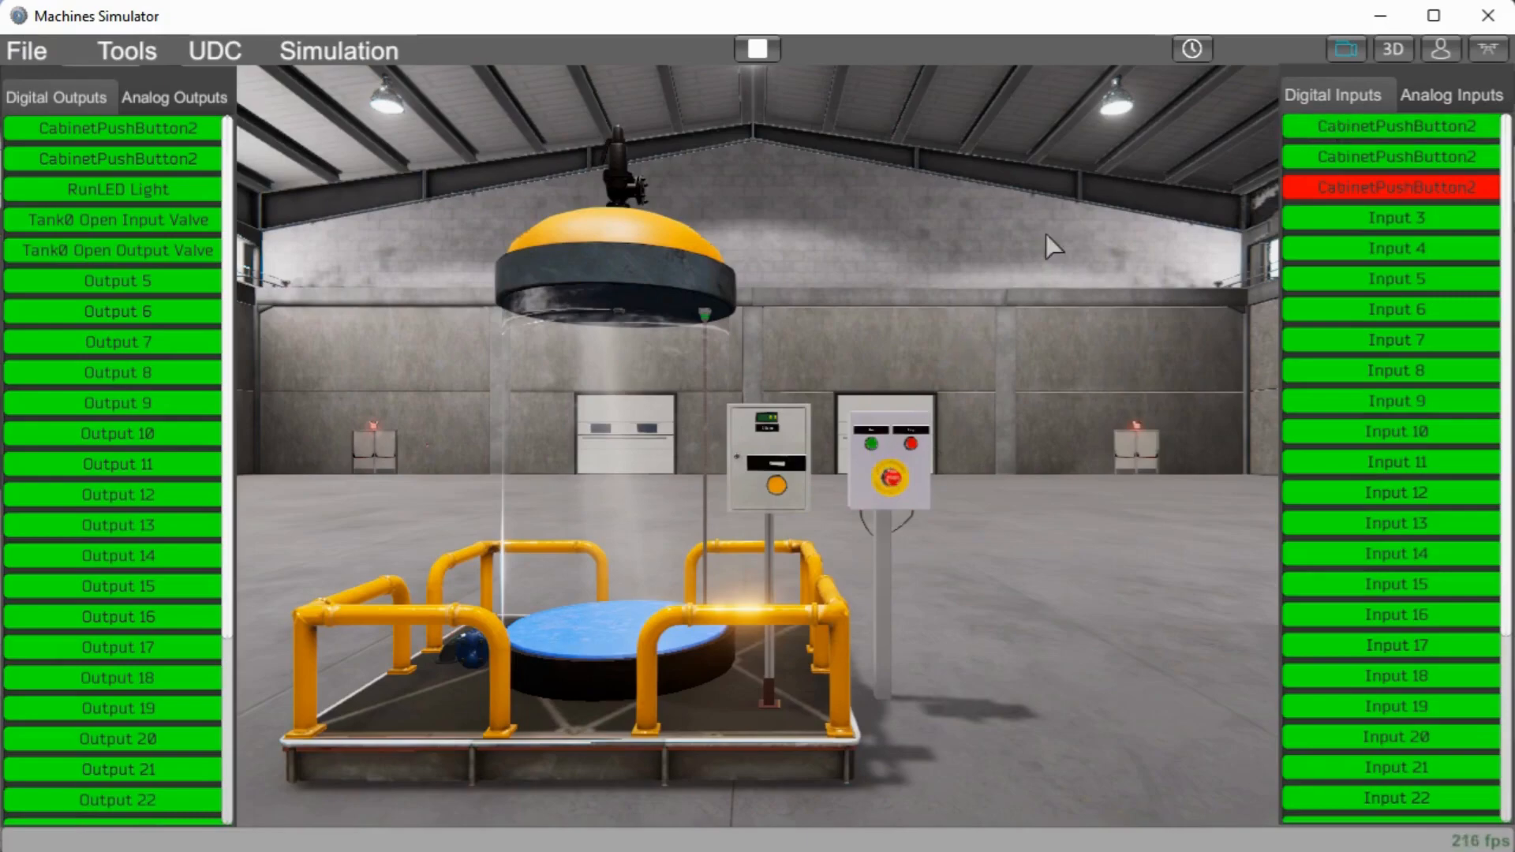
{"action": "left_click", "coordinate": [871, 443]}
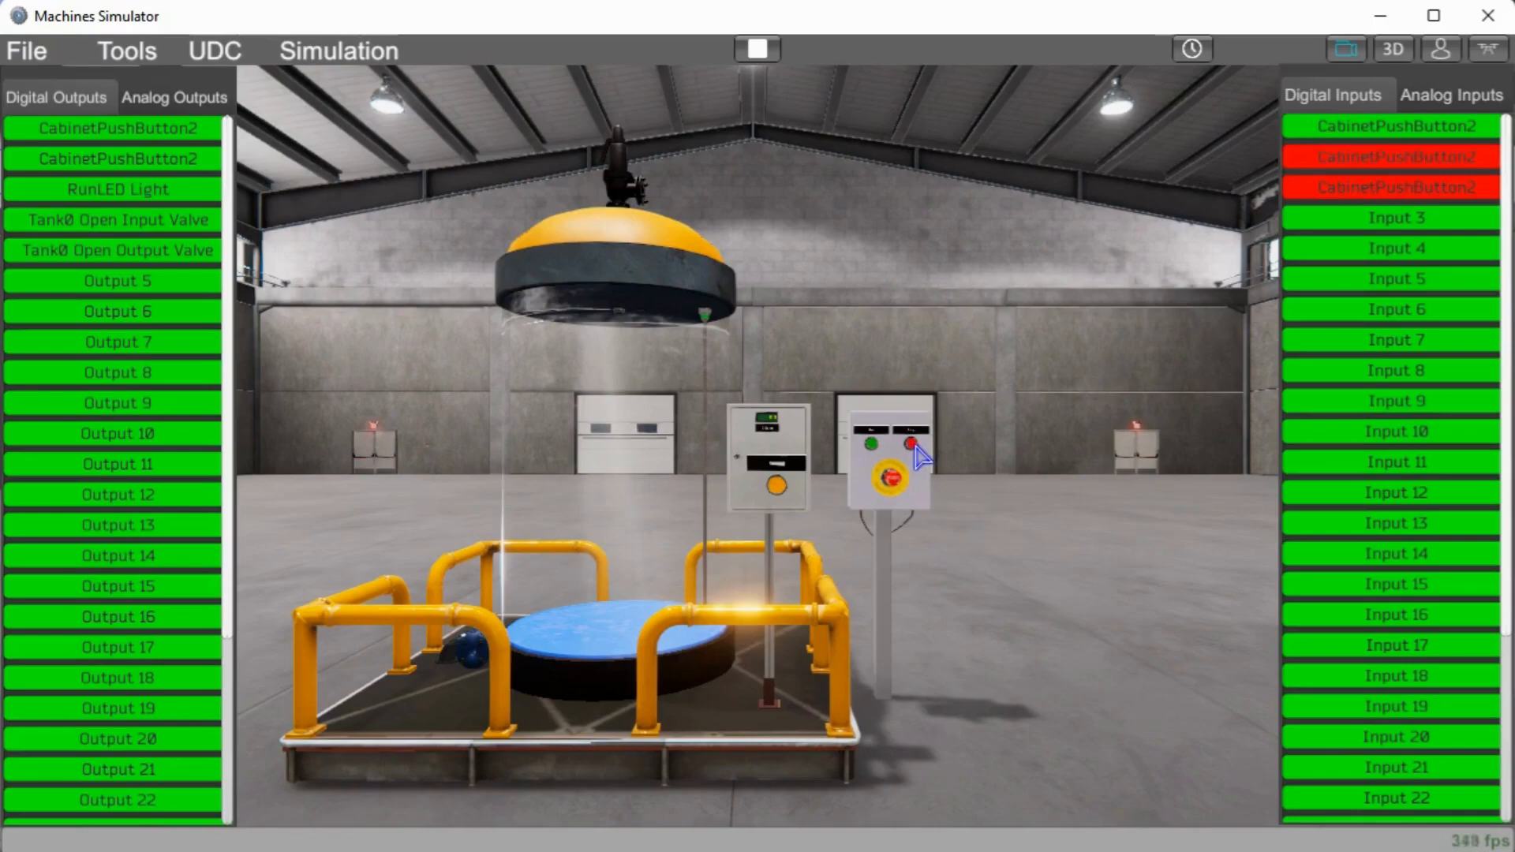
{"action": "left_click", "coordinate": [887, 478]}
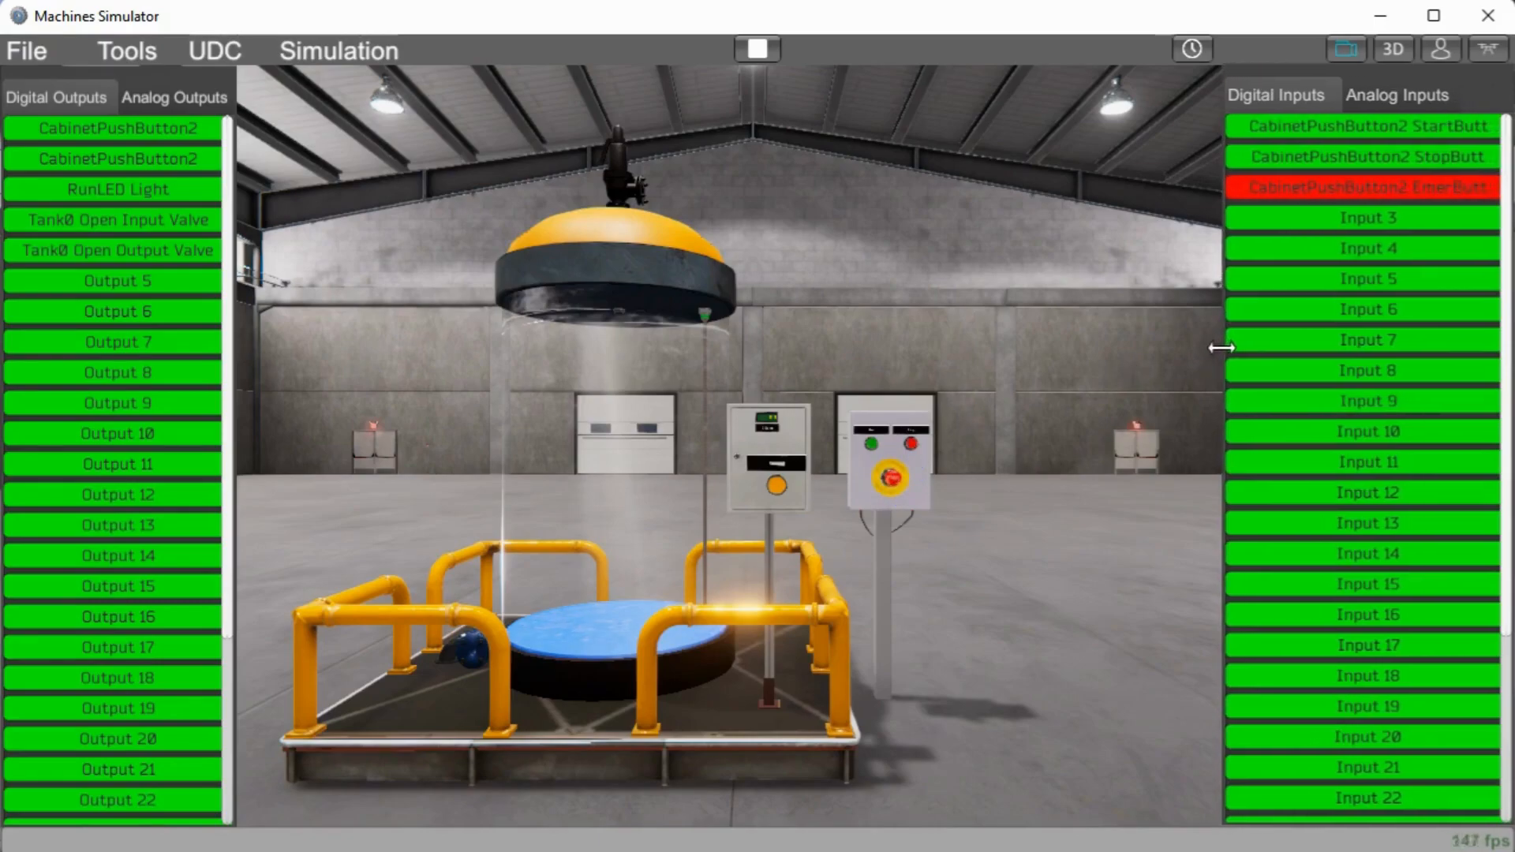
{"action": "mouse_move", "coordinate": [271, 414]}
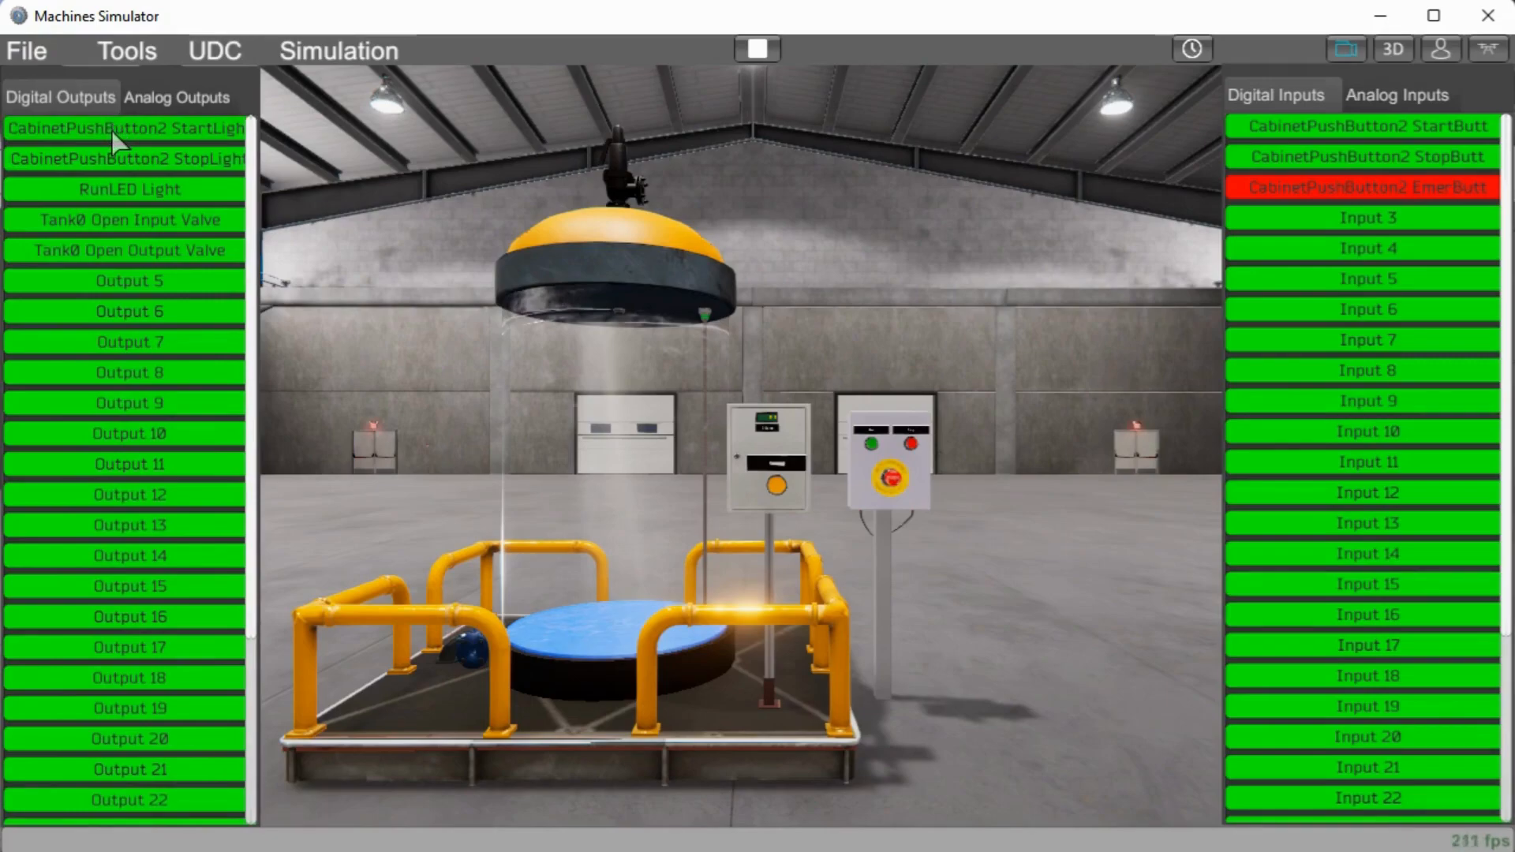
- Toggle StartLight and Tank0's input and output valves while viewing the Analog Inputs and Outputs tabs
{"action": "left_click", "coordinate": [124, 128]}
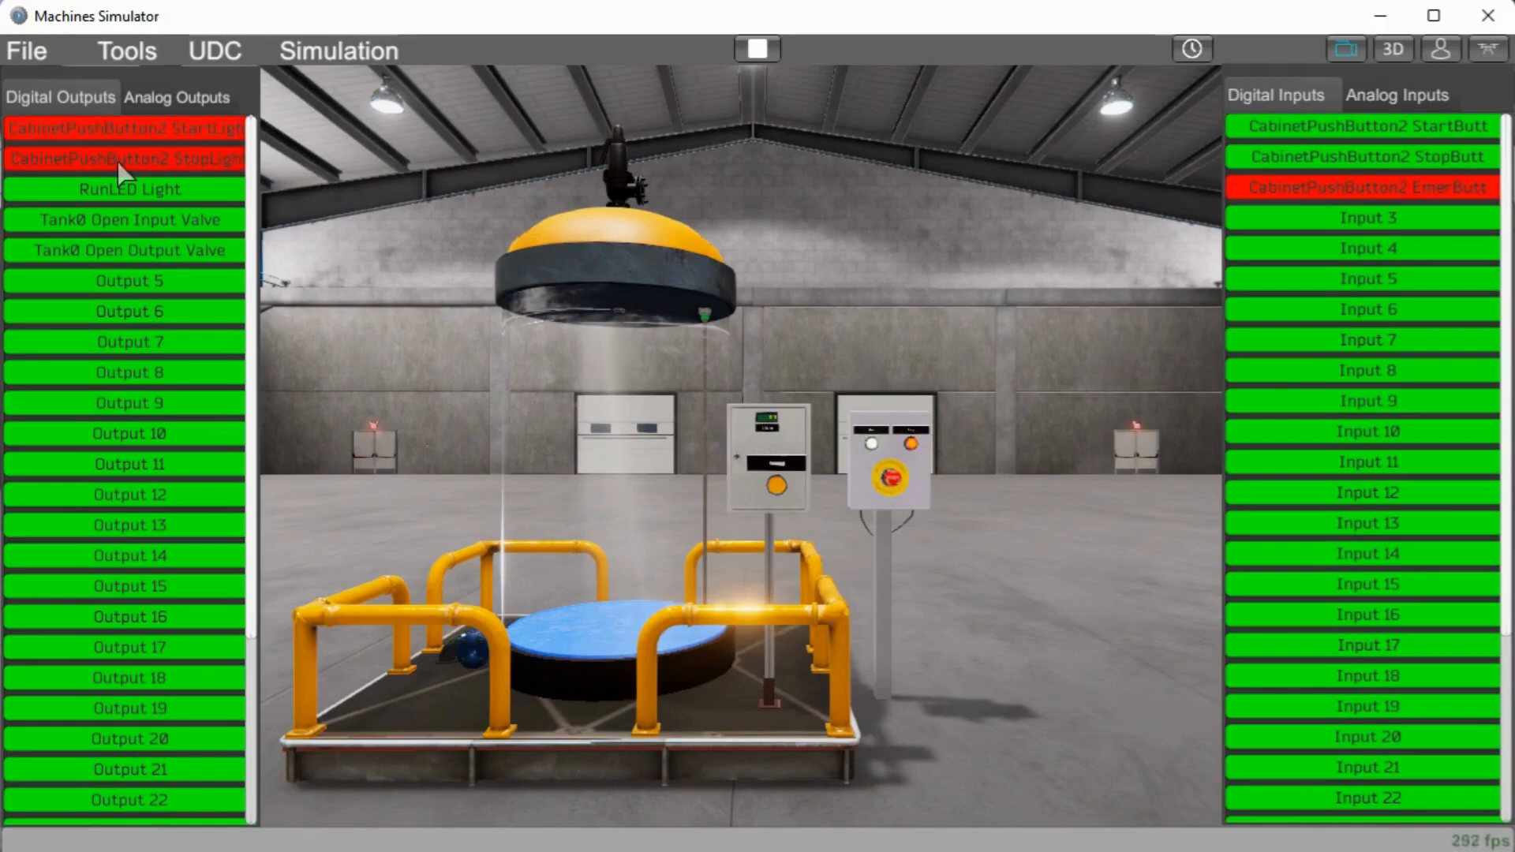
{"action": "left_click", "coordinate": [129, 189]}
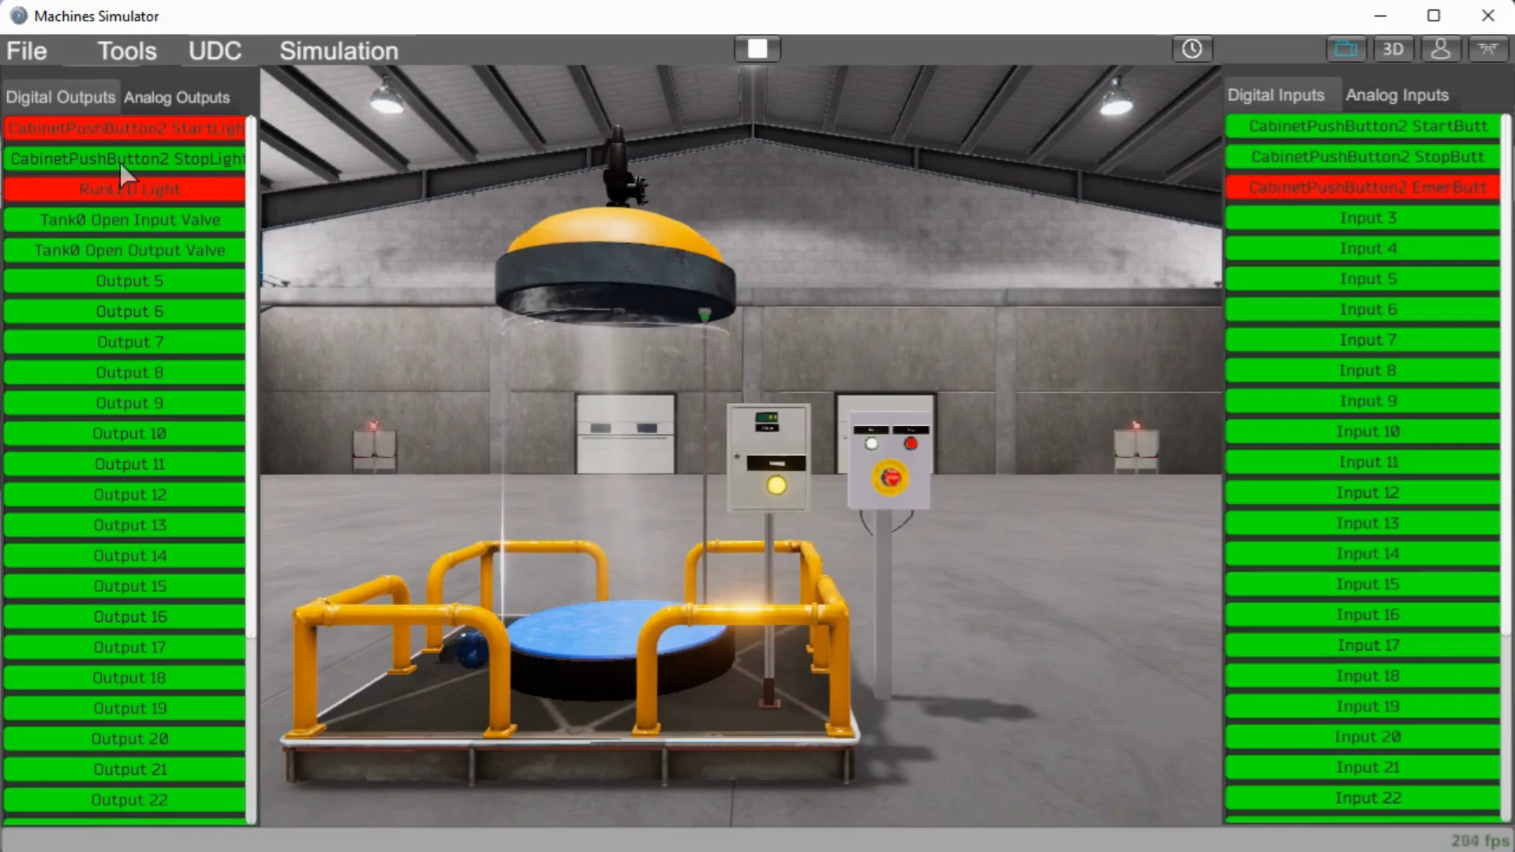
{"action": "mouse_move", "coordinate": [130, 236]}
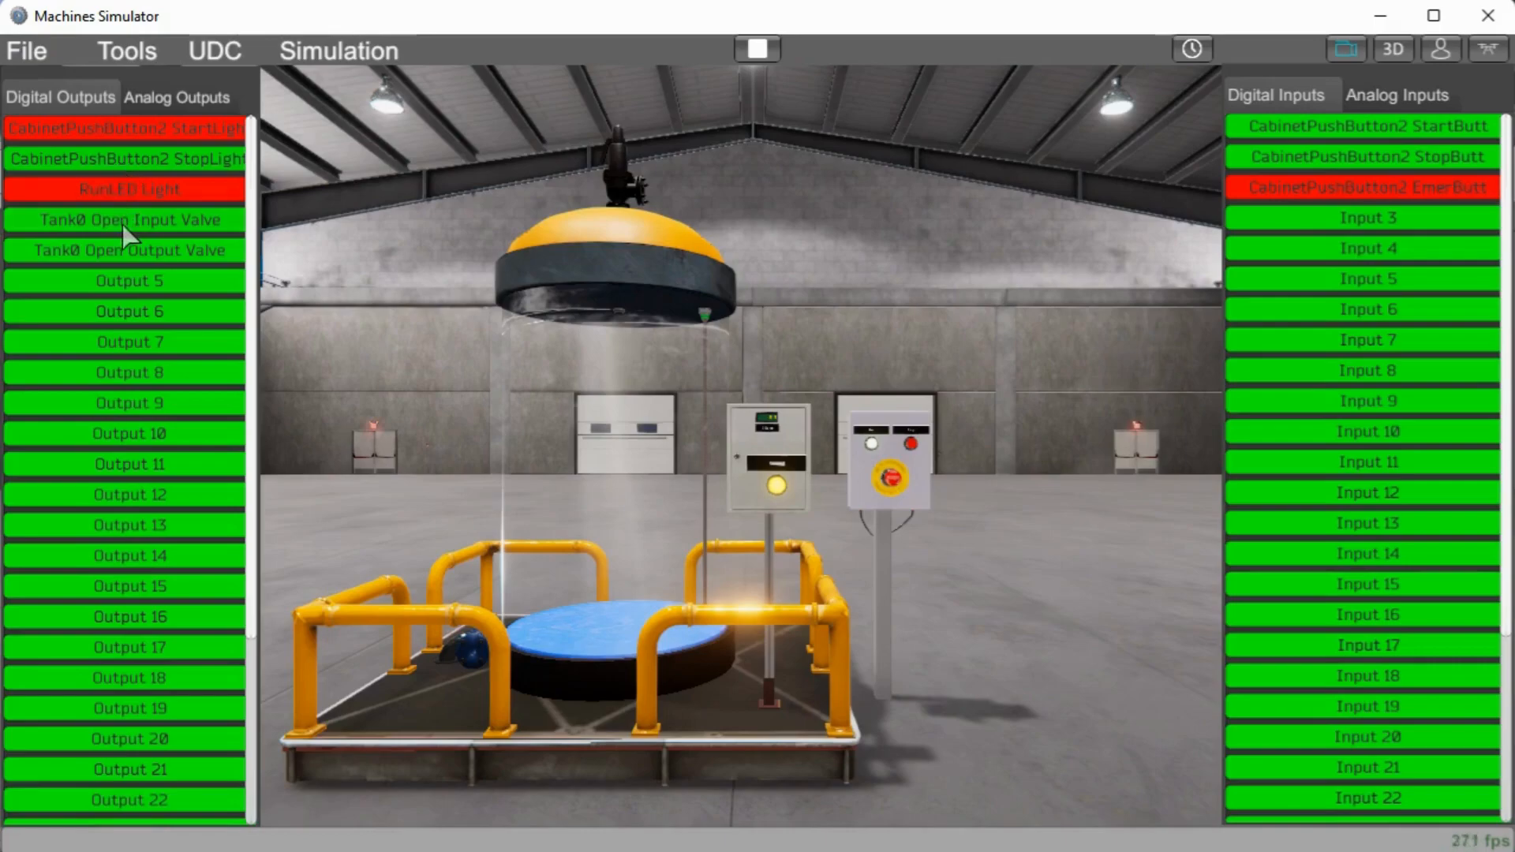
{"action": "left_click", "coordinate": [129, 219]}
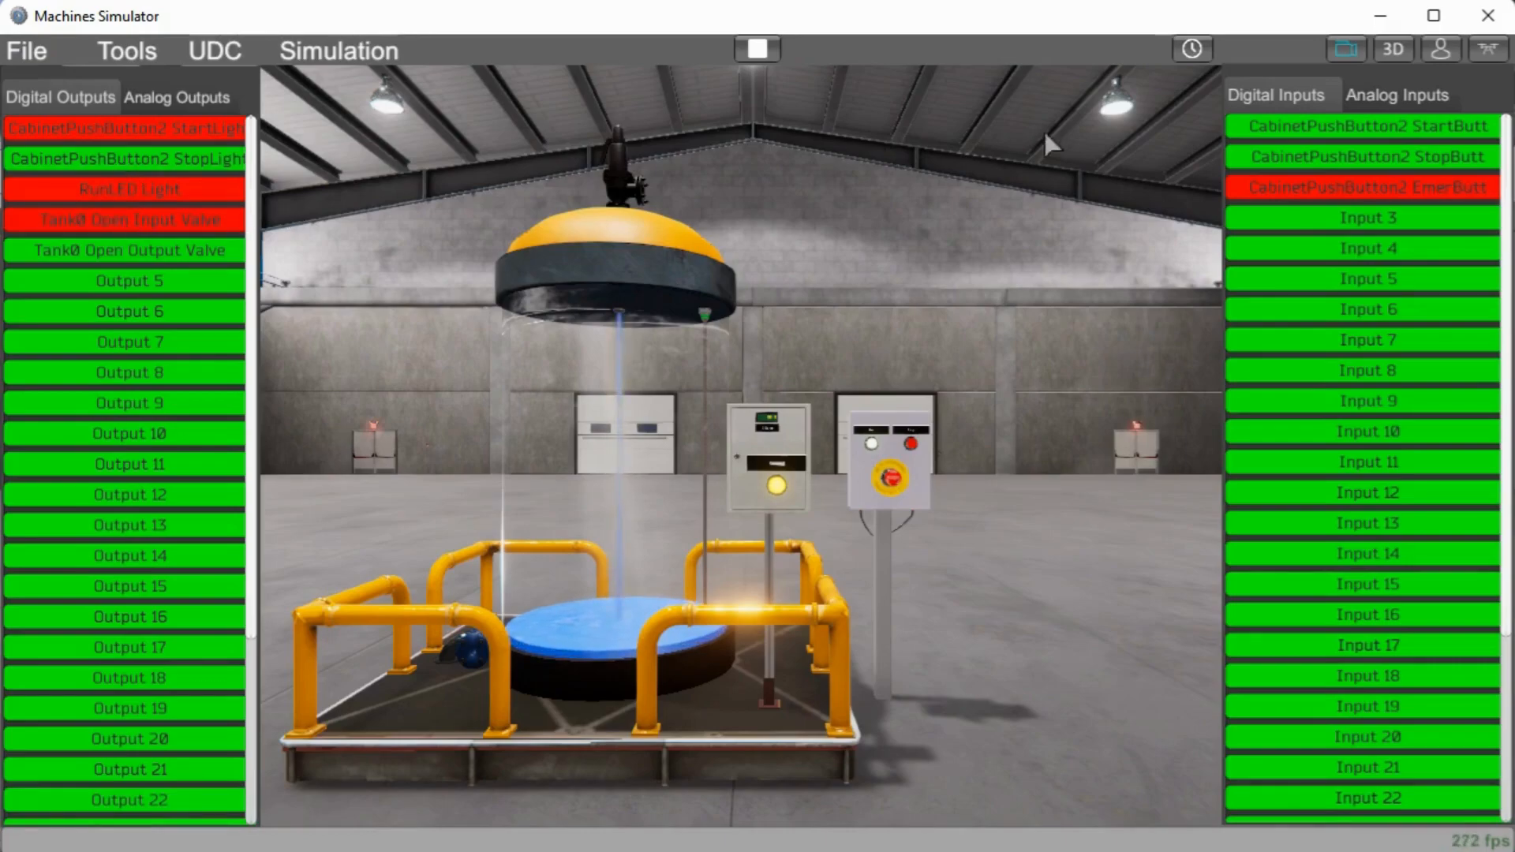
{"action": "left_click", "coordinate": [1397, 95]}
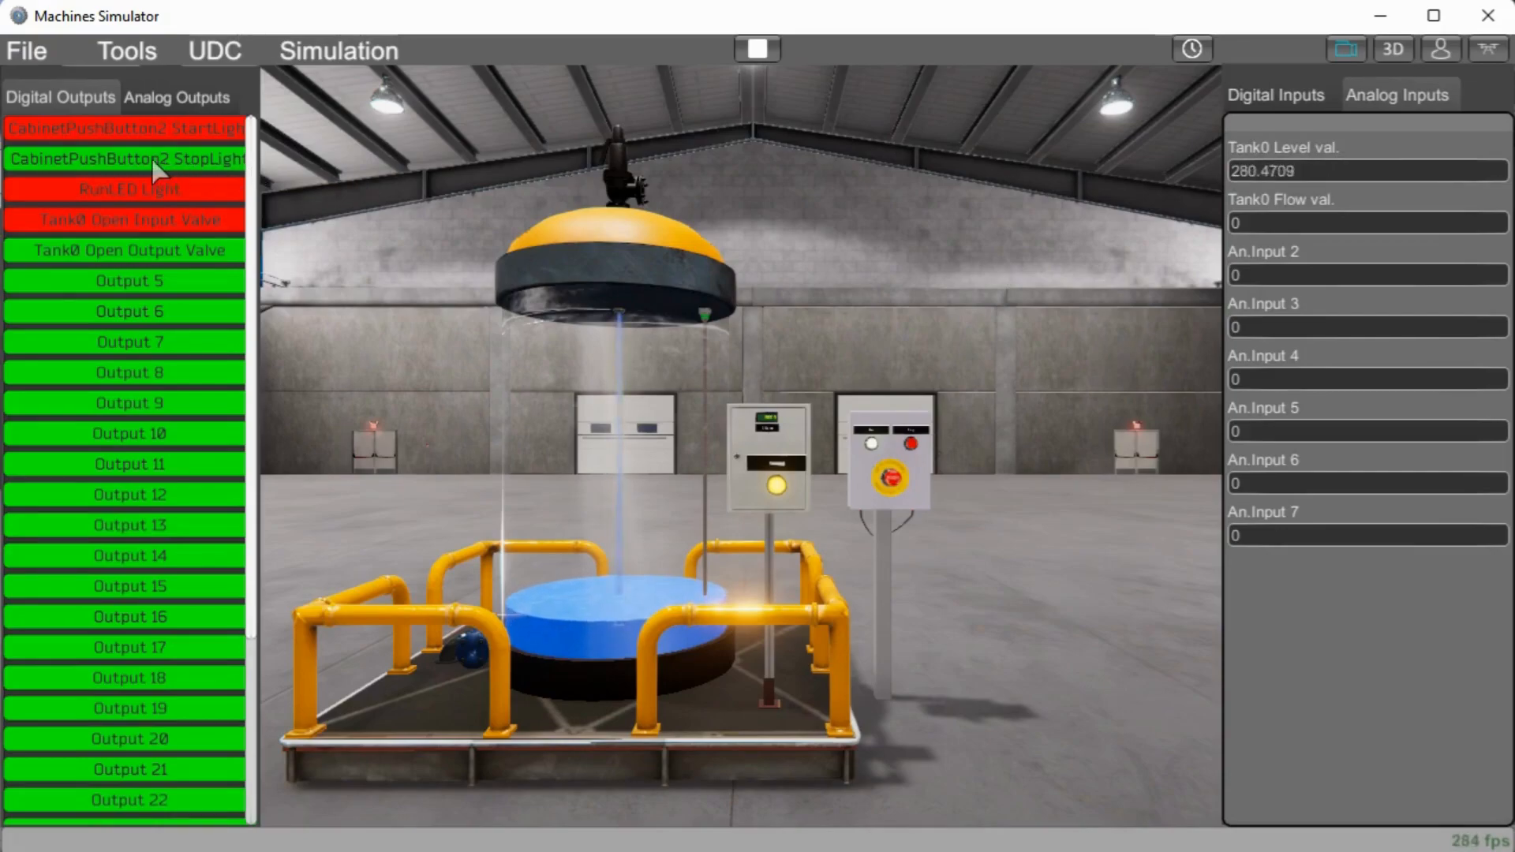
{"action": "left_click", "coordinate": [129, 250]}
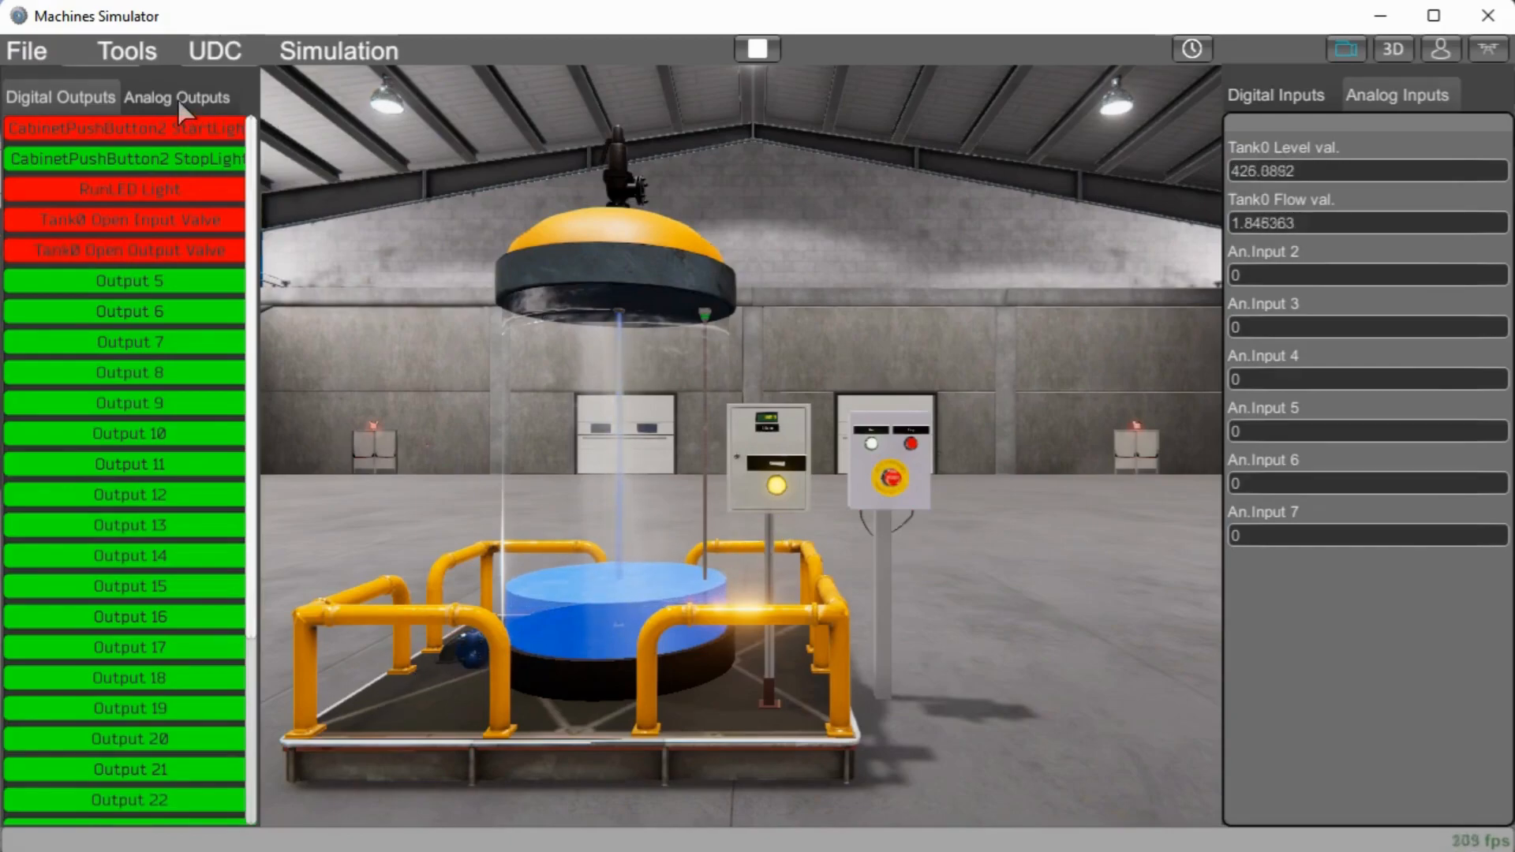
{"action": "left_click", "coordinate": [177, 96]}
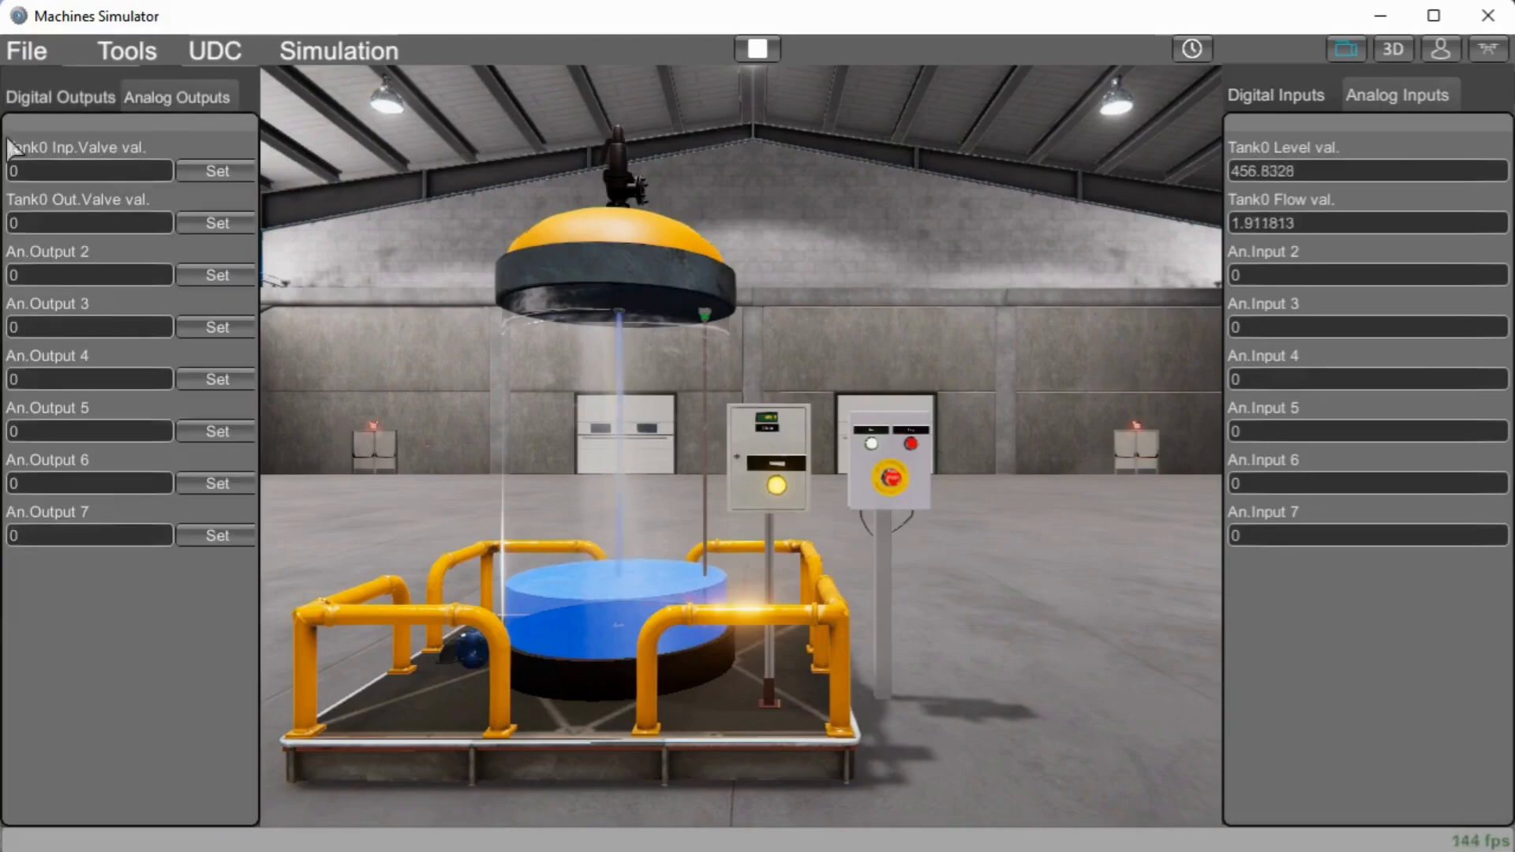
{"action": "left_click", "coordinate": [60, 96]}
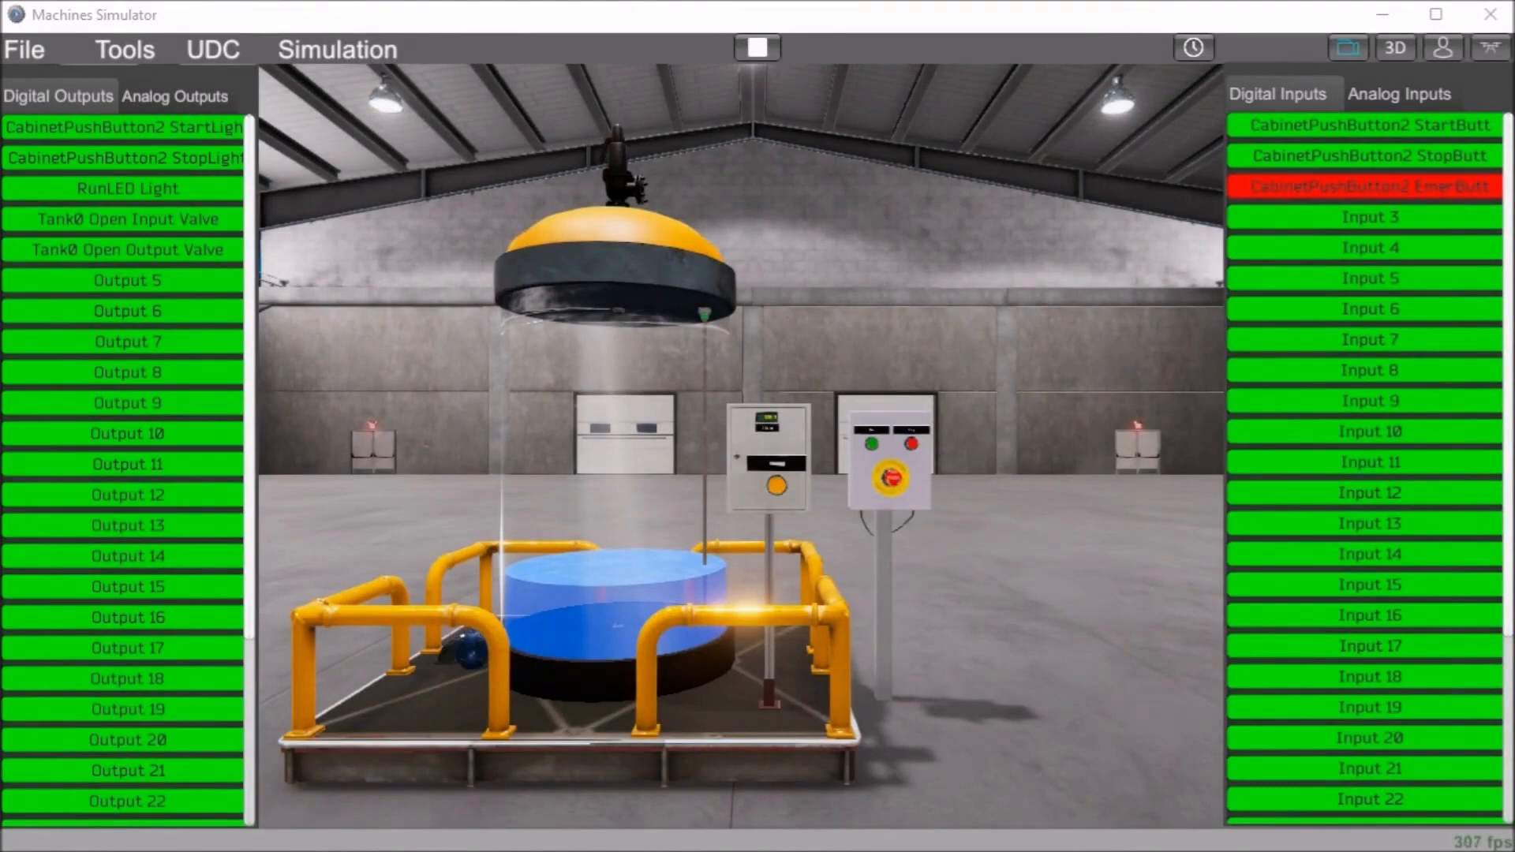
{"action": "mouse_move", "coordinate": [322, 86]}
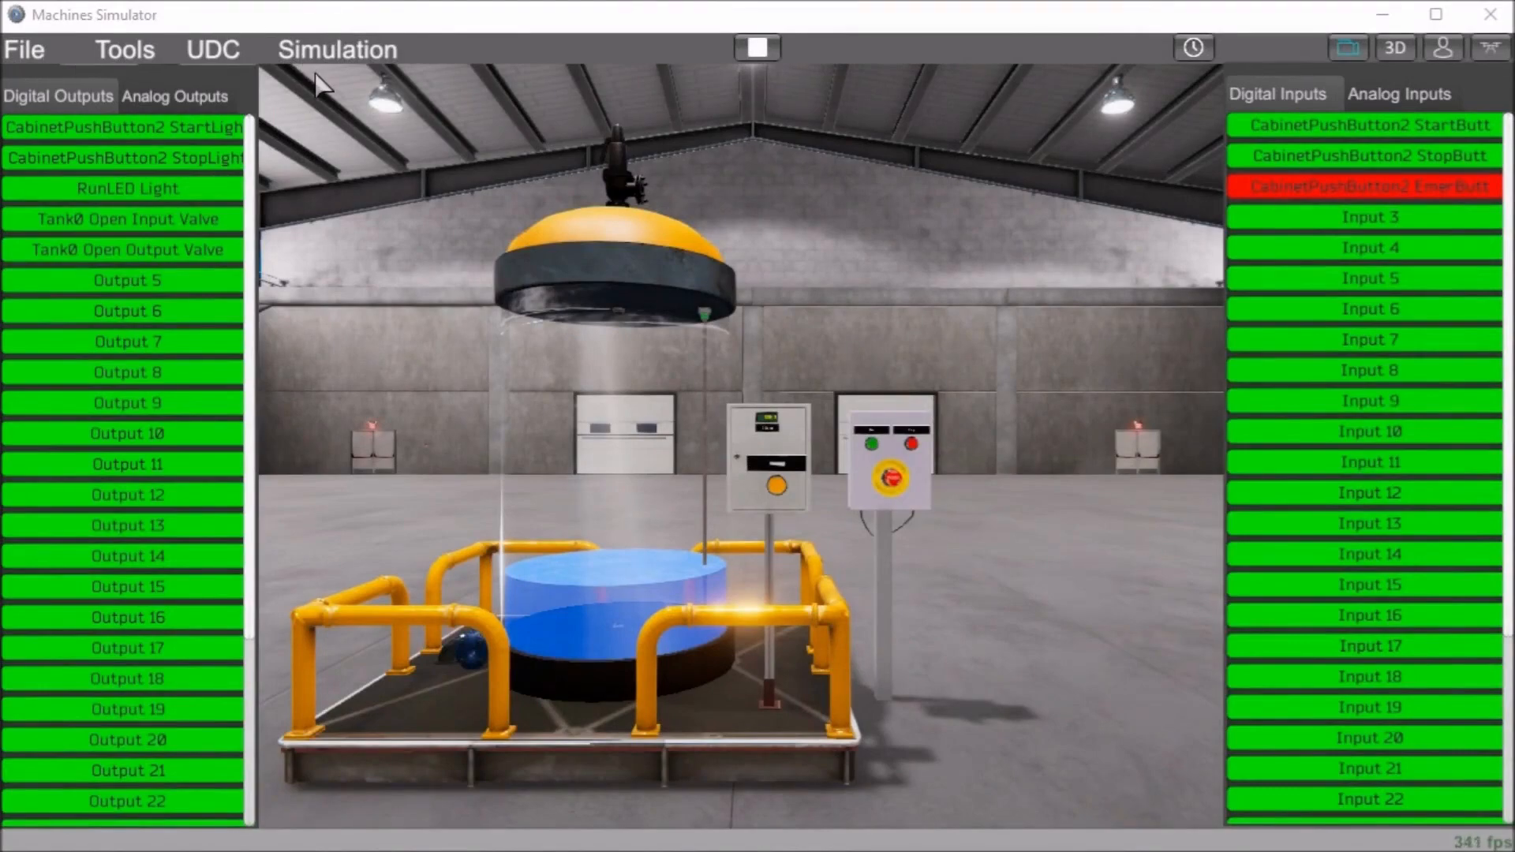
{"action": "mouse_move", "coordinate": [759, 51]}
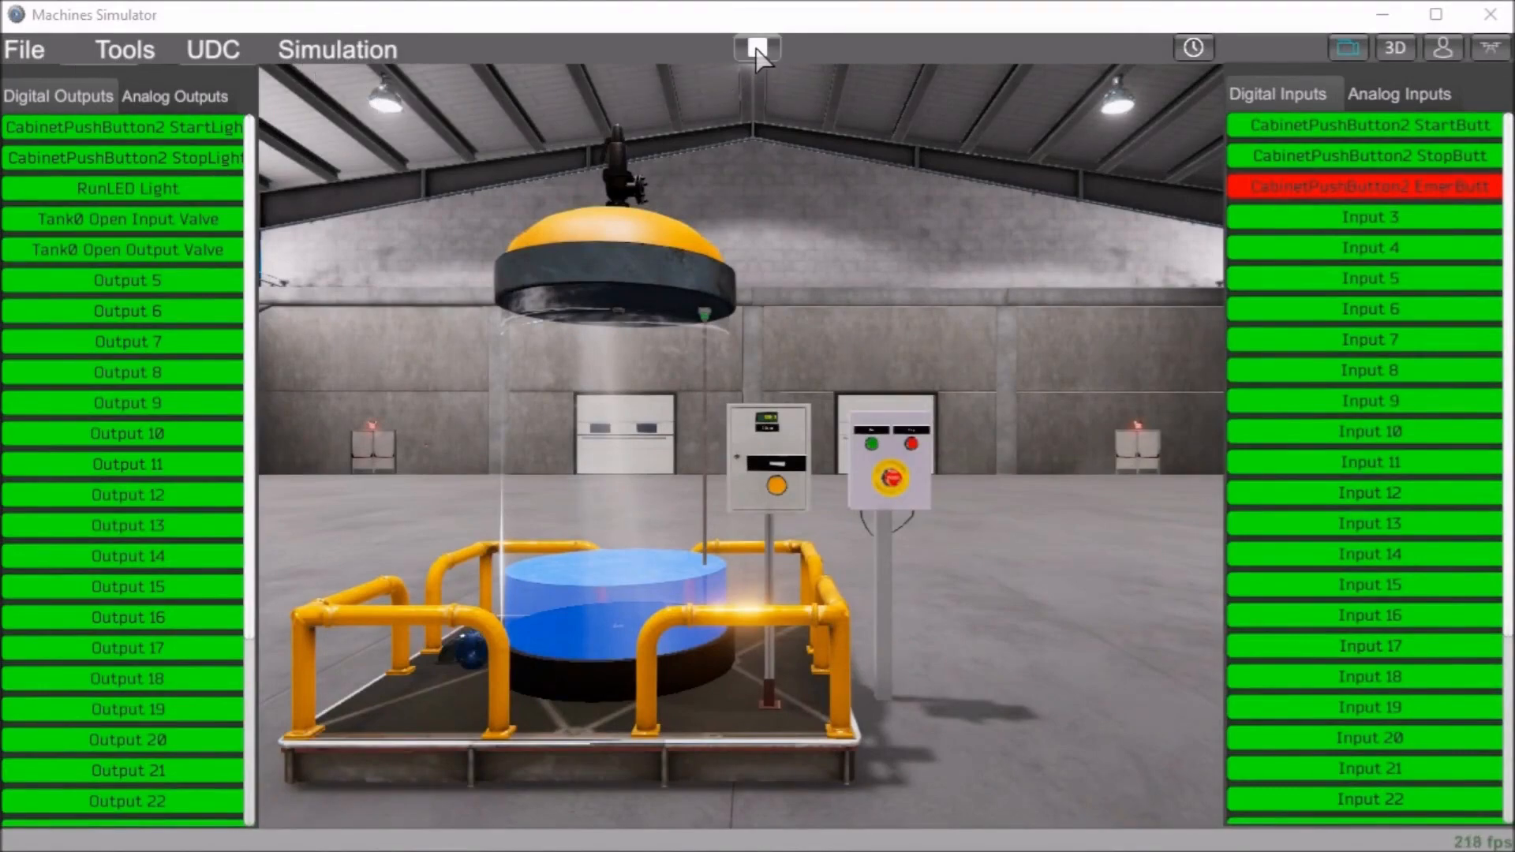
- Stop the simulation and set the machine name to MixingTank
{"action": "left_click", "coordinate": [757, 48]}
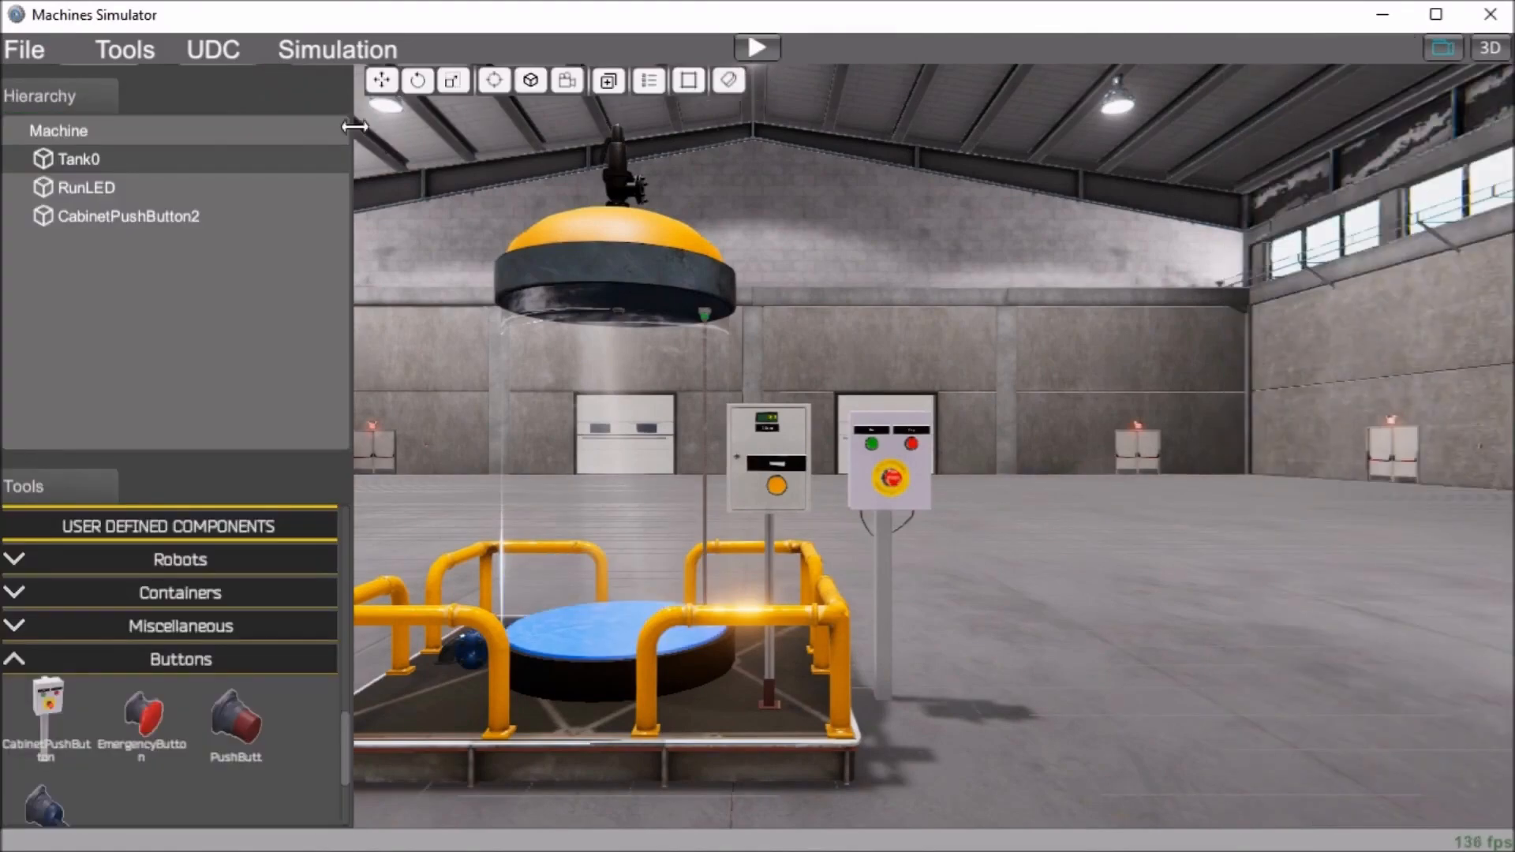
{"action": "left_click", "coordinate": [58, 130]}
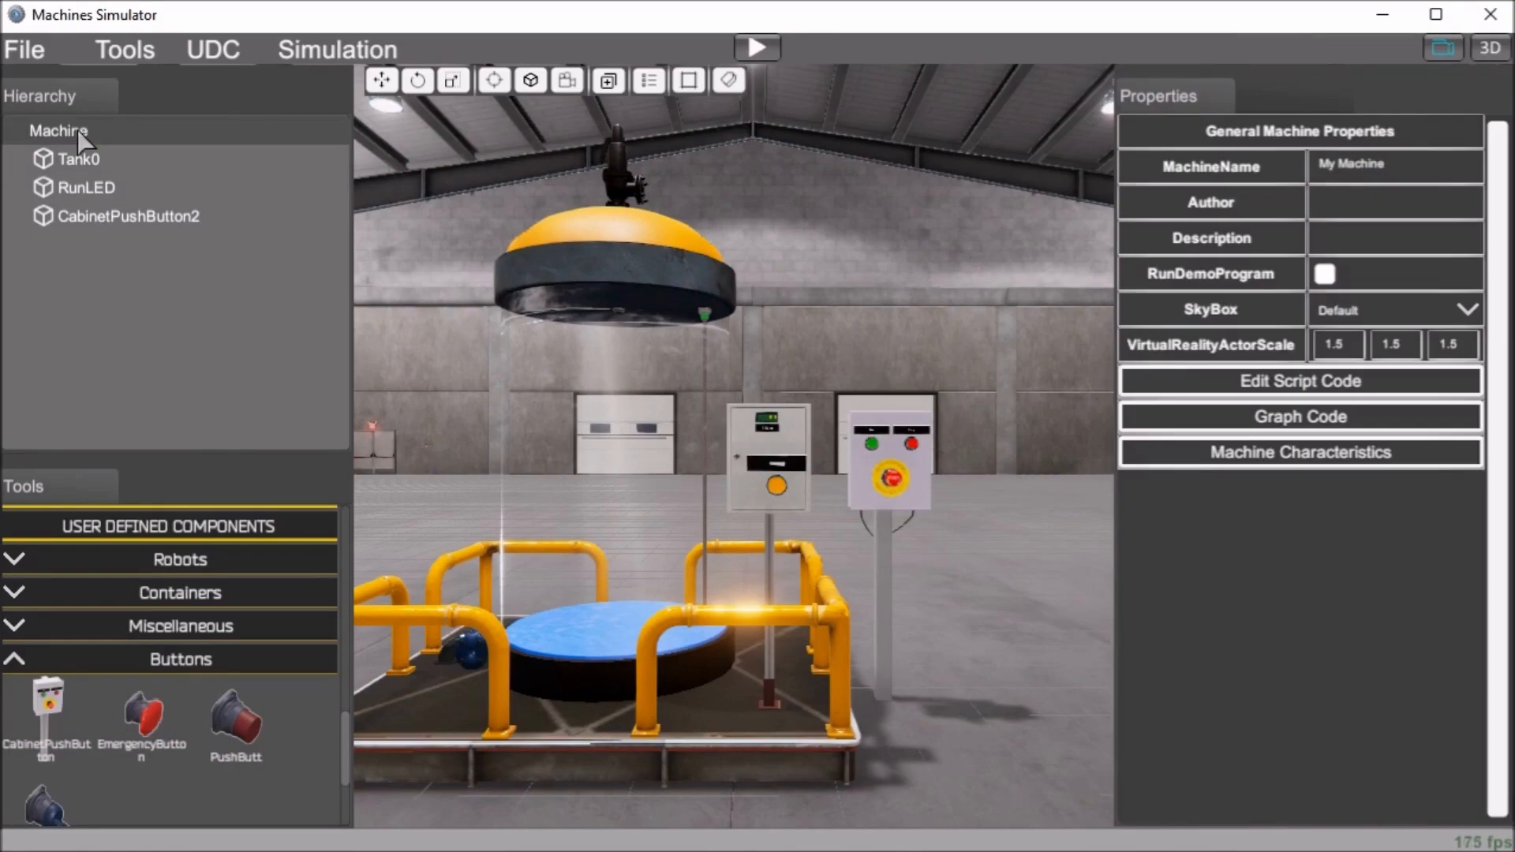
{"action": "mouse_move", "coordinate": [1198, 172]}
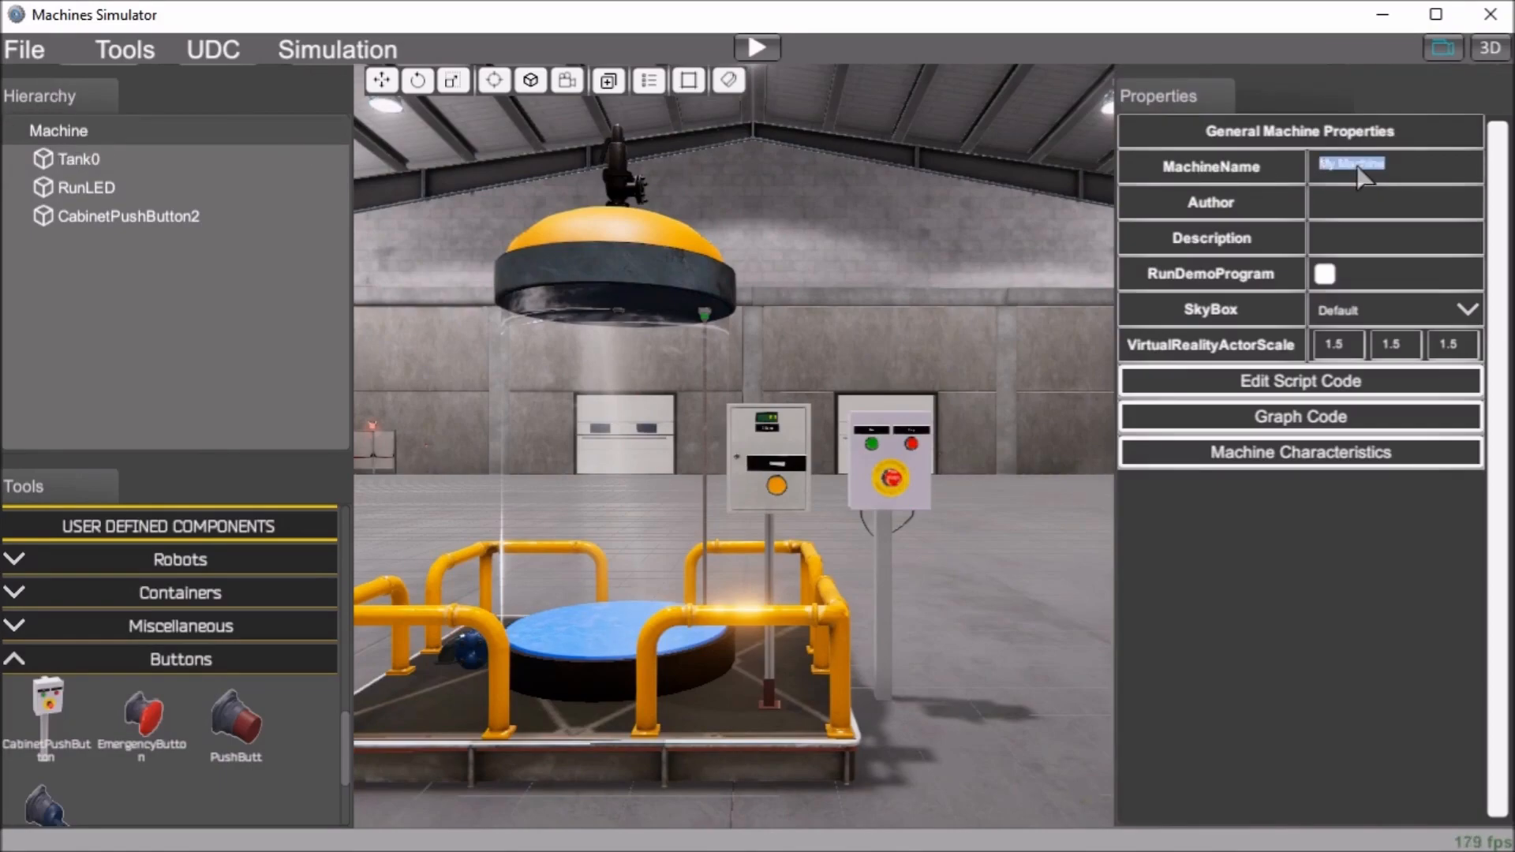
{"action": "type", "text": "M"}
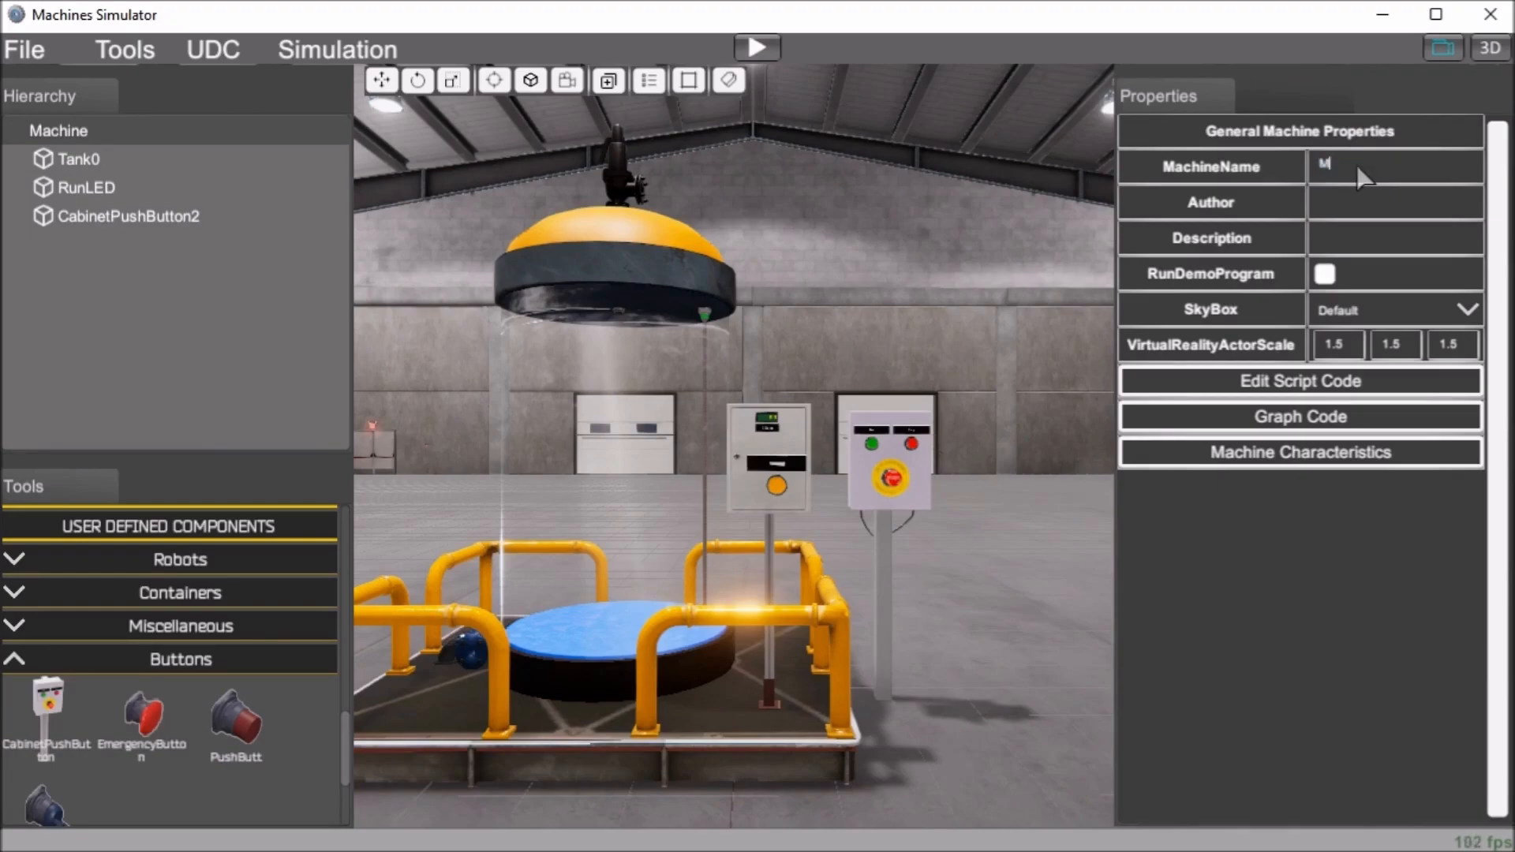
{"action": "type", "text": "Mixing T"}
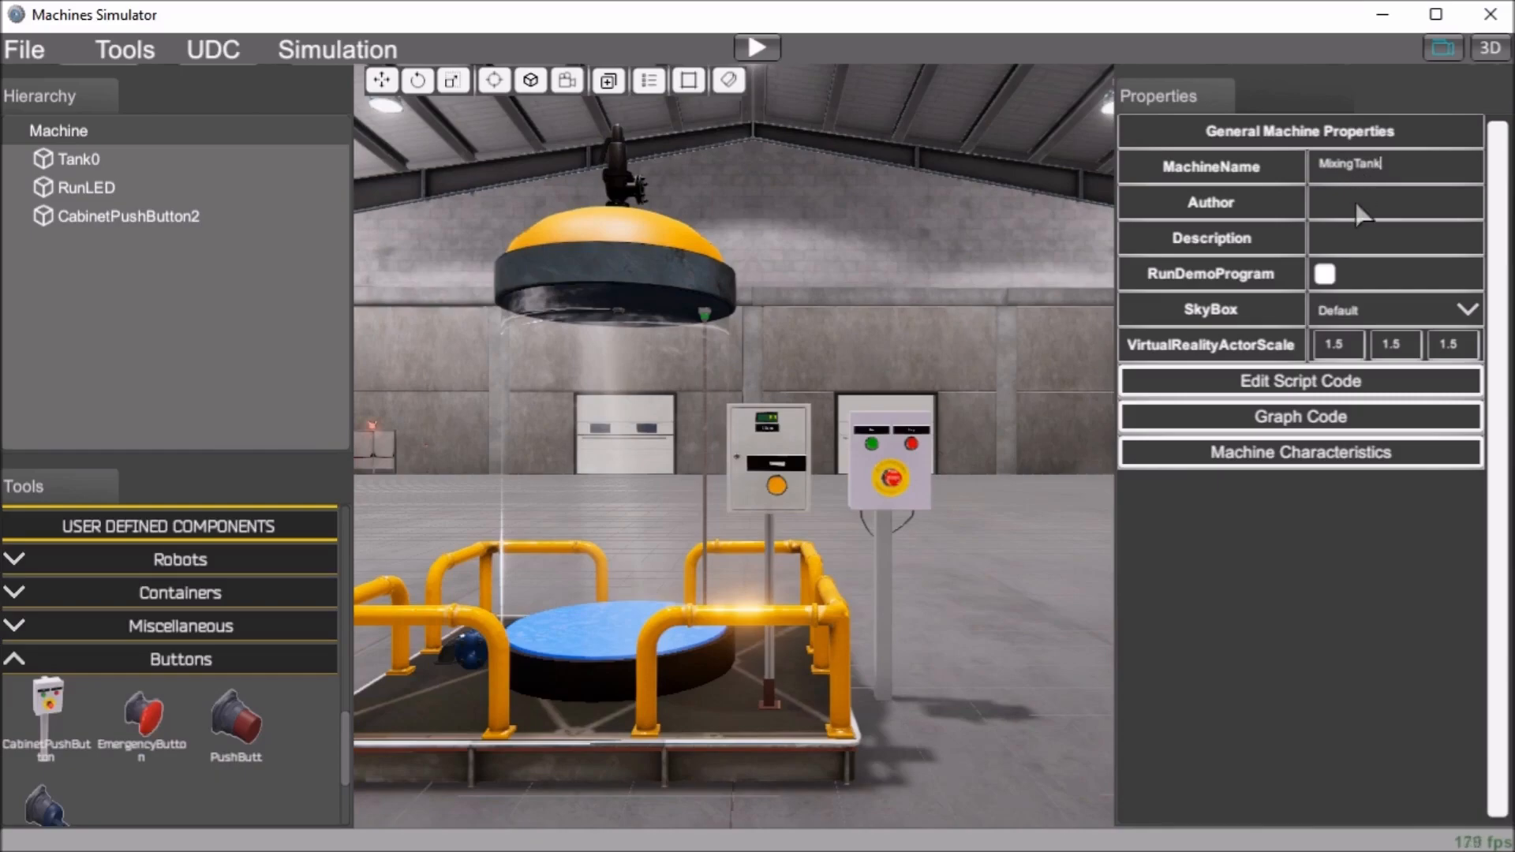
- Set the author to ACC Automation and the description to Machine Simulator Editor
{"action": "type", "text": "A"}
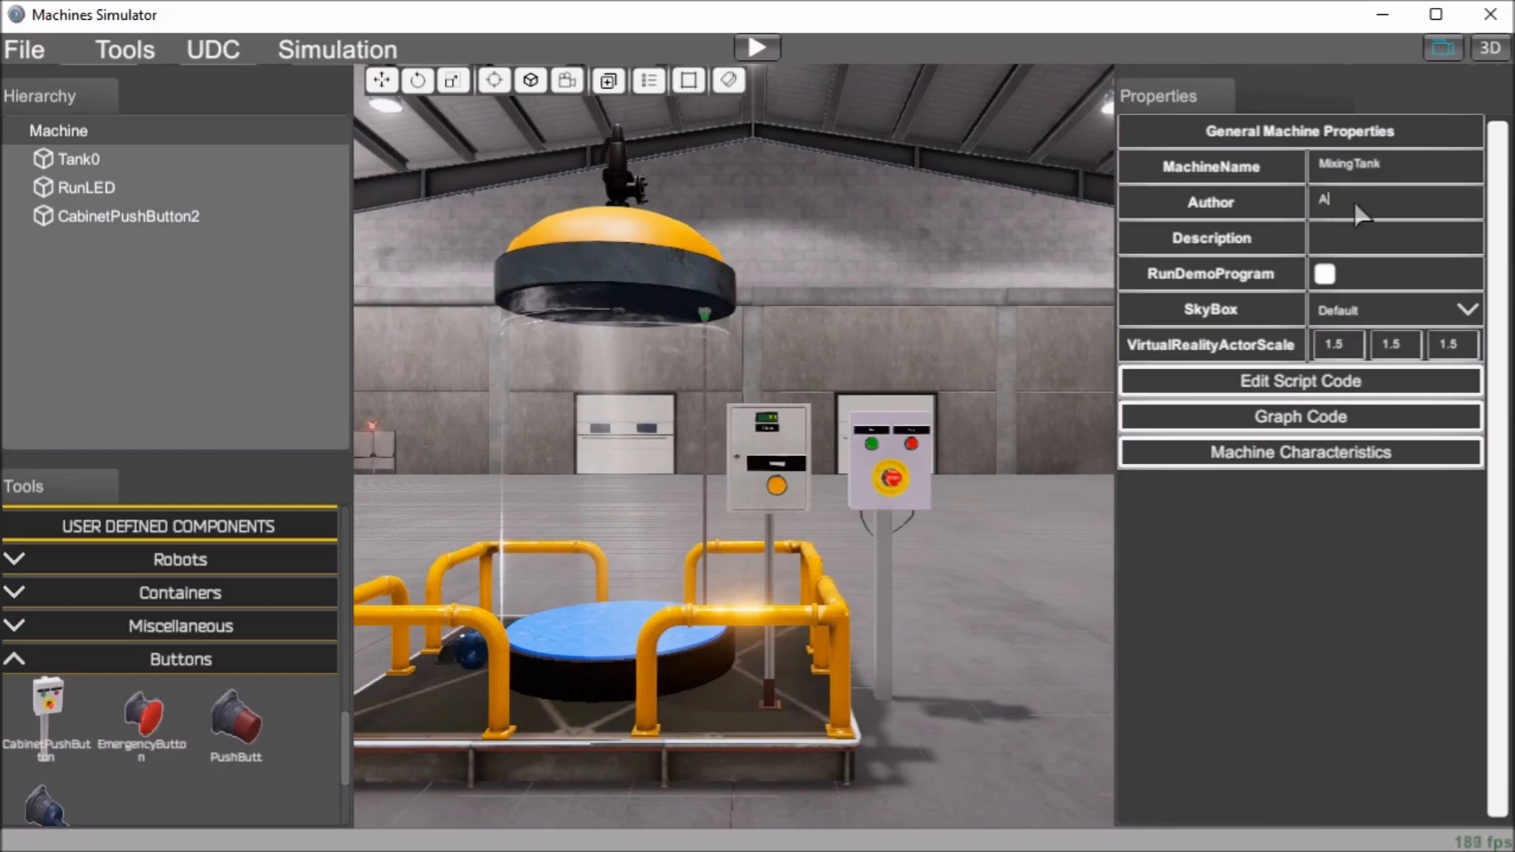
{"action": "type", "text": "CC Automation"}
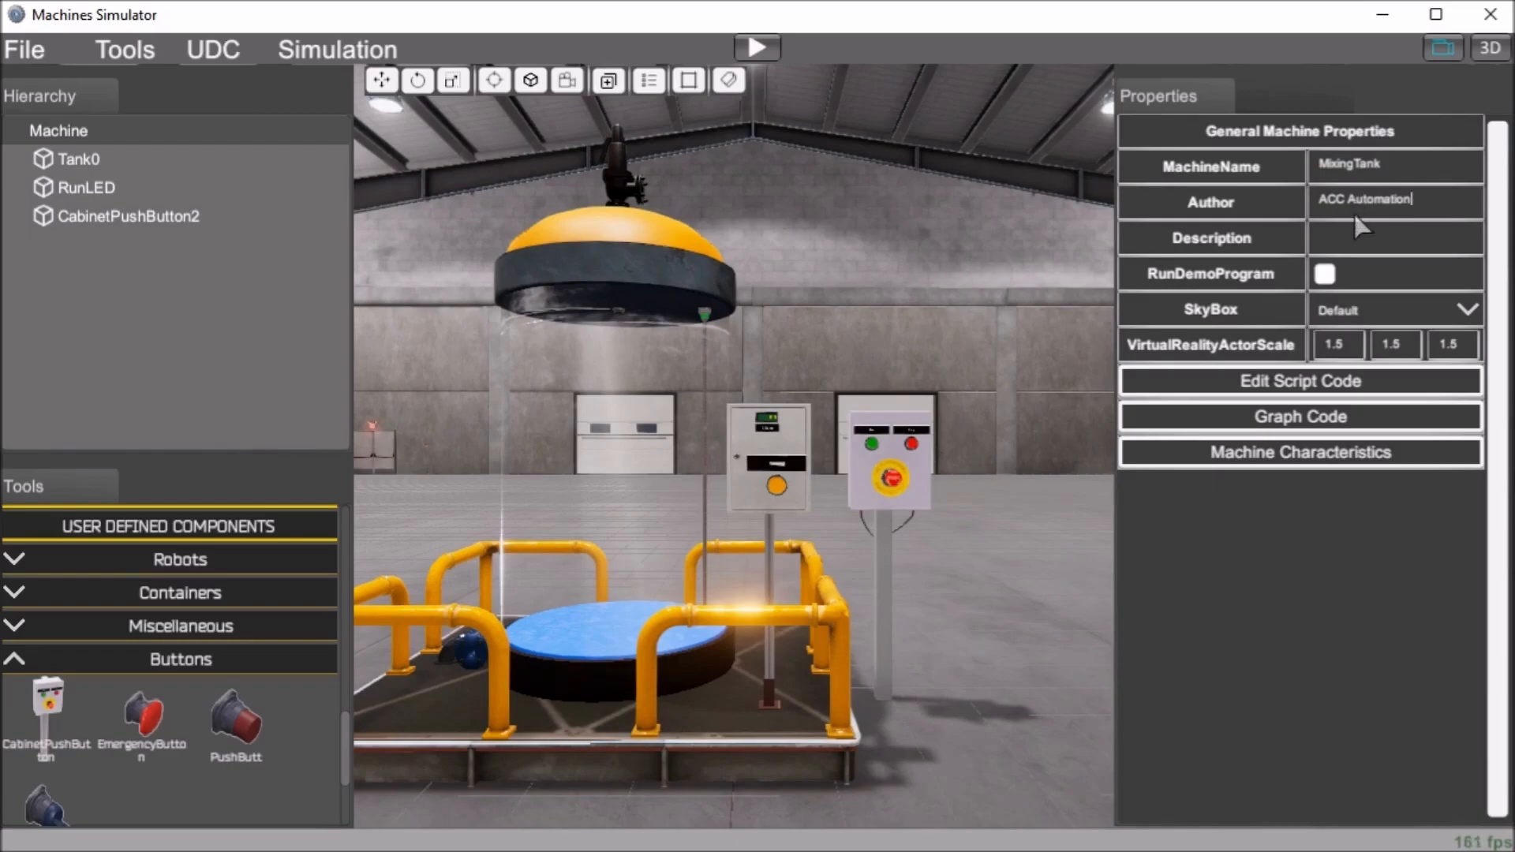
{"action": "left_click", "coordinate": [1395, 238]}
{"action": "type", "text": "Machine Simulator Editor"}
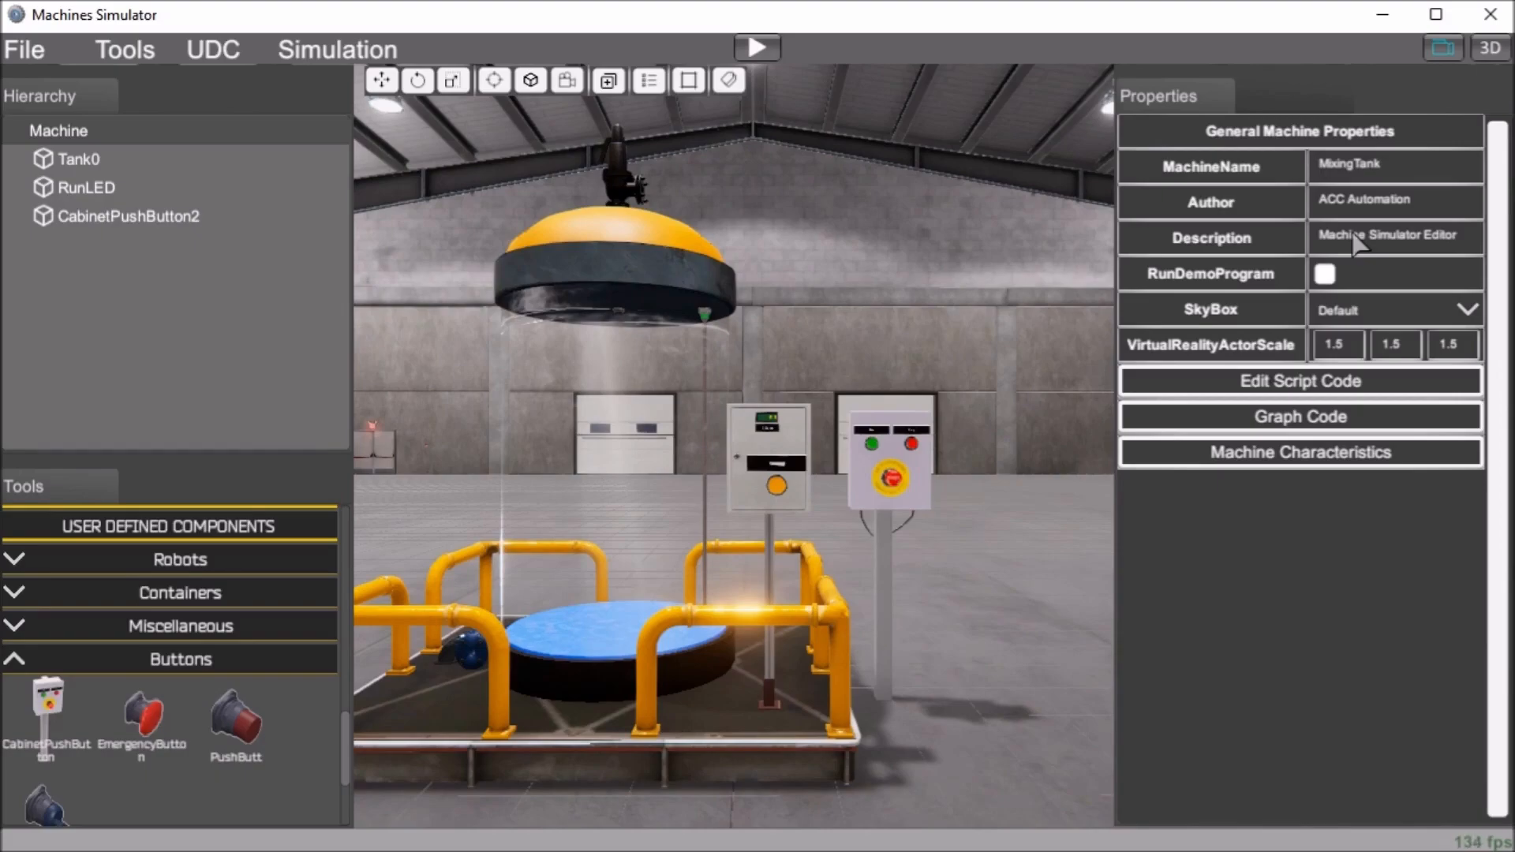
{"action": "left_click", "coordinate": [1395, 236]}
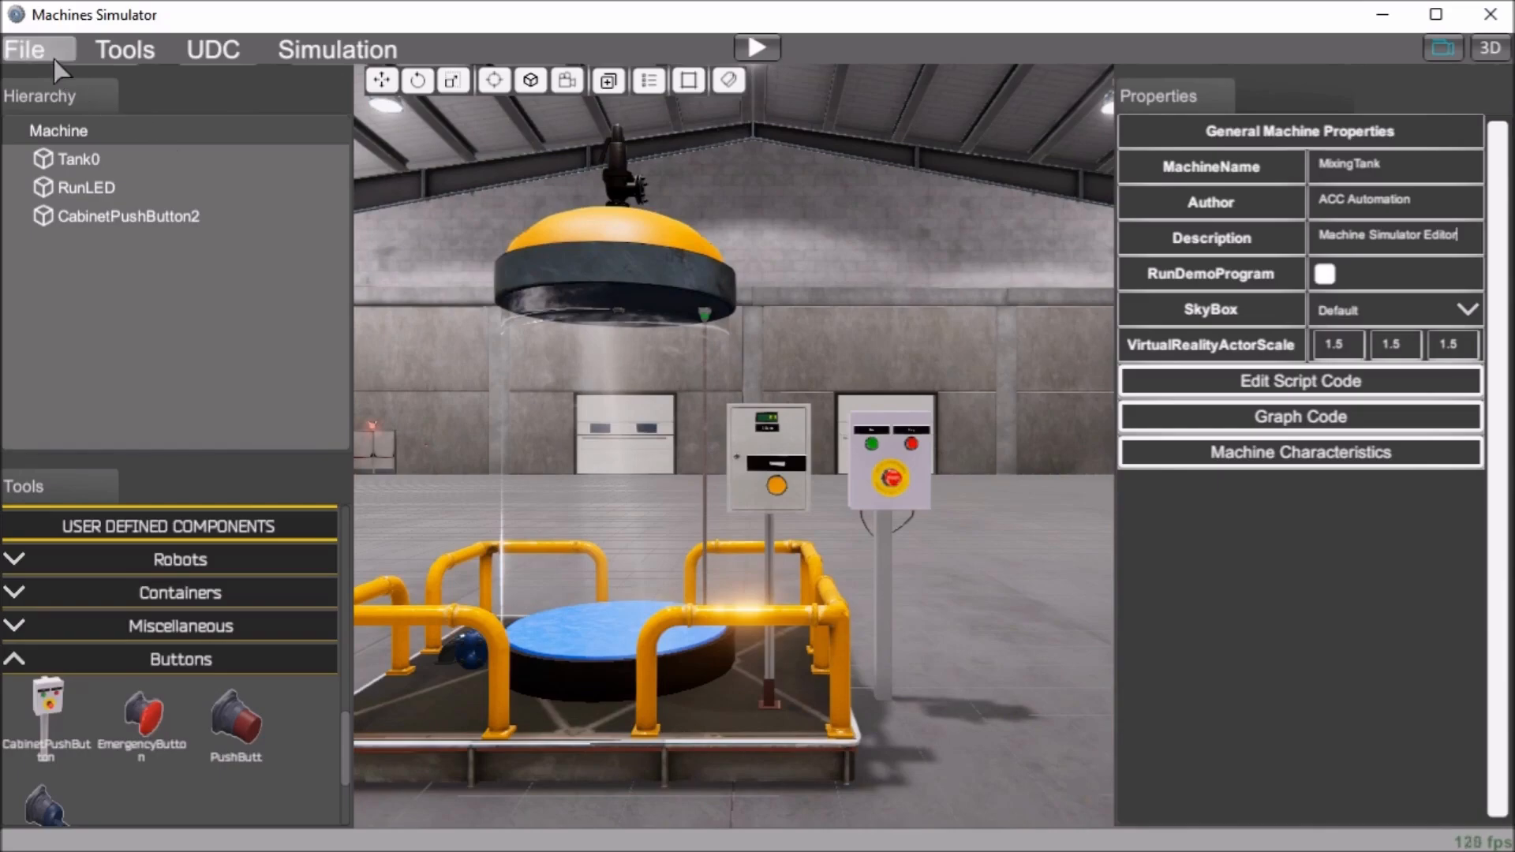
- Save the machine with File > Save as MixingTank.maq in MyMachines
{"action": "left_click", "coordinate": [25, 49]}
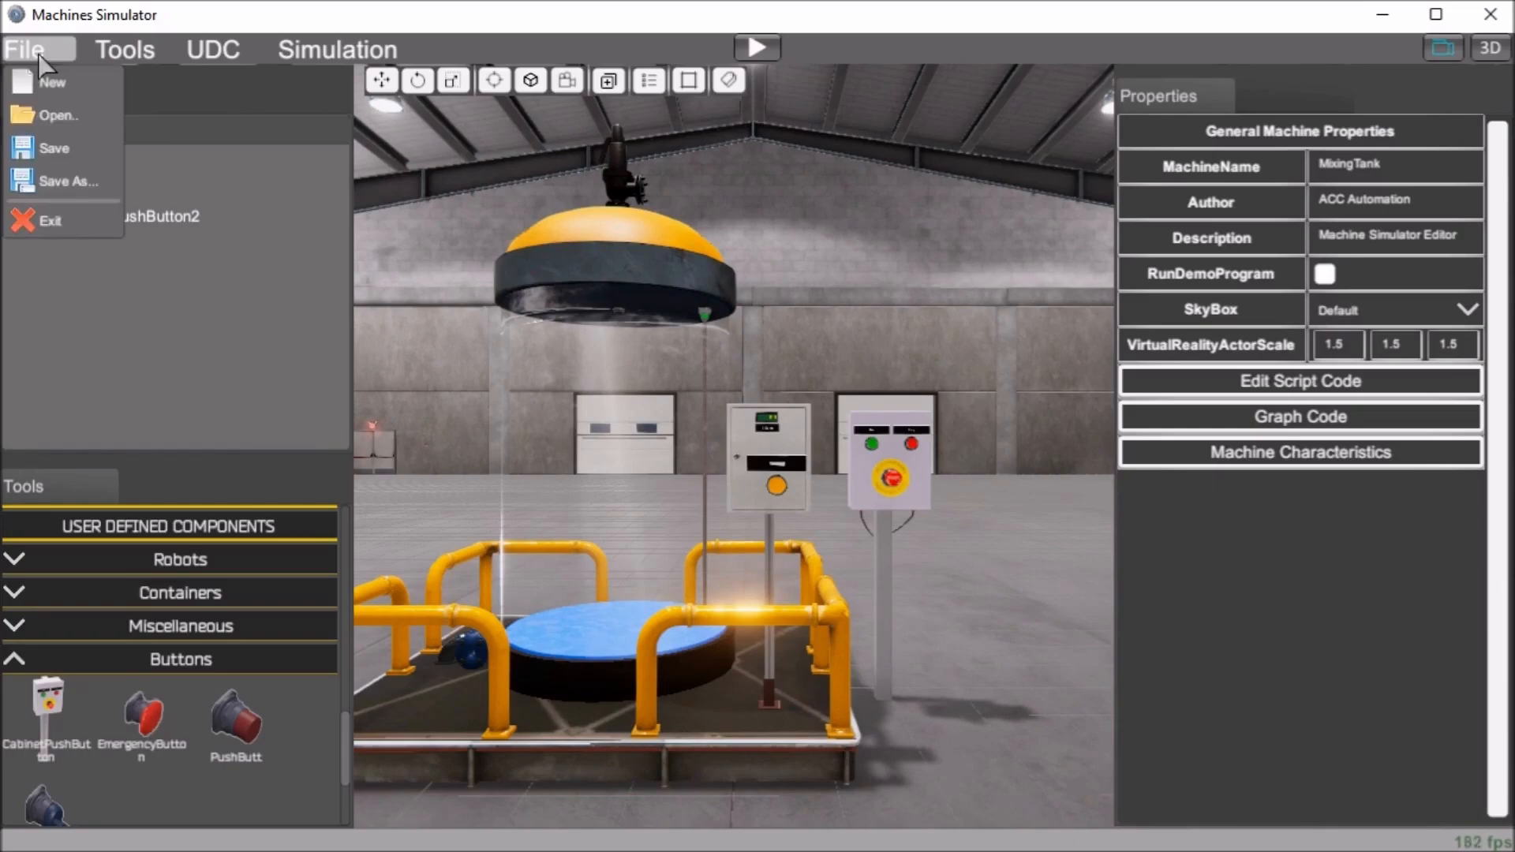
{"action": "mouse_move", "coordinate": [58, 148]}
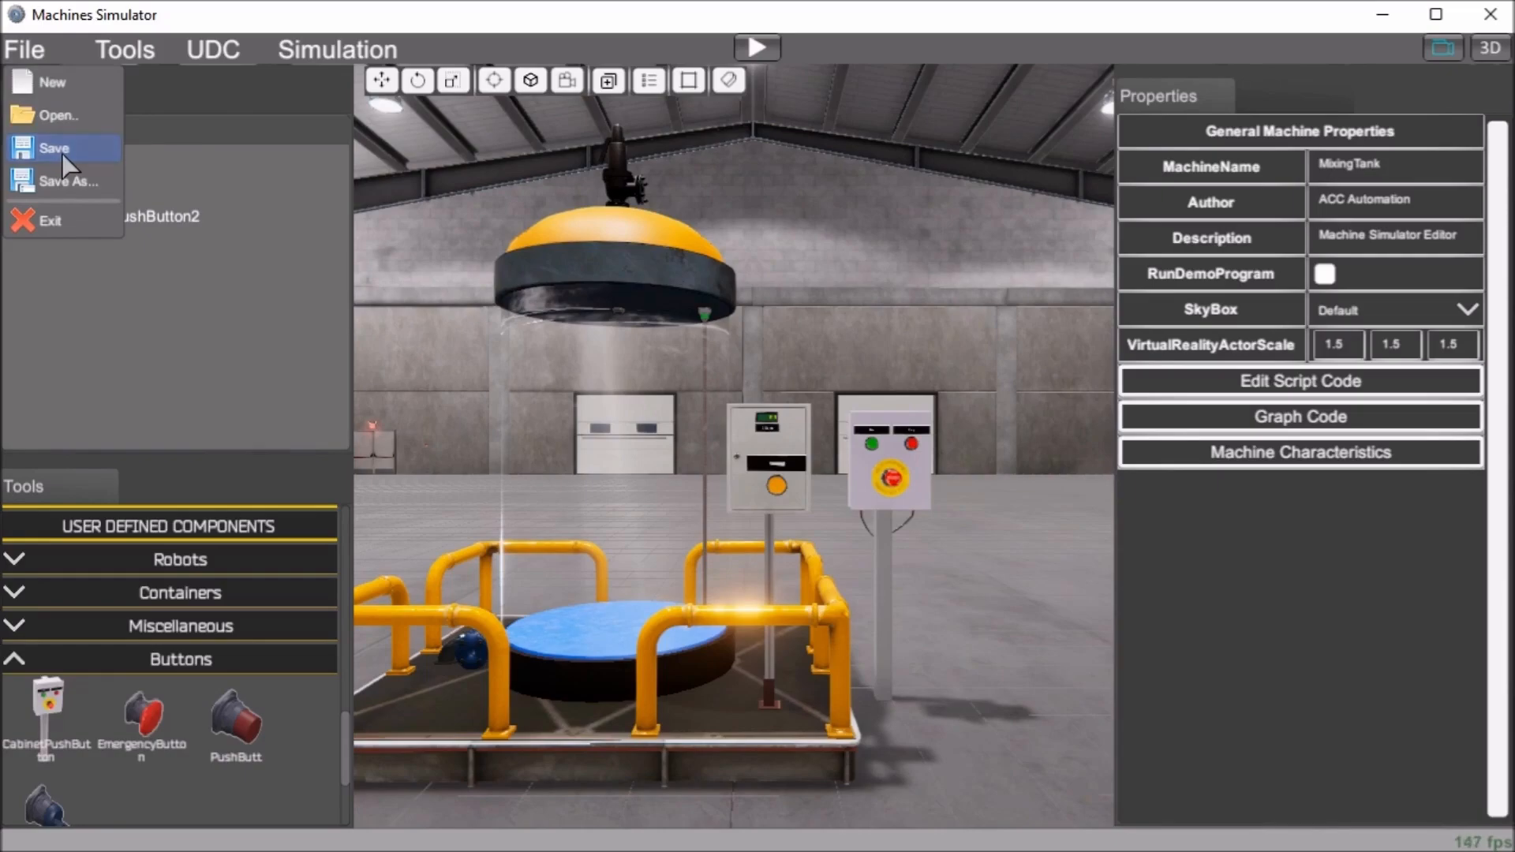
{"action": "left_click", "coordinate": [55, 147]}
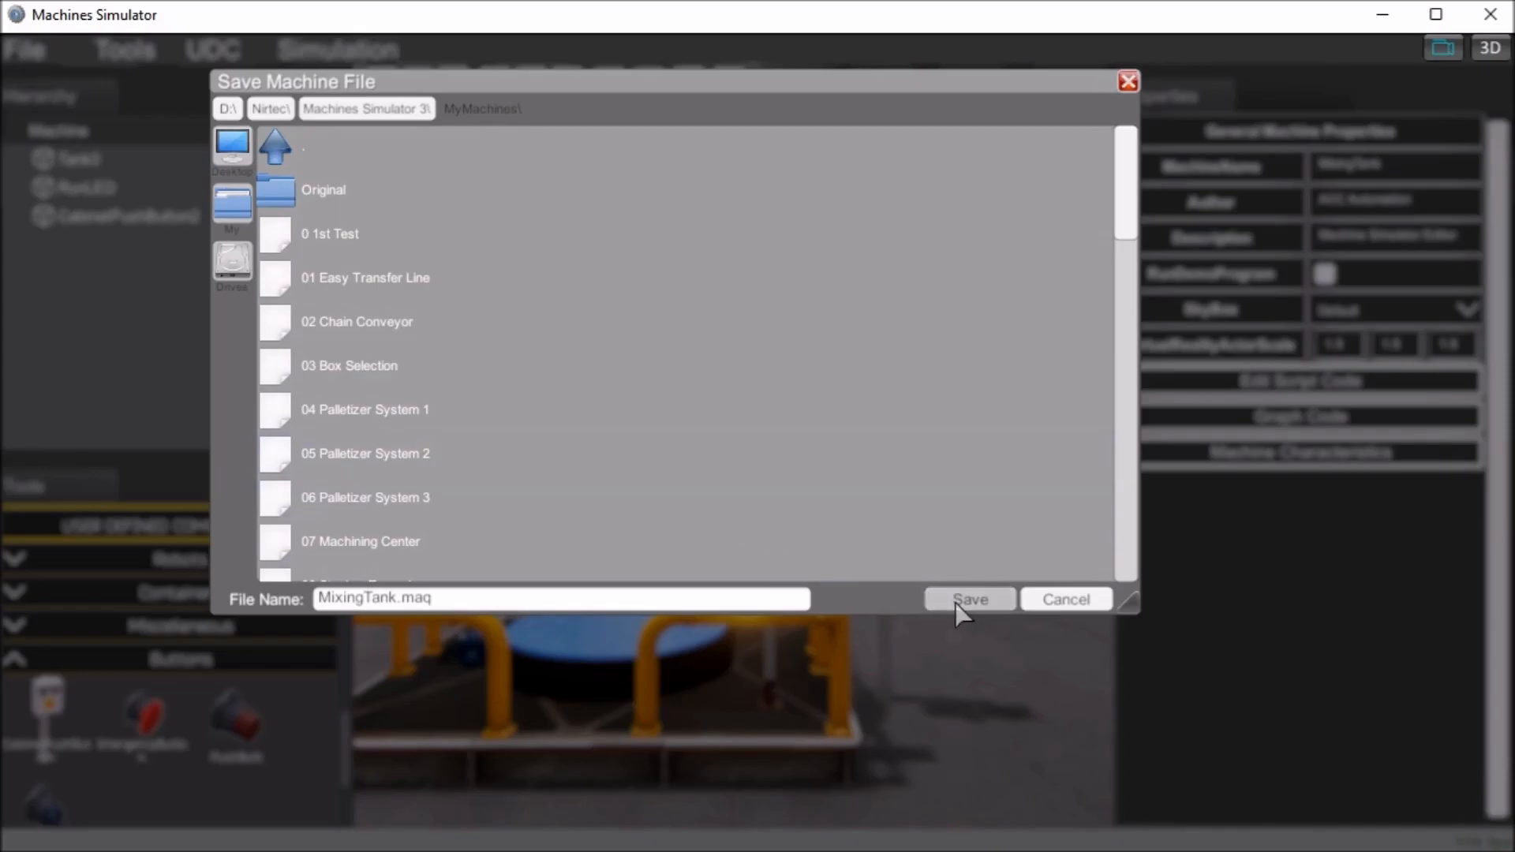
{"action": "left_click", "coordinate": [969, 599]}
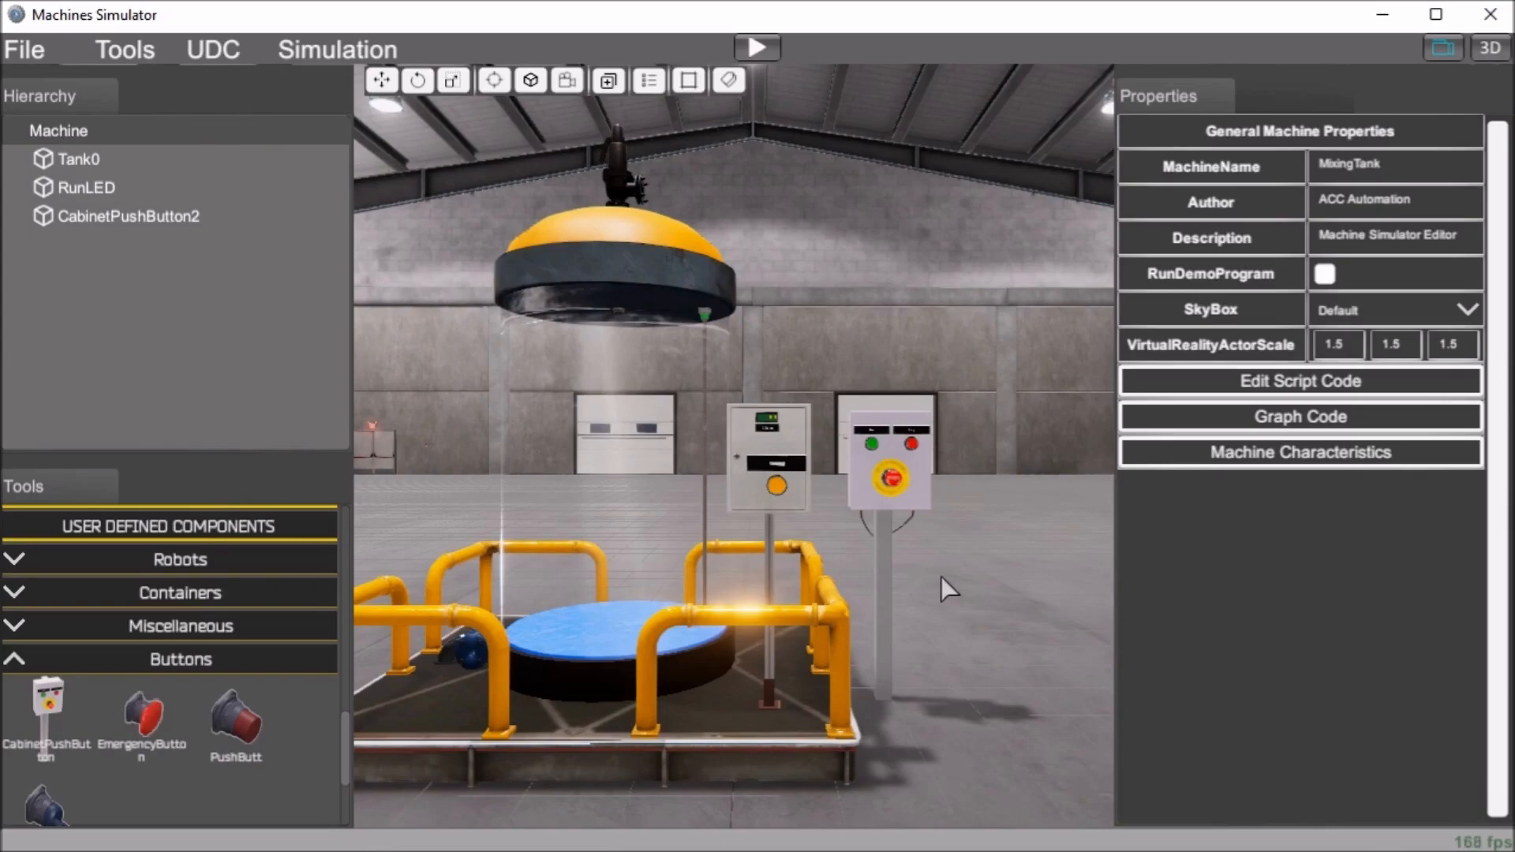
{"action": "mouse_move", "coordinate": [882, 182]}
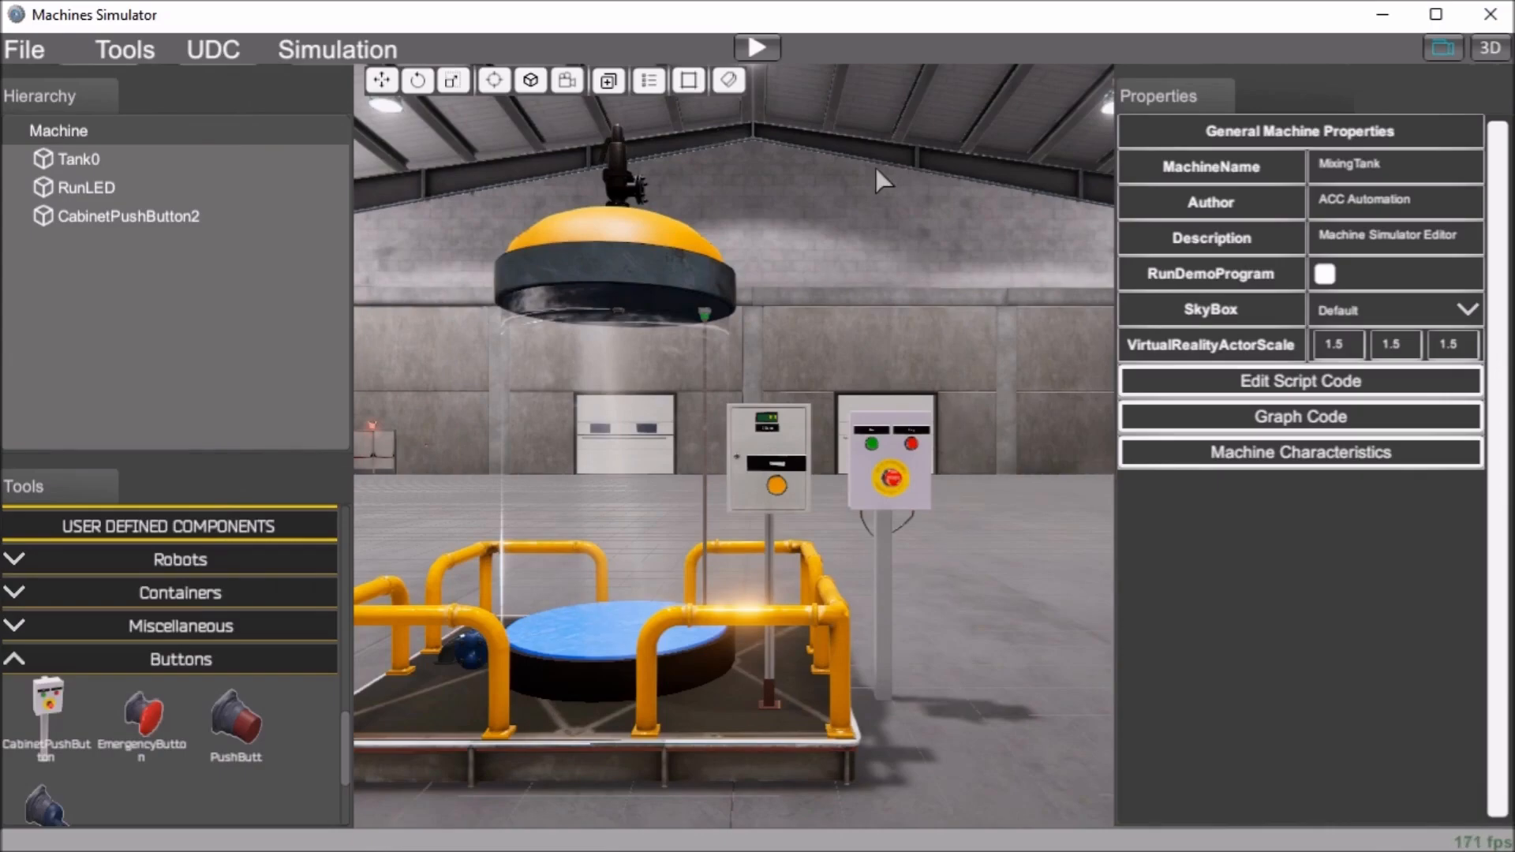
{"action": "mouse_move", "coordinate": [757, 47]}
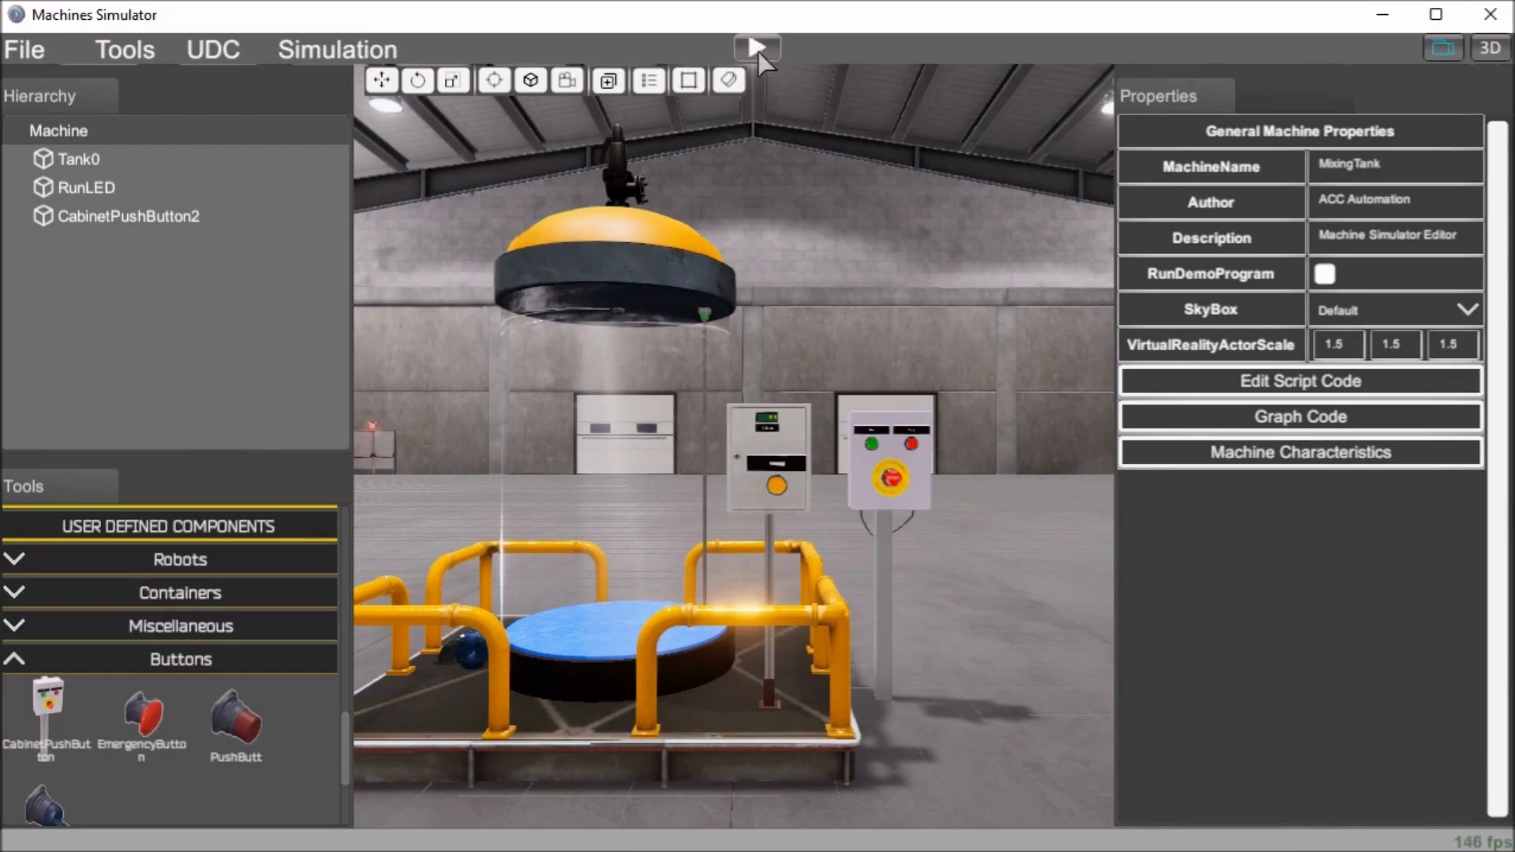
- Start the simulation and switch on StartLight and Tank0's Open Input Valve
{"action": "left_click", "coordinate": [756, 48]}
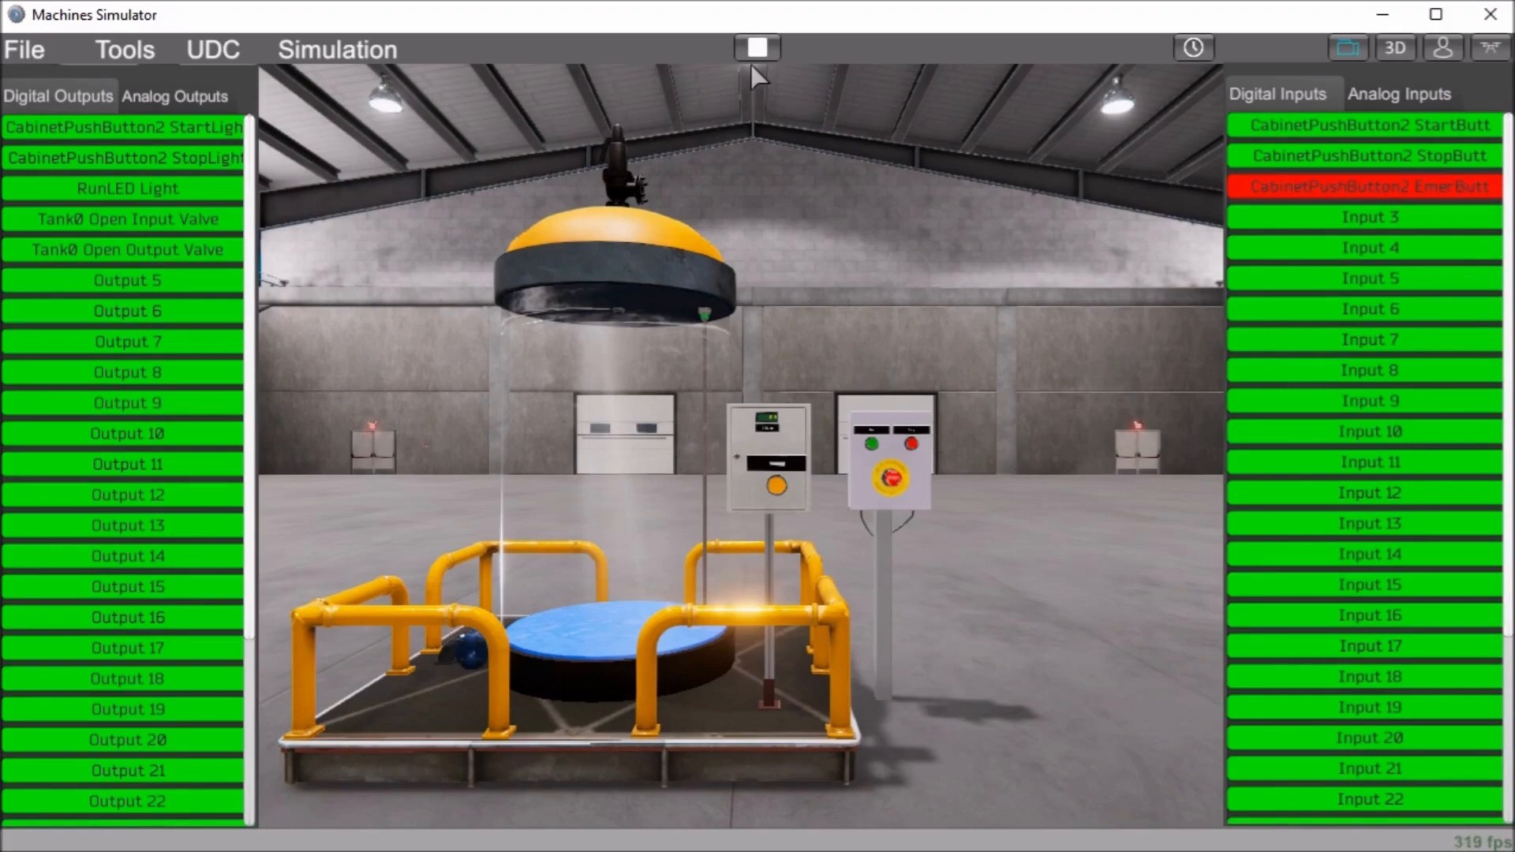
{"action": "mouse_move", "coordinate": [290, 164]}
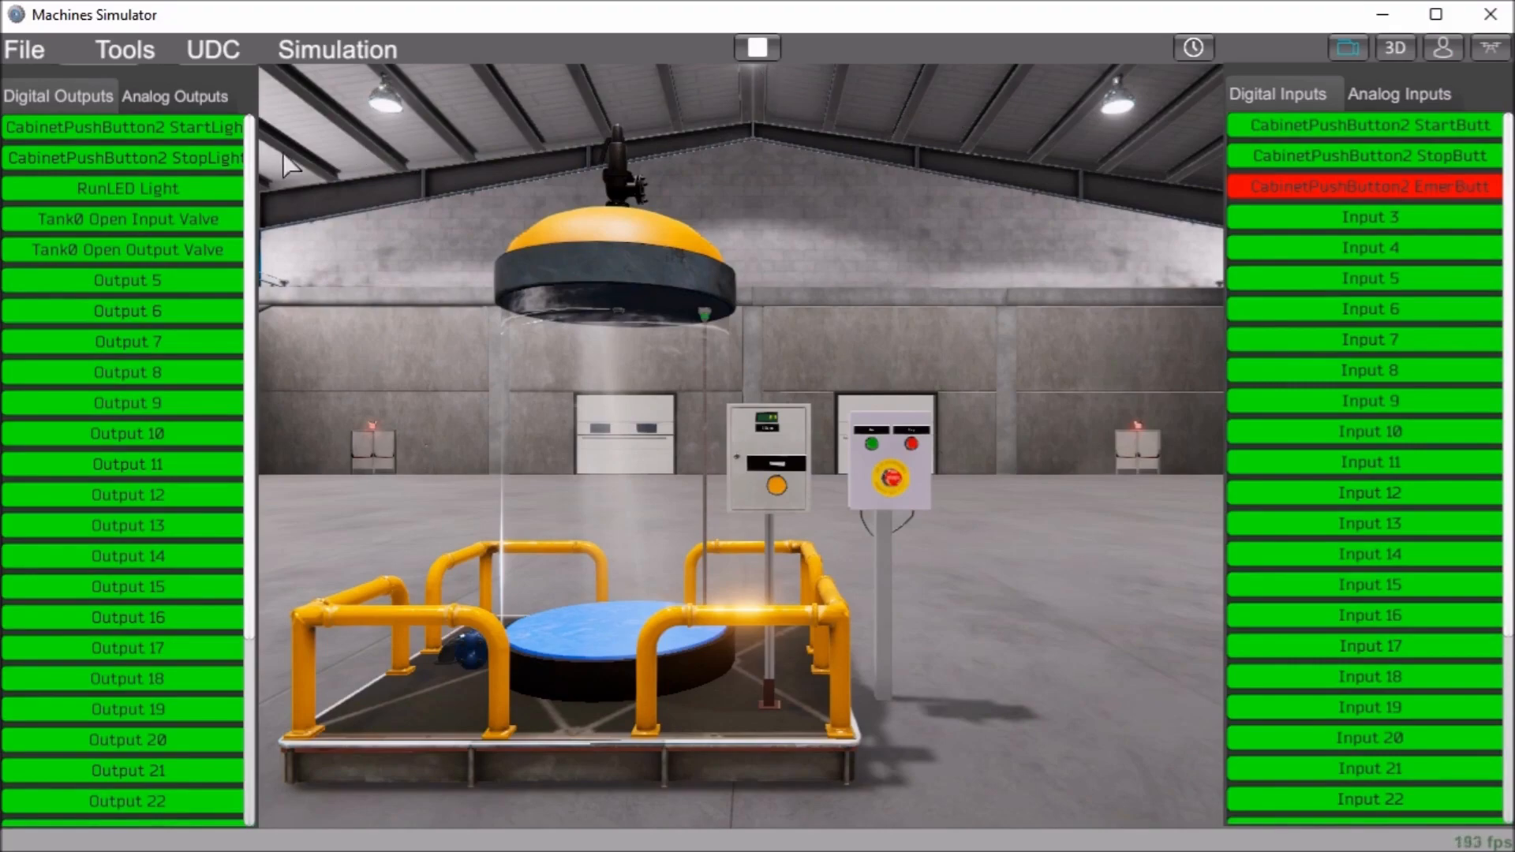
{"action": "left_click", "coordinate": [126, 126]}
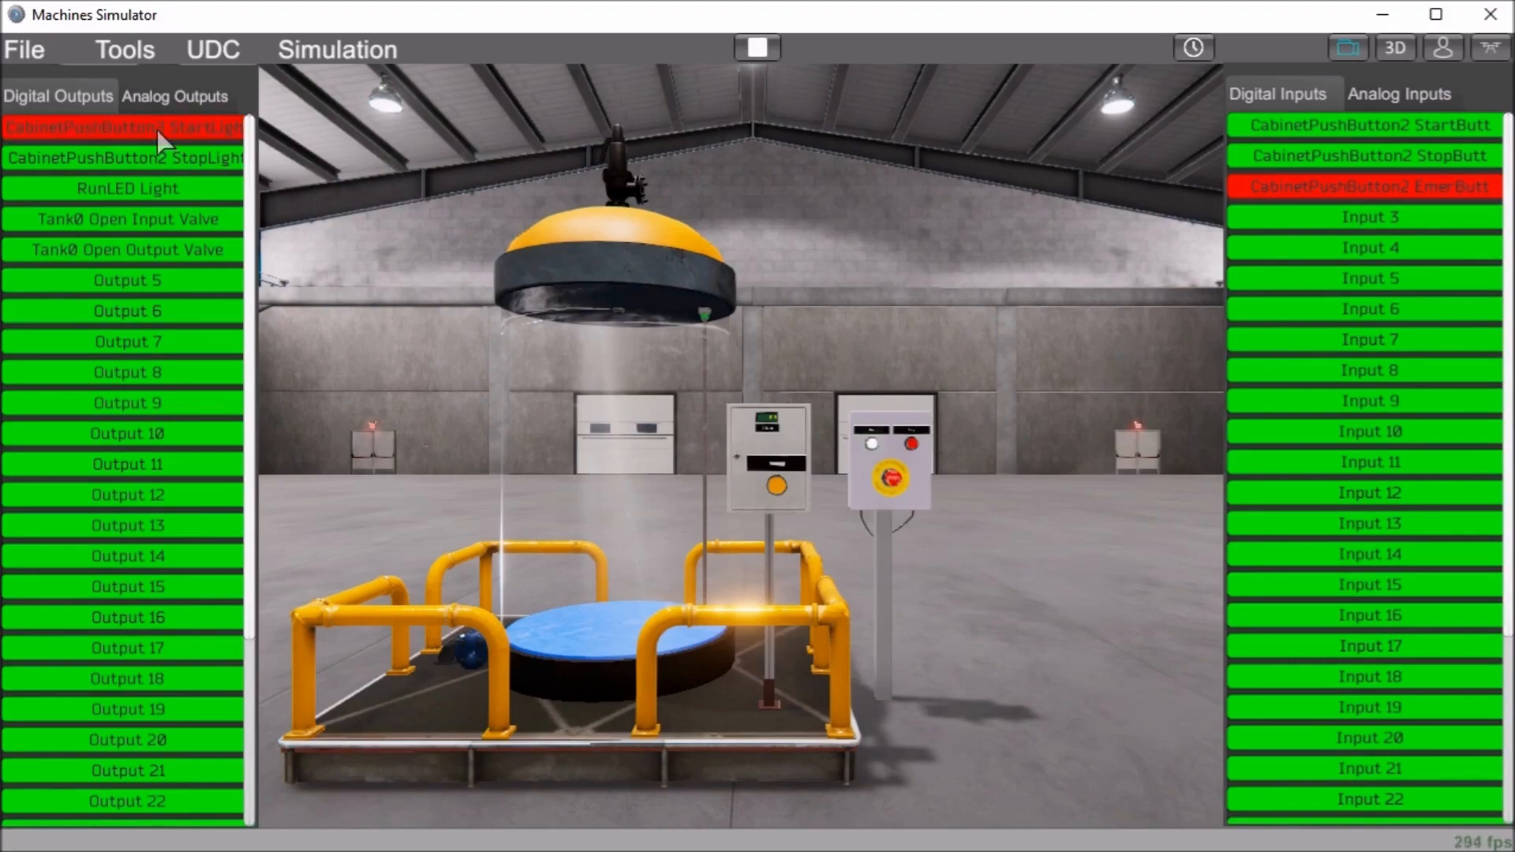
{"action": "mouse_move", "coordinate": [154, 198]}
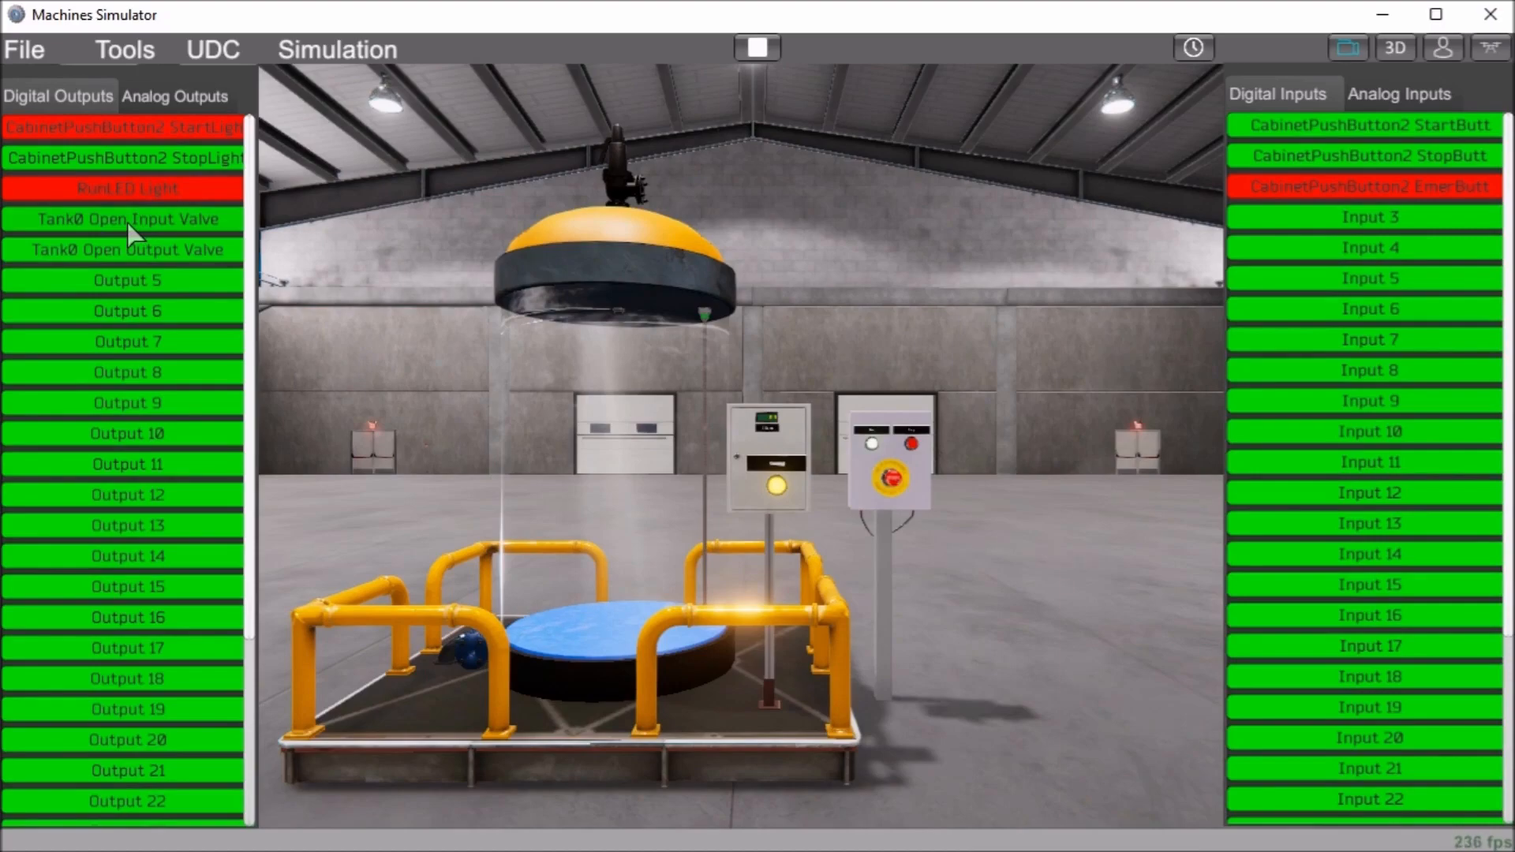
{"action": "left_click", "coordinate": [126, 219]}
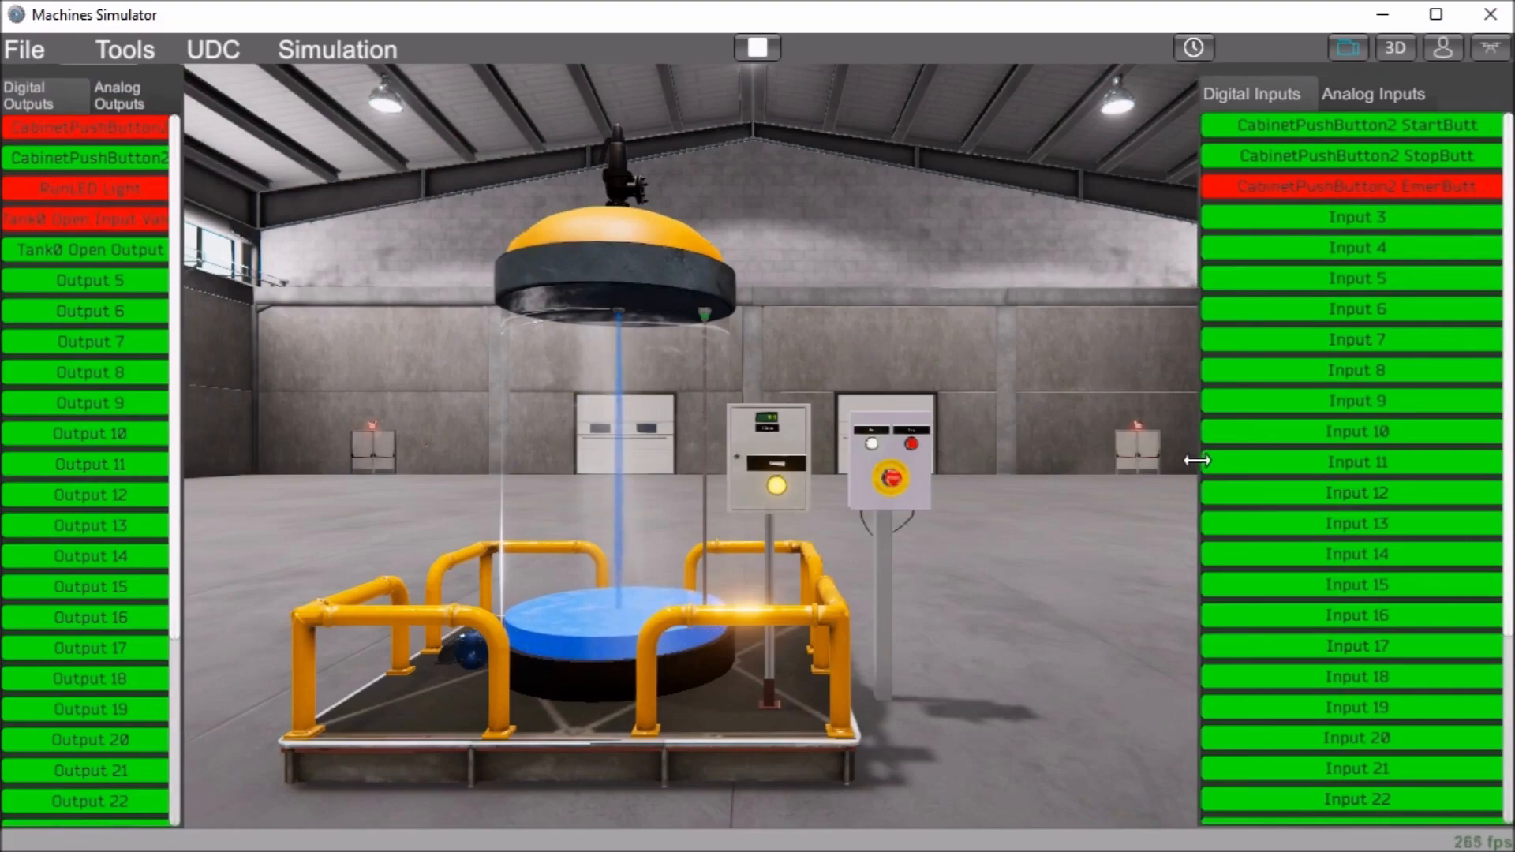
{"action": "mouse_move", "coordinate": [890, 215]}
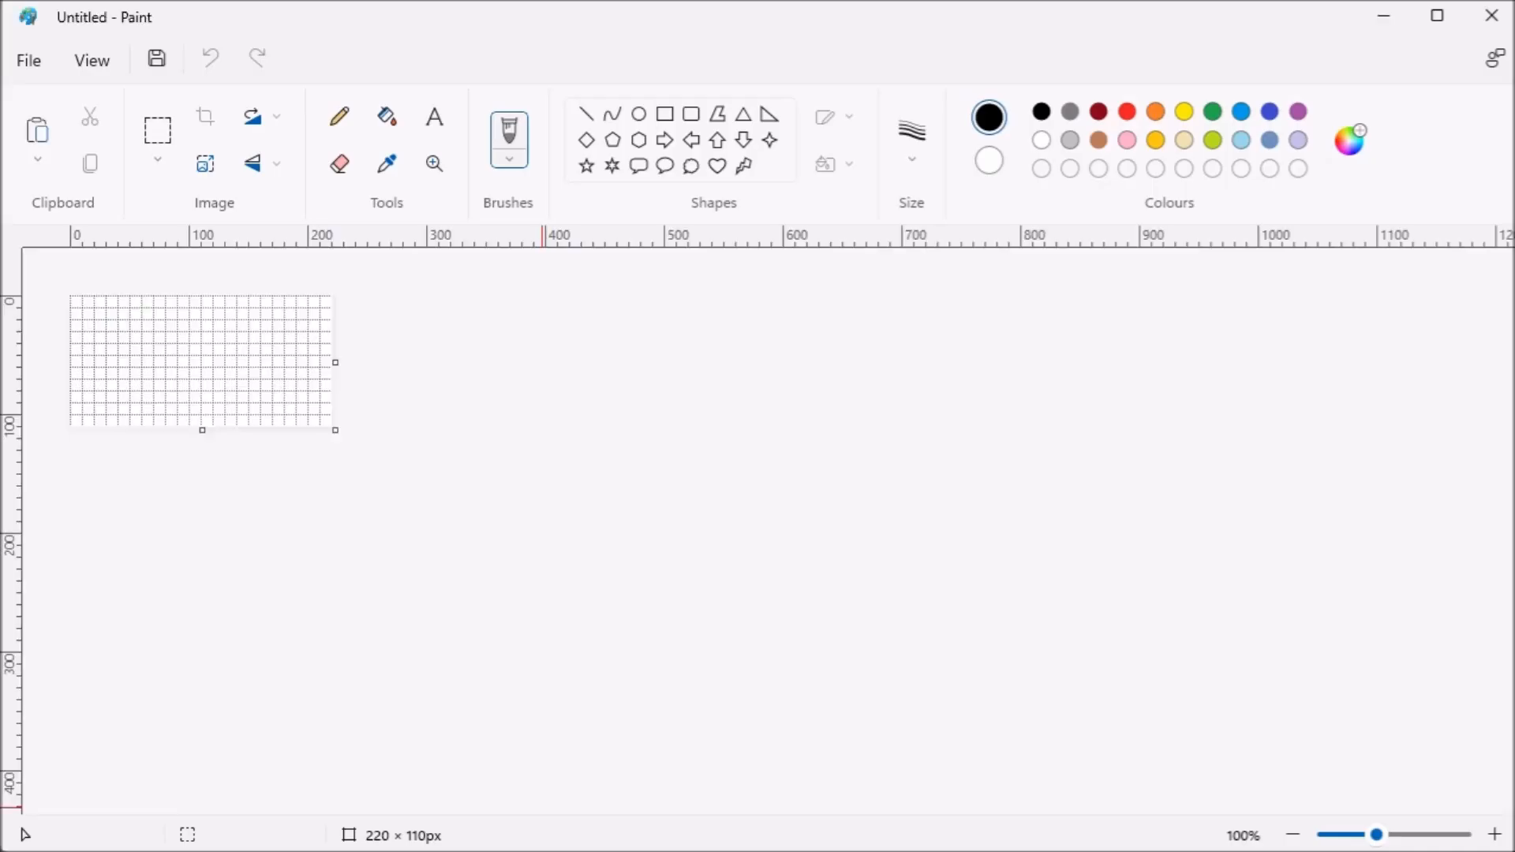
{"action": "mouse_move", "coordinate": [555, 368]}
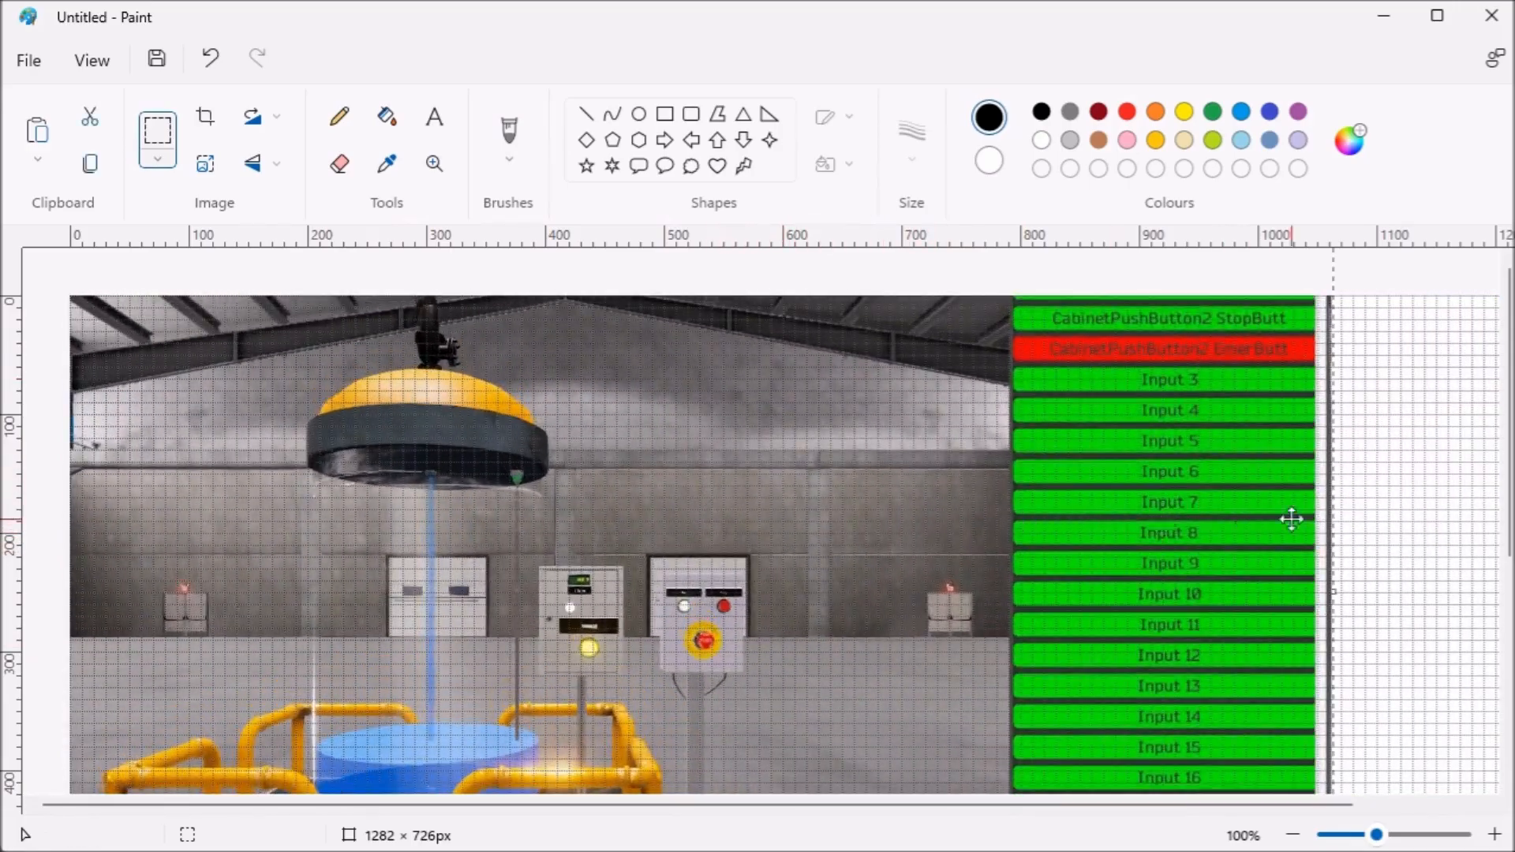
- Select and copy the tank scene from the screenshot, then start a new image without saving
{"action": "scroll", "scroll_direction": "down", "scroll_amount": 3}
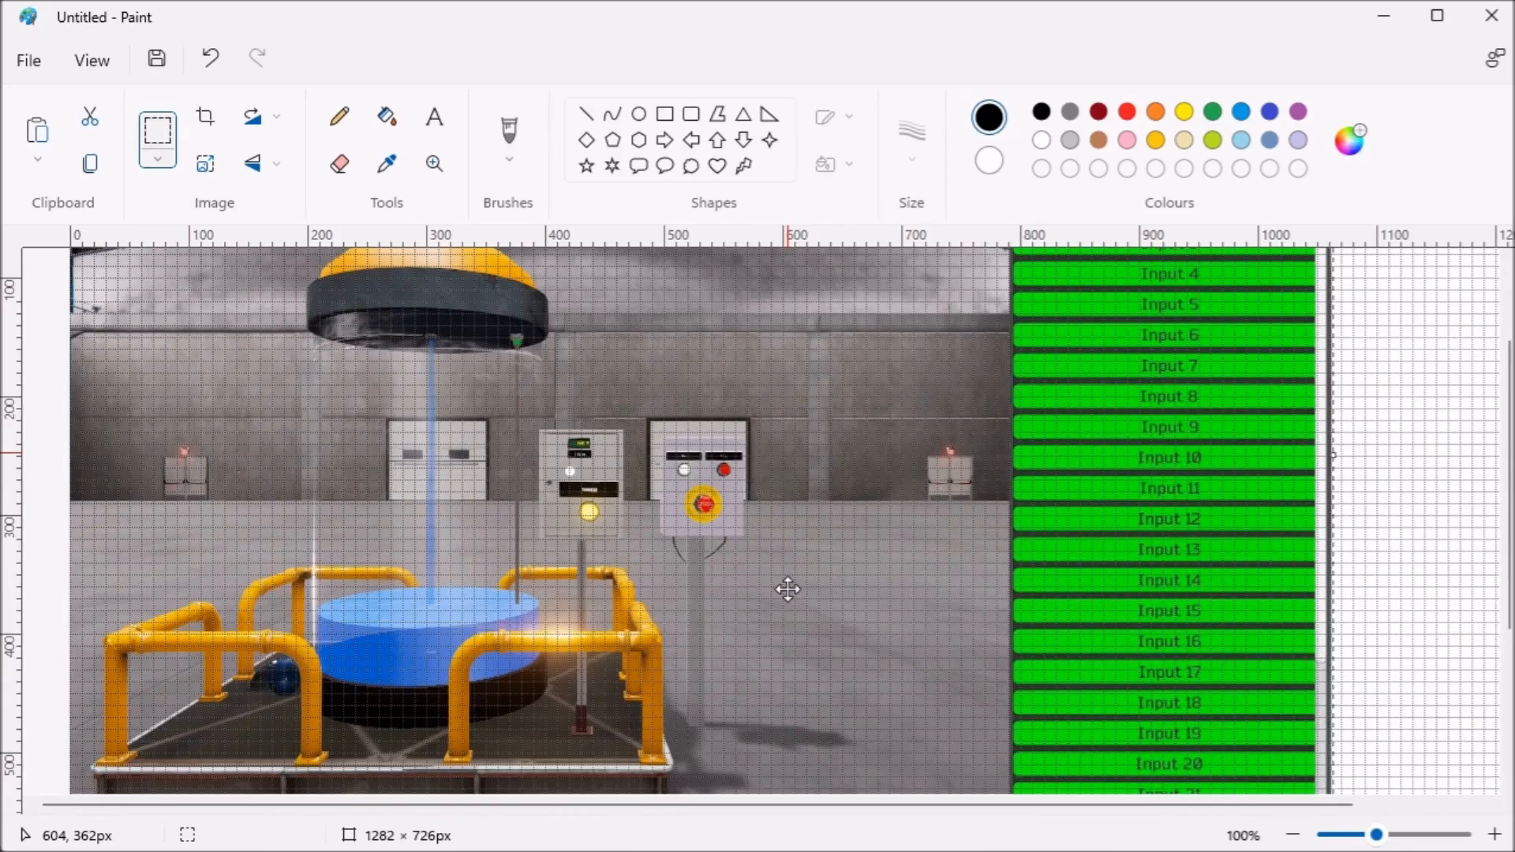
{"action": "mouse_move", "coordinate": [106, 333]}
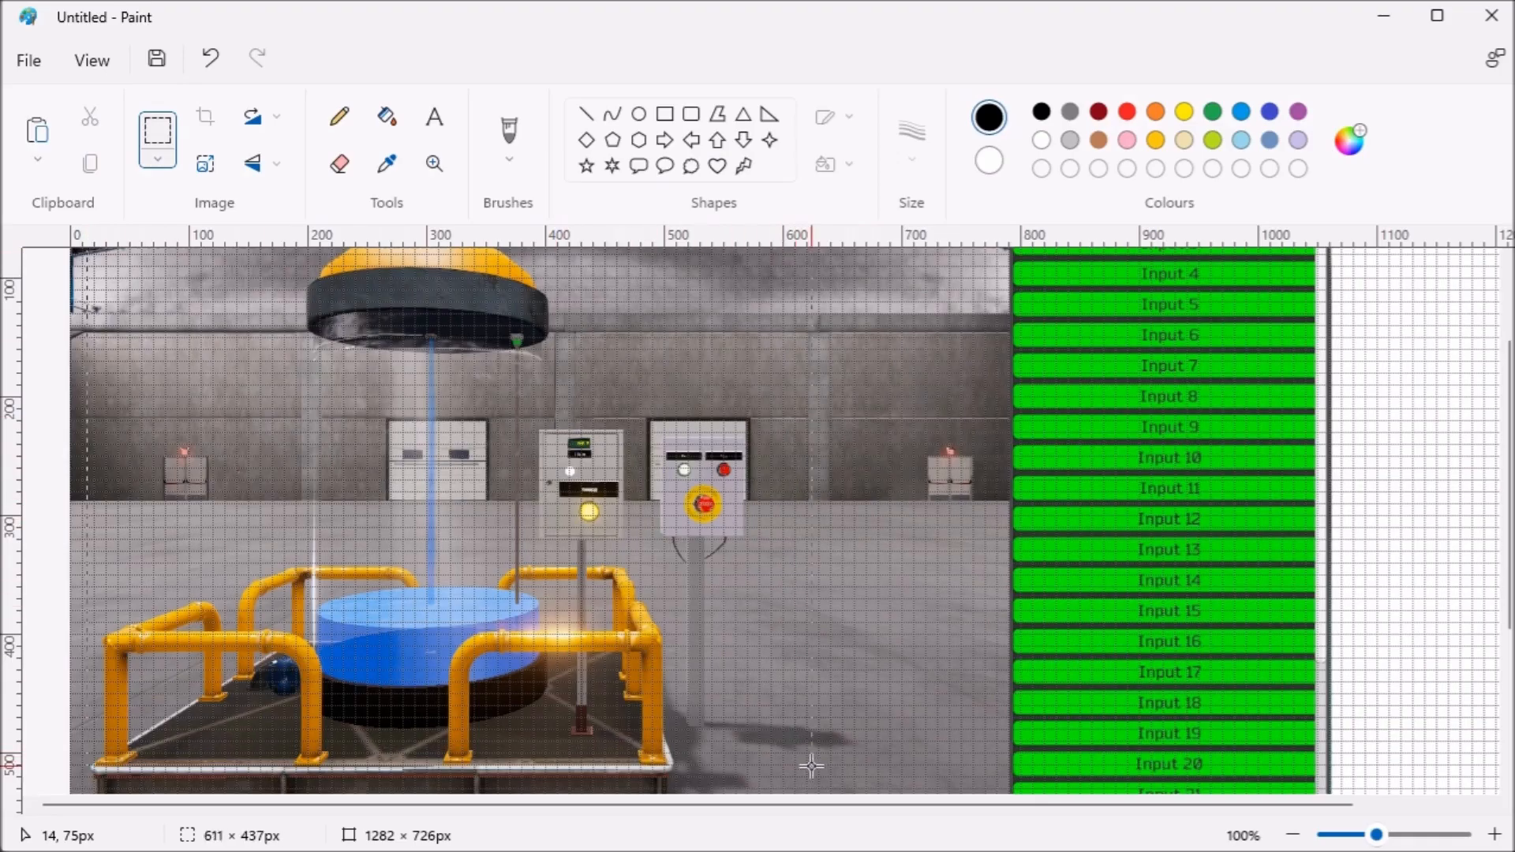
{"action": "left_click_drag", "start_coordinate": [812, 768], "coordinate": [768, 788]}
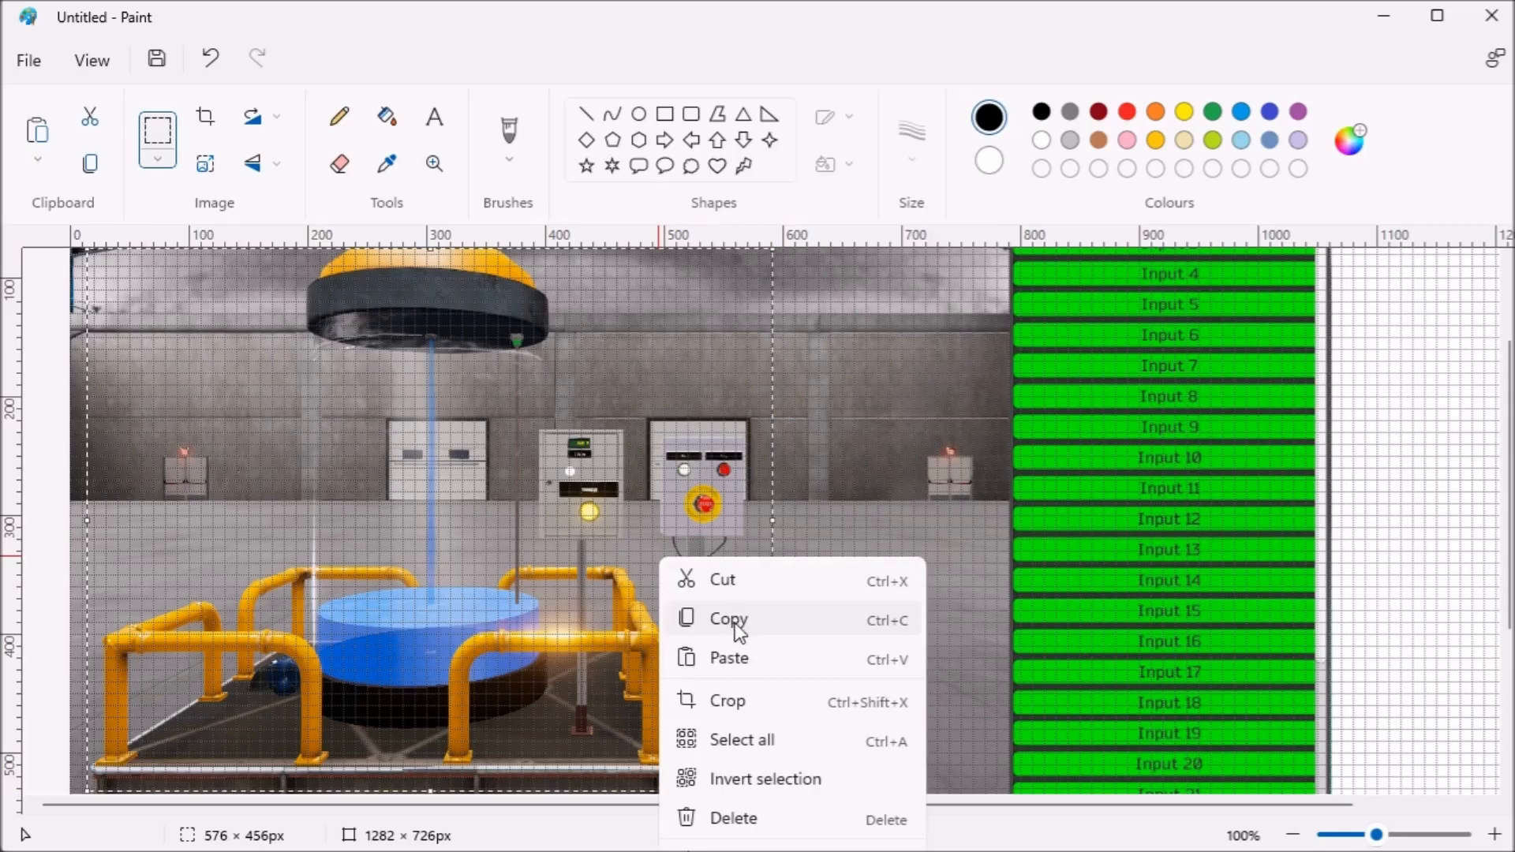
{"action": "left_click", "coordinate": [28, 59]}
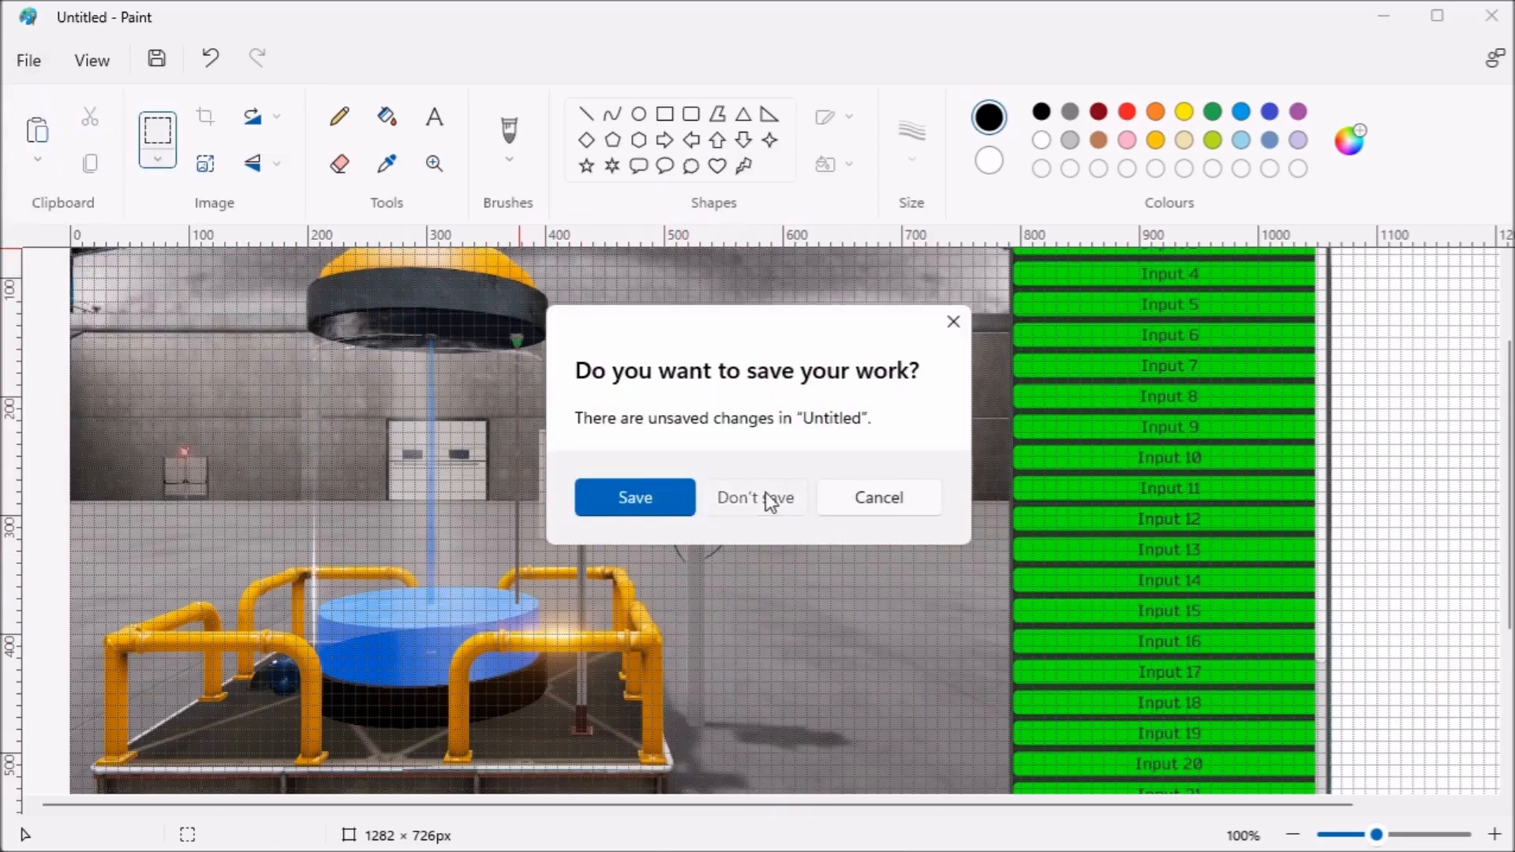
{"action": "left_click", "coordinate": [755, 497]}
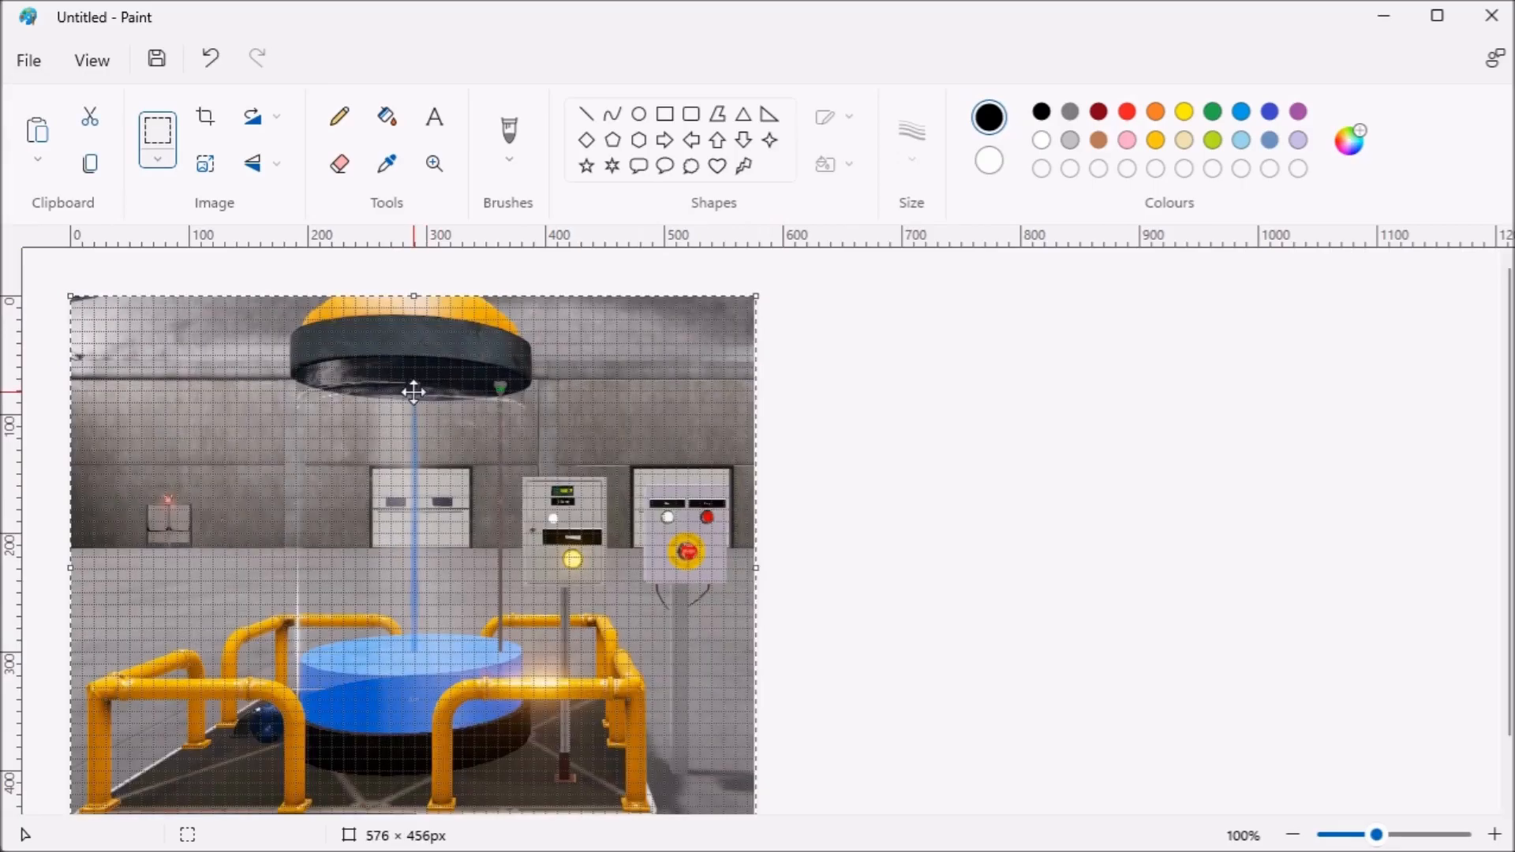
{"action": "mouse_move", "coordinate": [469, 641]}
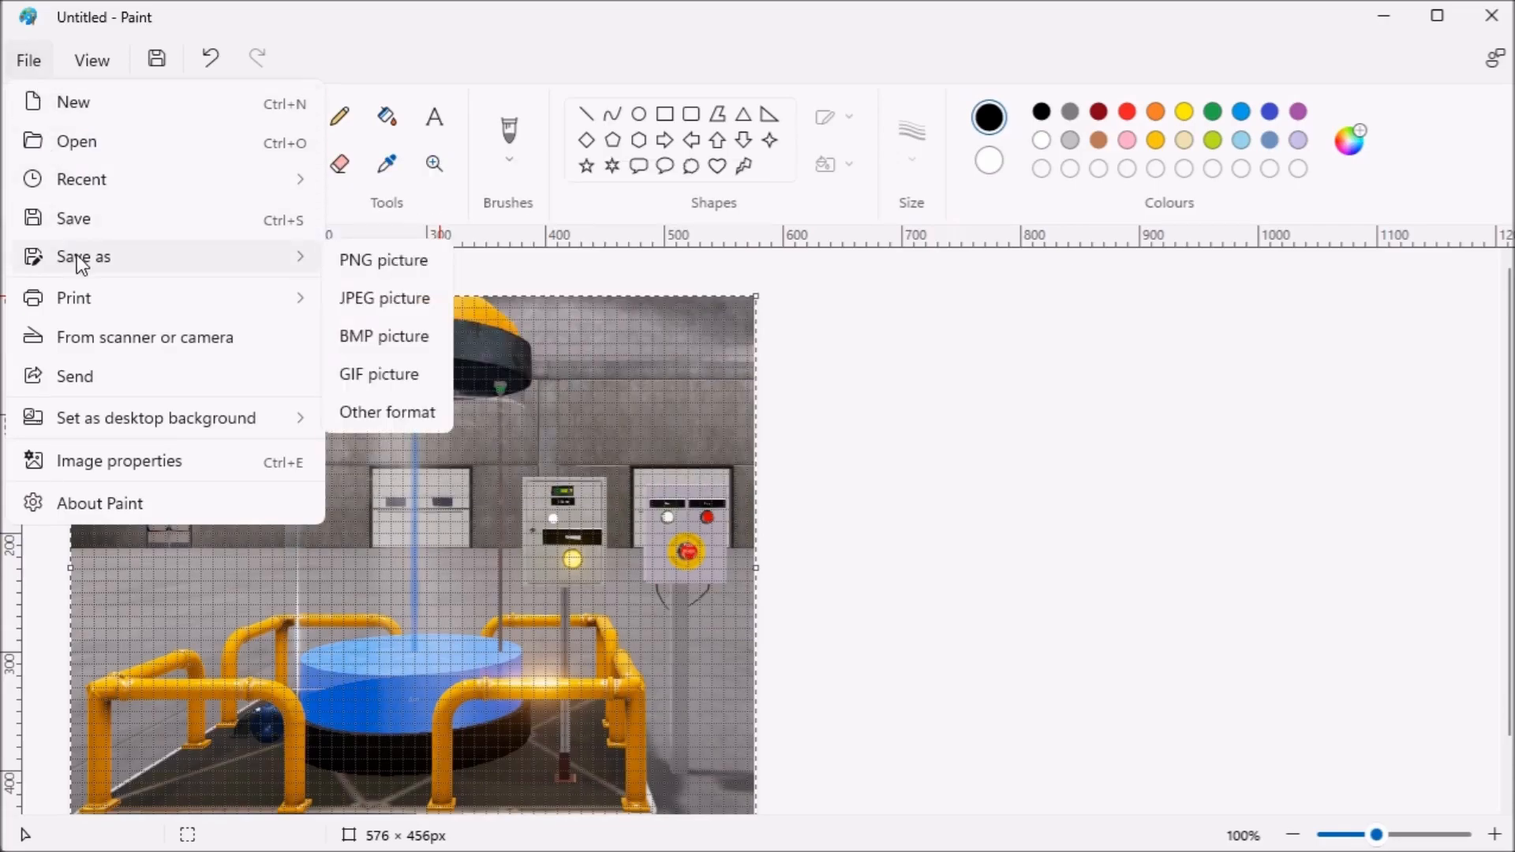
- Save the image as a PNG picture named MixingTank in MyMachines
{"action": "left_click", "coordinate": [383, 258]}
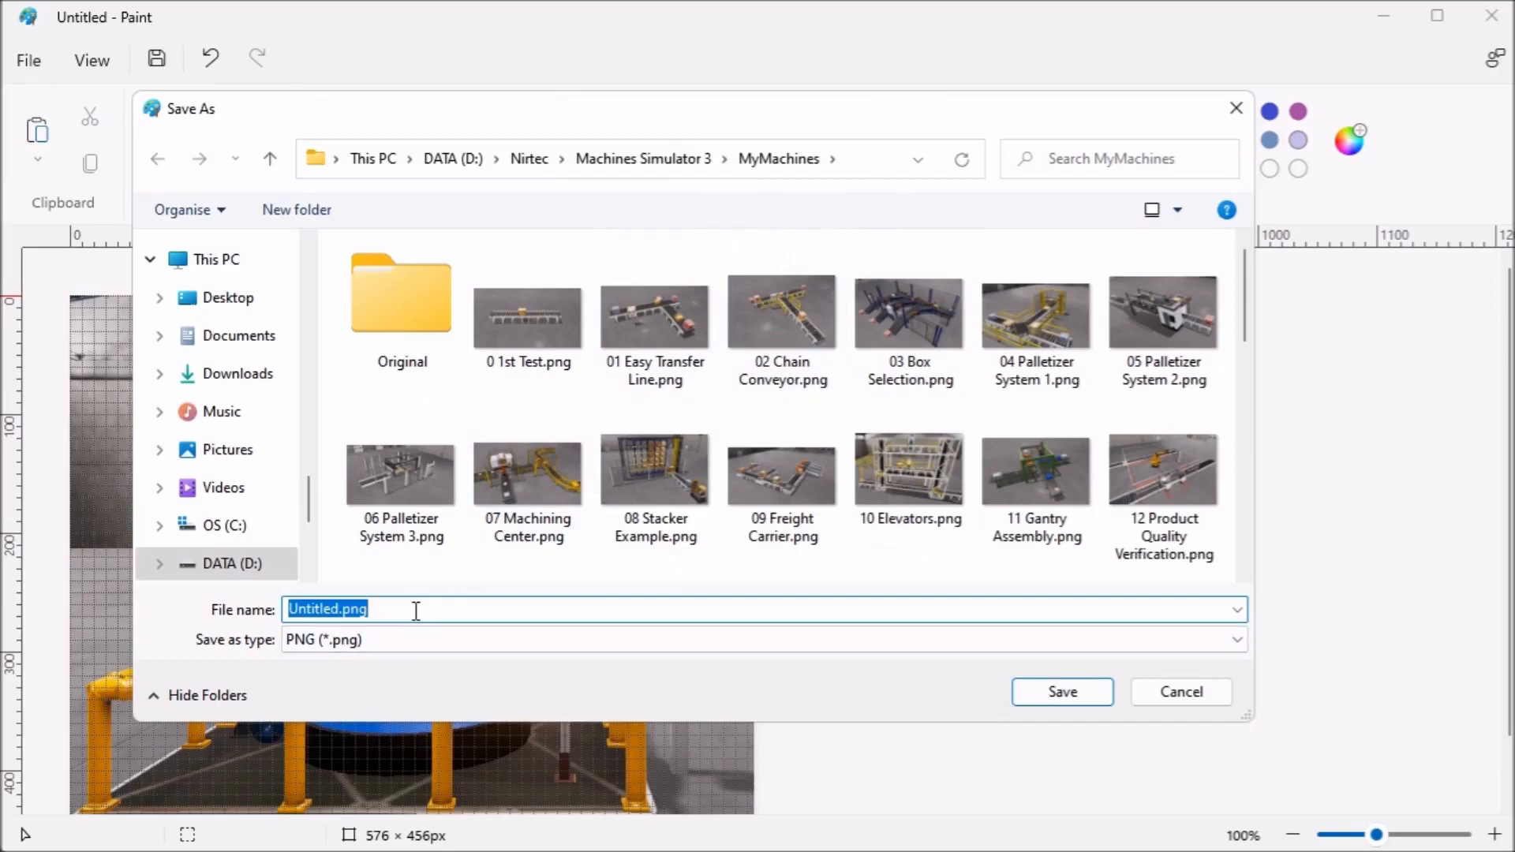
{"action": "type", "text": "Mixing"}
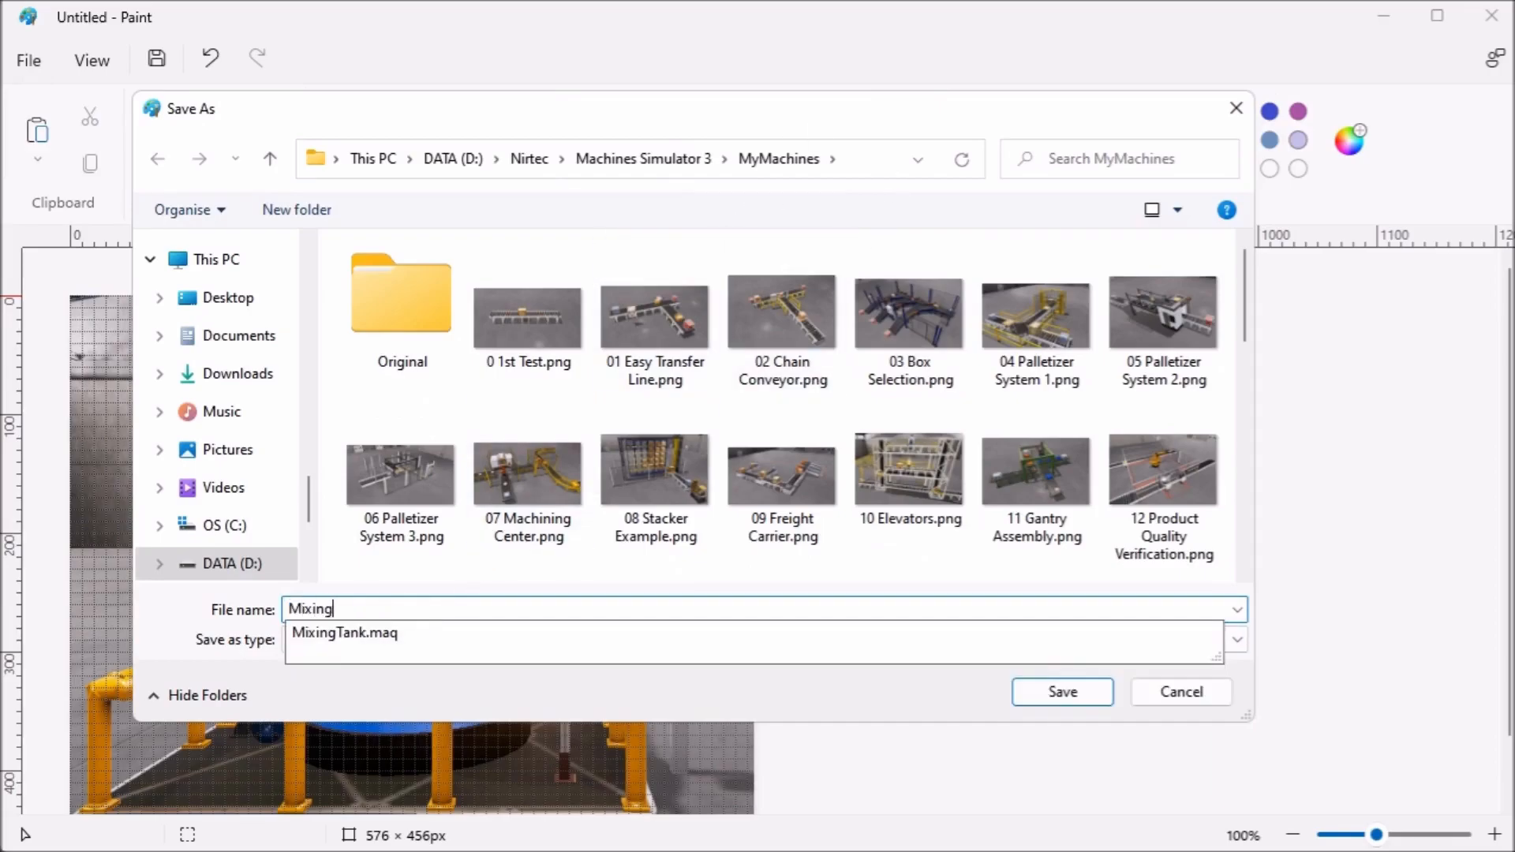
{"action": "type", "text": "Tank"}
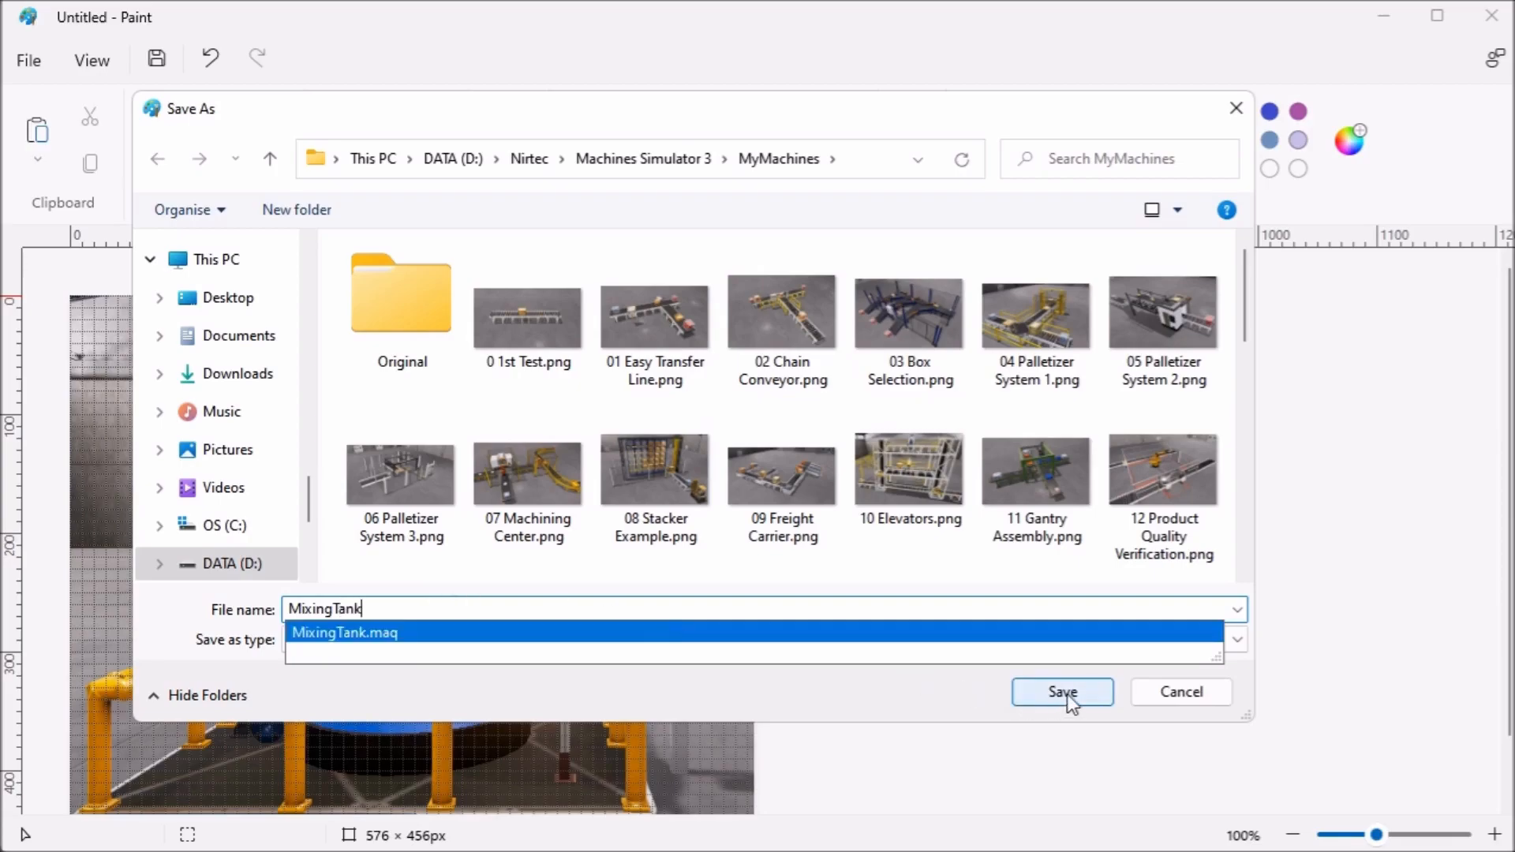
{"action": "left_click", "coordinate": [1060, 692]}
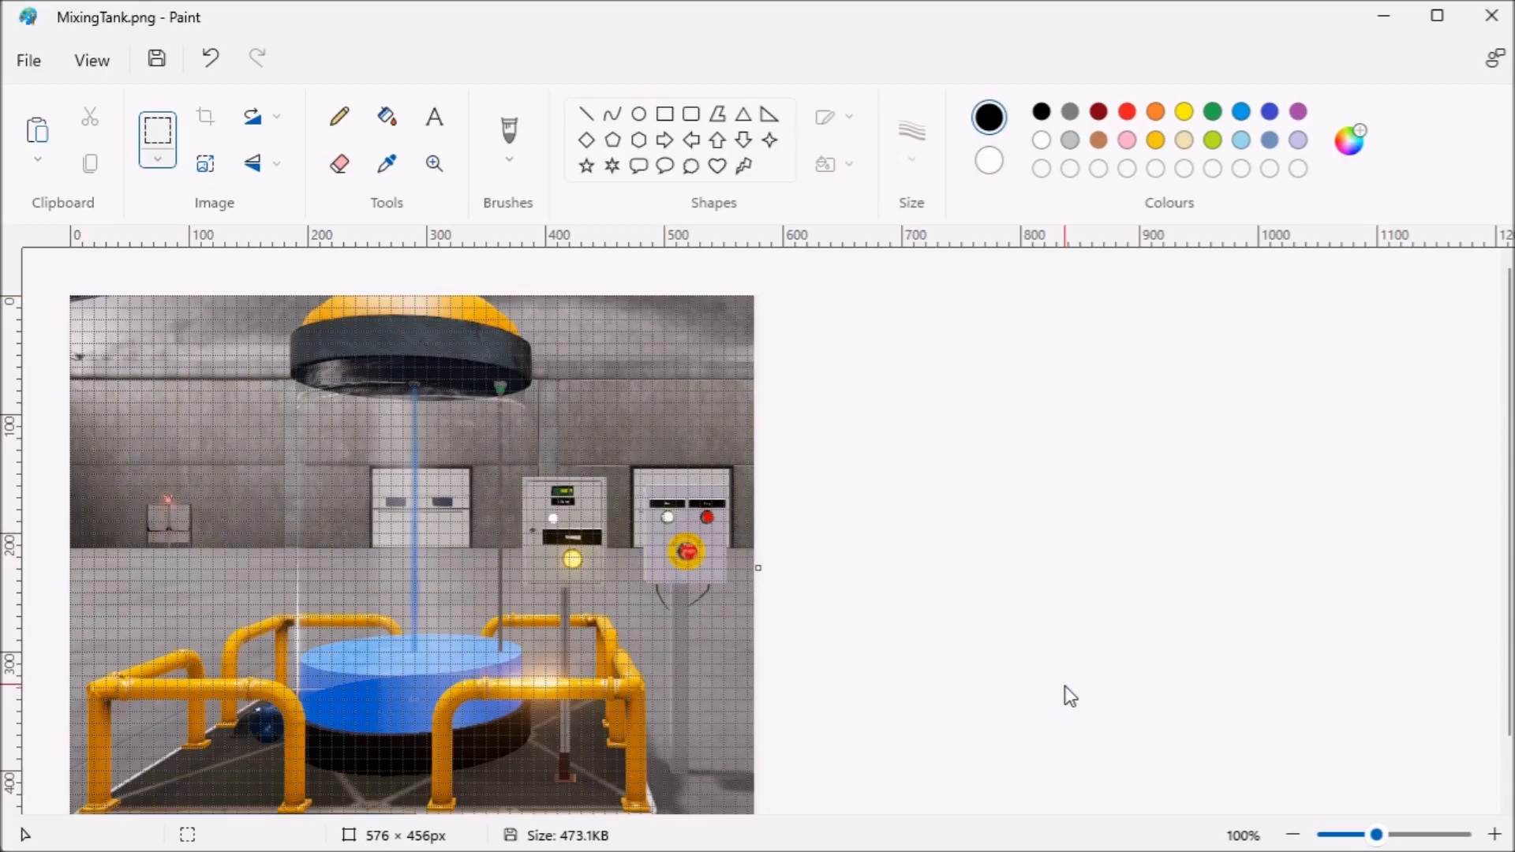
{"action": "mouse_move", "coordinate": [1049, 546]}
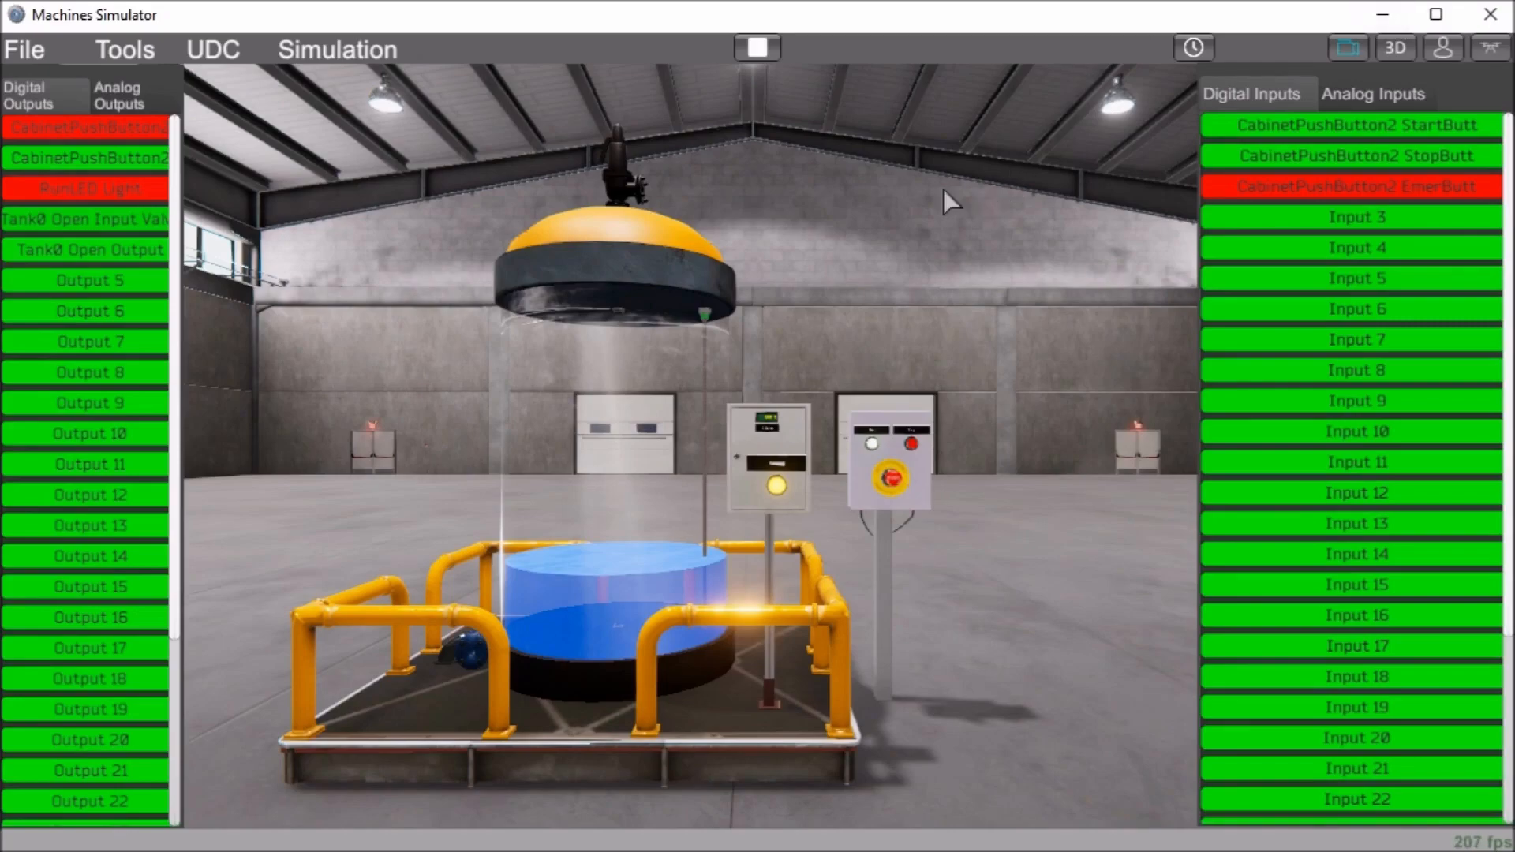
{"action": "mouse_move", "coordinate": [757, 48]}
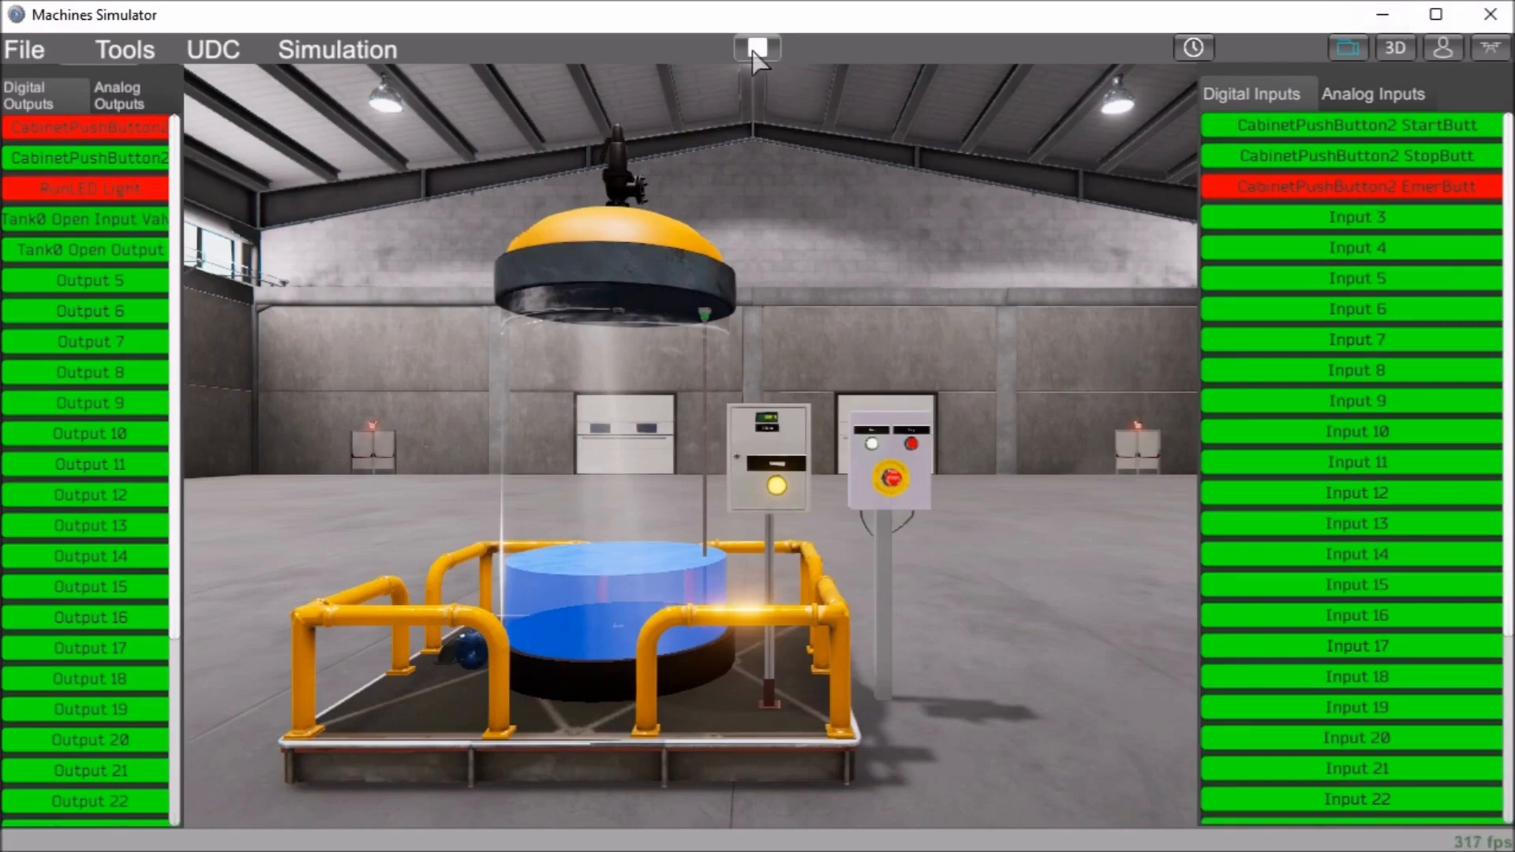
- Stop the simulation and exit the editor to the main menu via File > Exit
{"action": "left_click", "coordinate": [757, 48]}
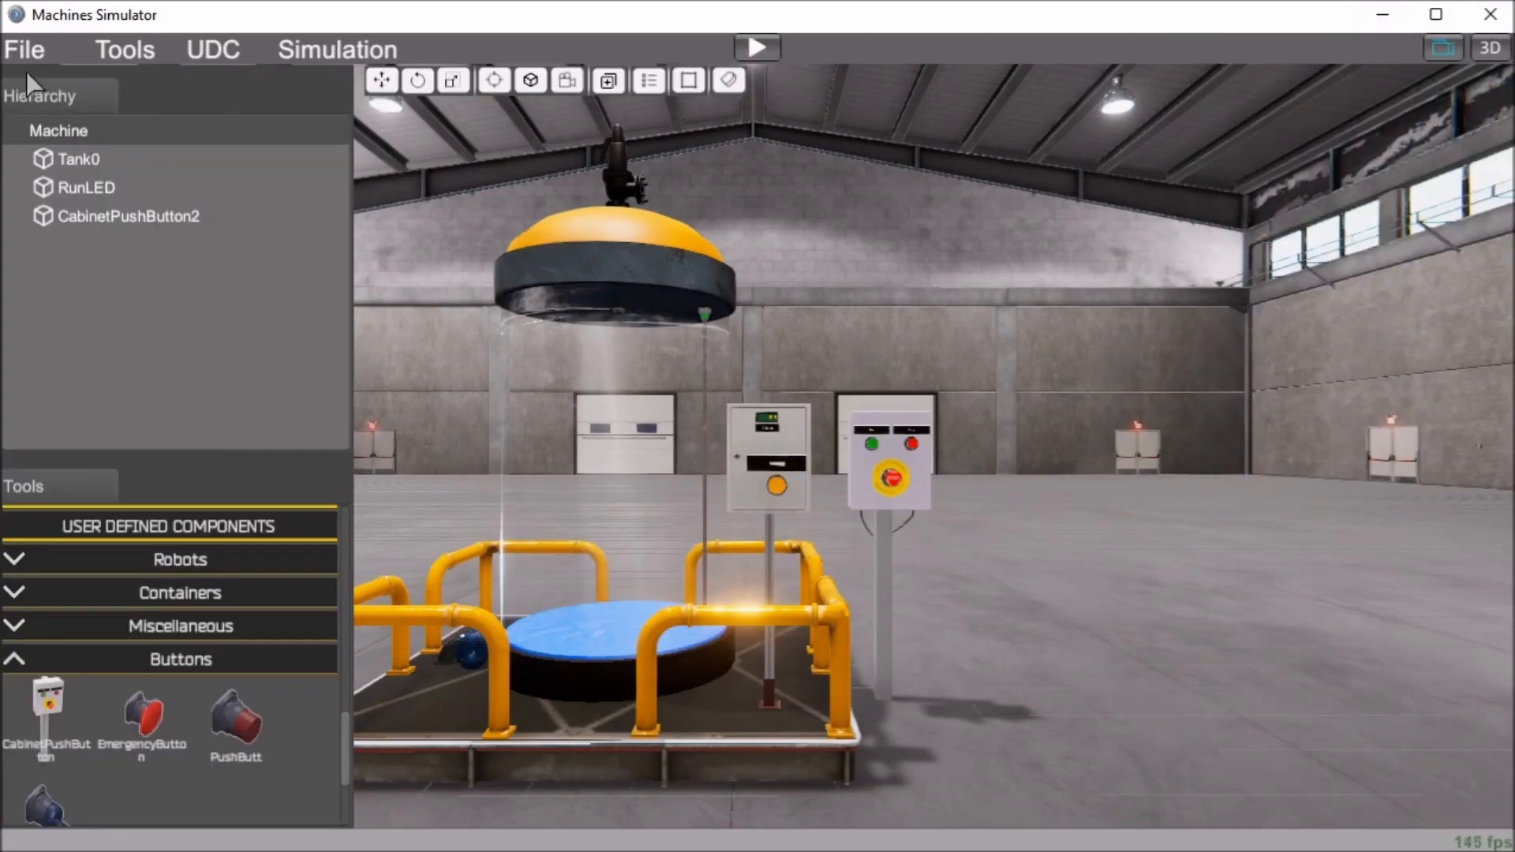
{"action": "left_click", "coordinate": [24, 49]}
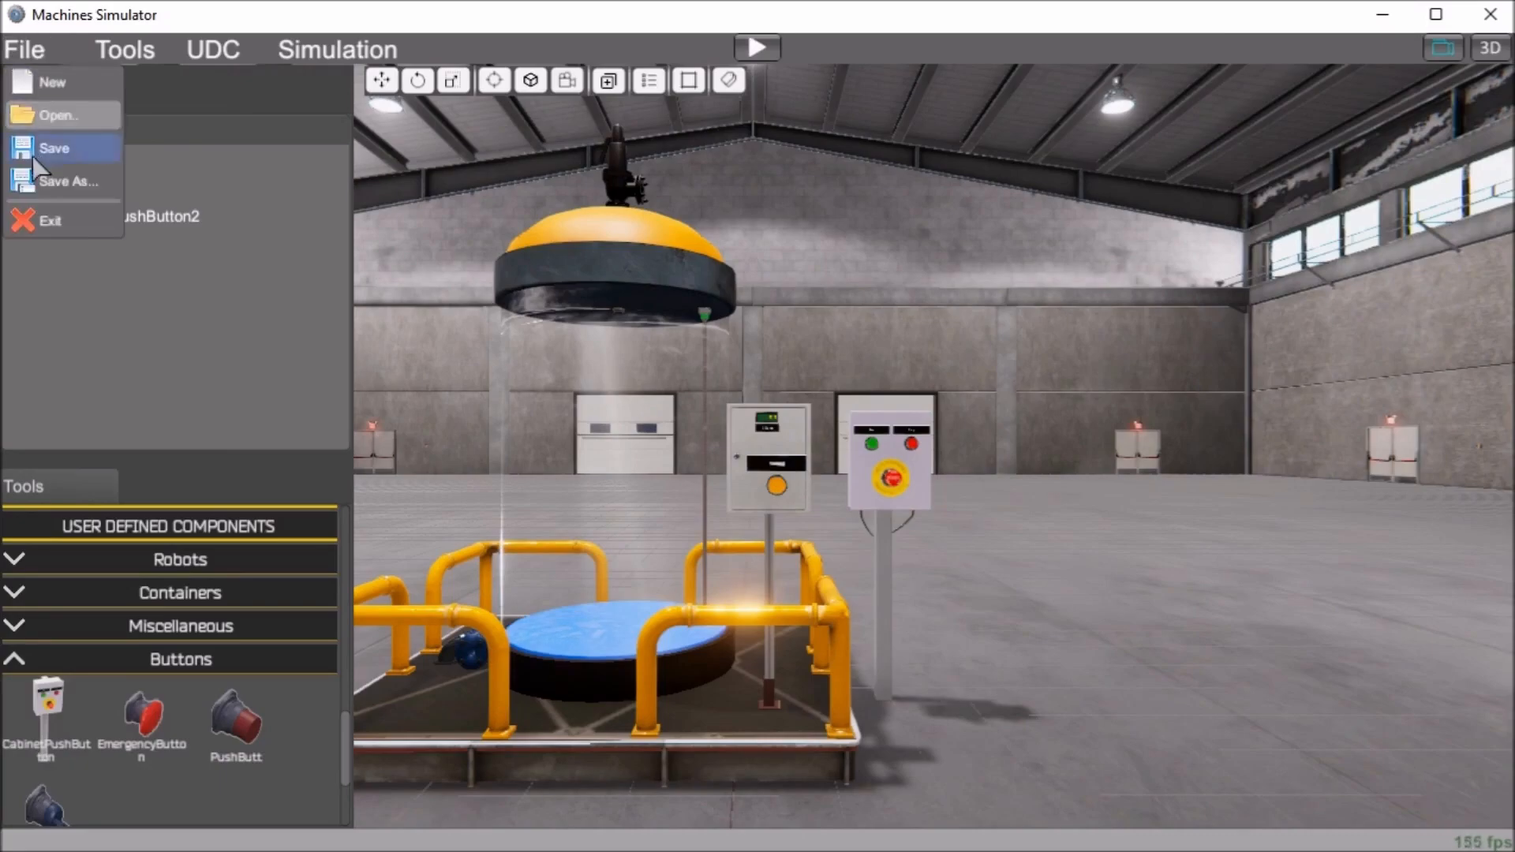
{"action": "left_click", "coordinate": [49, 220]}
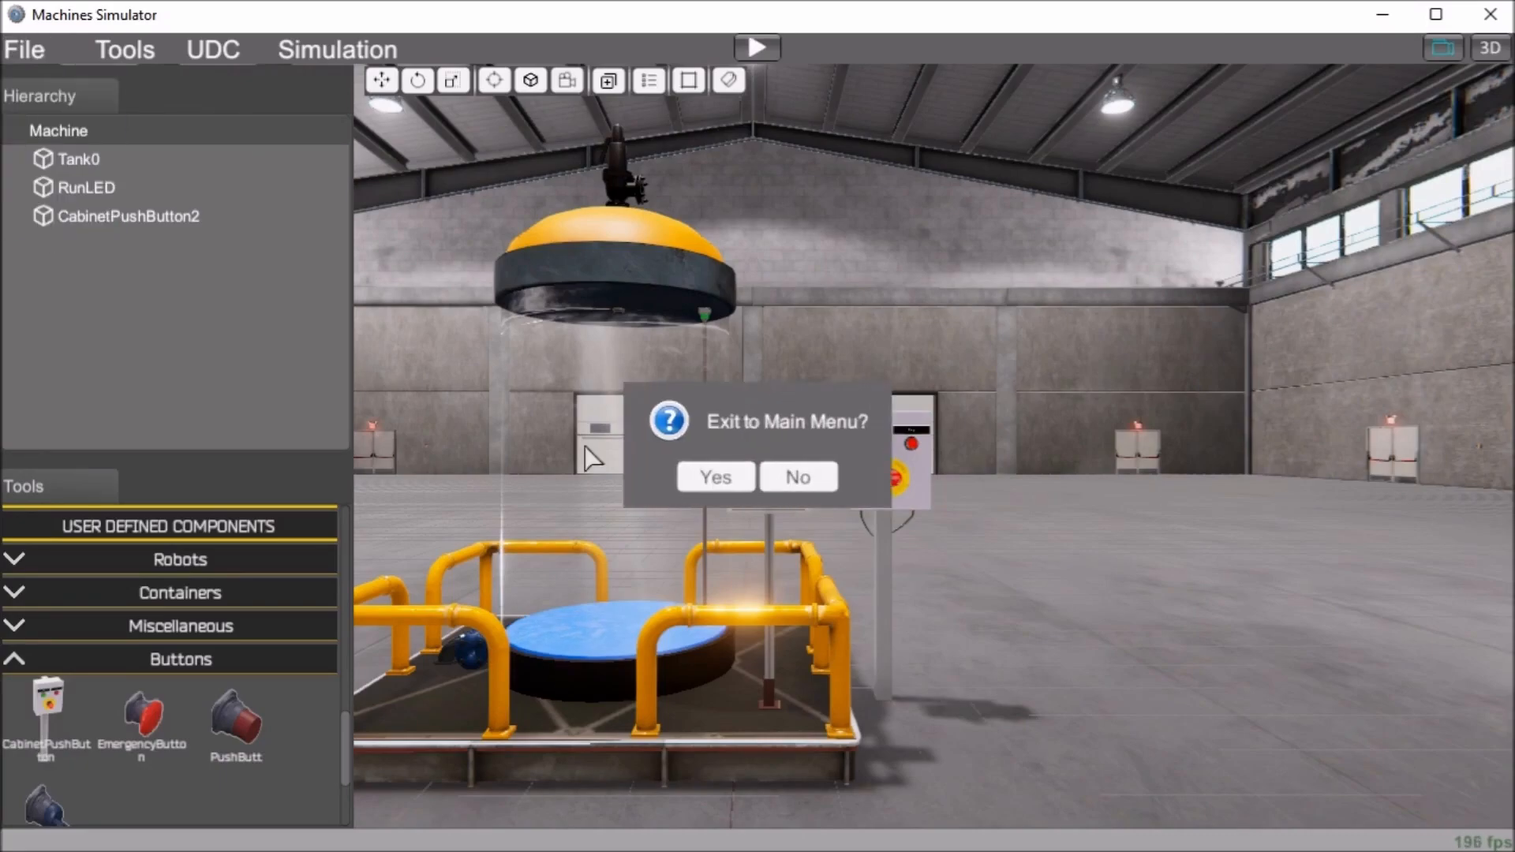
{"action": "left_click", "coordinate": [797, 477]}
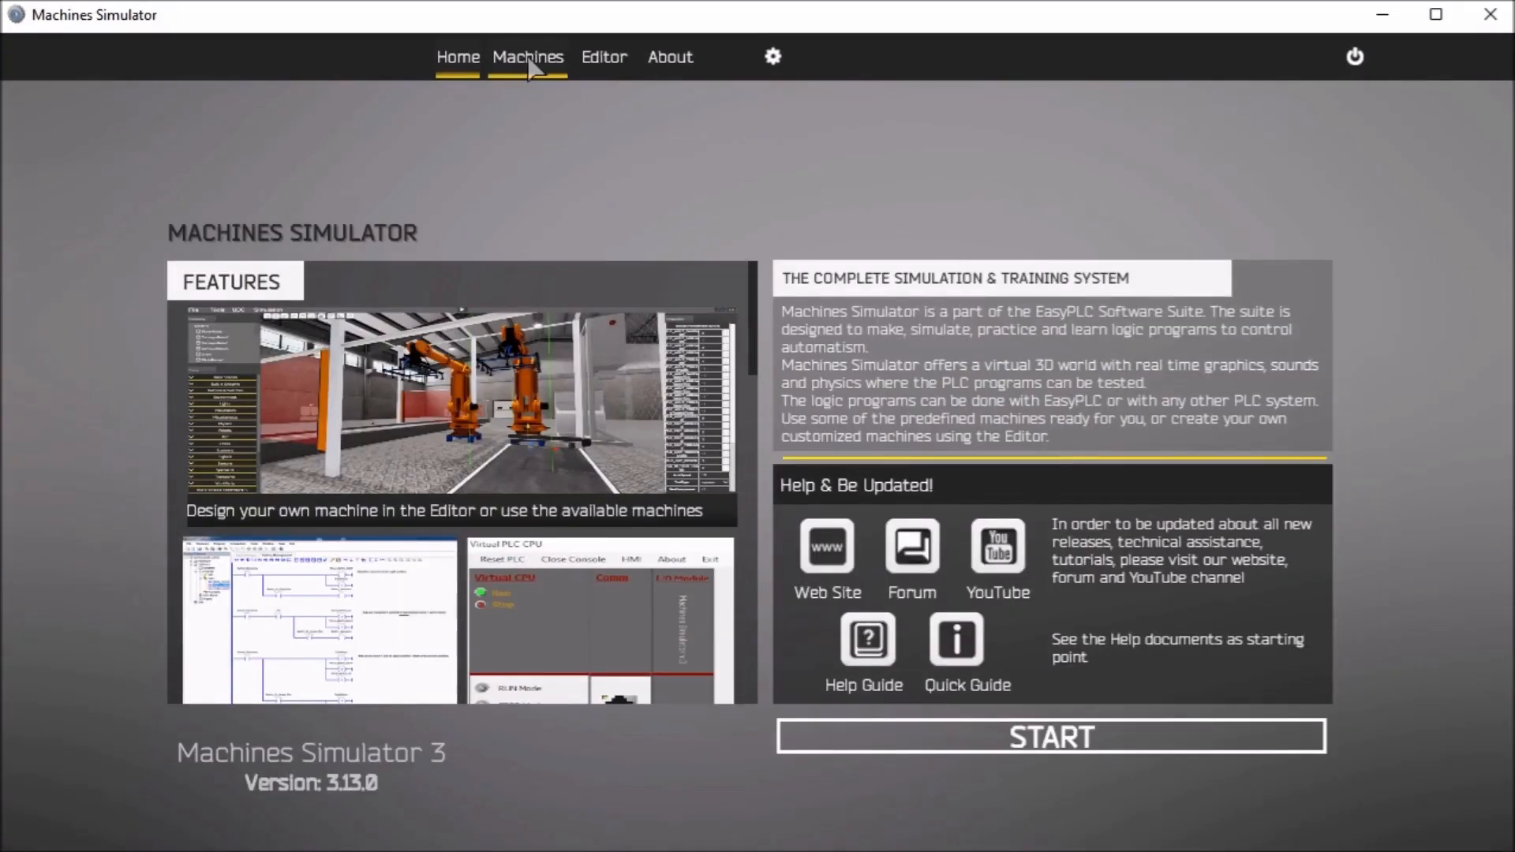
- Open the Machines tab, scroll down to MixingTank and press its START button
{"action": "left_click", "coordinate": [528, 57]}
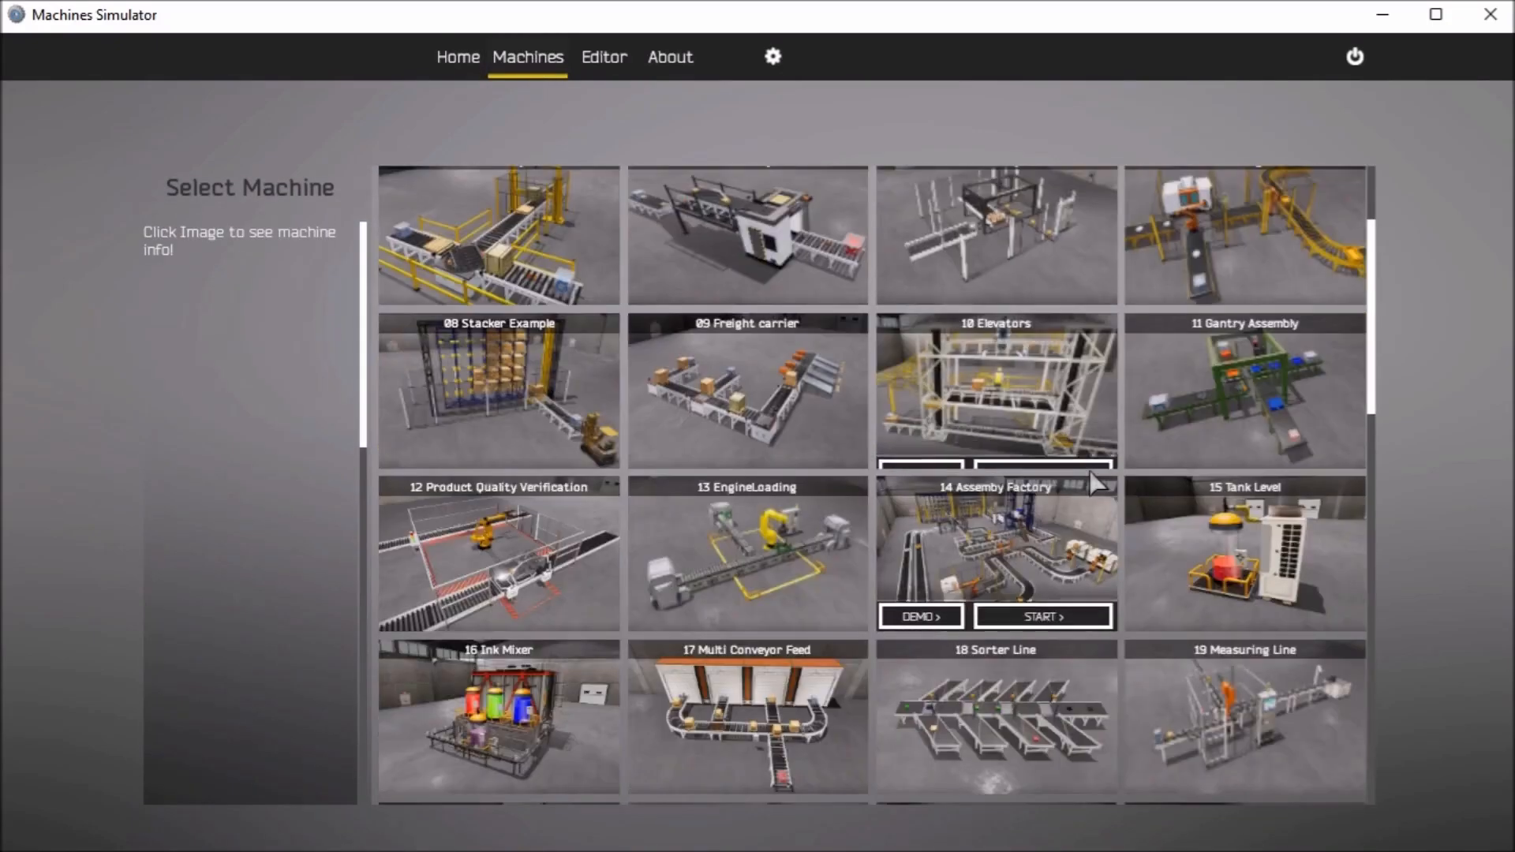
{"action": "scroll", "scroll_direction": "down", "scroll_amount": 3}
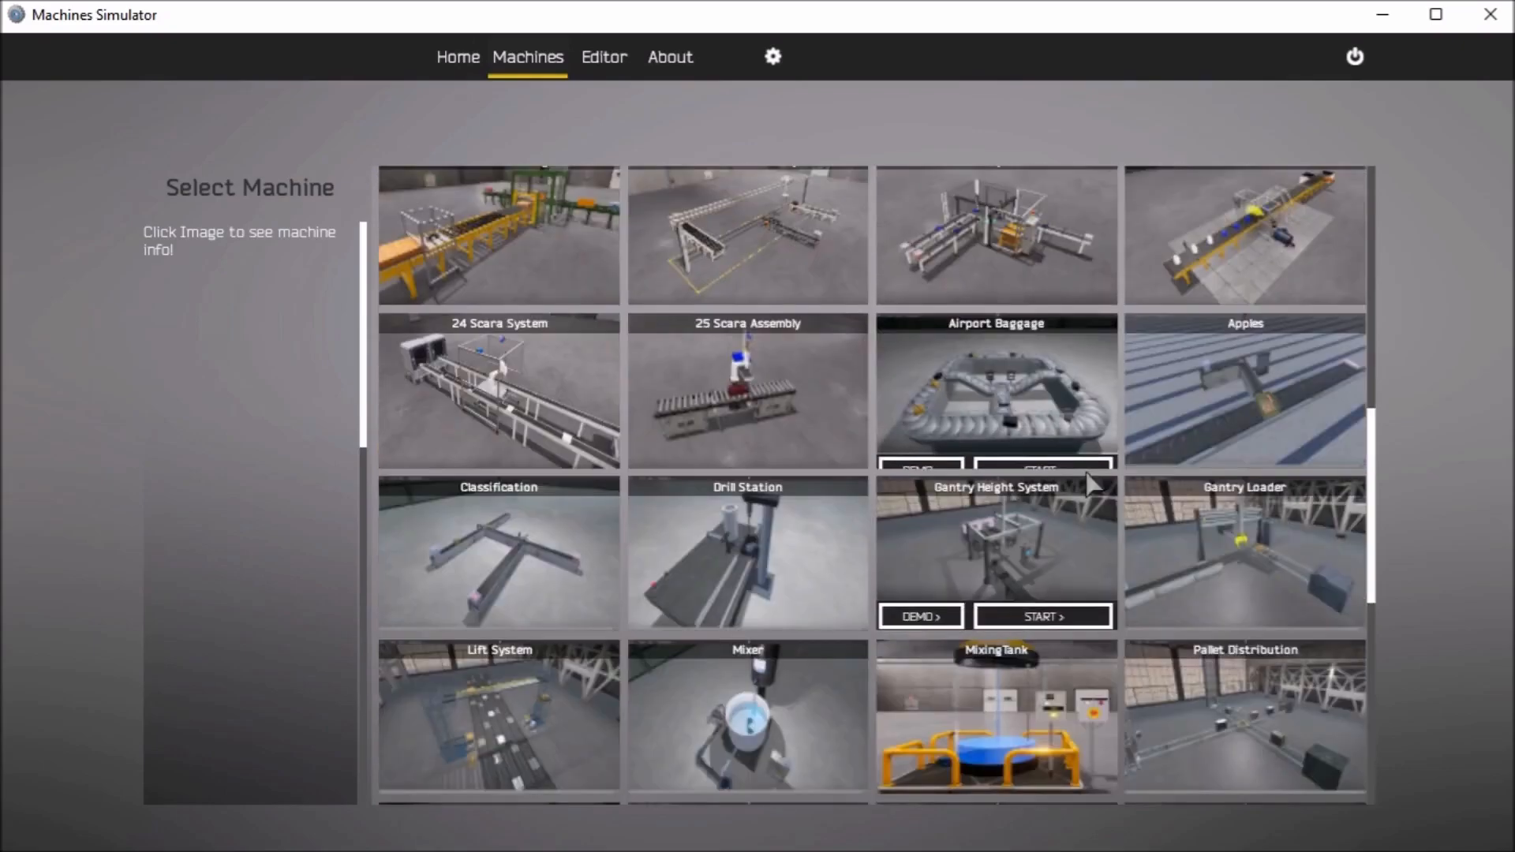
{"action": "scroll", "scroll_direction": "down", "scroll_amount": 3}
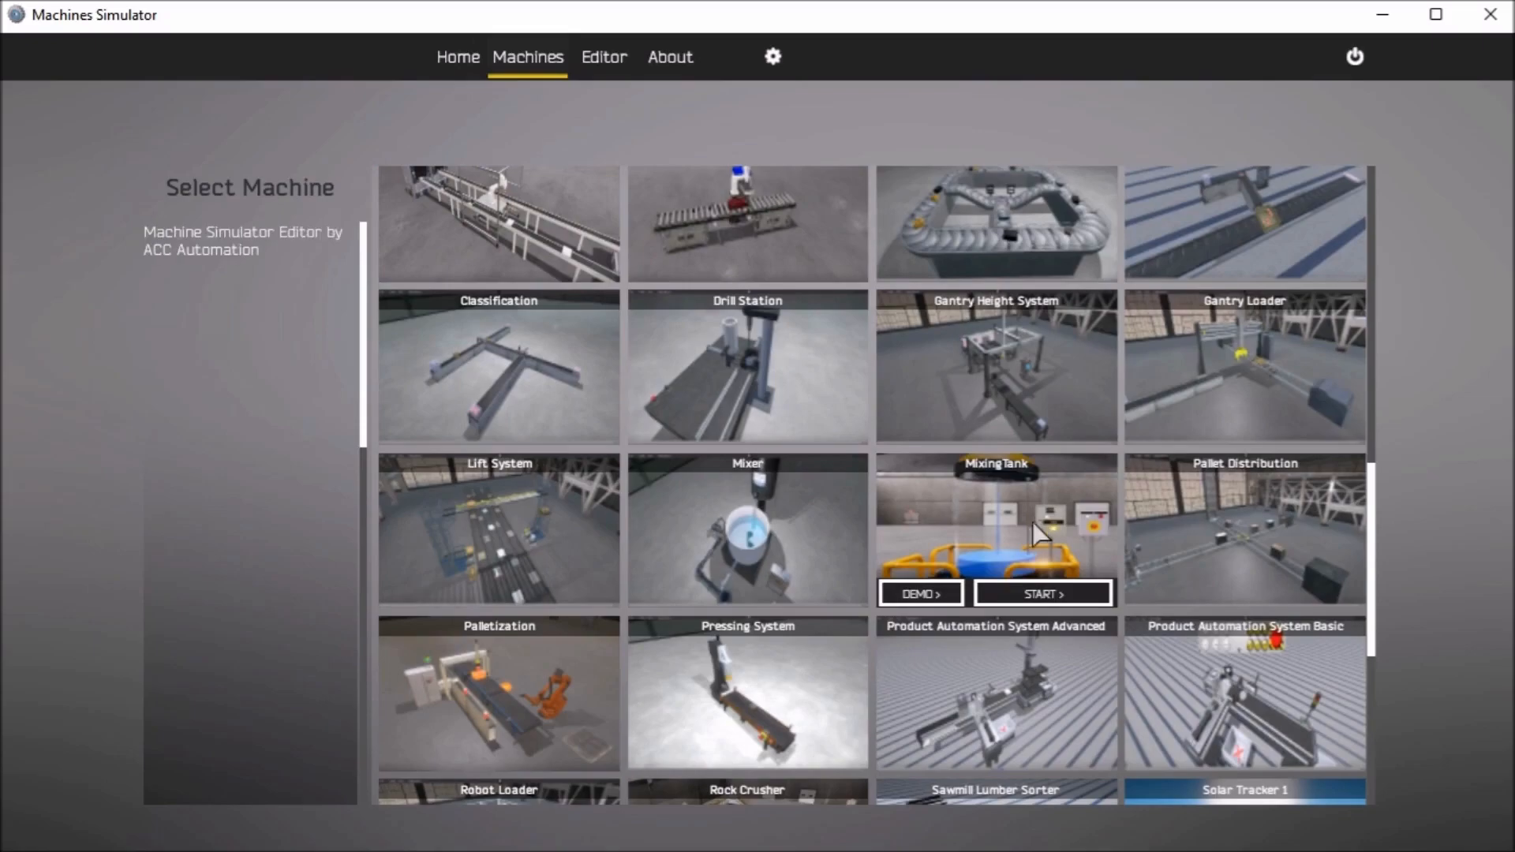
{"action": "left_click", "coordinate": [1042, 593]}
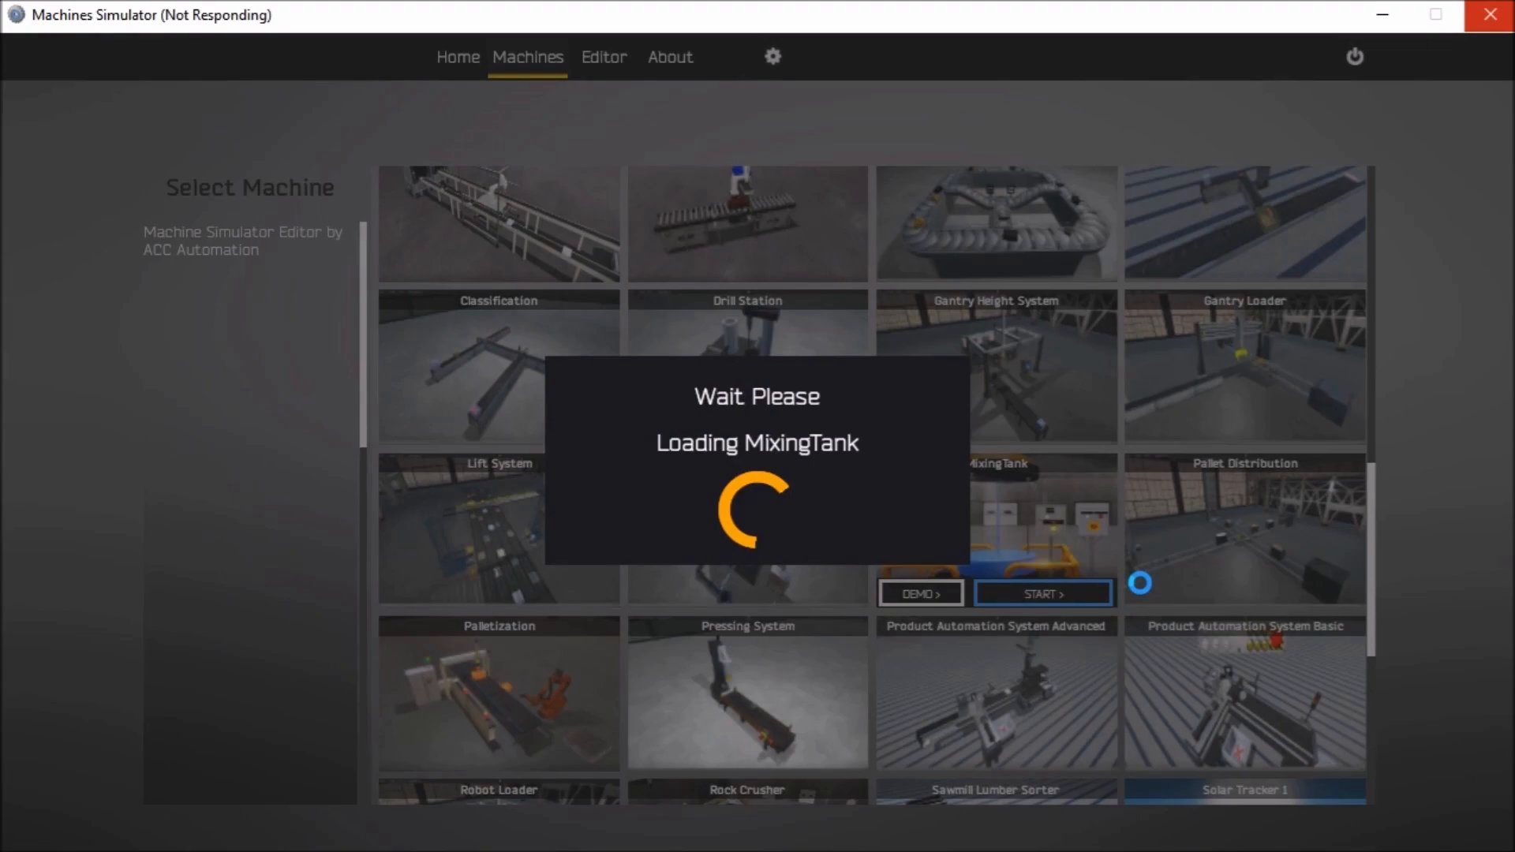
{"action": "mouse_move", "coordinate": [1430, 543]}
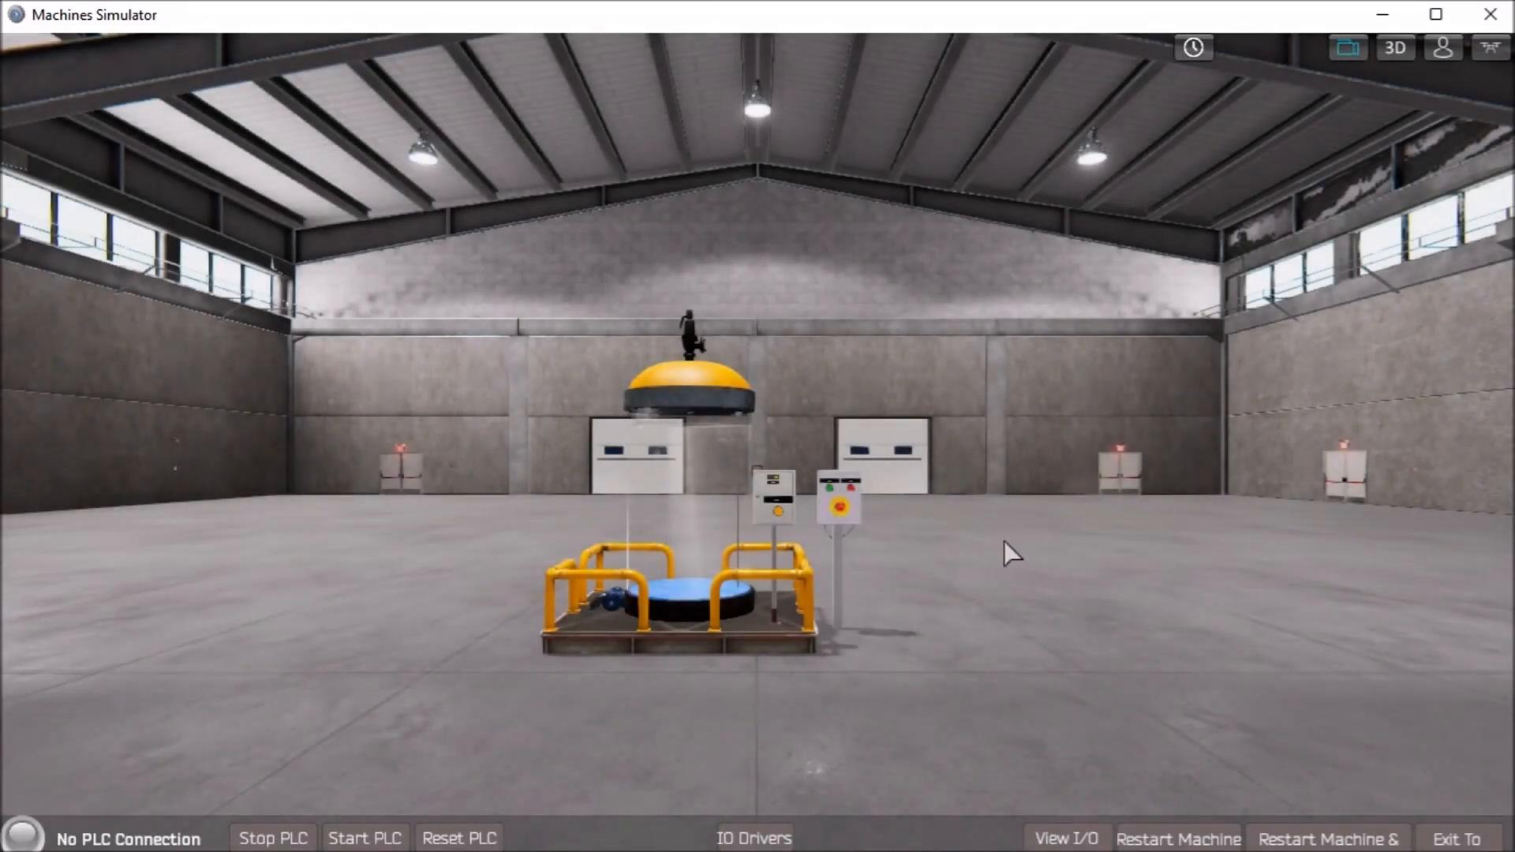
{"action": "mouse_move", "coordinate": [1070, 821]}
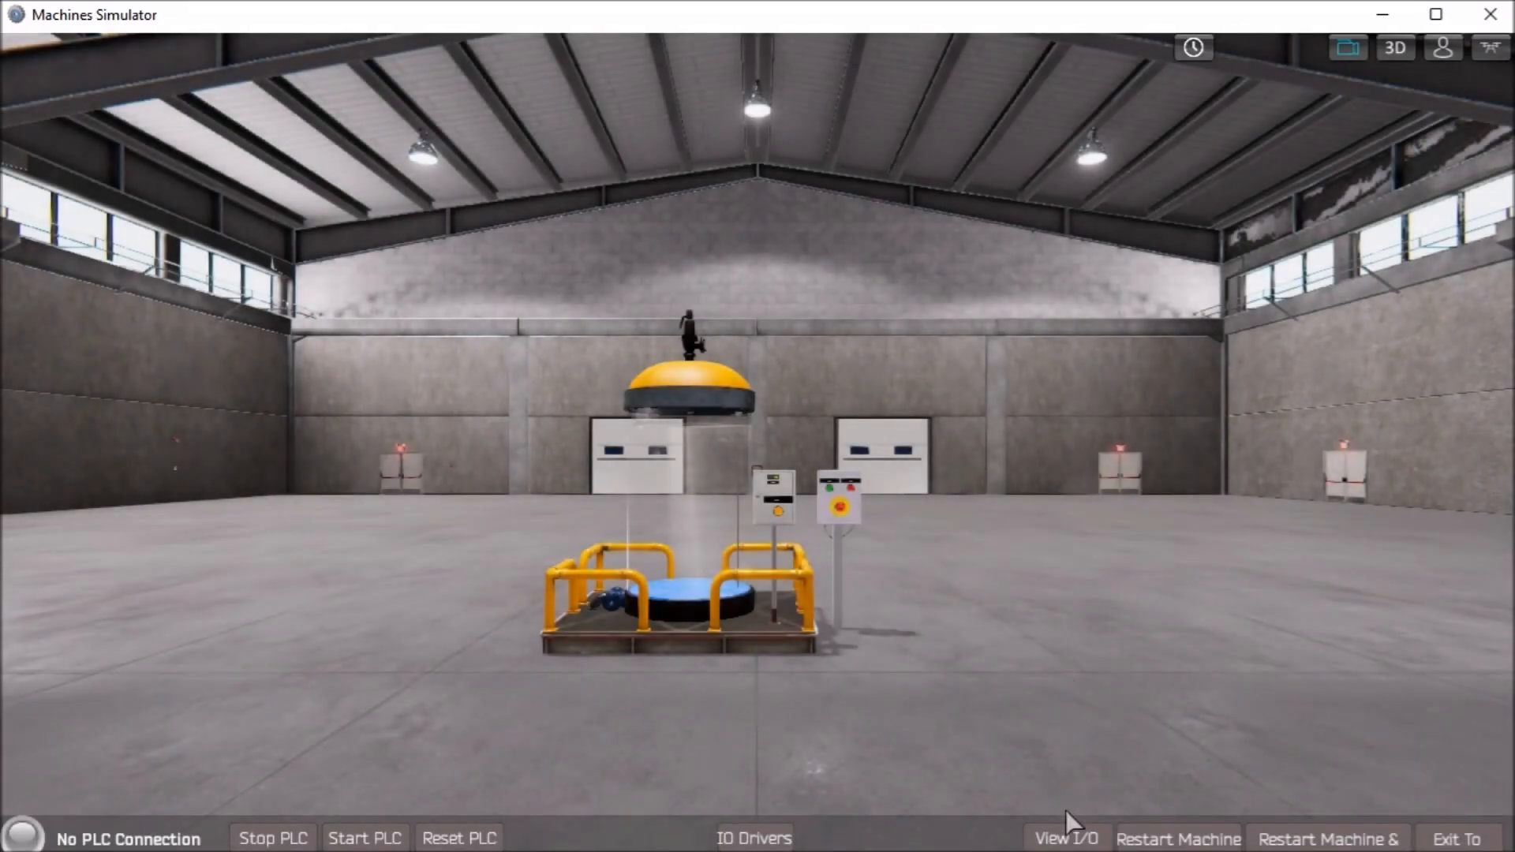
- Show the I/O lists and force on CabinetPushButton2 and Tank0 Open Input Valve outputs
{"action": "left_click", "coordinate": [1065, 838]}
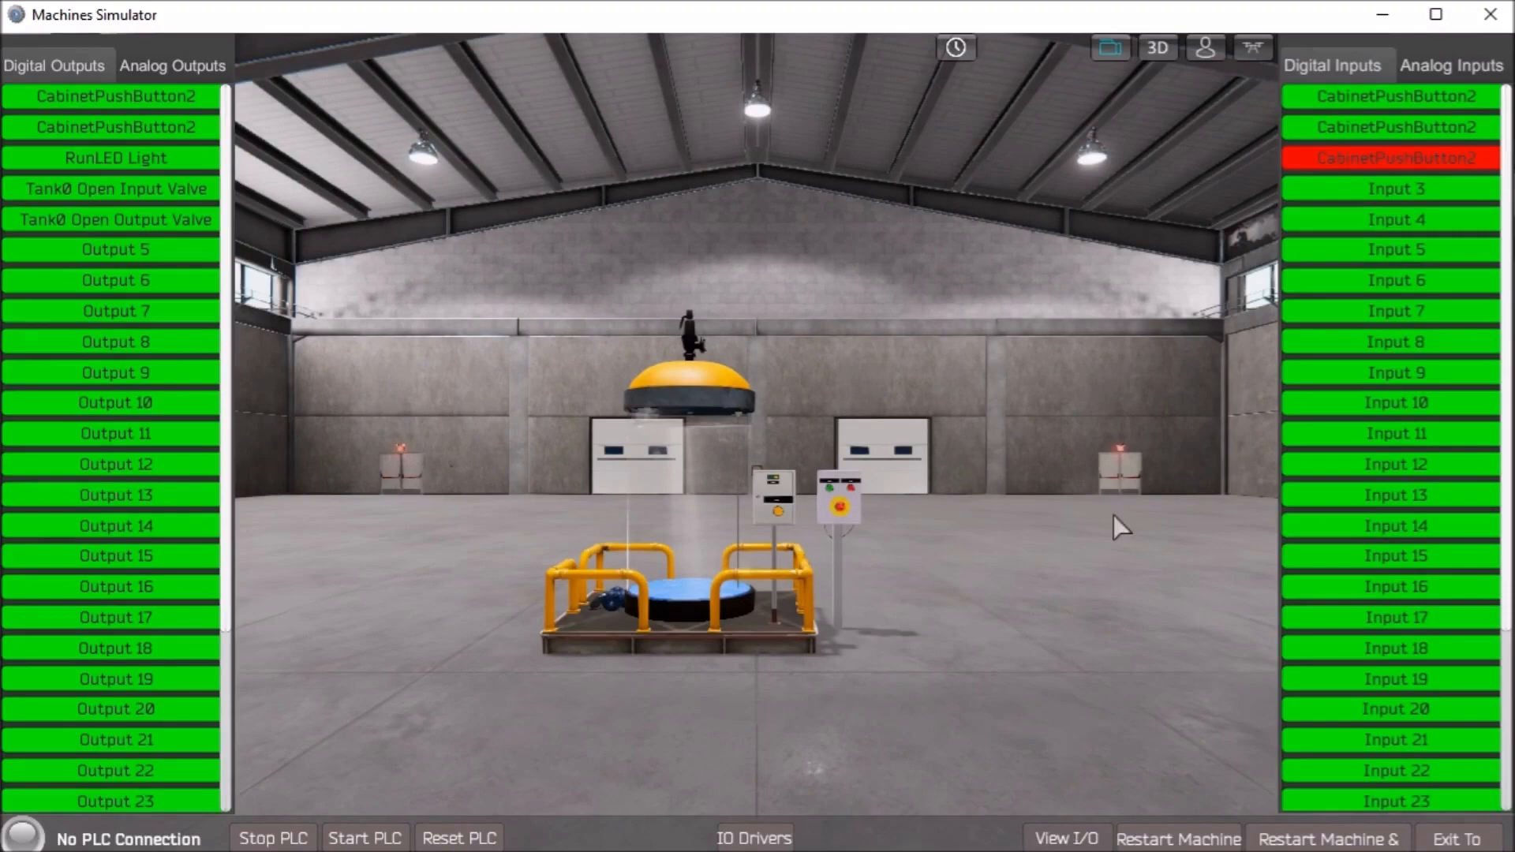
{"action": "mouse_move", "coordinate": [836, 227]}
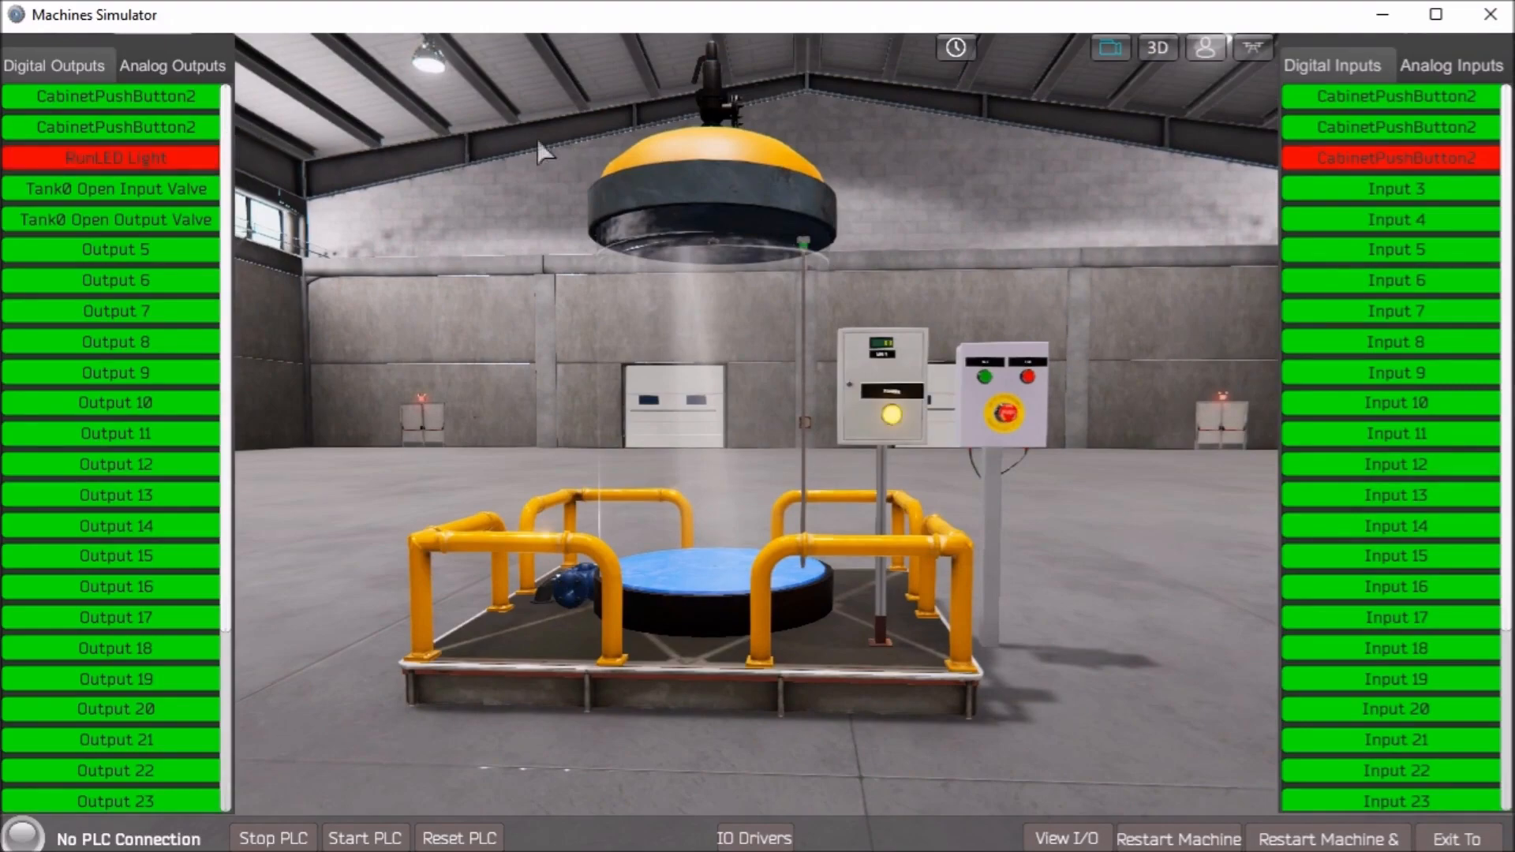
{"action": "mouse_move", "coordinate": [113, 107]}
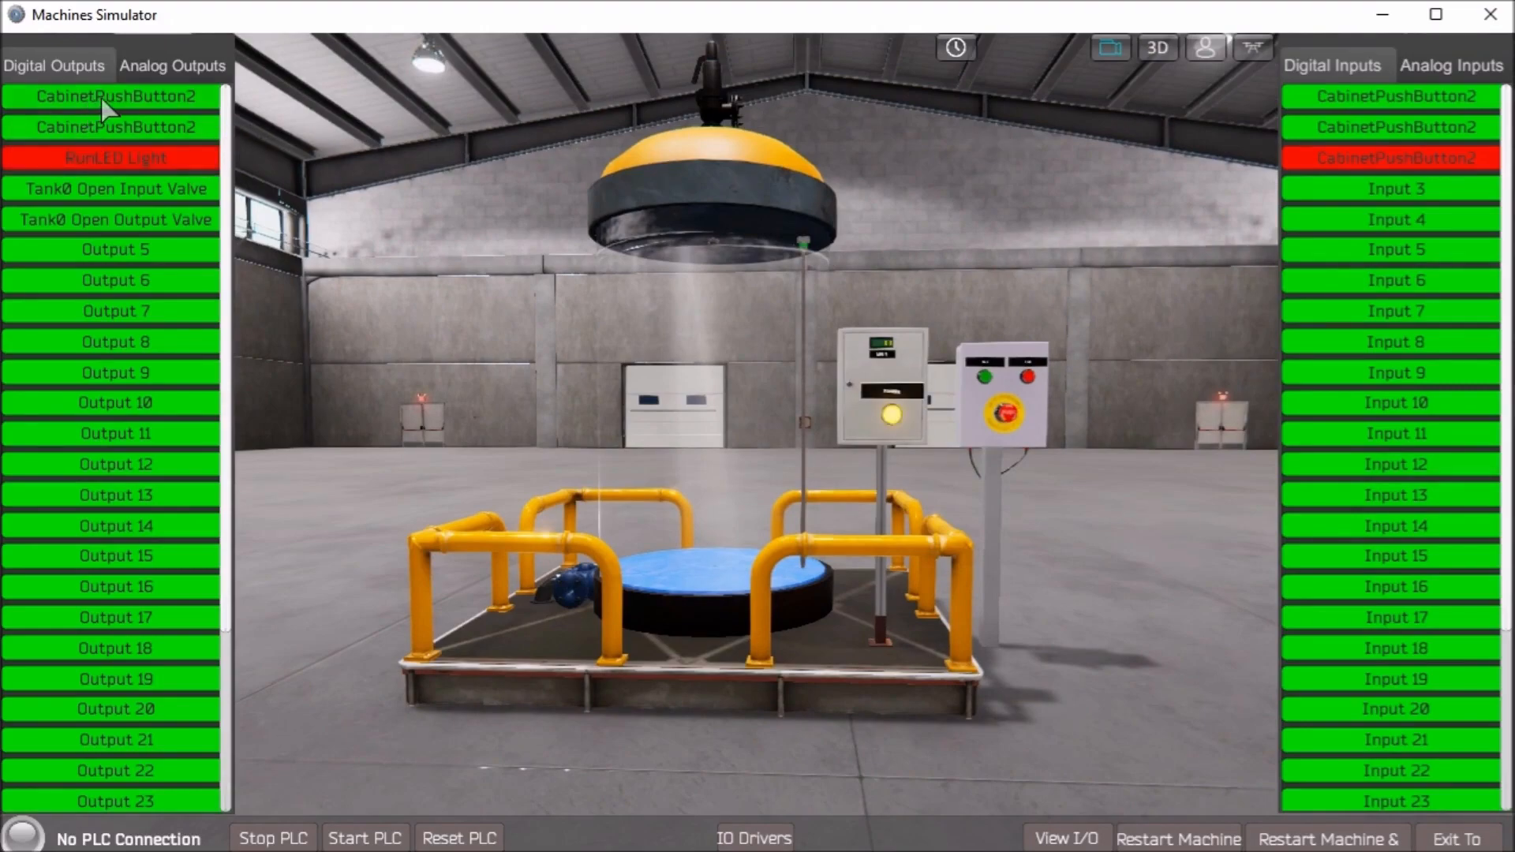
{"action": "left_click", "coordinate": [115, 96]}
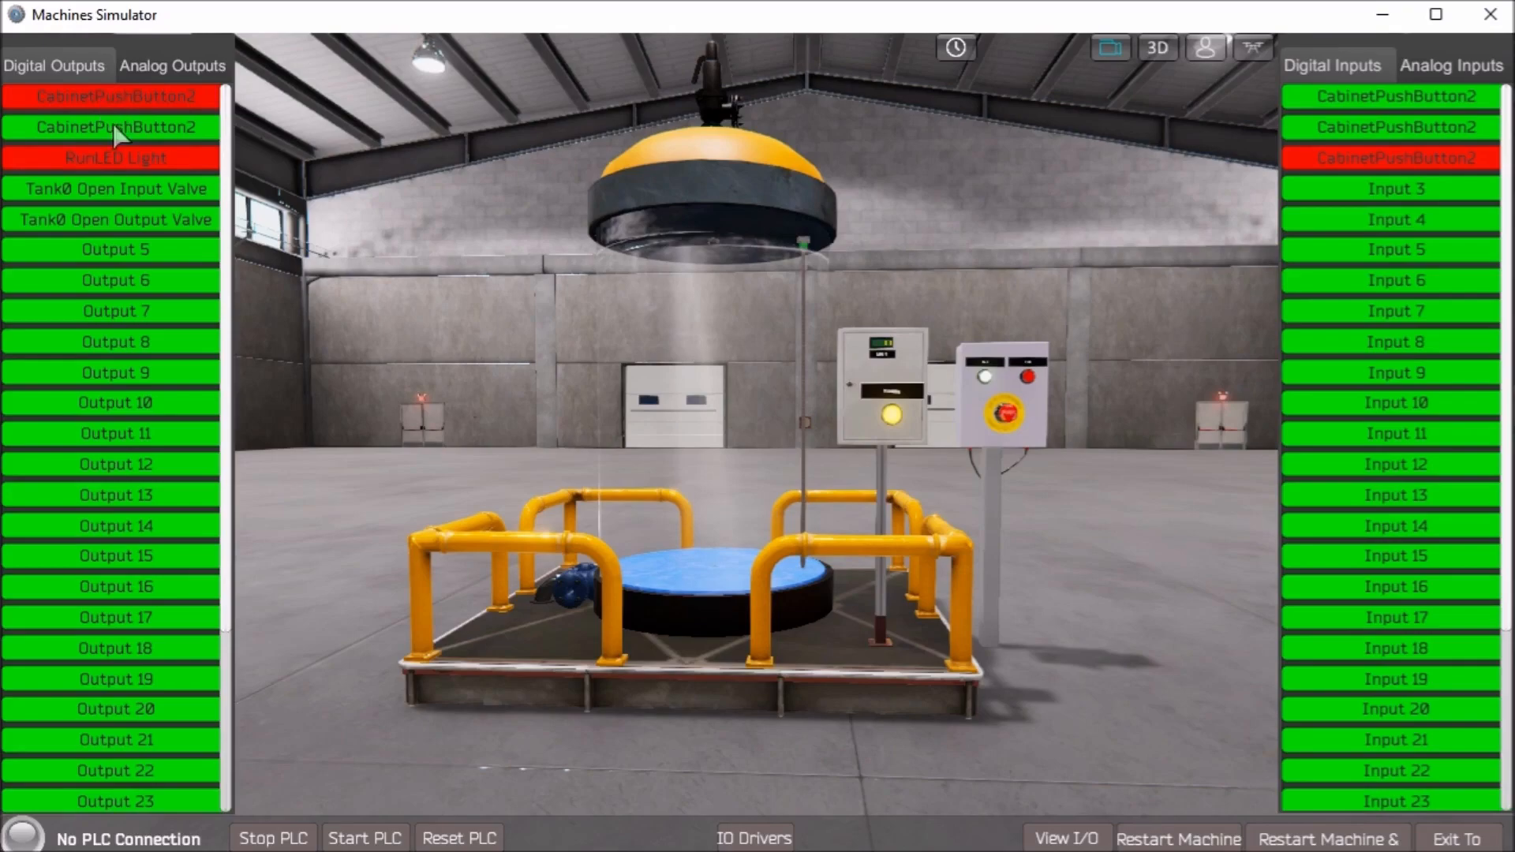
{"action": "left_click", "coordinate": [113, 189]}
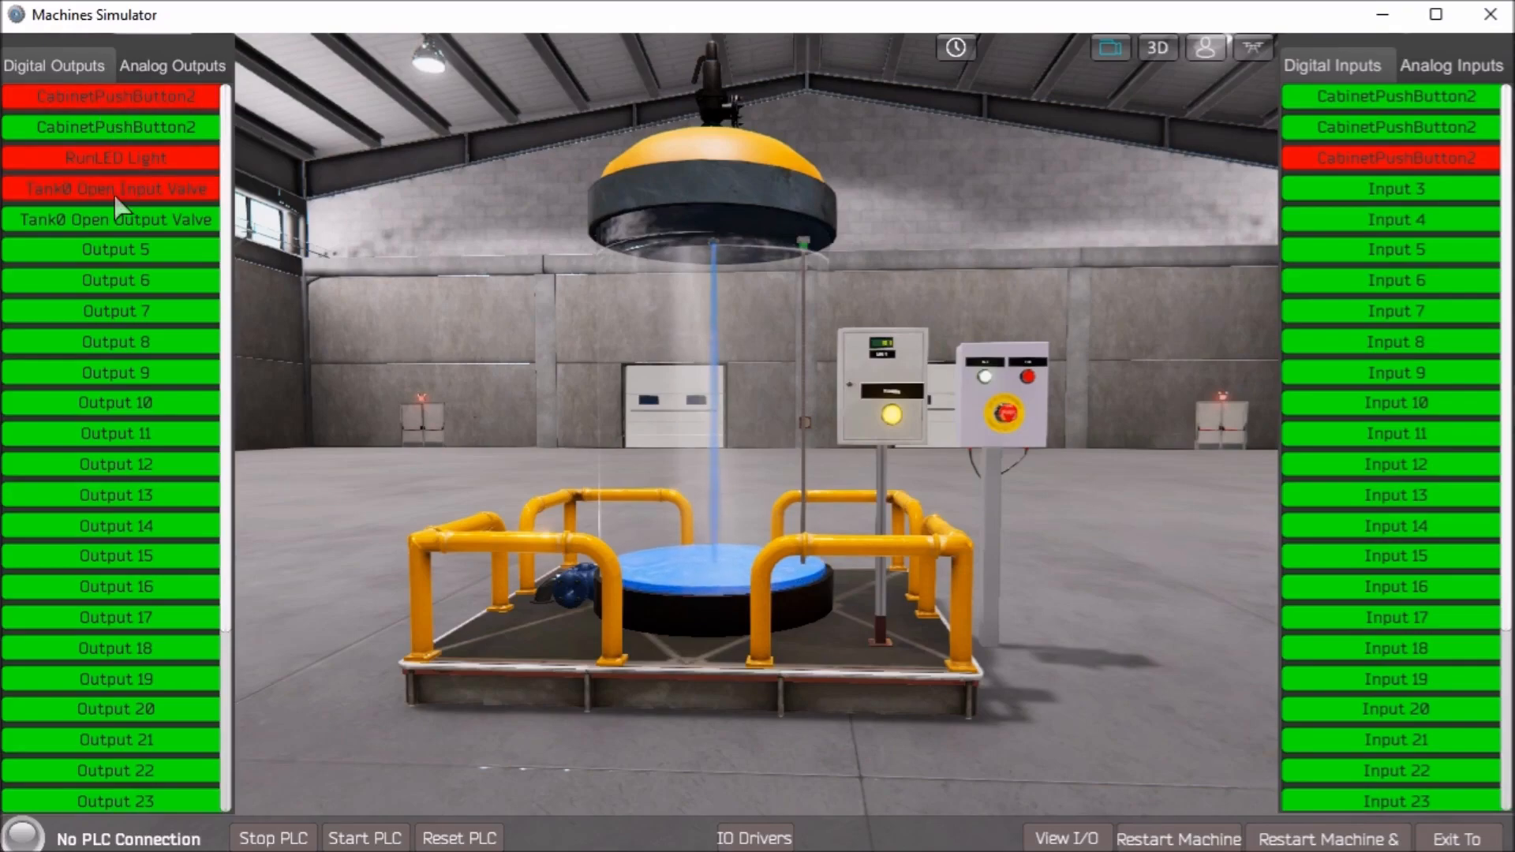